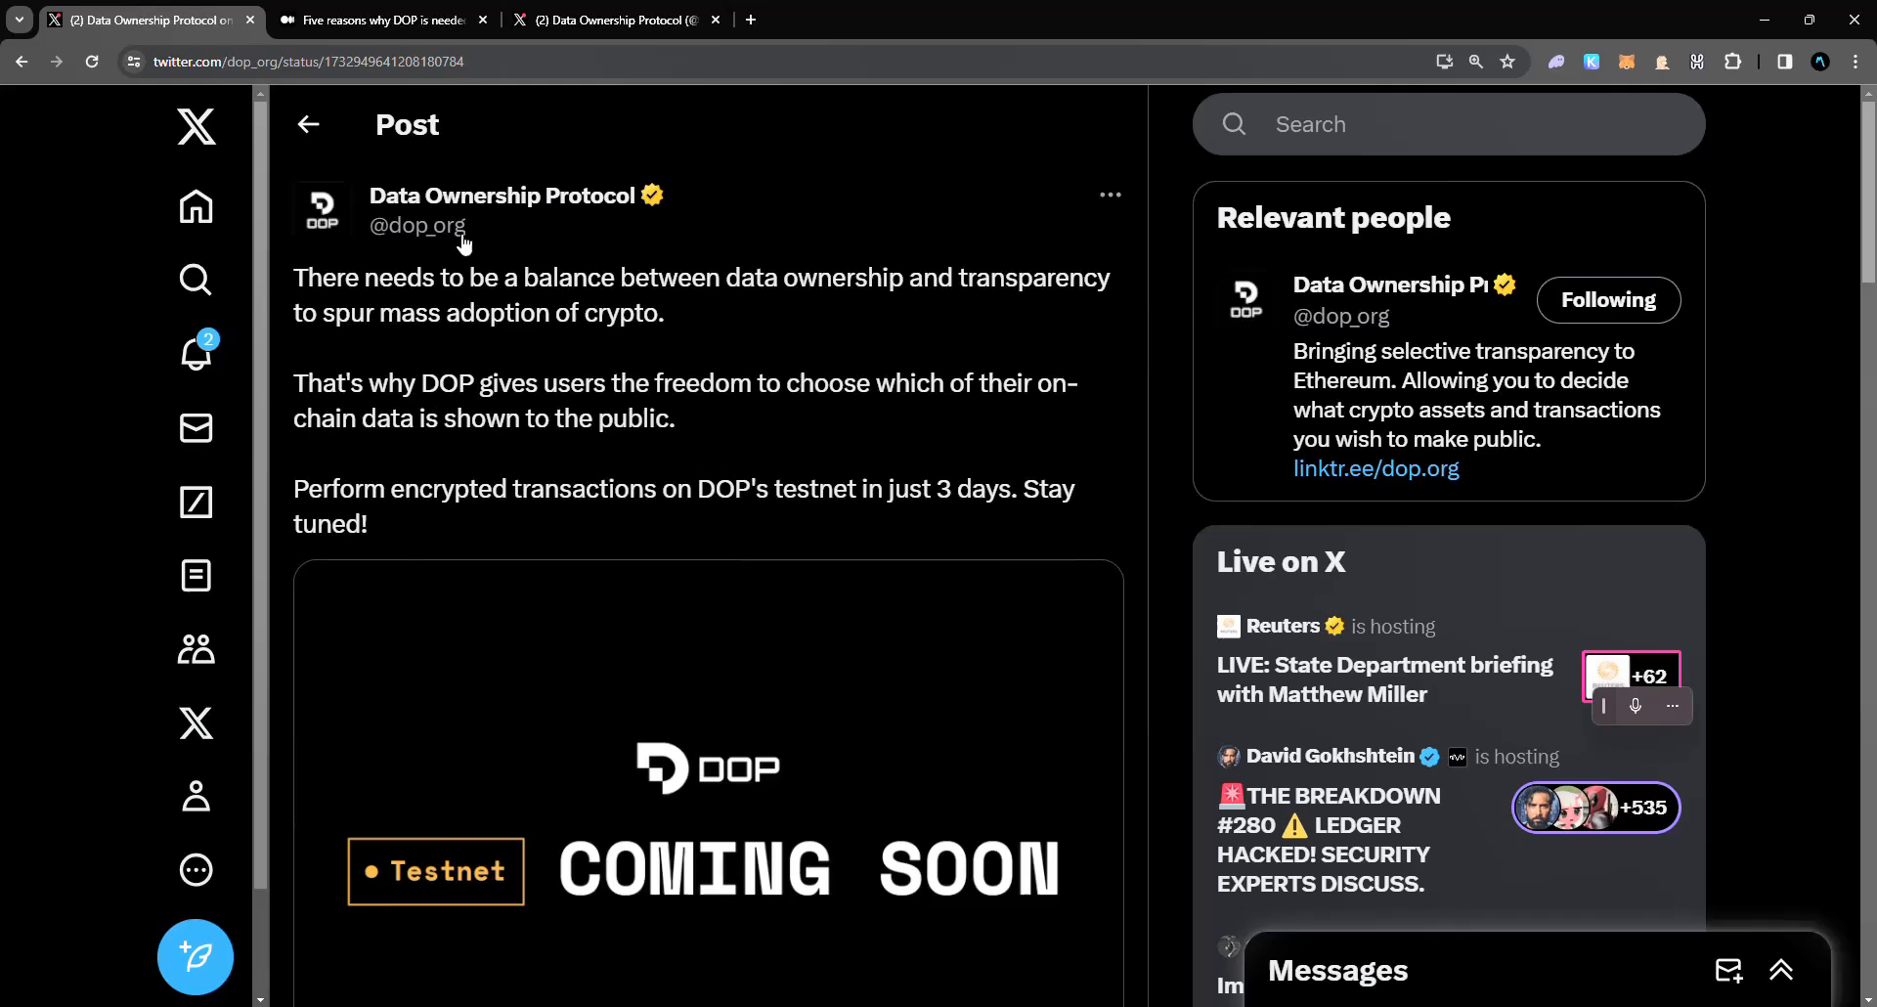
{"action": "scroll", "scroll_direction": "down", "scroll_amount": 3}
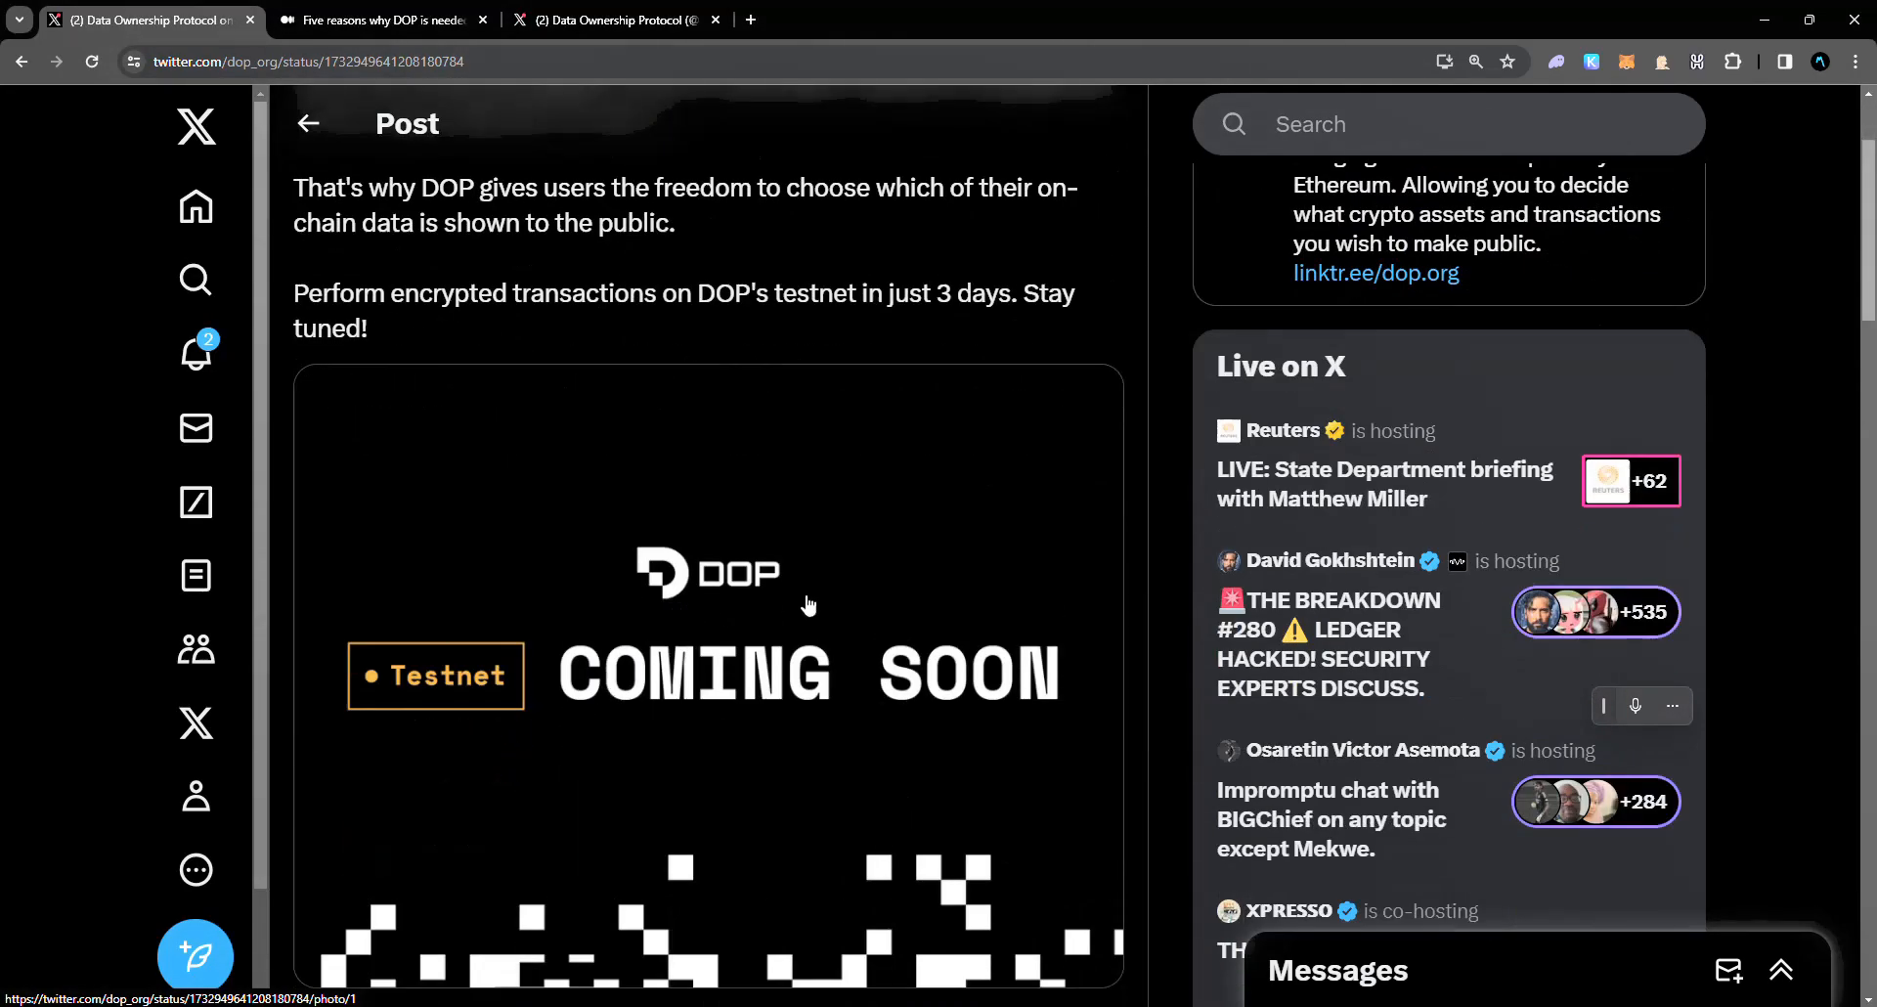
{"action": "scroll", "scroll_direction": "up", "scroll_amount": 3}
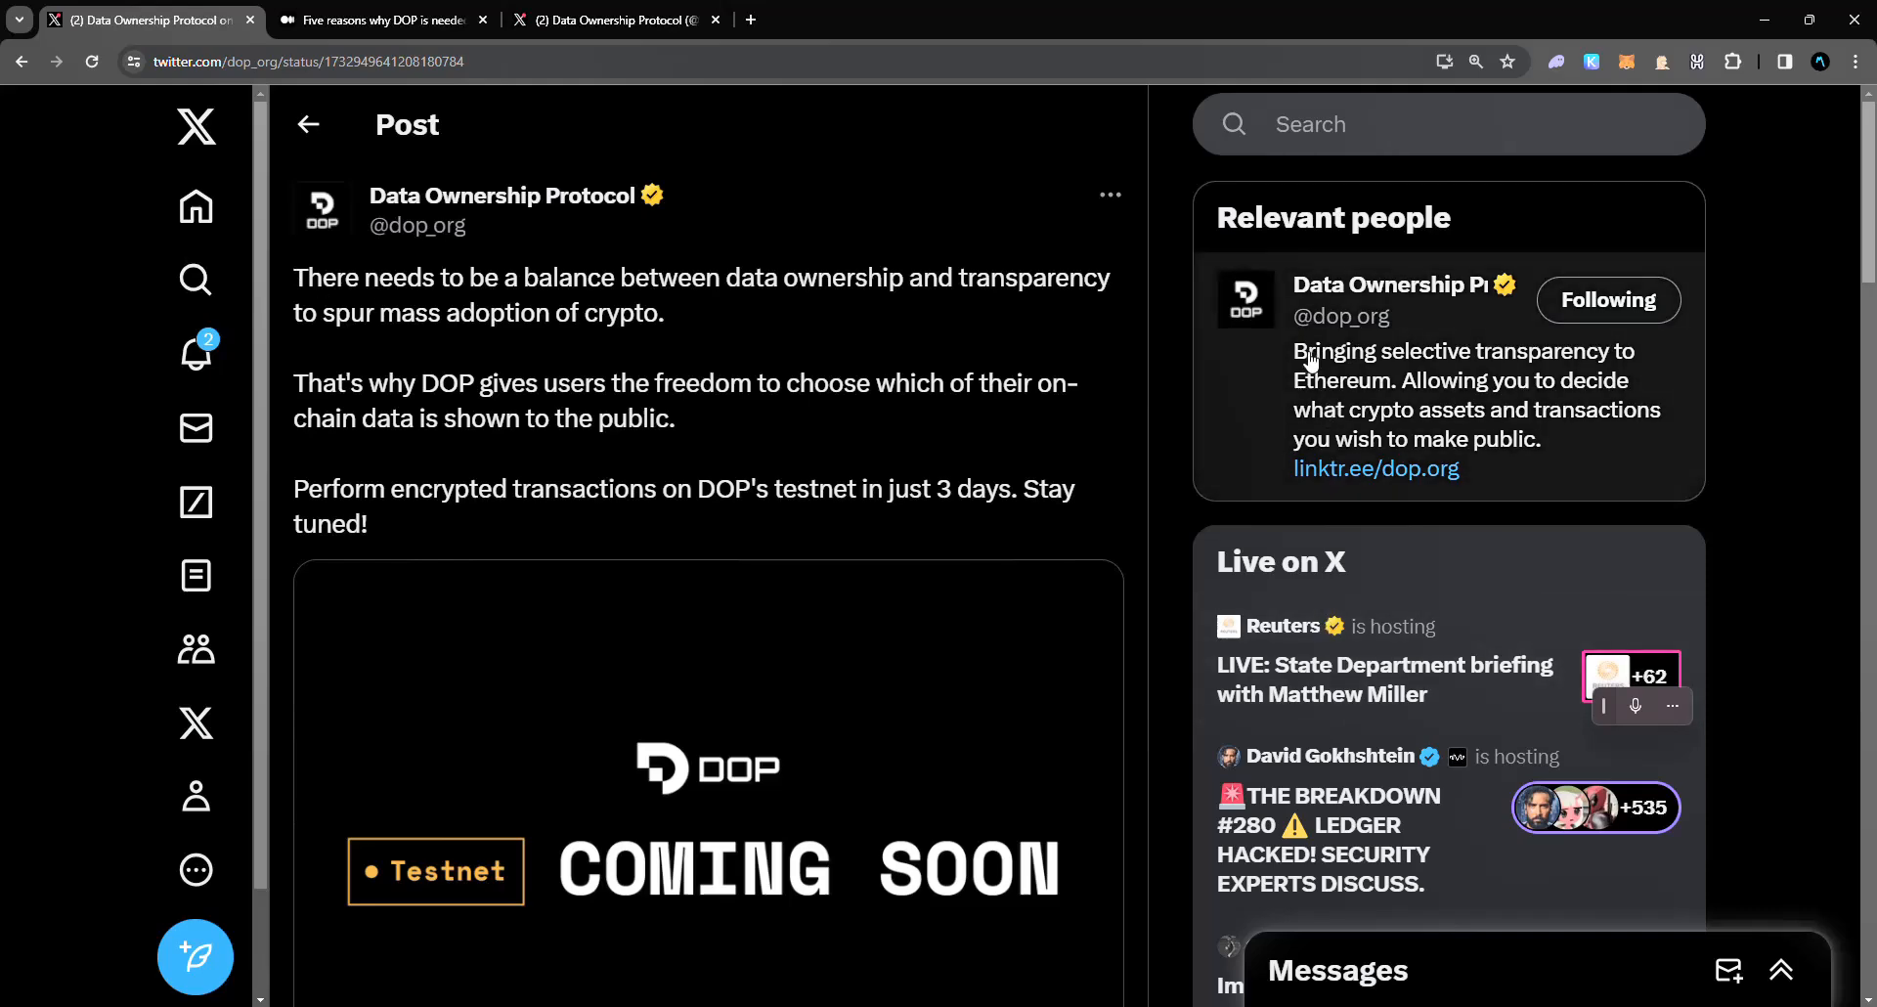
{"action": "mouse_move", "coordinate": [1431, 397]}
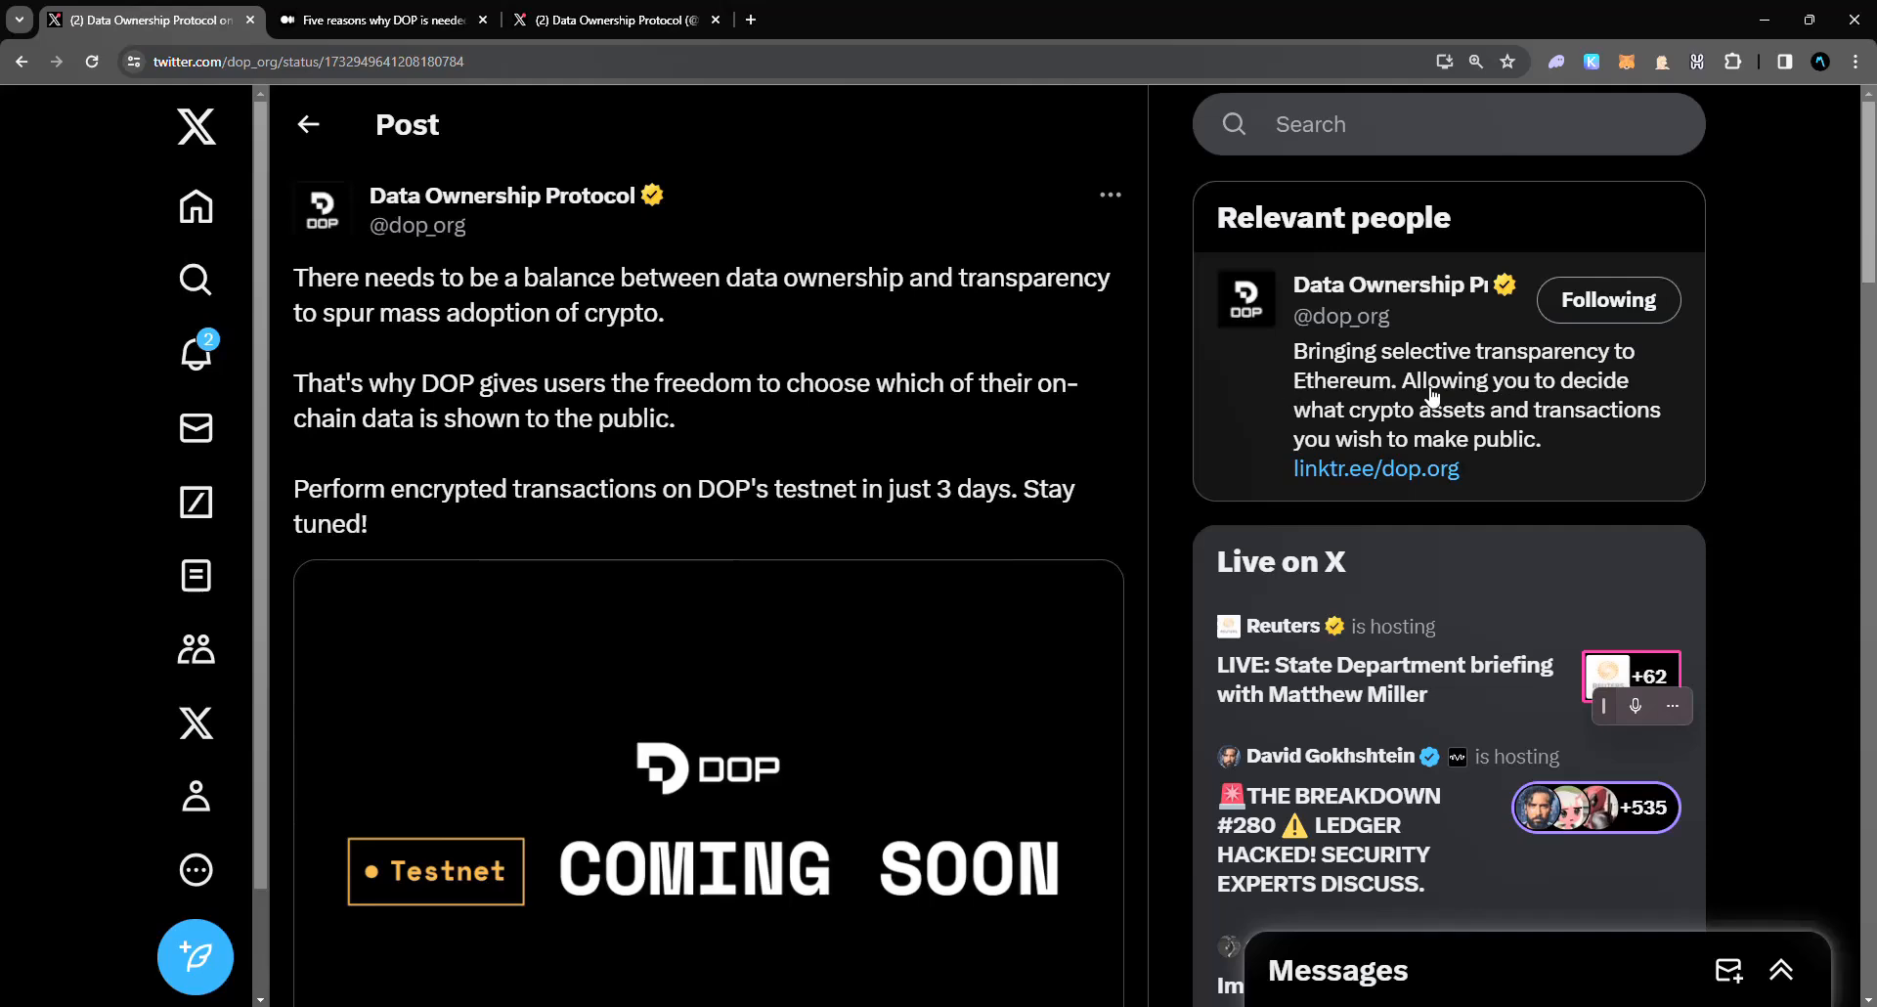
{"action": "mouse_move", "coordinate": [1258, 431]}
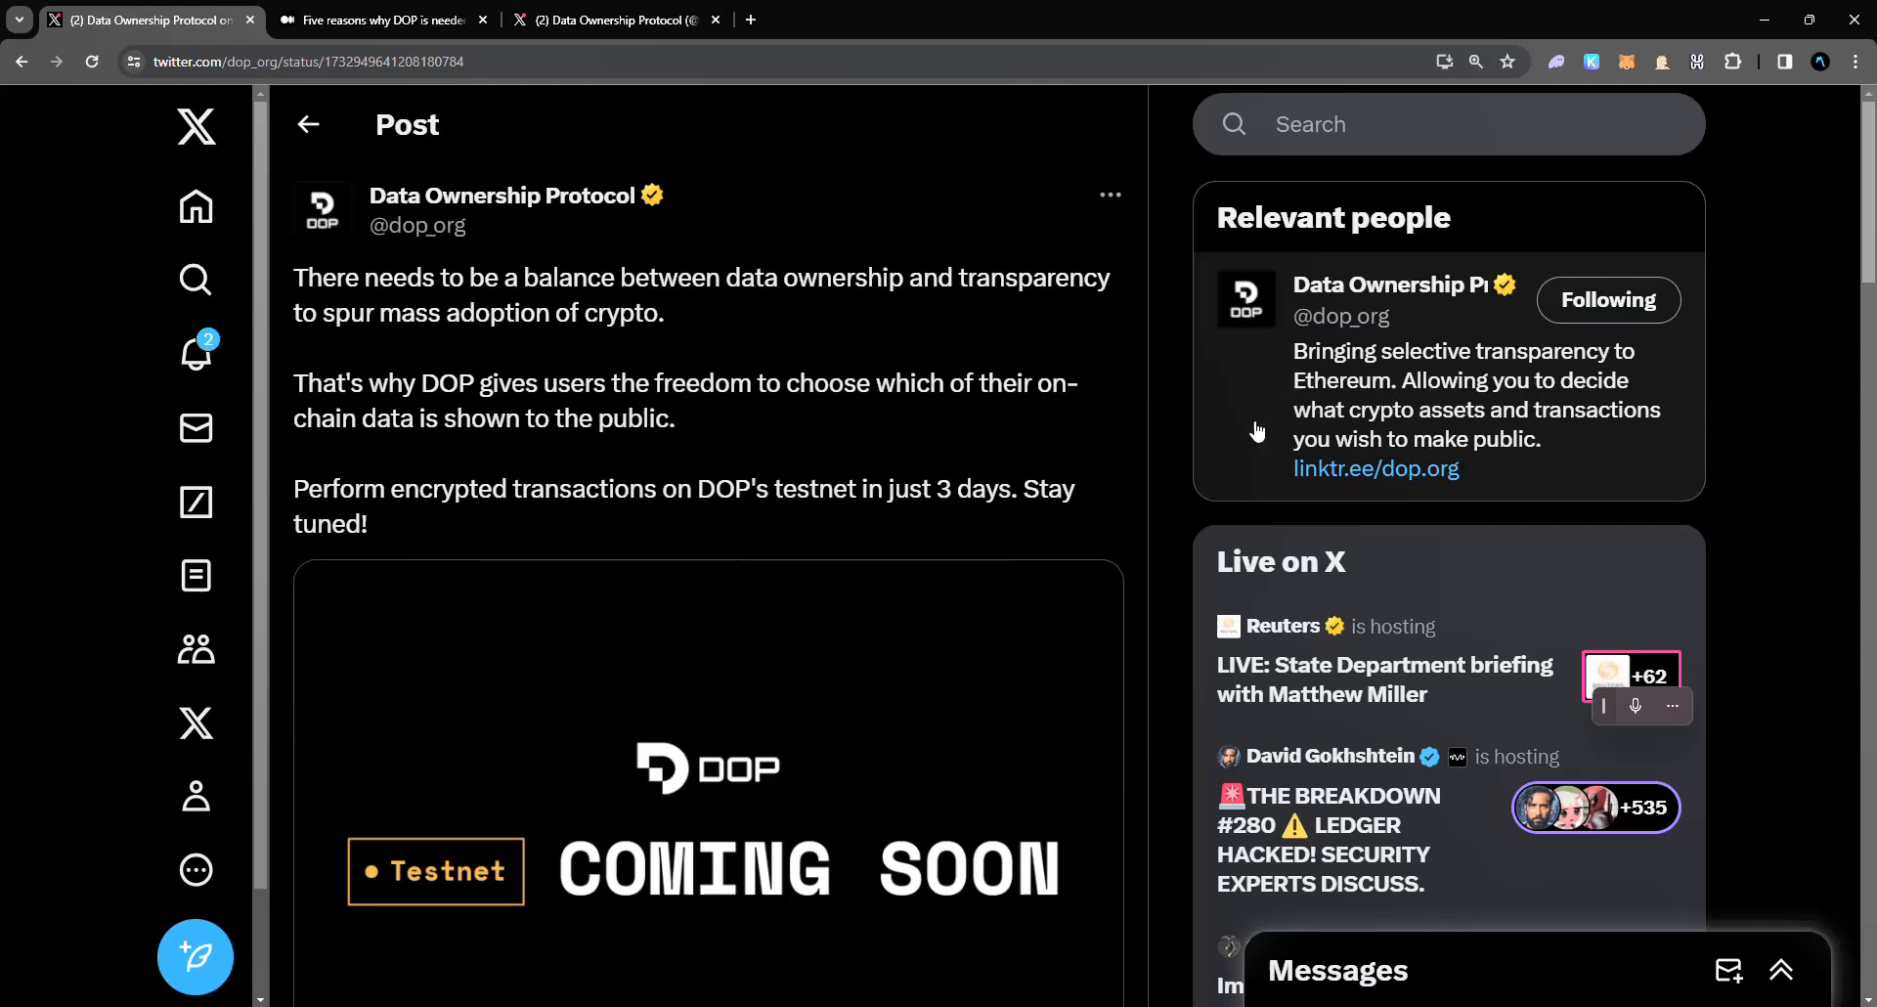
{"action": "mouse_move", "coordinate": [1604, 422]}
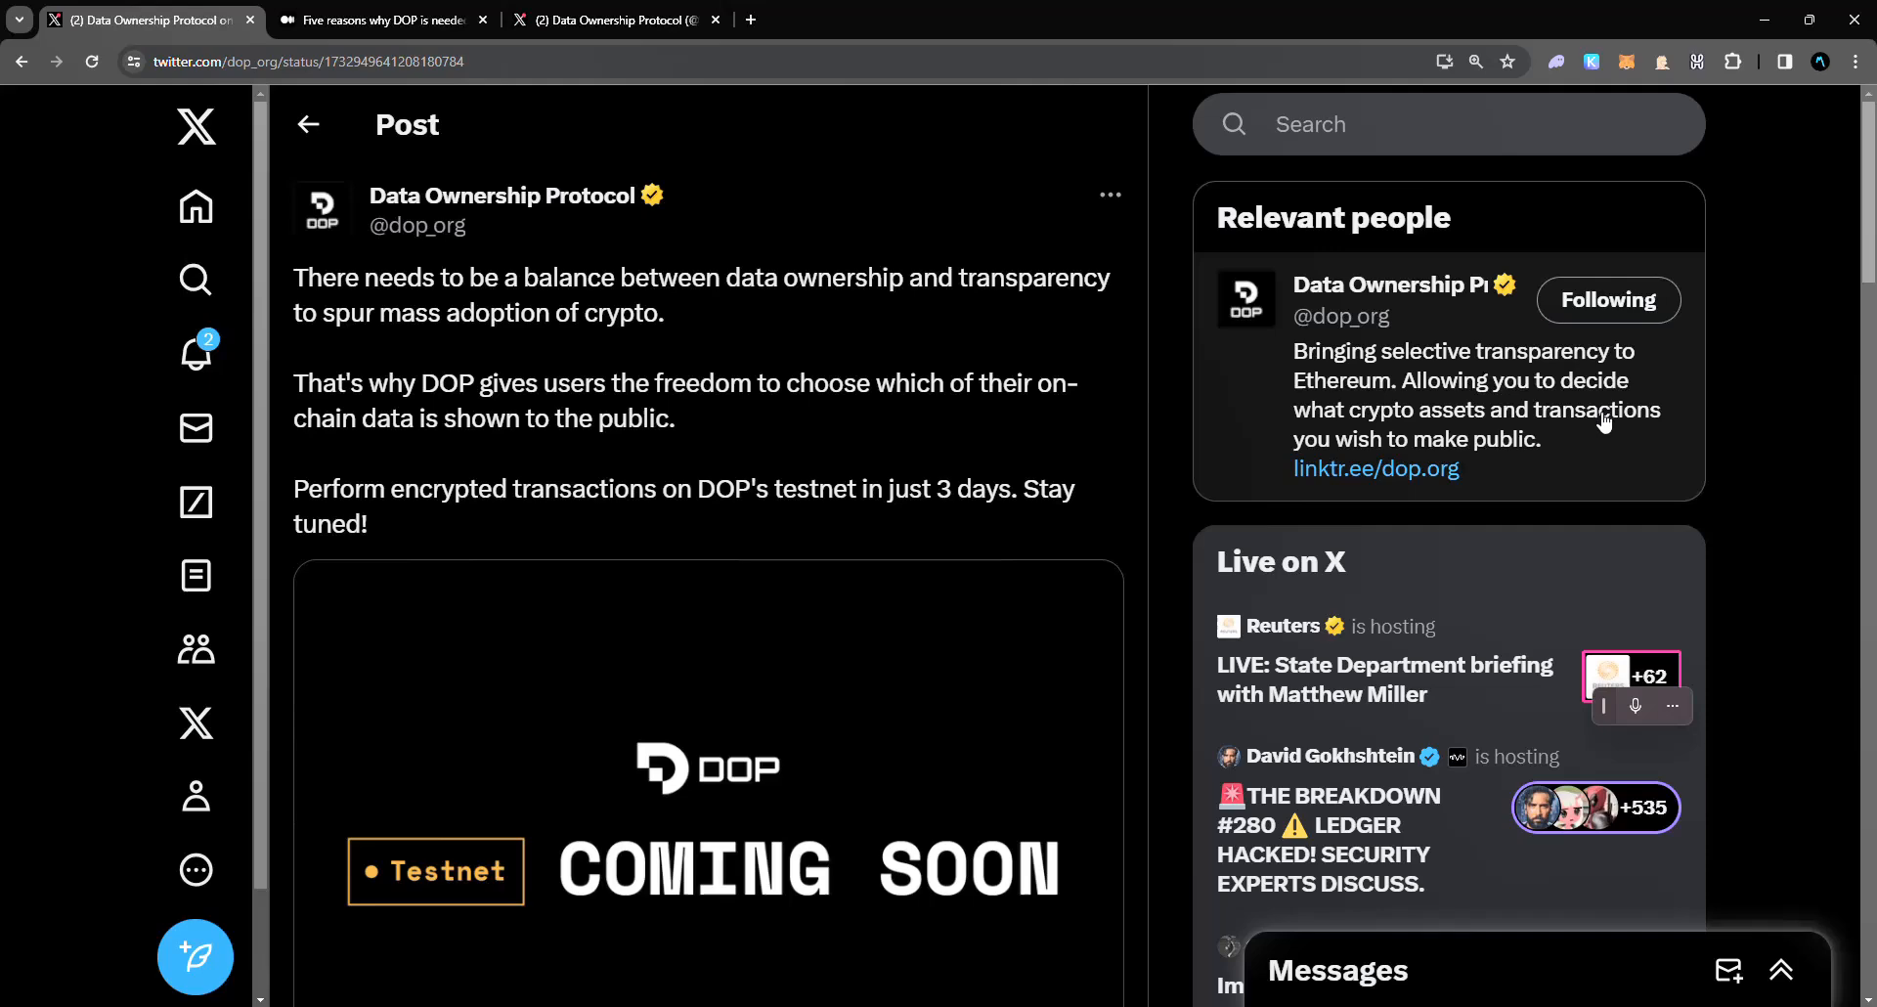
{"action": "mouse_move", "coordinate": [1138, 483]}
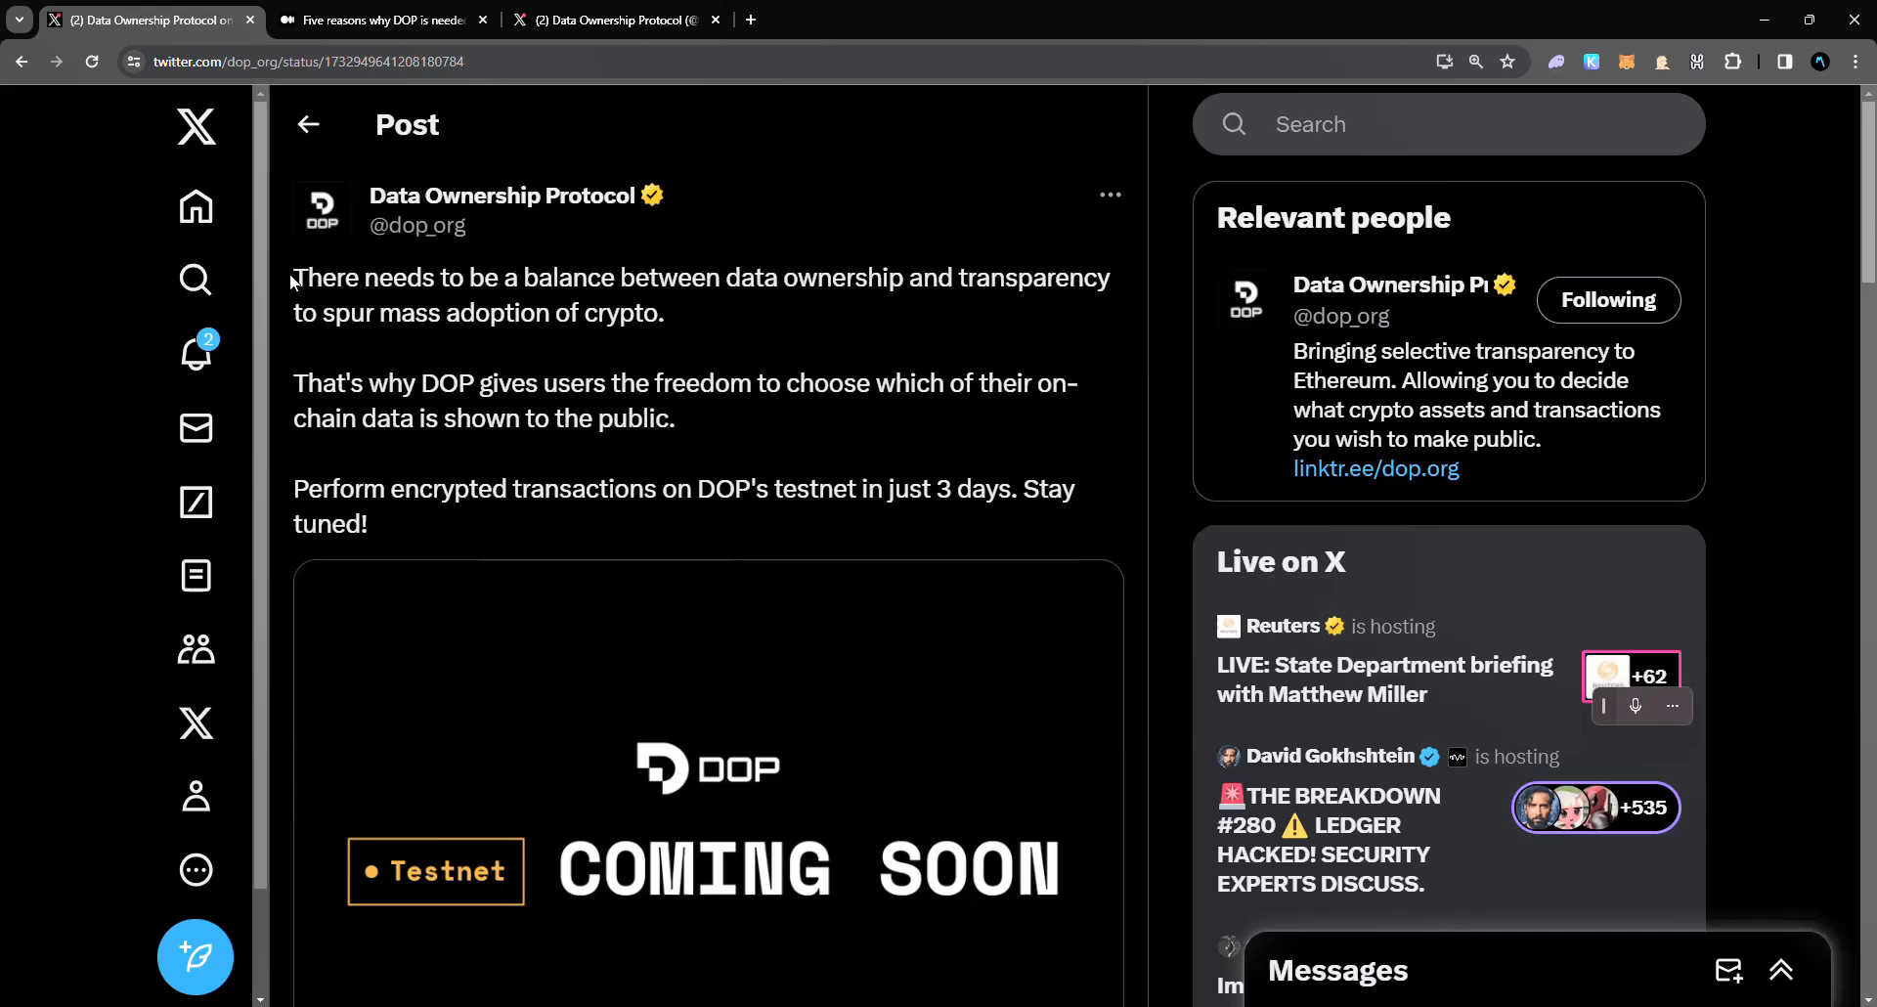
{"action": "mouse_move", "coordinate": [291, 284]}
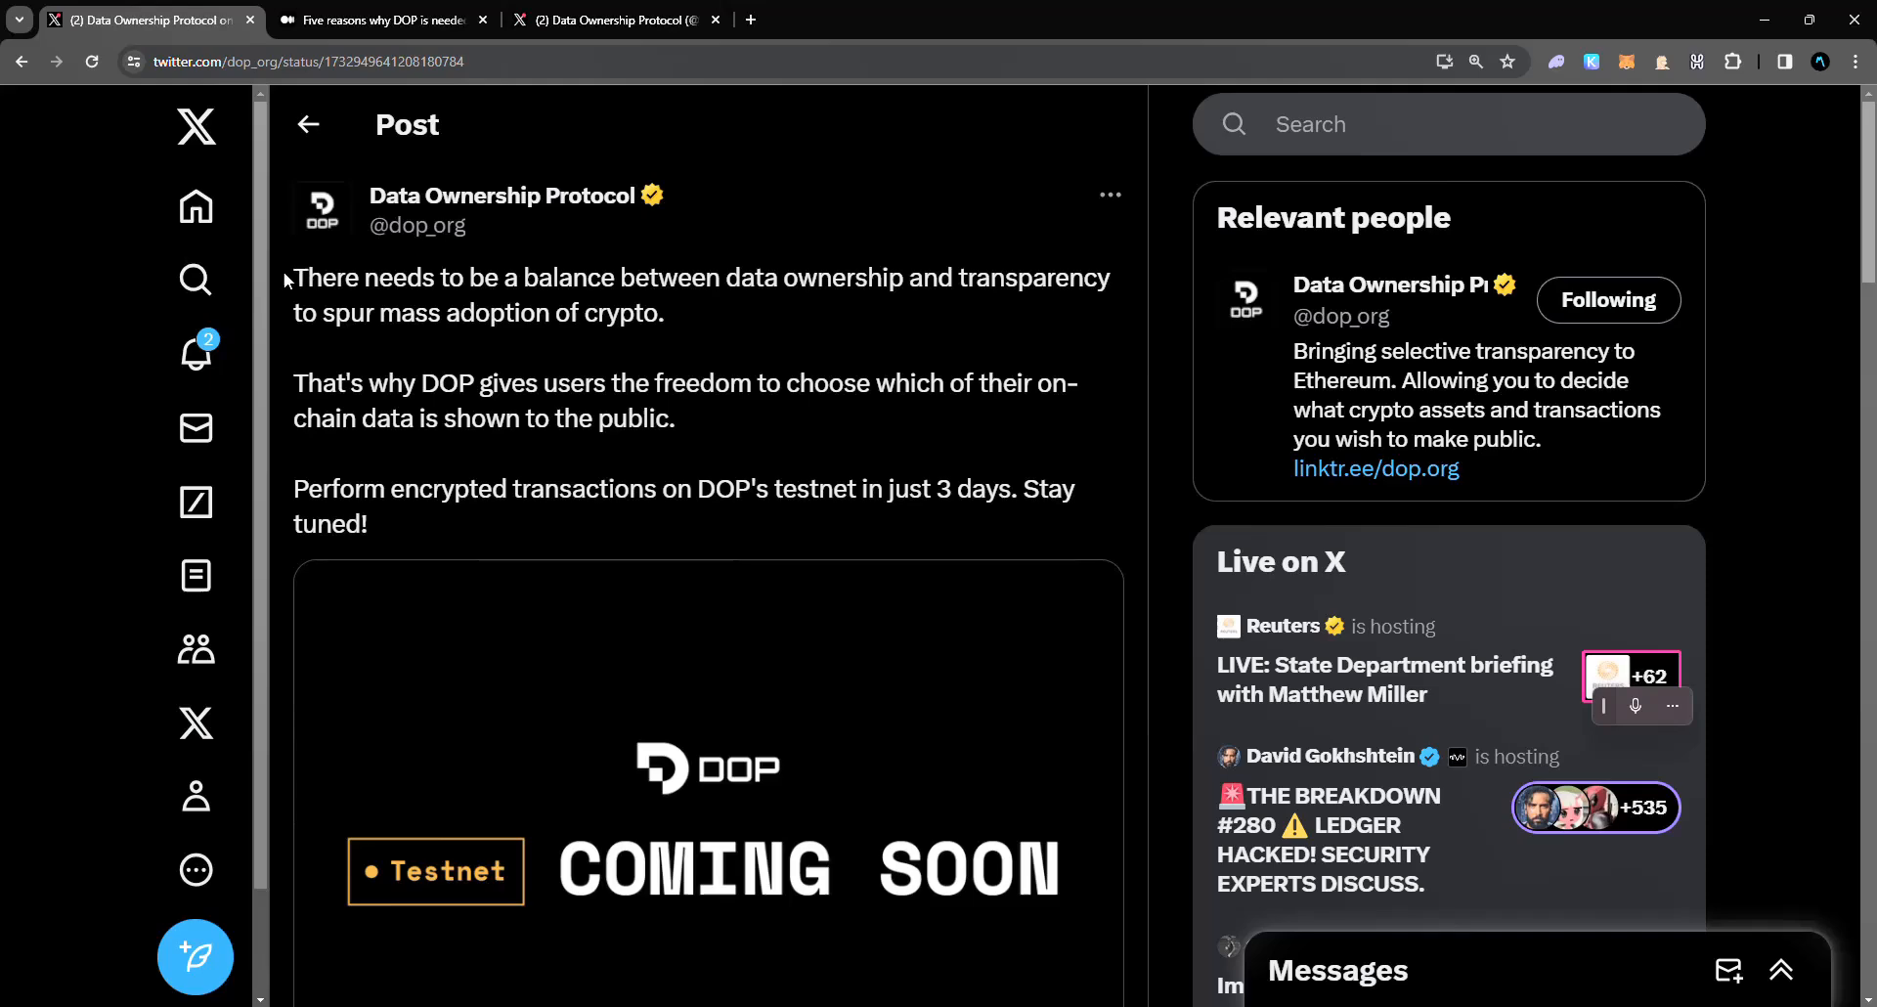
{"action": "mouse_move", "coordinate": [446, 506]}
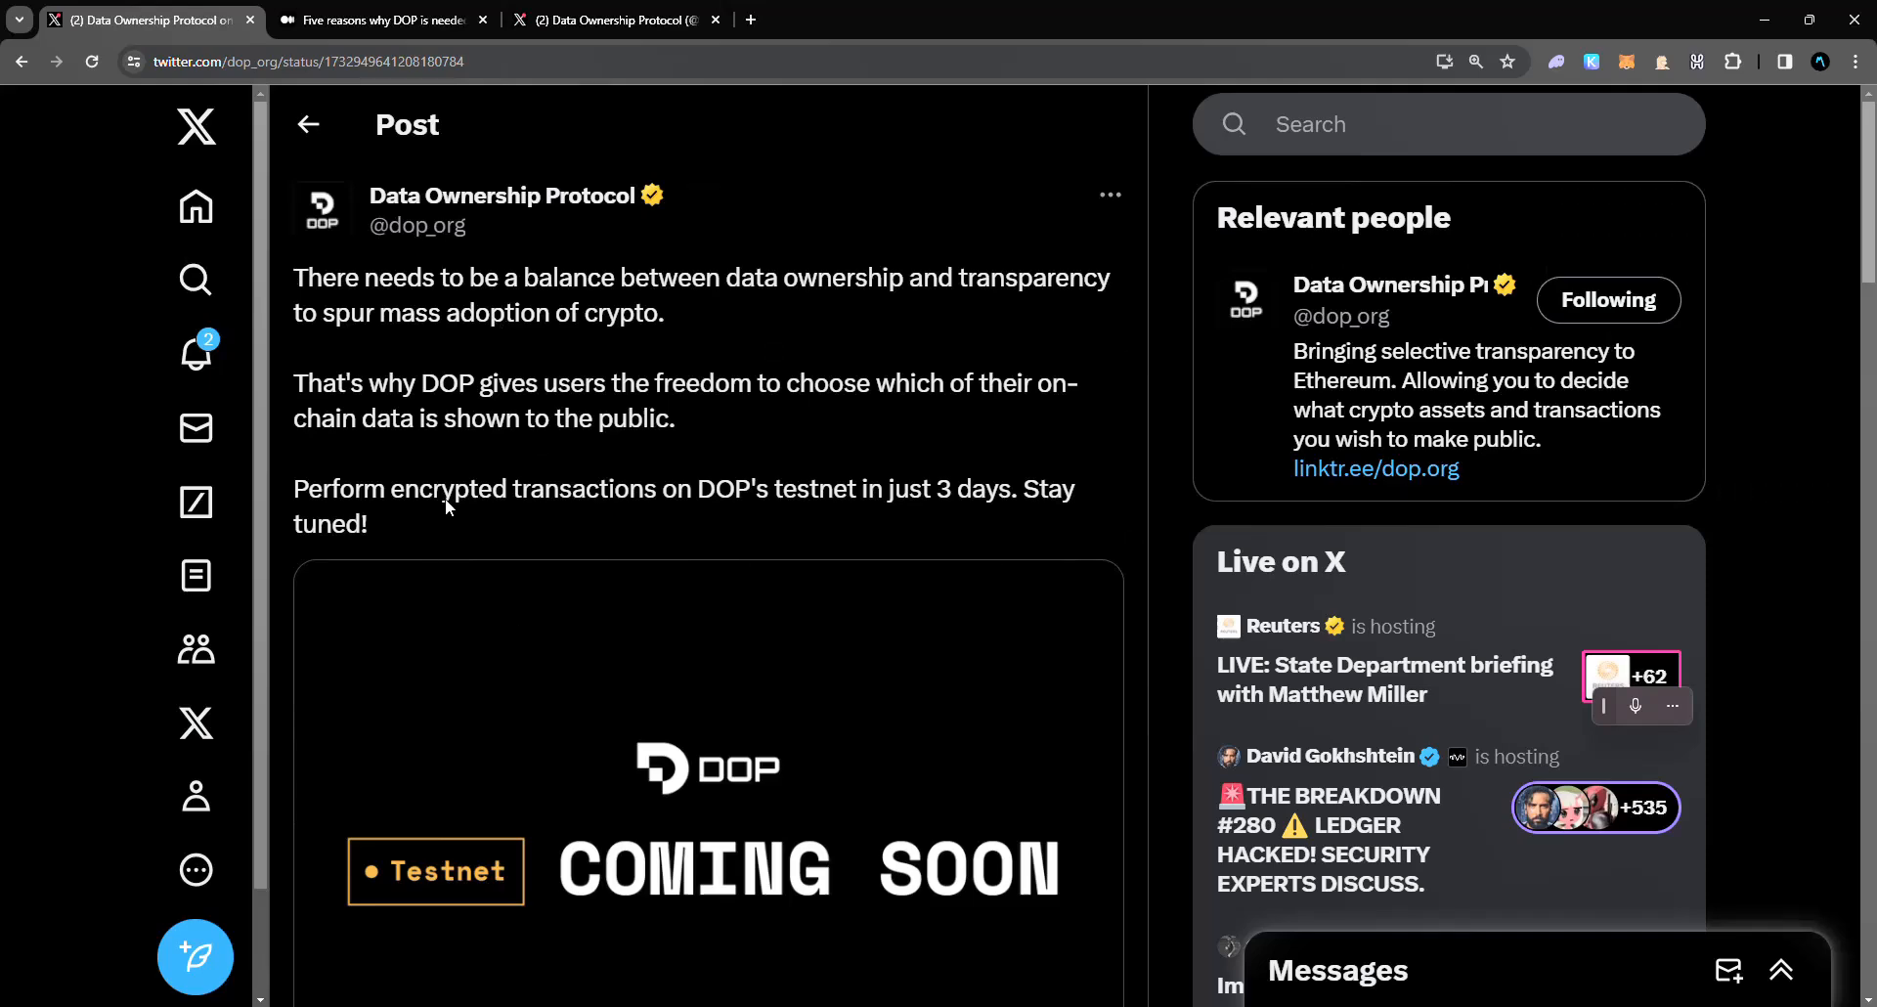
{"action": "left_click", "coordinate": [382, 19]}
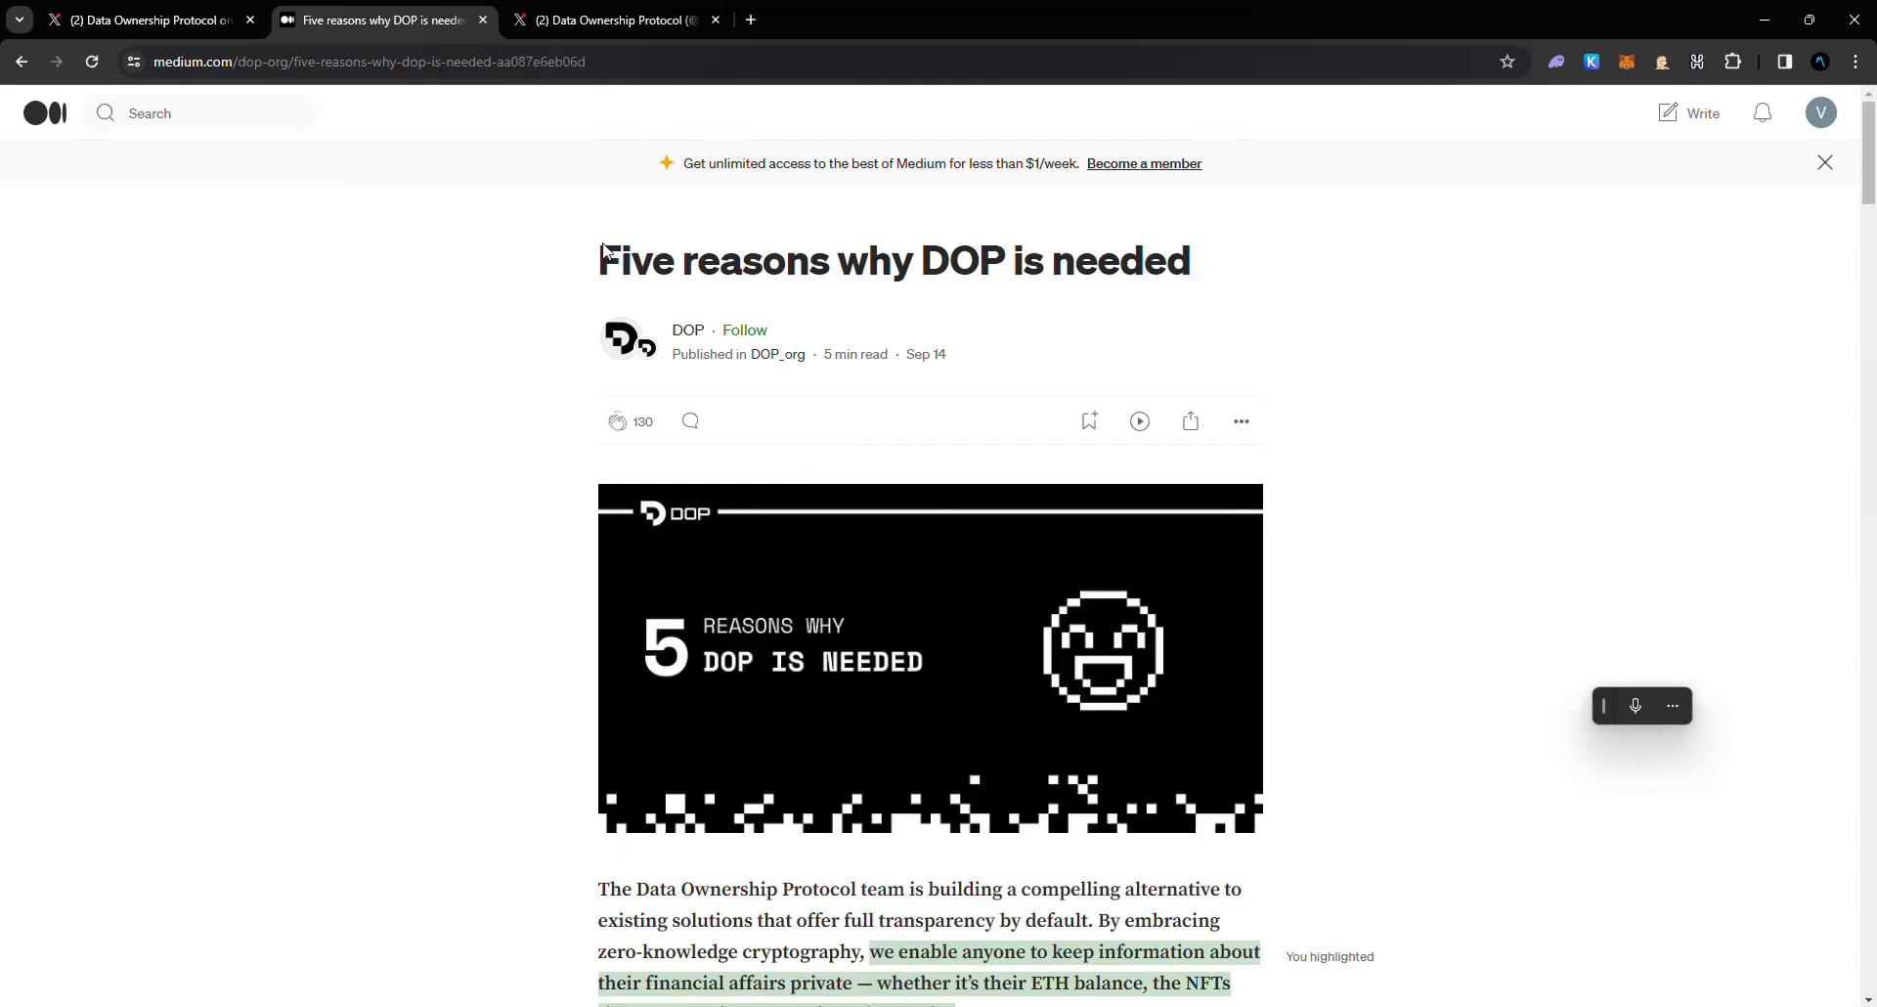
{"action": "mouse_move", "coordinate": [535, 260]}
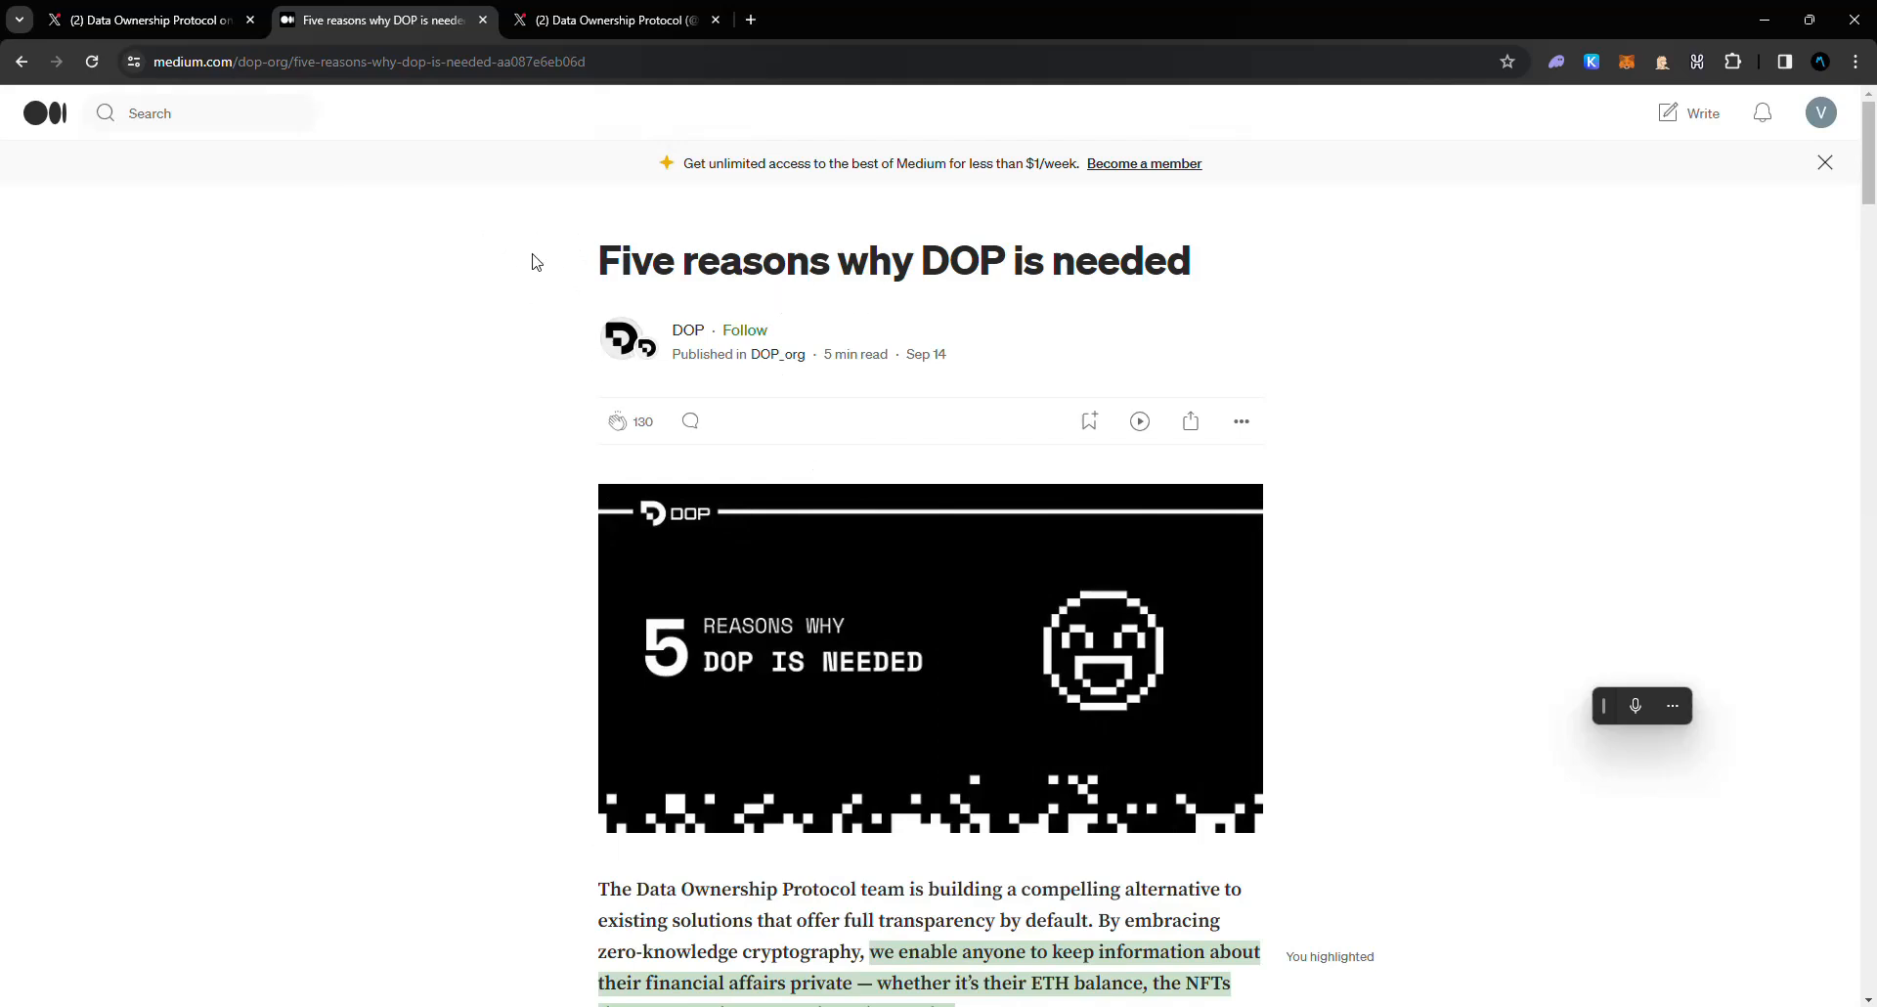
Step: Skim the Medium article's title and intro, then move to the X testnet-back-online post
{"action": "left_click_drag", "start_coordinate": [598, 260], "coordinate": [1073, 260]}
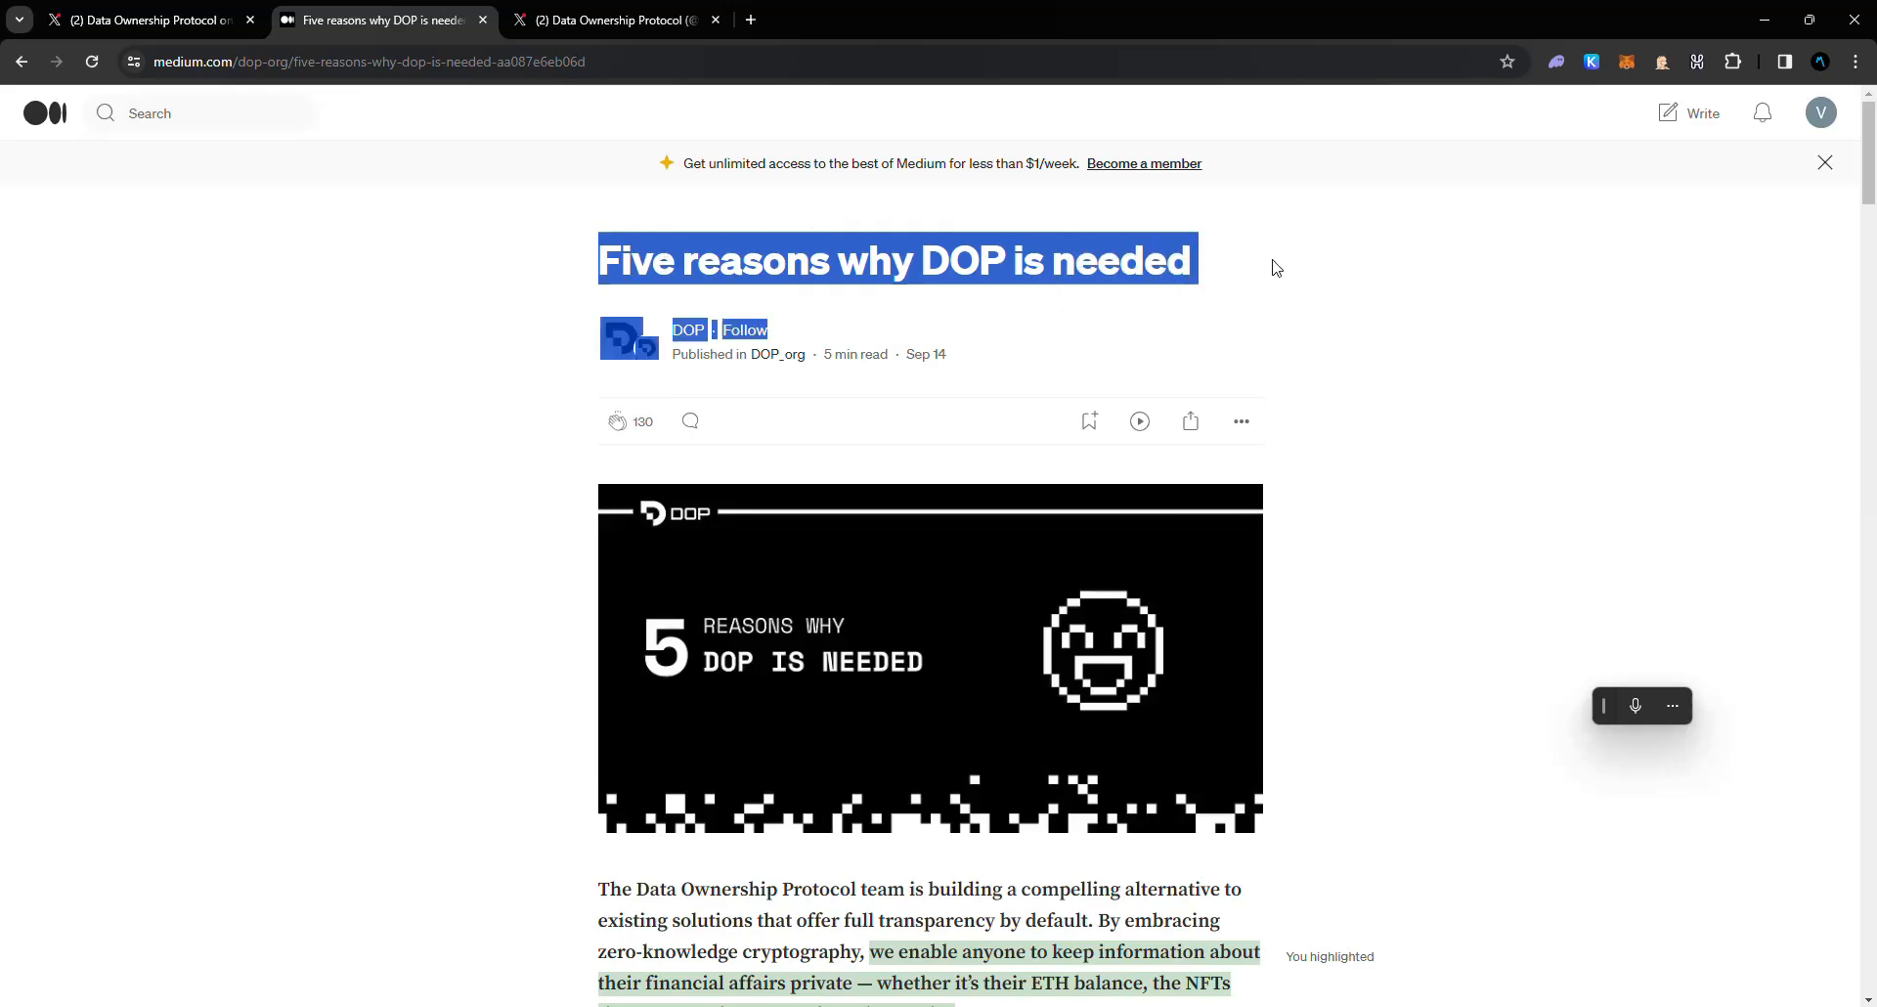
{"action": "scroll", "scroll_direction": "down", "scroll_amount": 3}
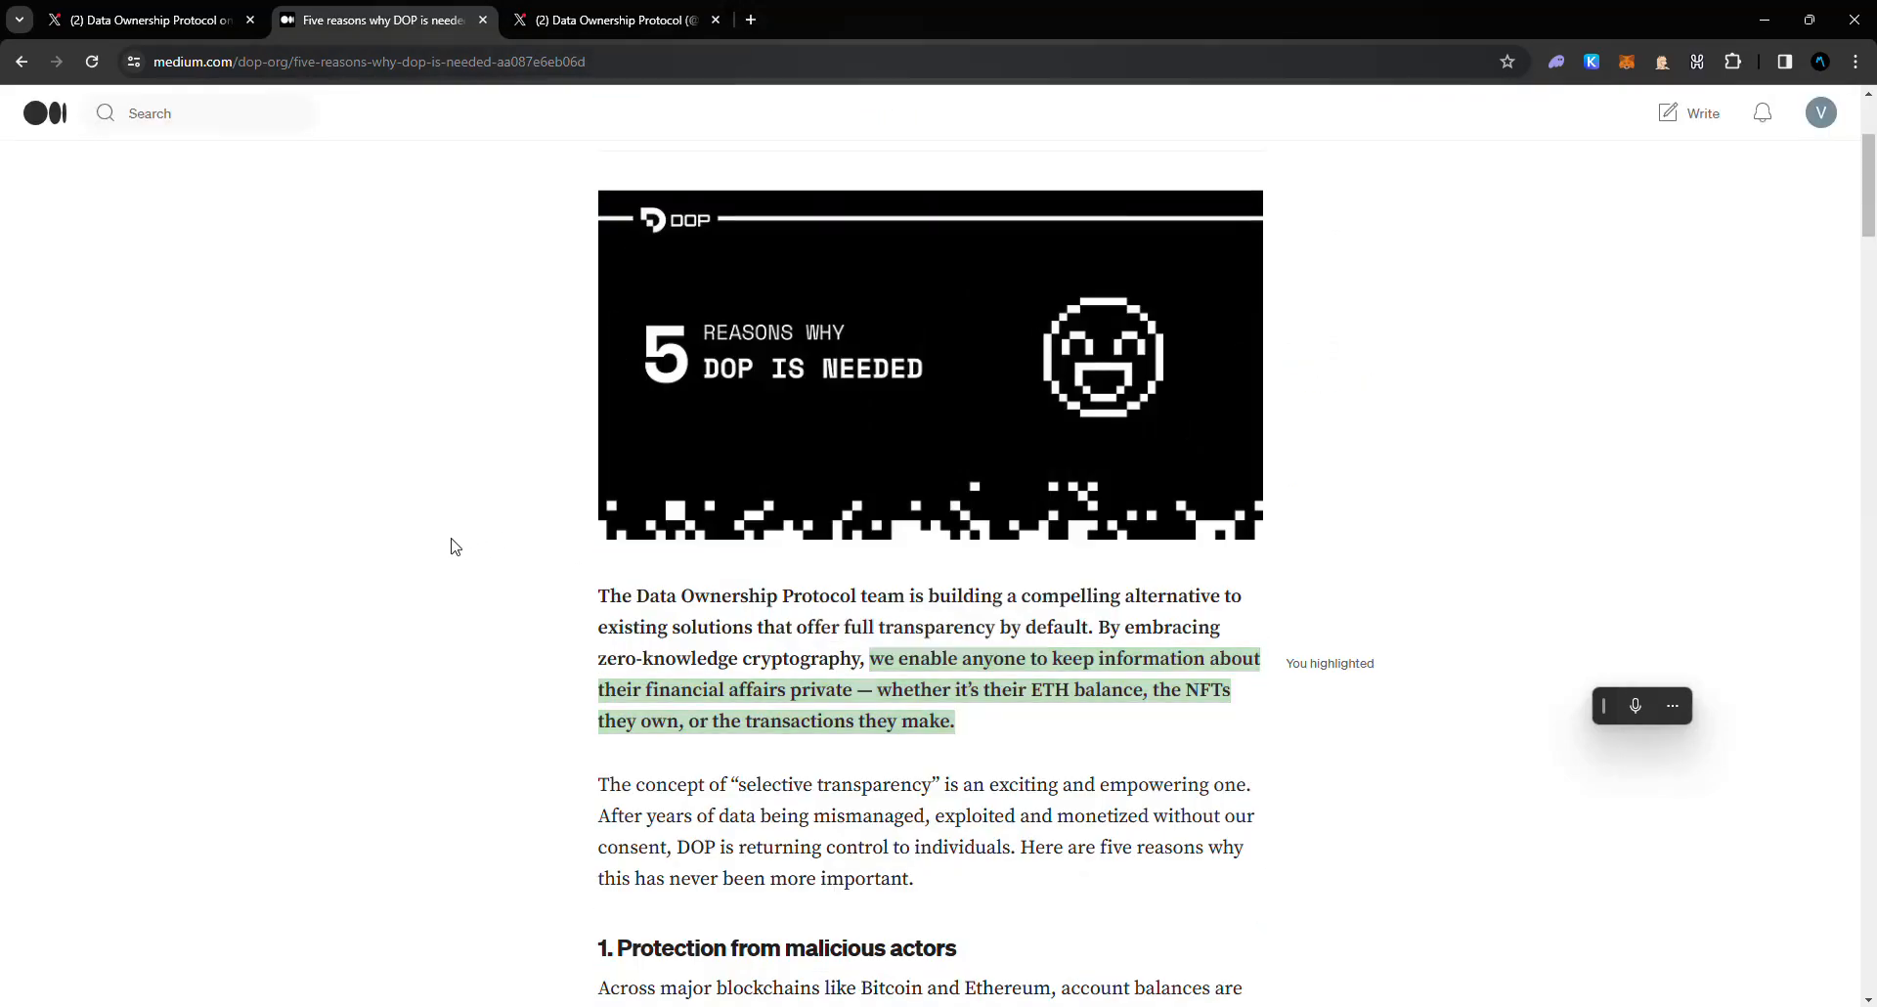
{"action": "left_click", "coordinate": [614, 20]}
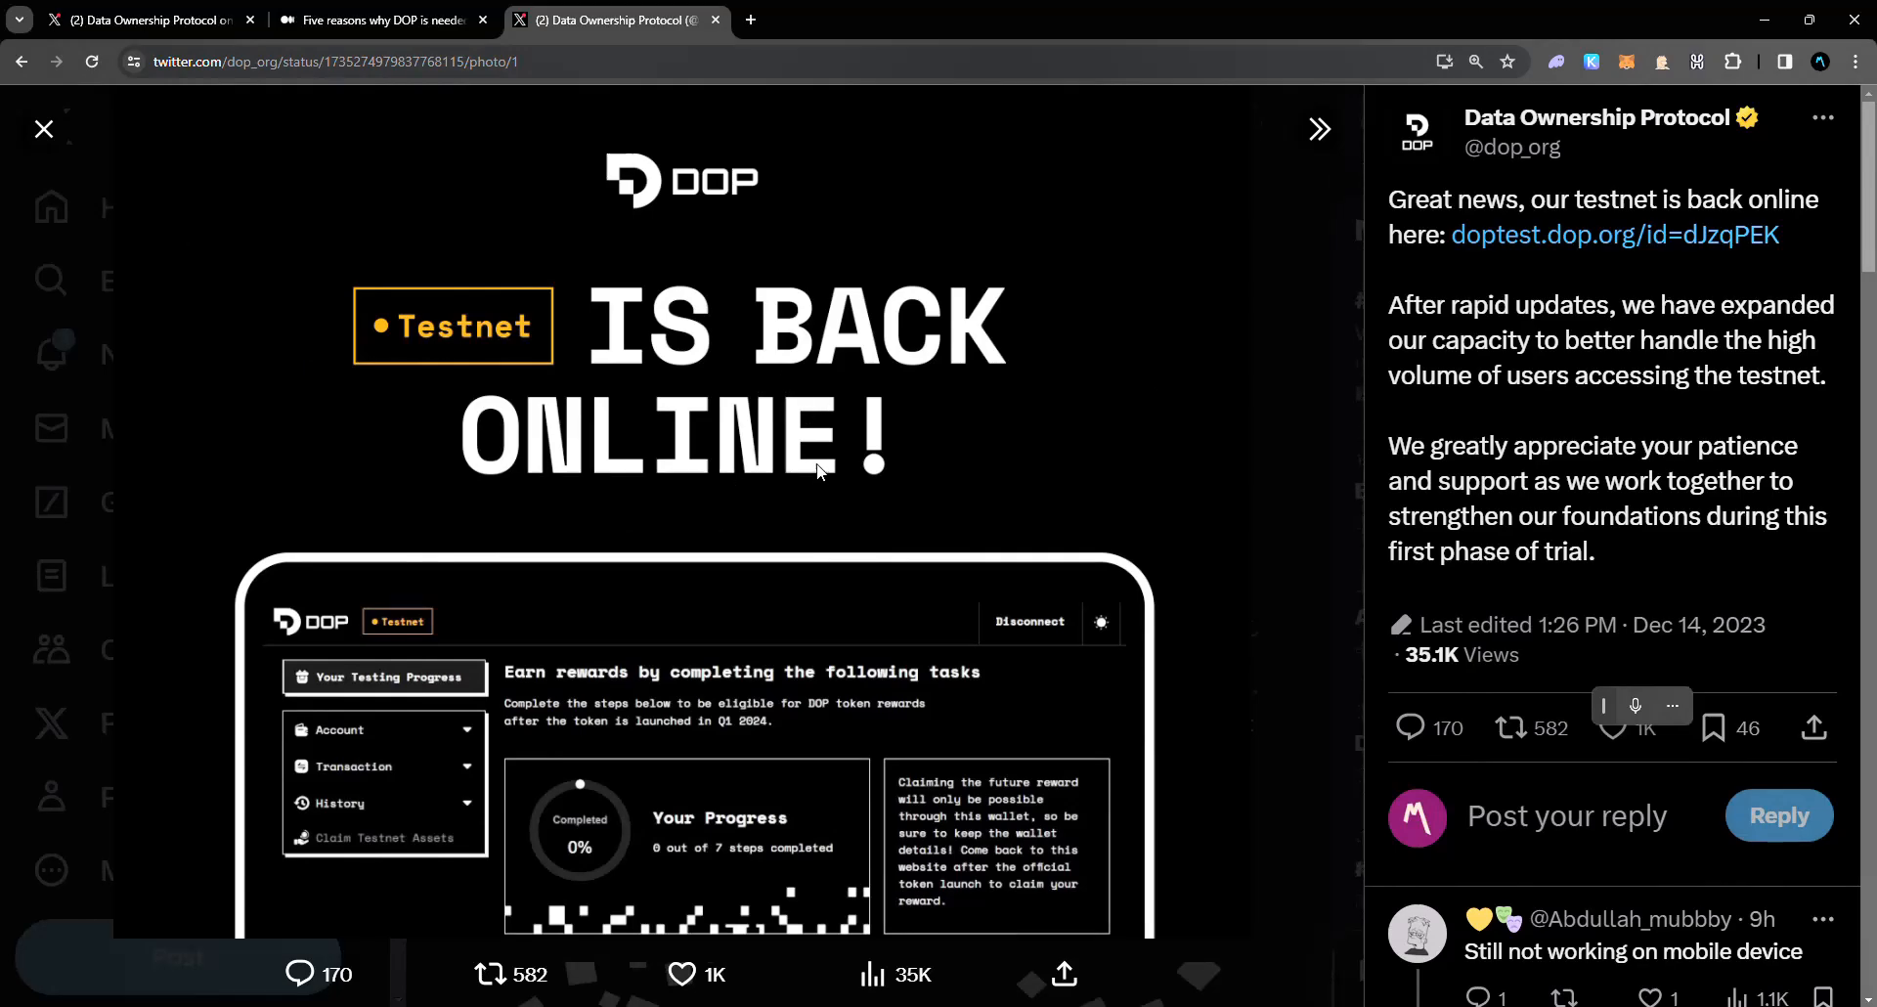
{"action": "mouse_move", "coordinate": [845, 409]}
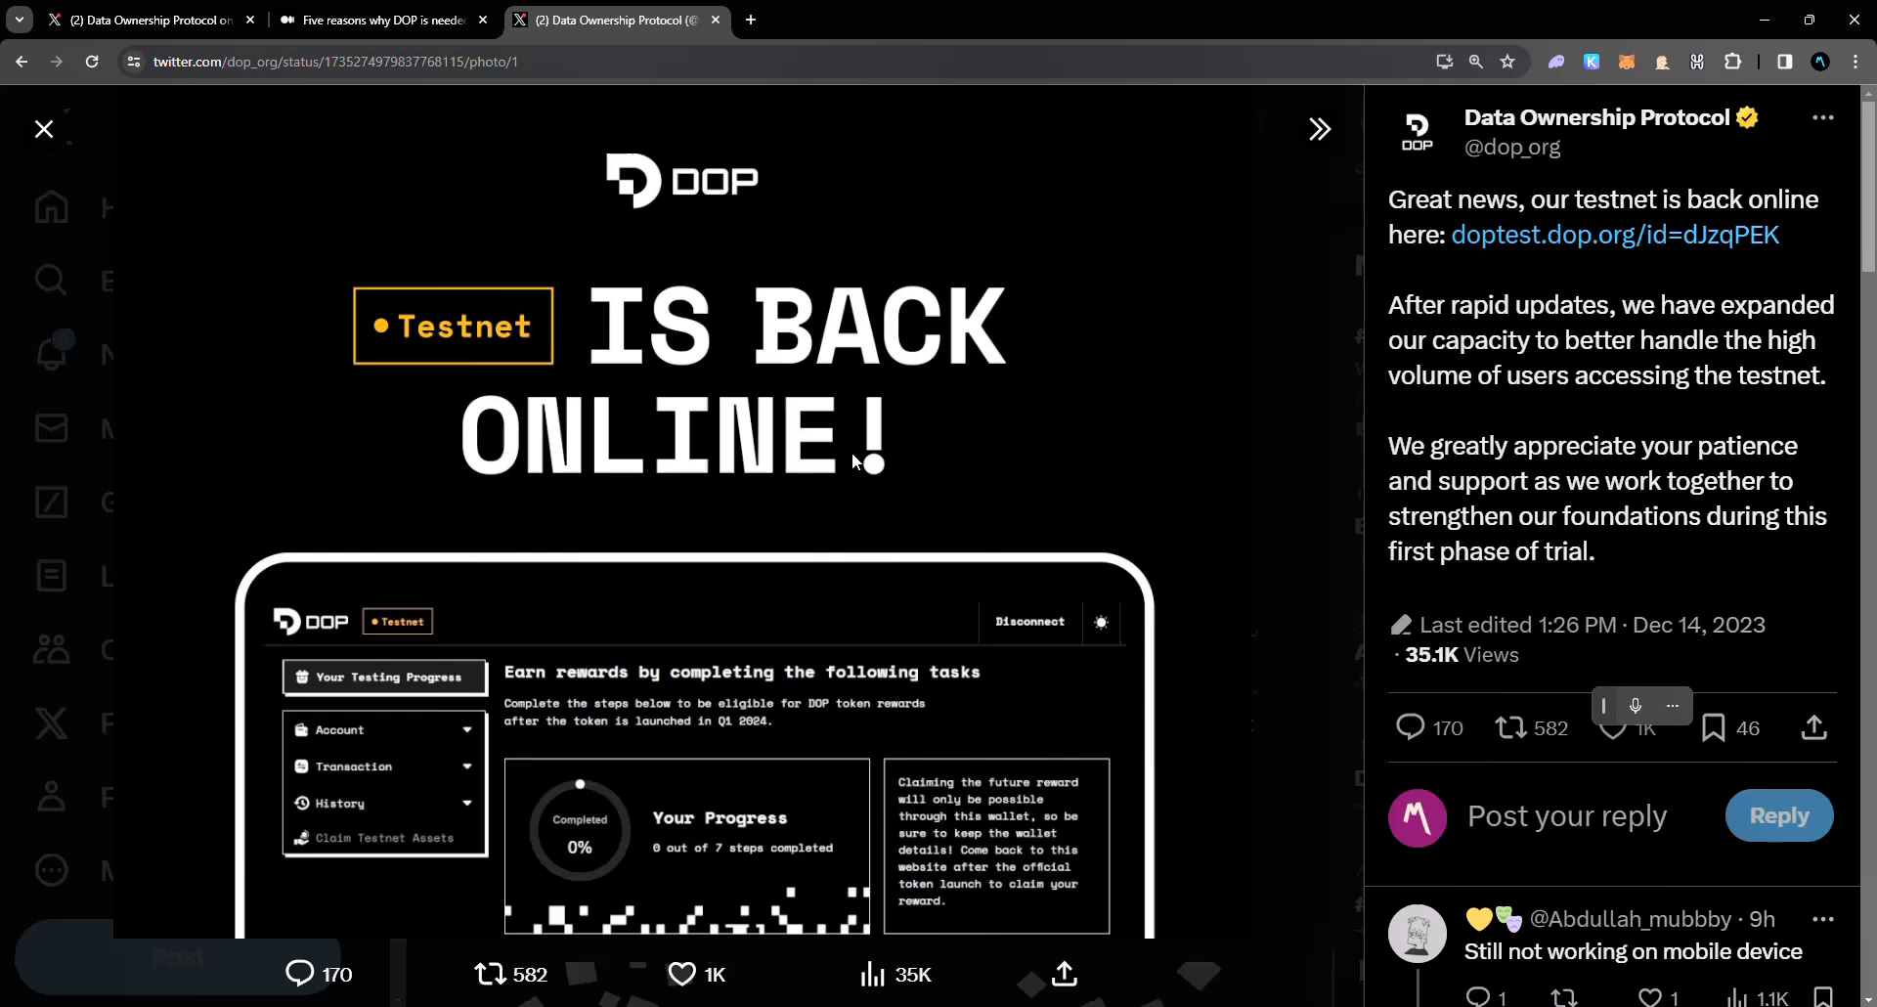
{"action": "mouse_move", "coordinate": [1017, 515]}
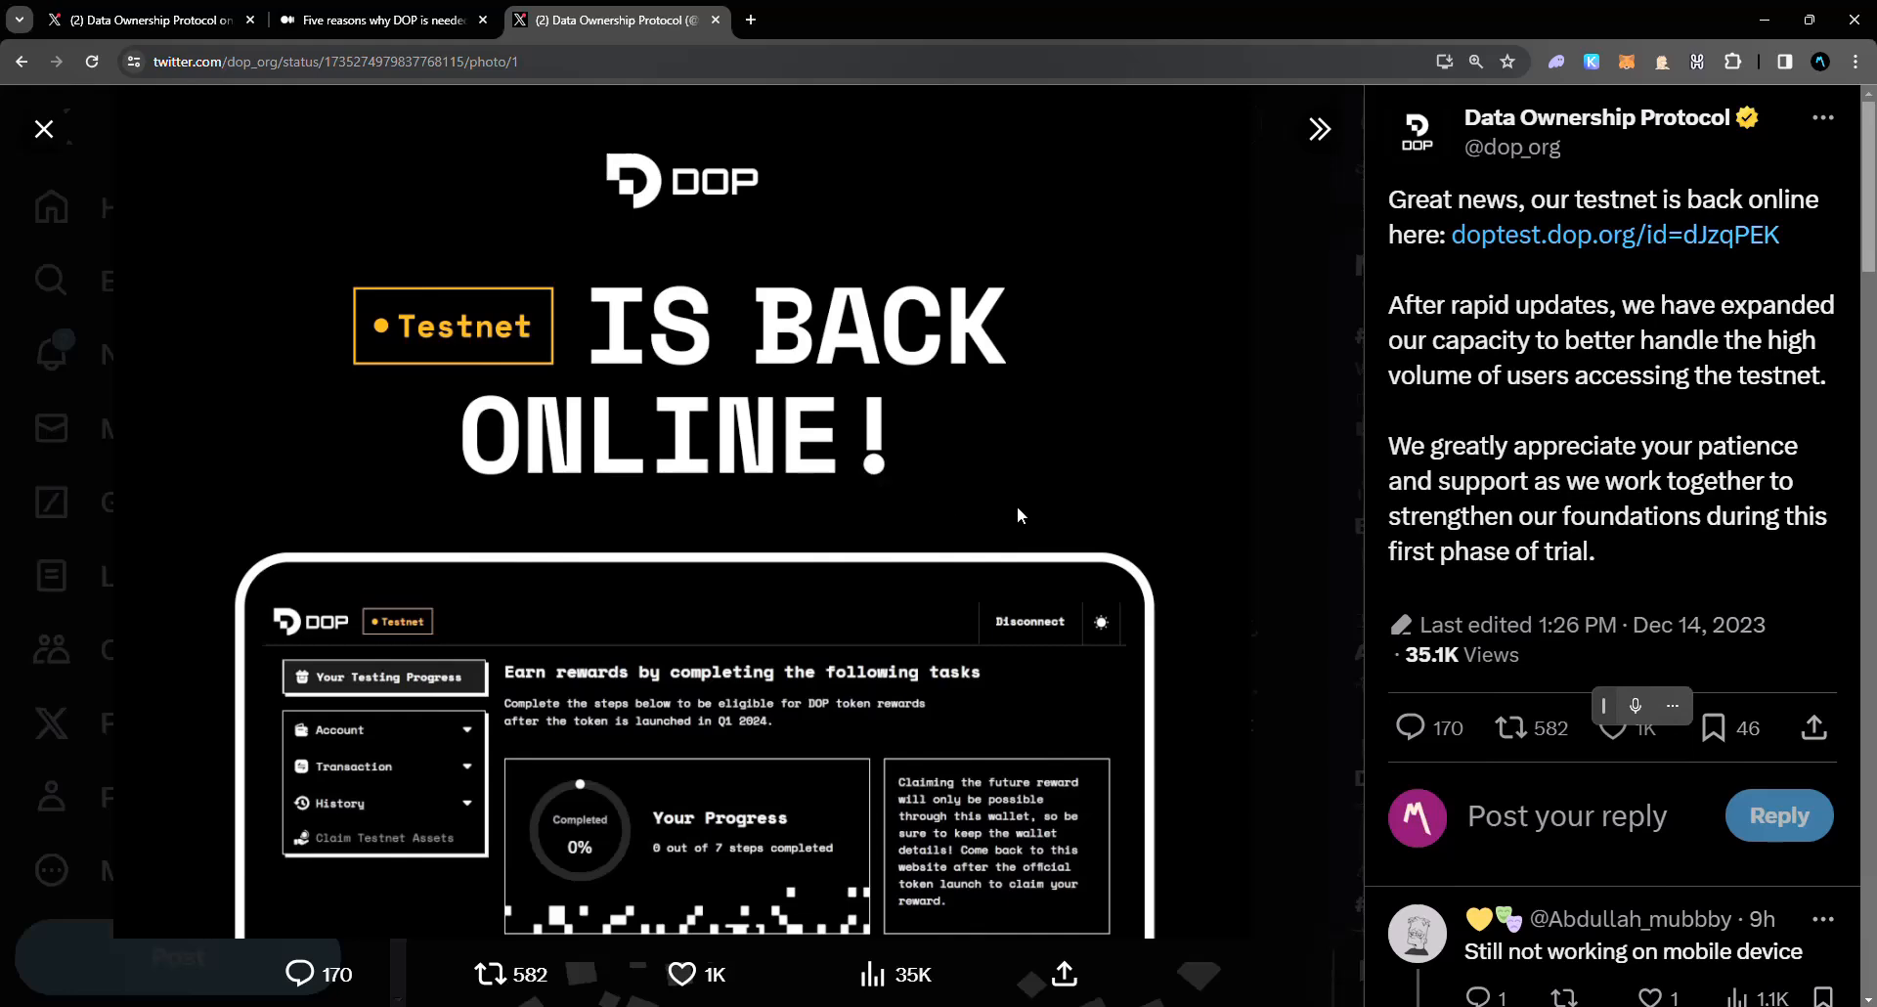
{"action": "mouse_move", "coordinate": [1033, 520]}
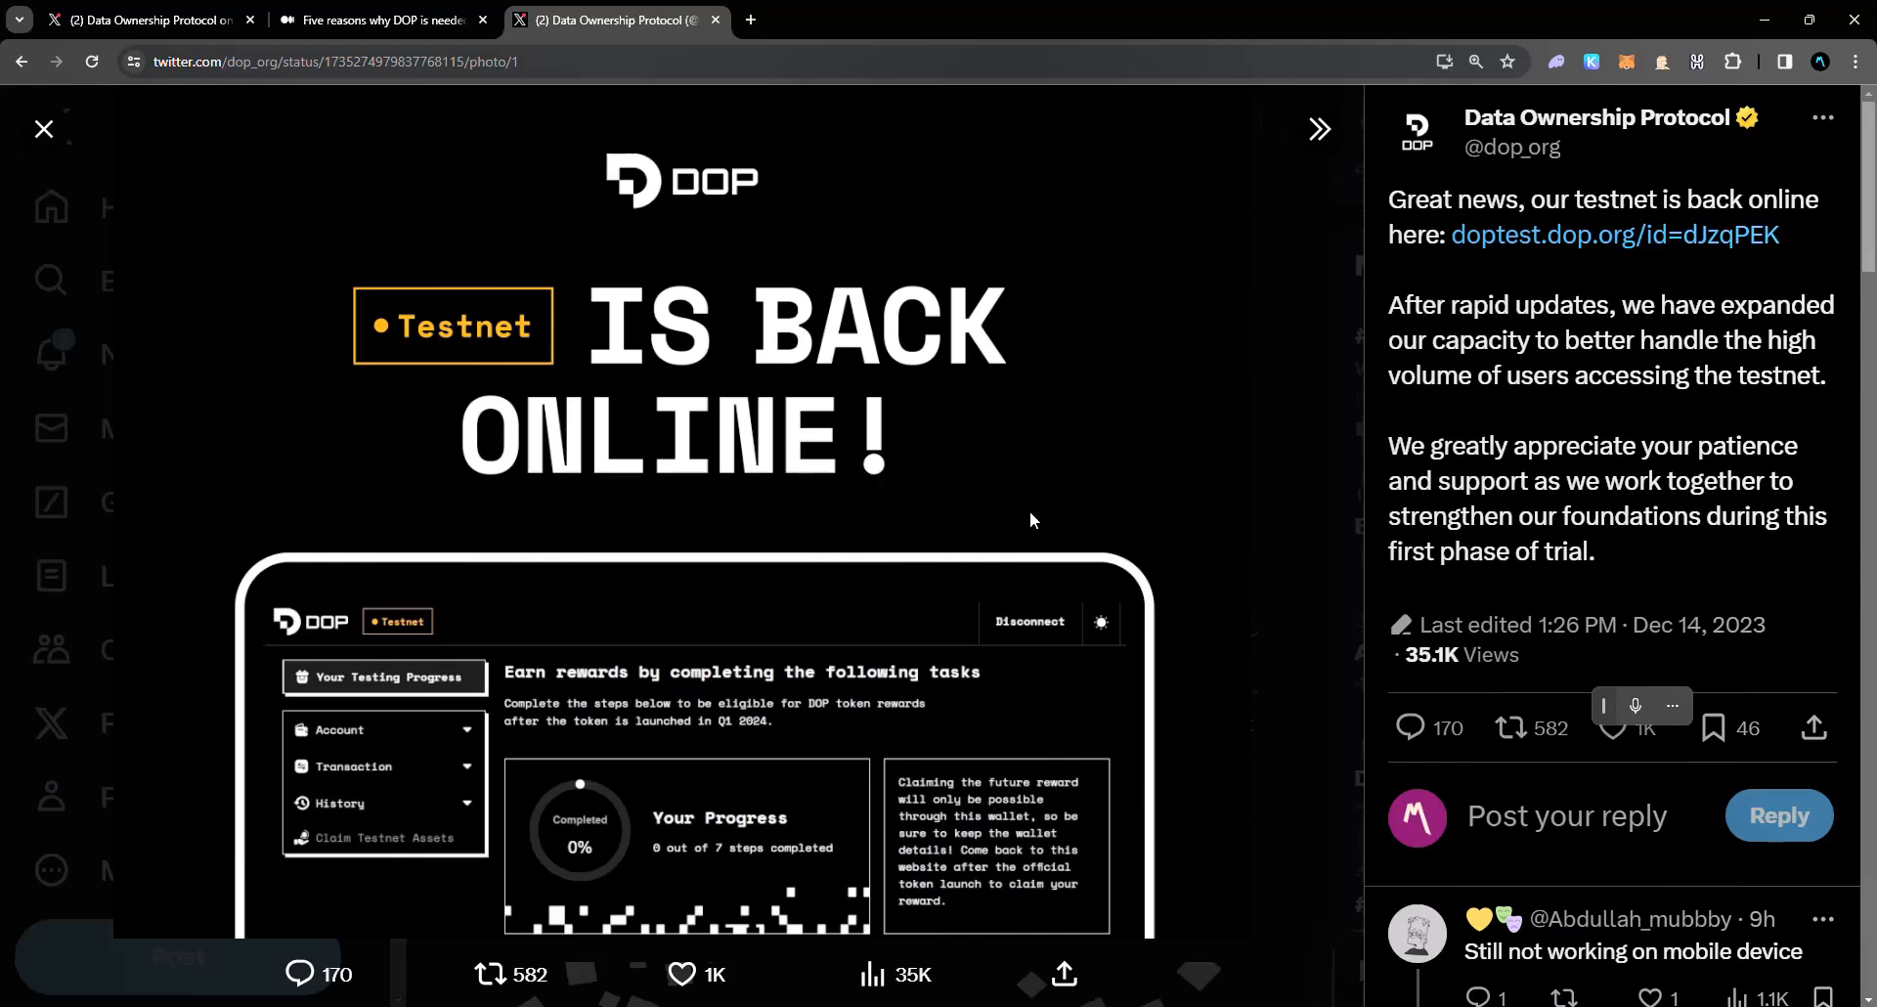
{"action": "mouse_move", "coordinate": [1017, 526]}
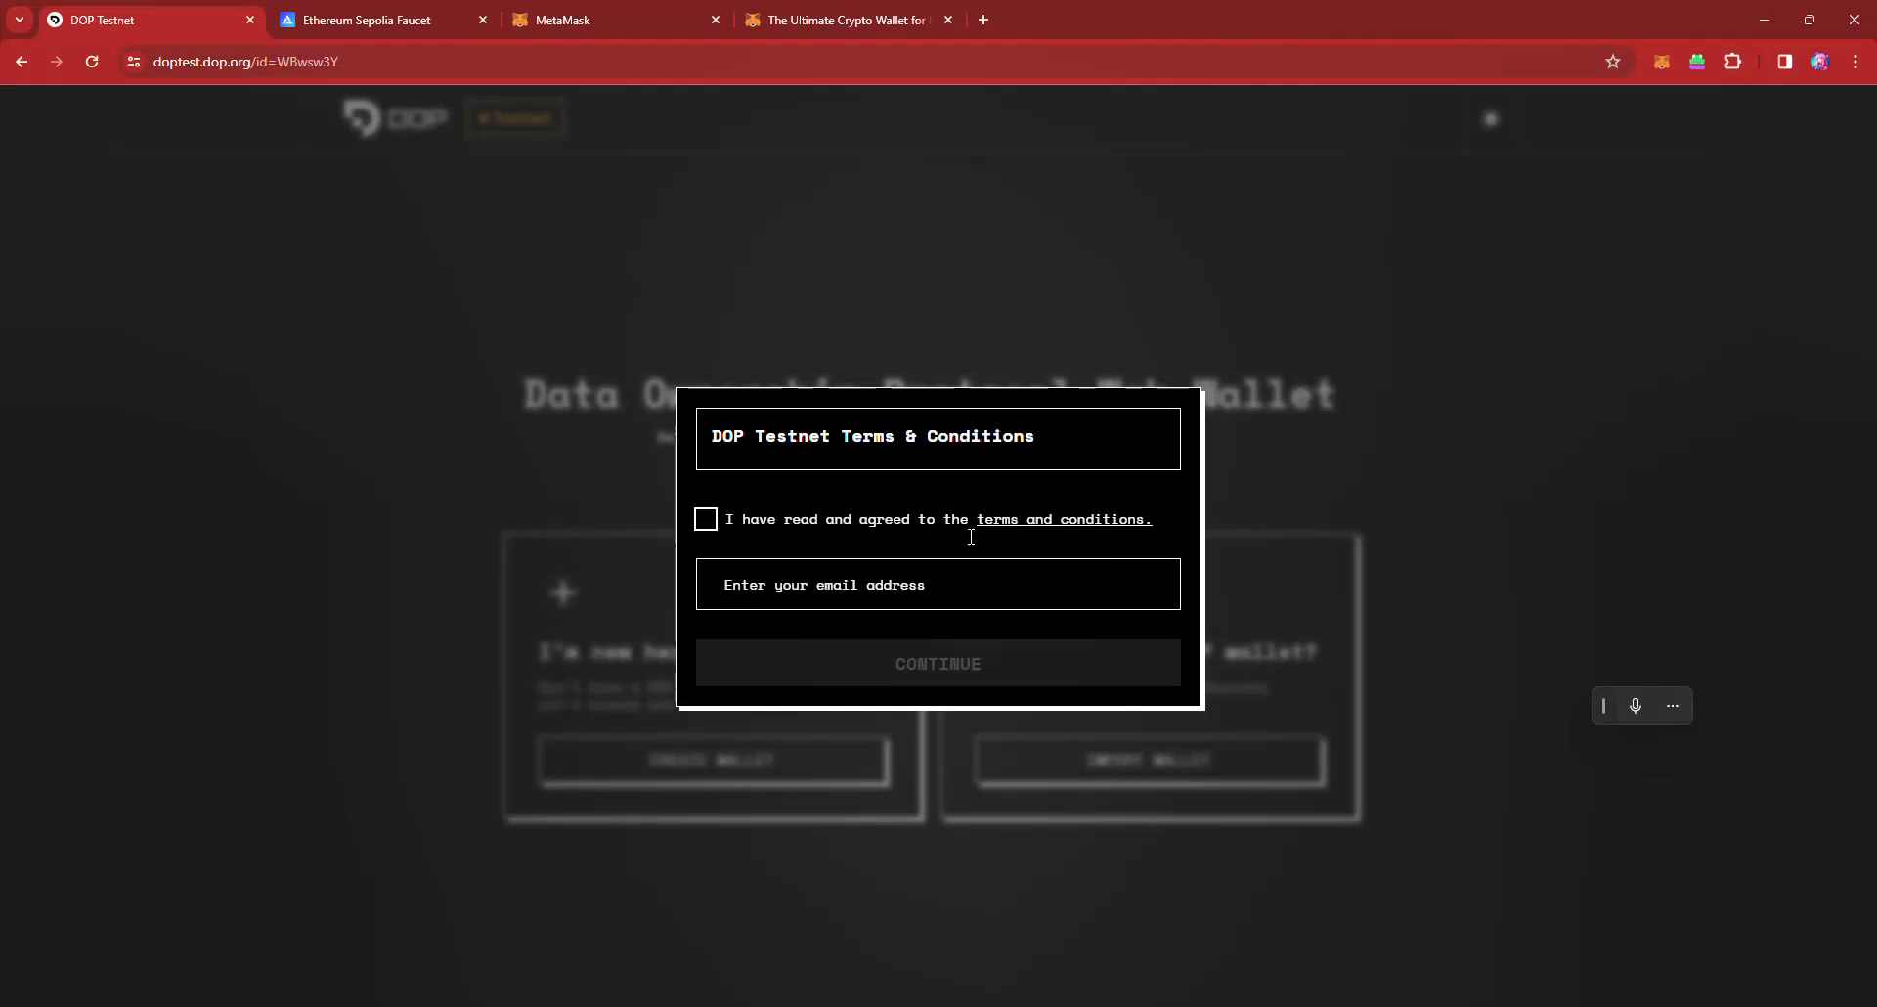
{"action": "mouse_move", "coordinate": [419, 80]}
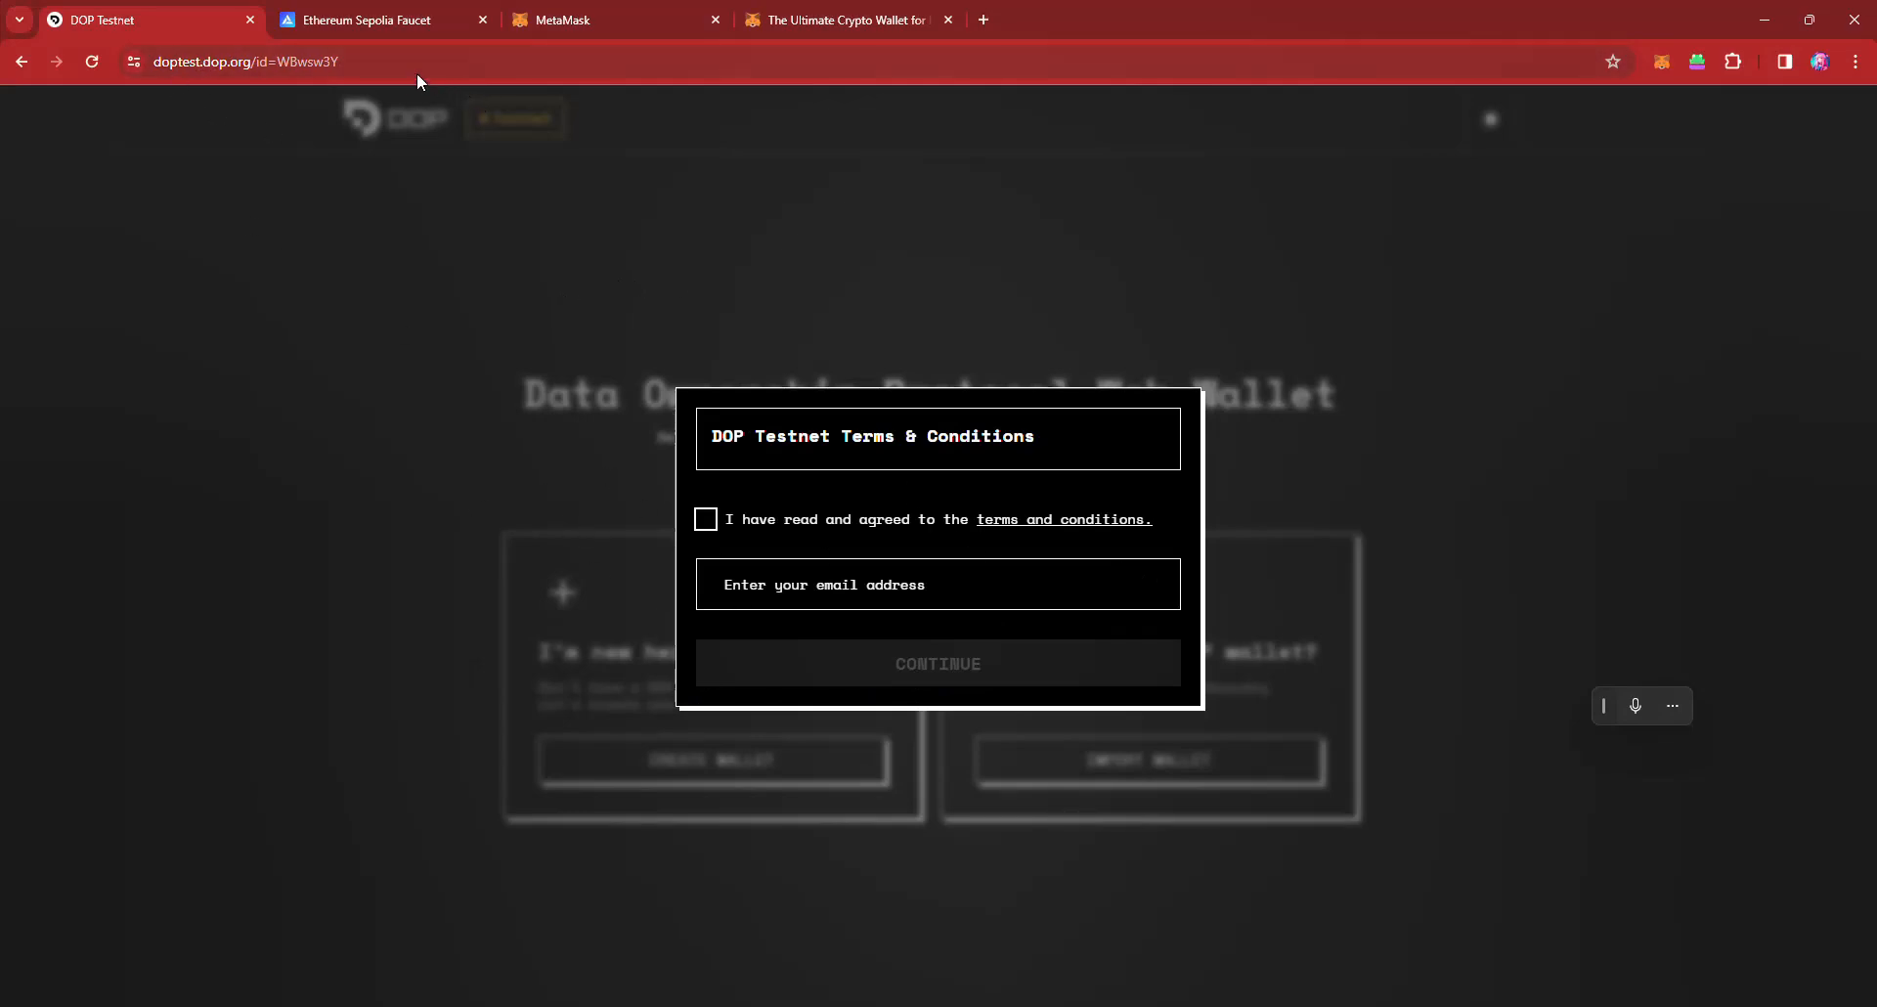
{"action": "mouse_move", "coordinate": [371, 72]}
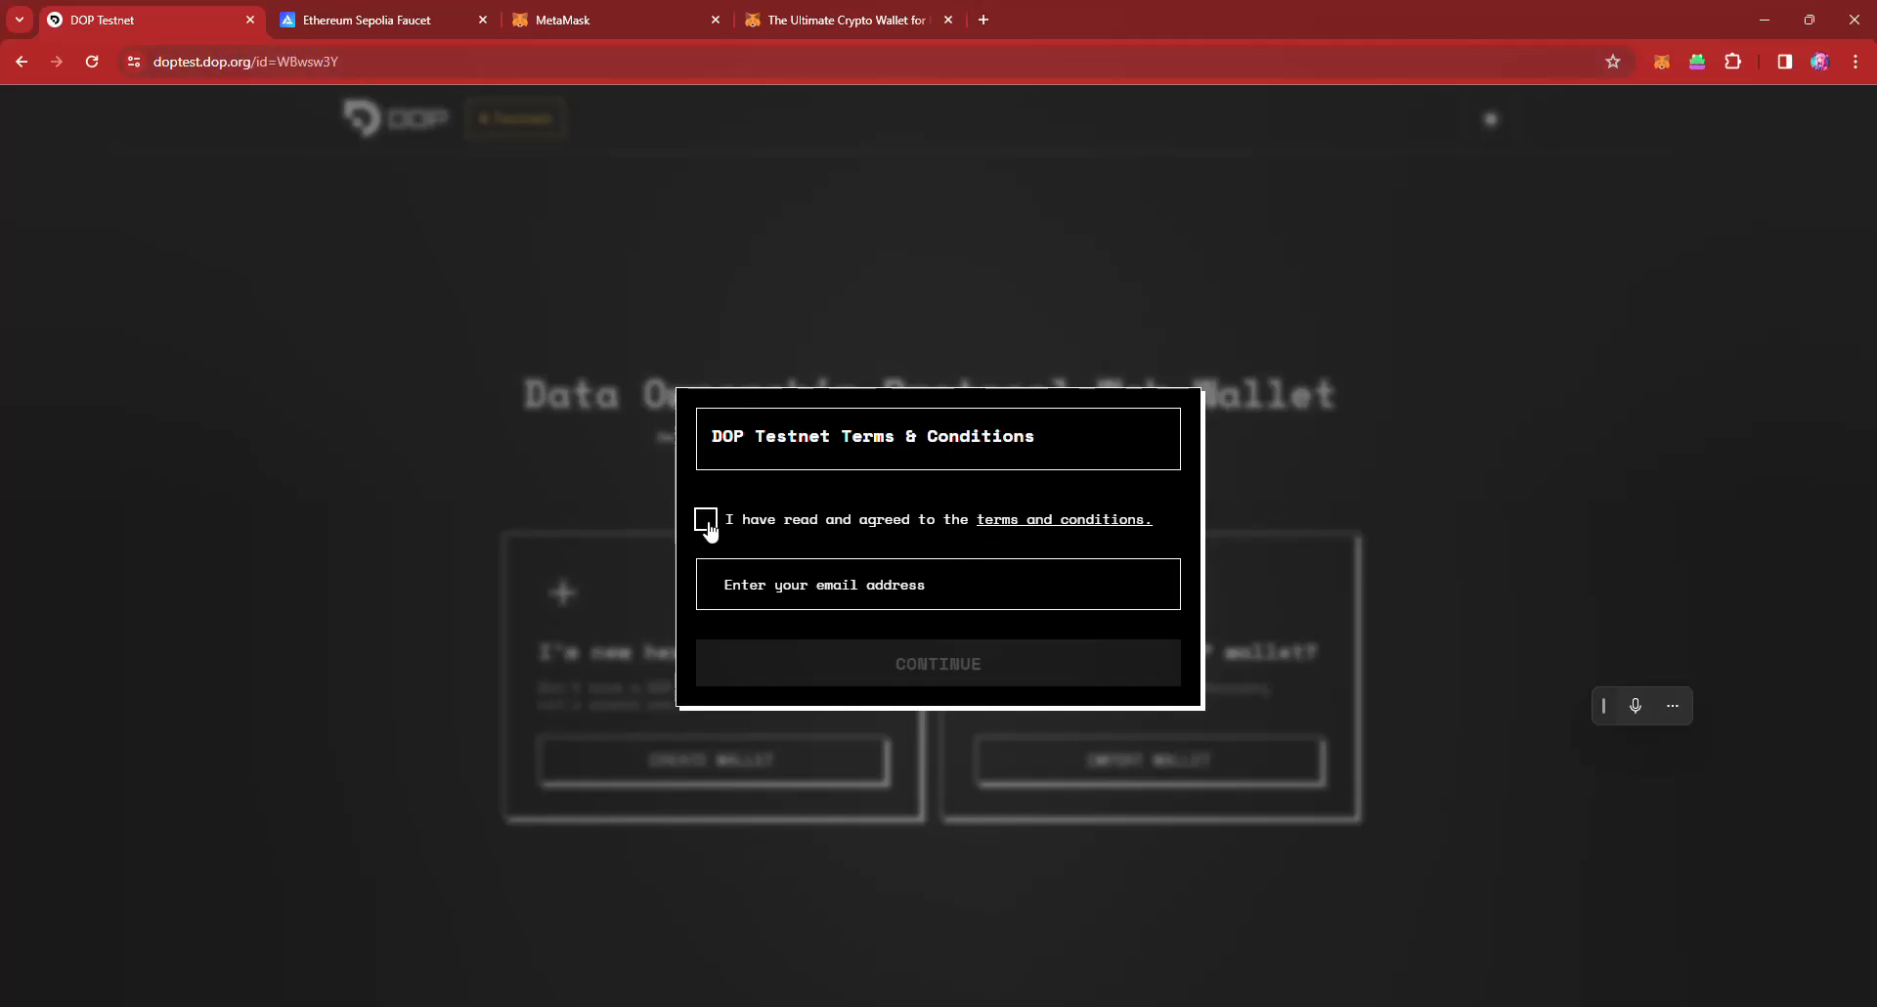
{"action": "mouse_move", "coordinate": [743, 520]}
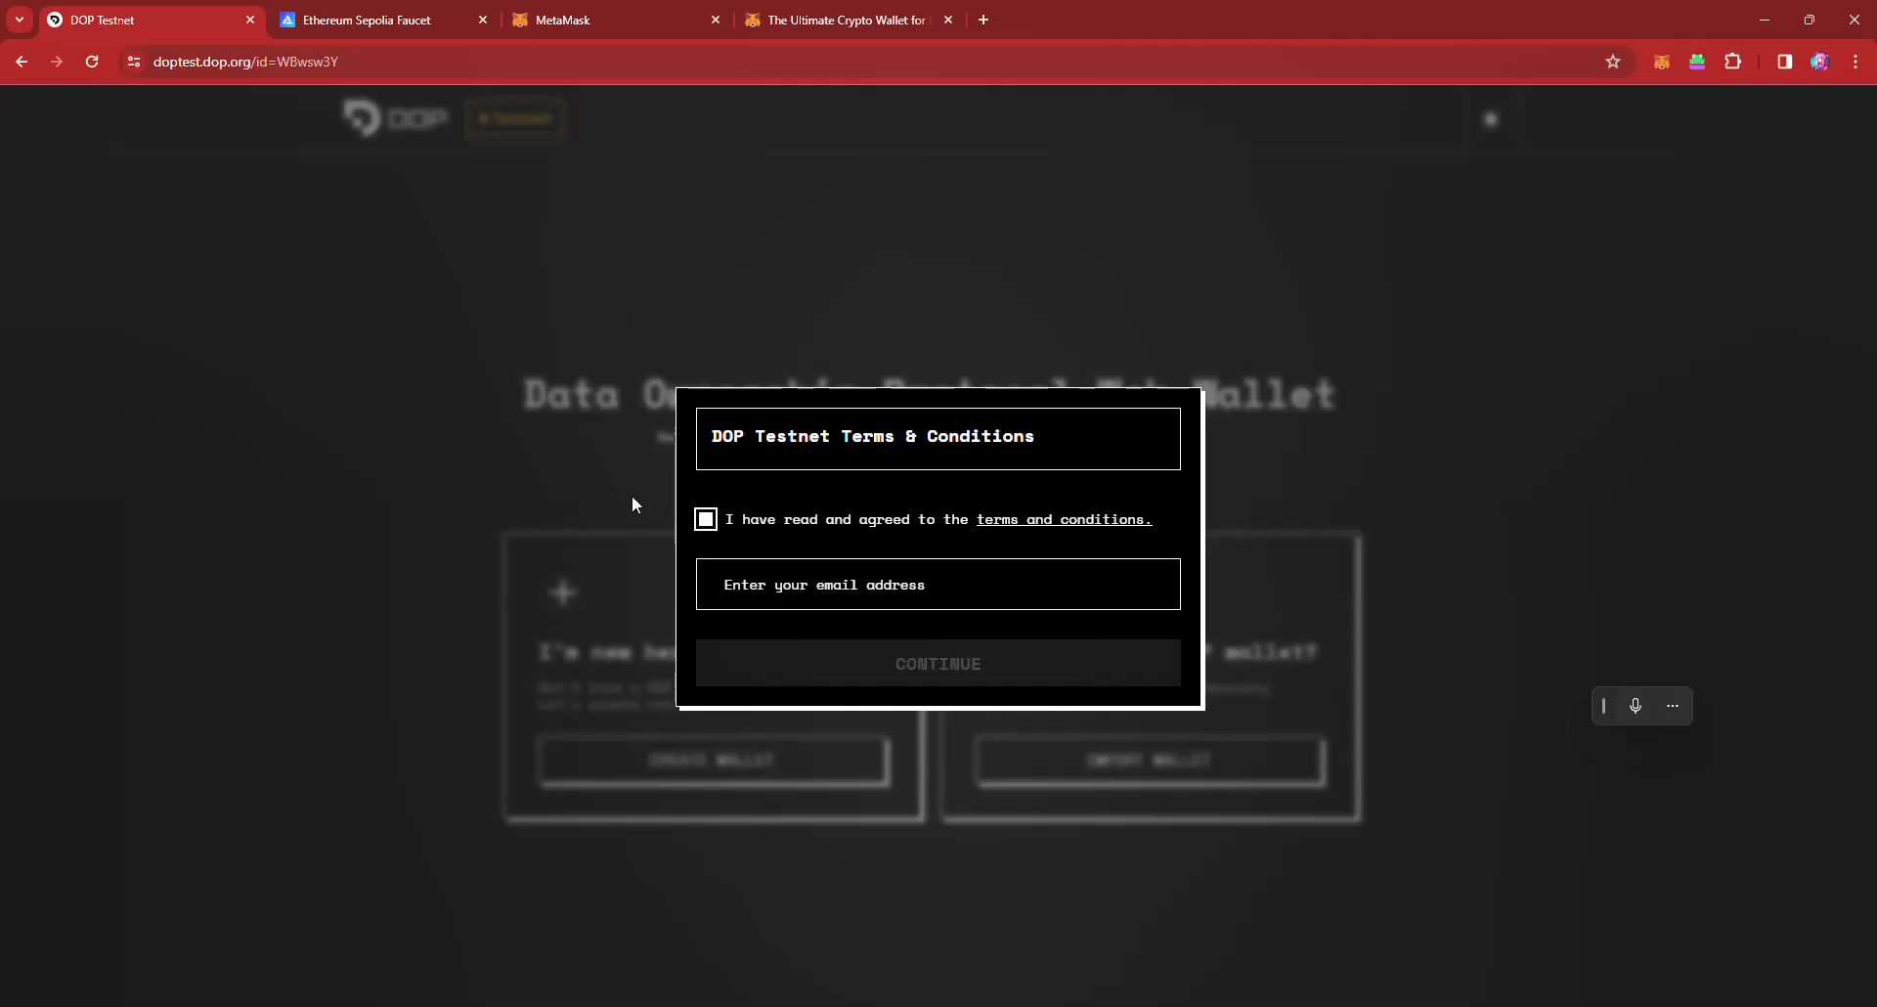
Step: Accept the terms, create a new wallet with a password, and proceed to phrase verification
{"action": "left_click", "coordinate": [936, 584]}
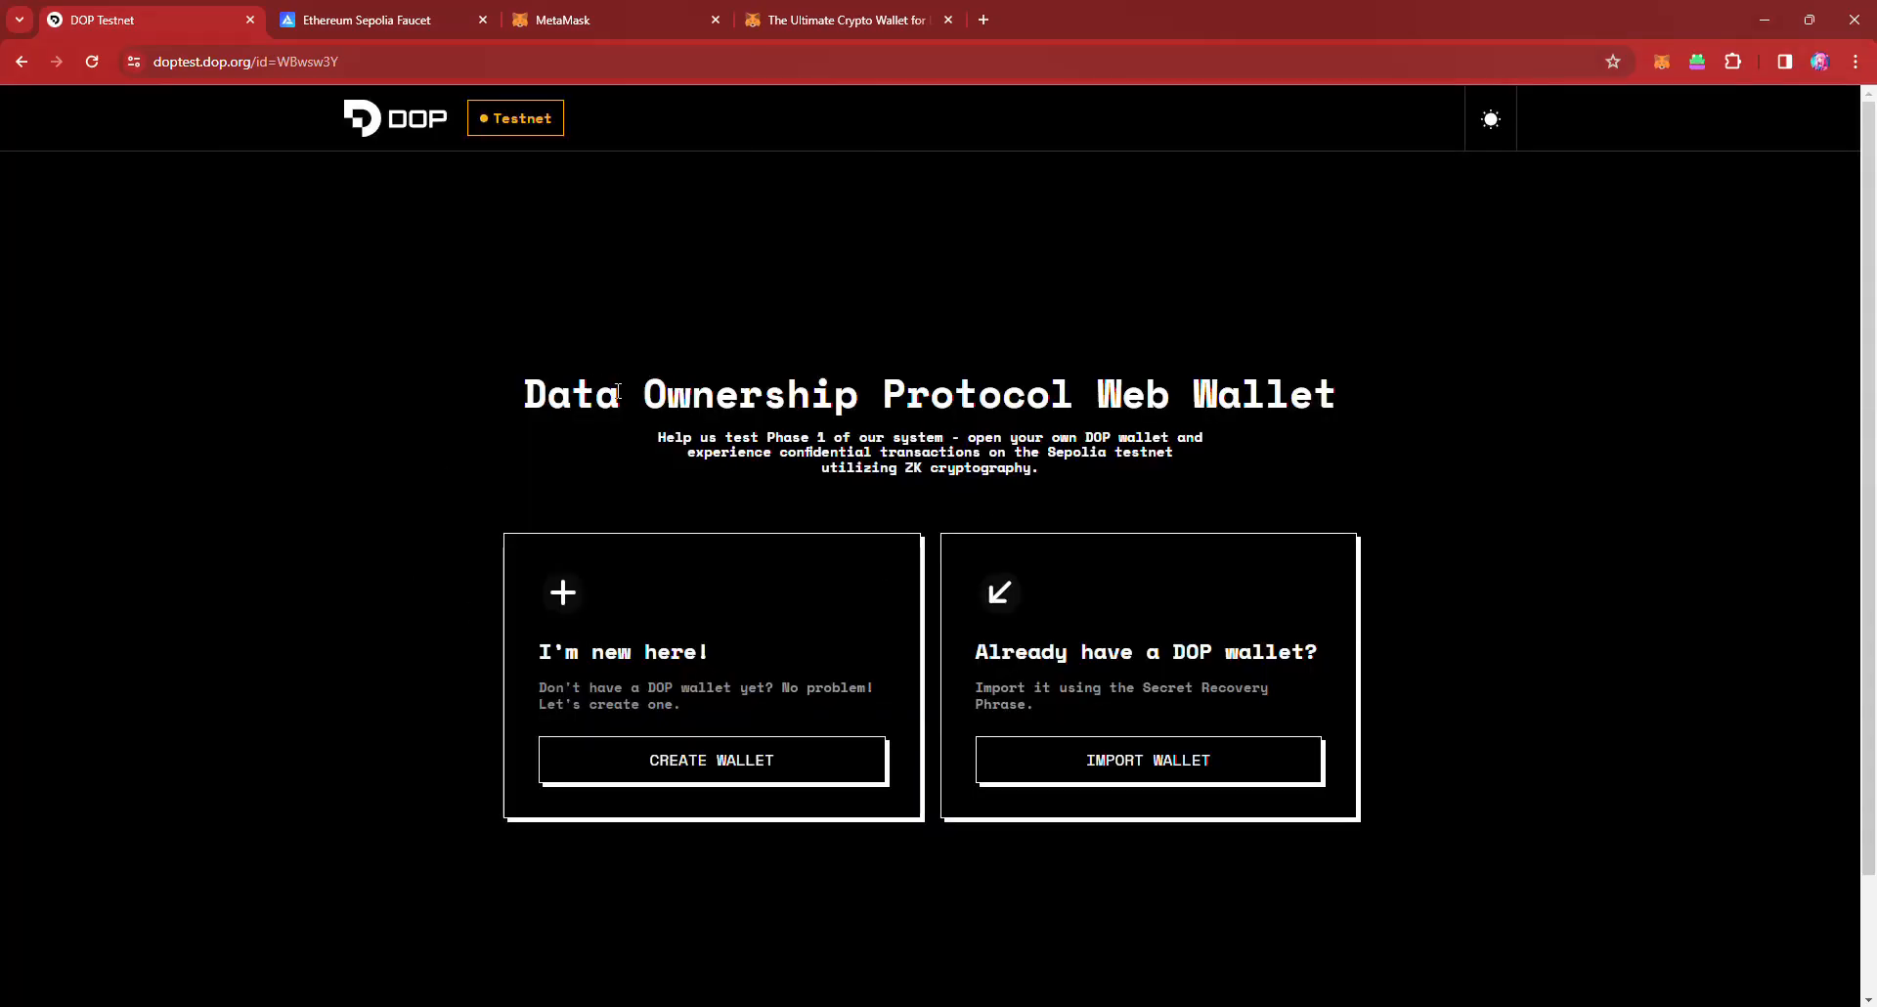
{"action": "mouse_move", "coordinate": [774, 751]}
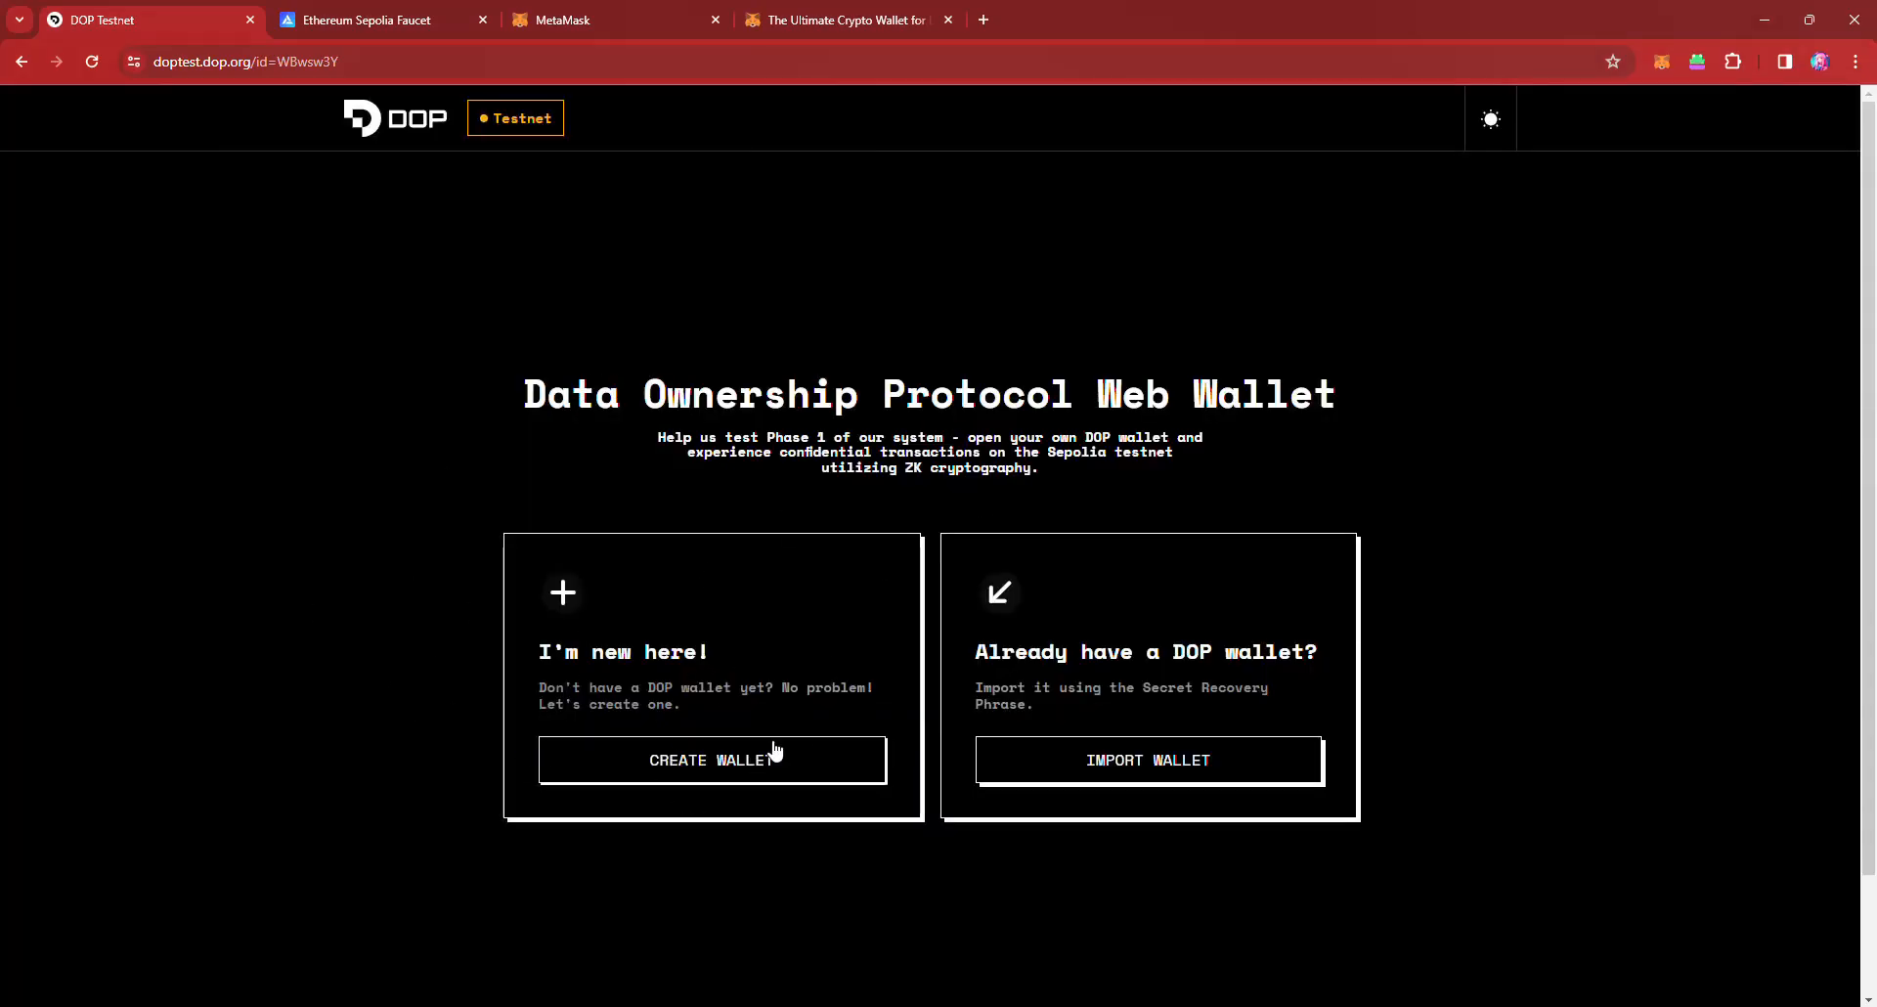
{"action": "left_click", "coordinate": [712, 759]}
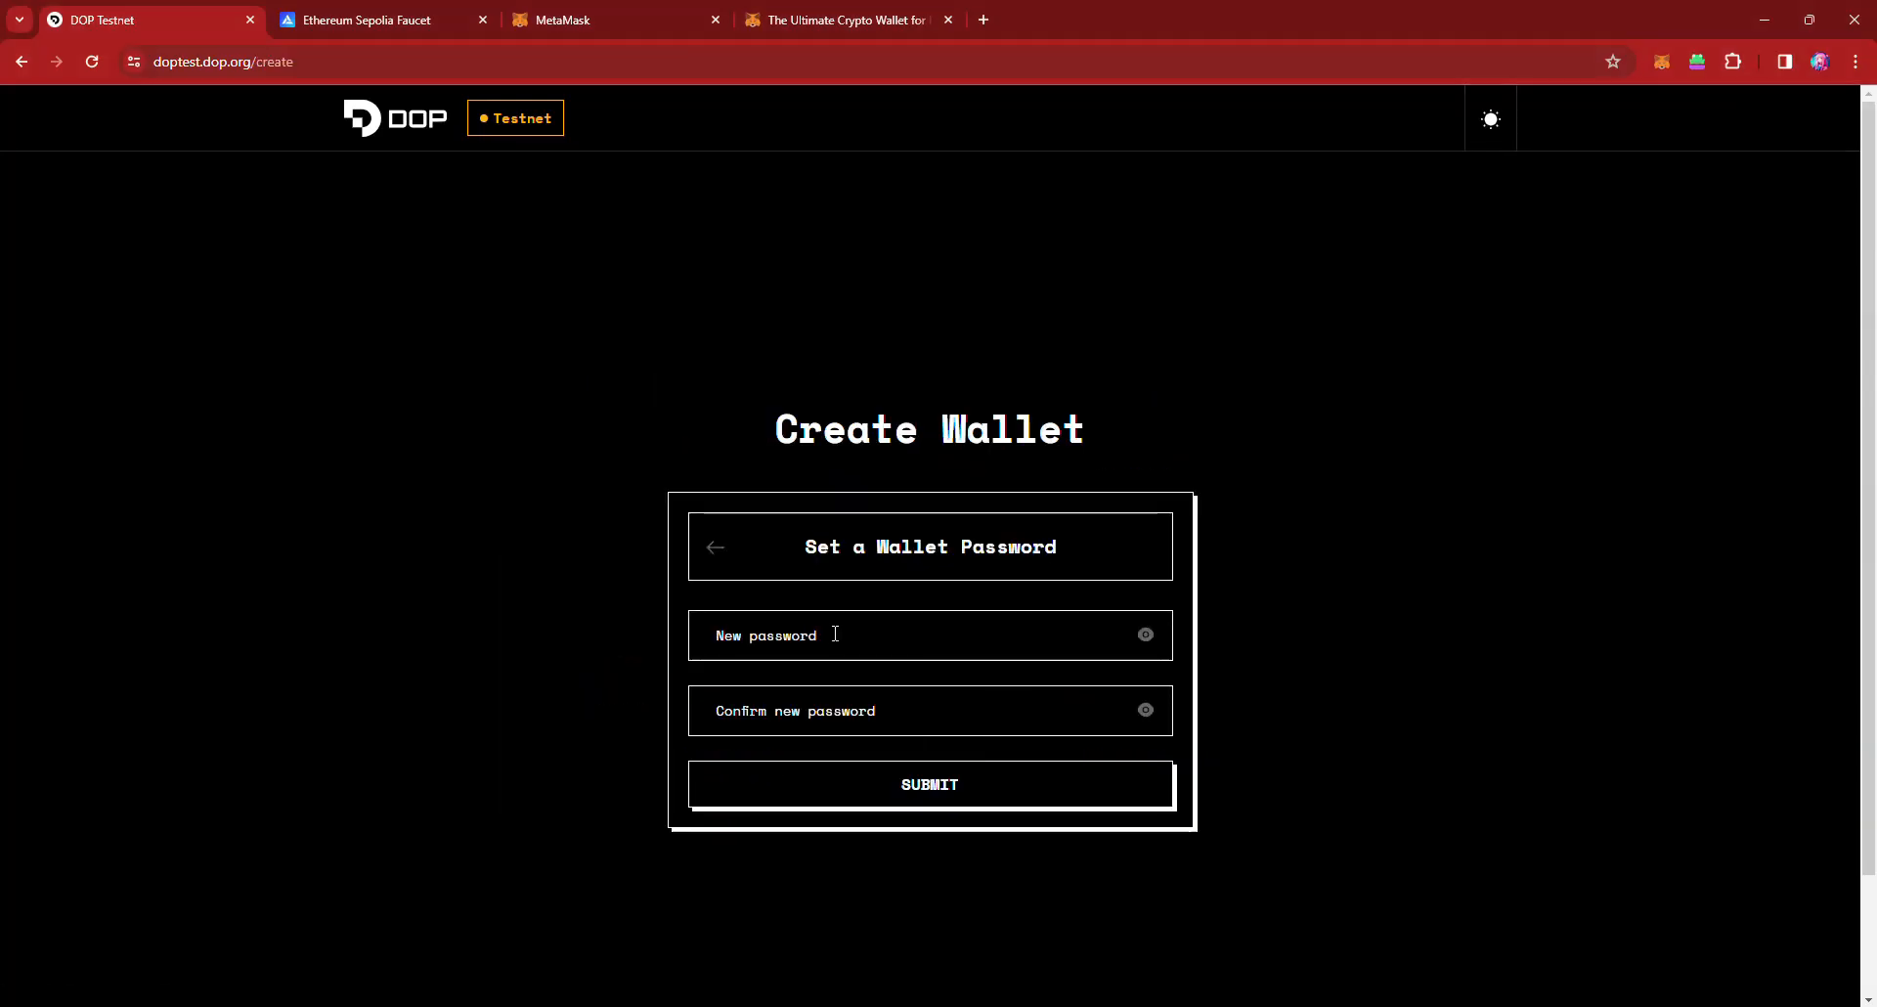
{"action": "left_click", "coordinate": [931, 784]}
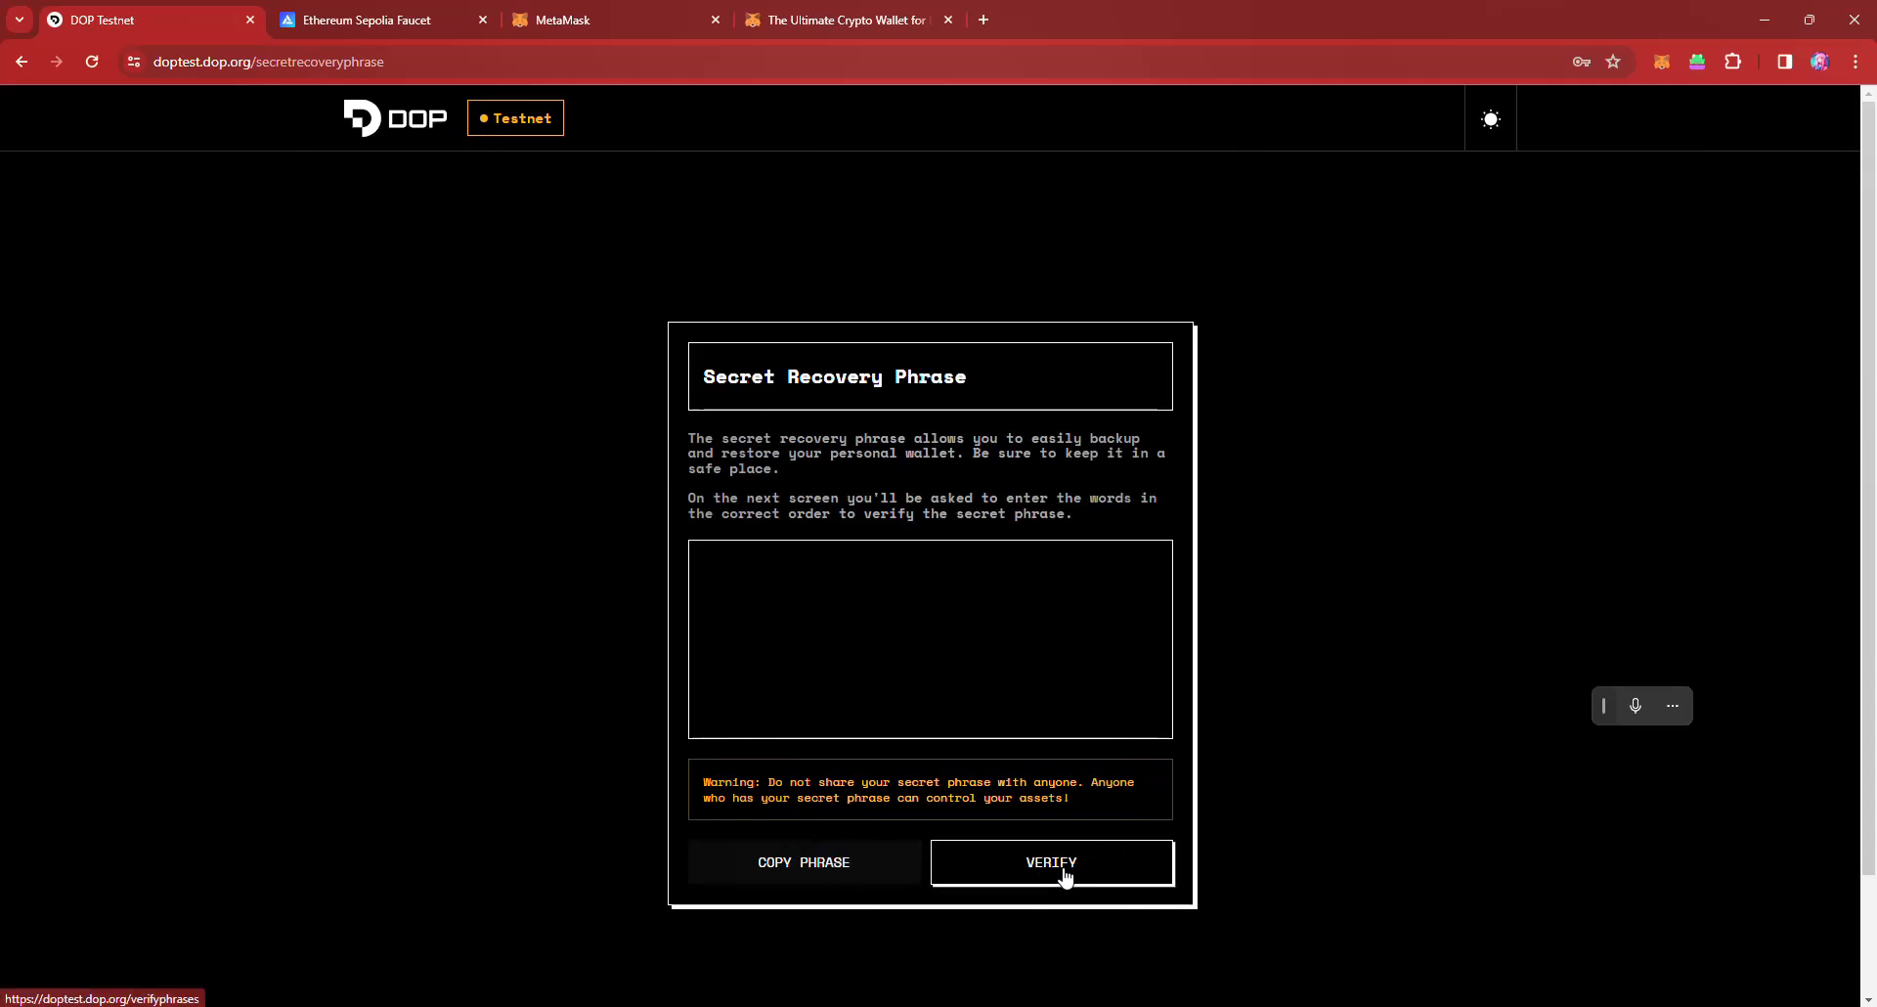
{"action": "left_click", "coordinate": [1050, 862]}
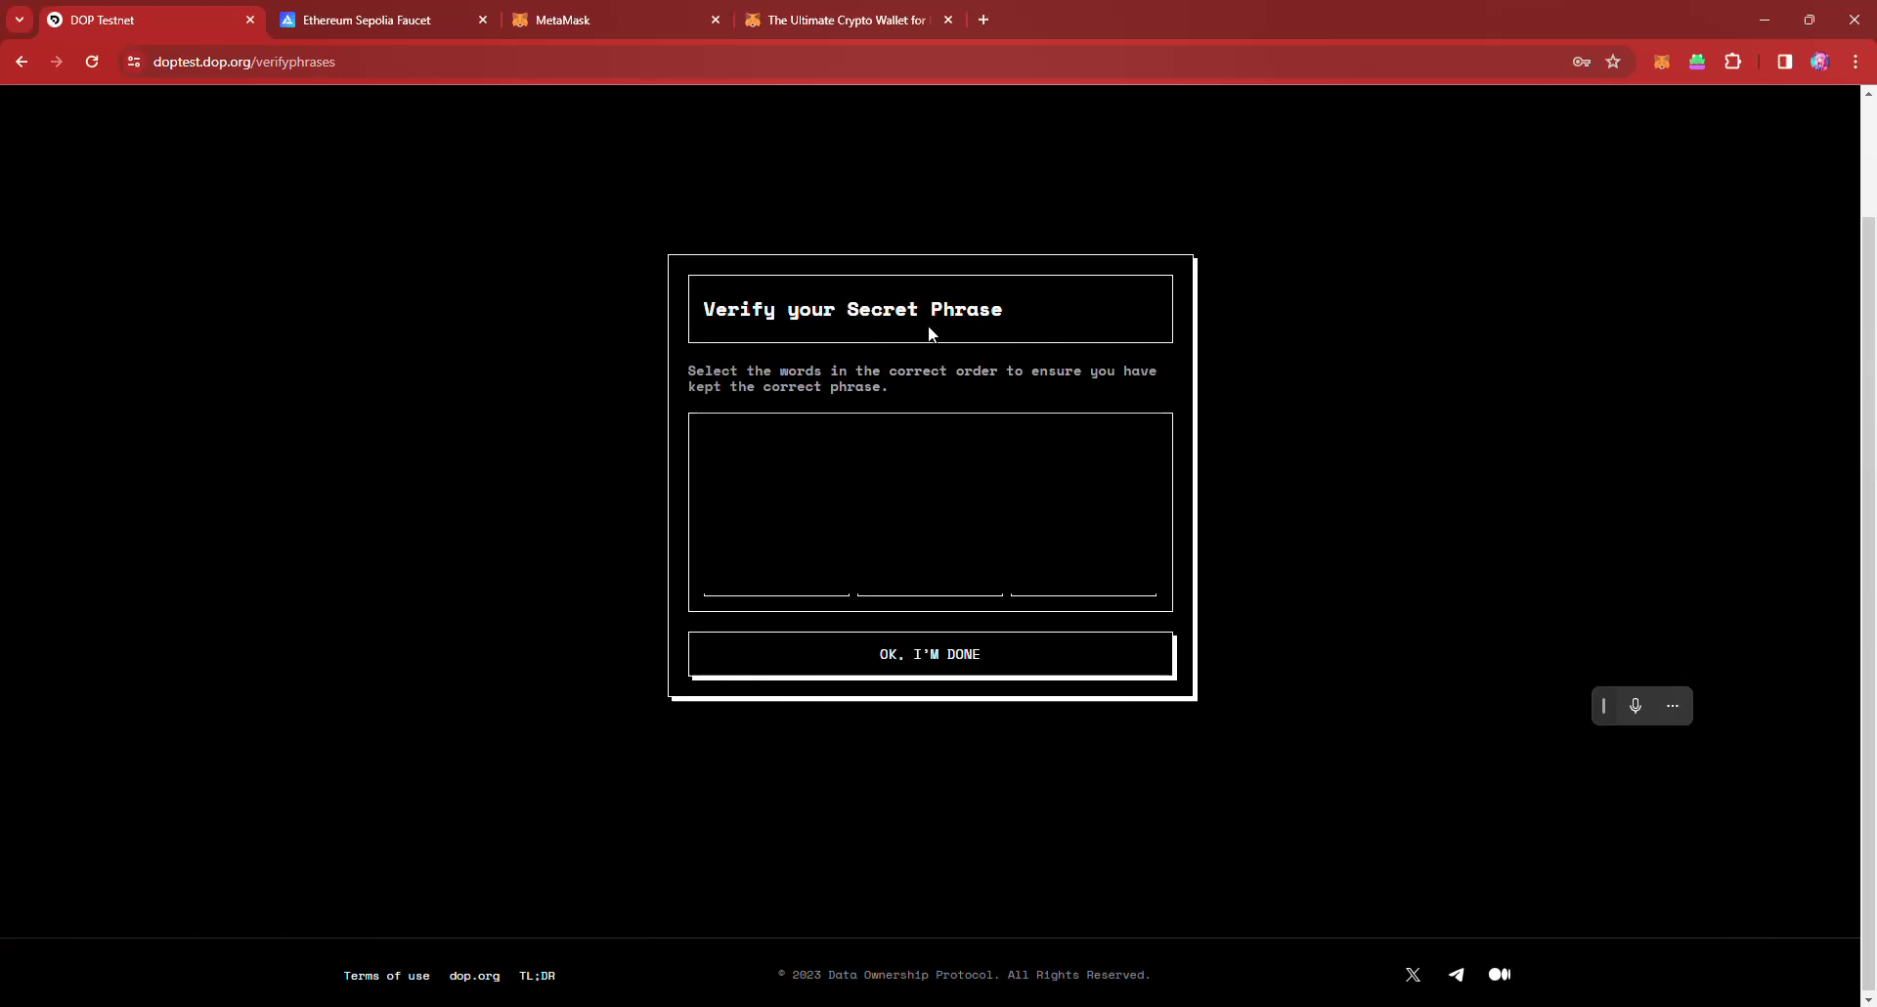
Step: Continue past the setup congratulations and copy the wallet's secret key
{"action": "left_click", "coordinate": [931, 654]}
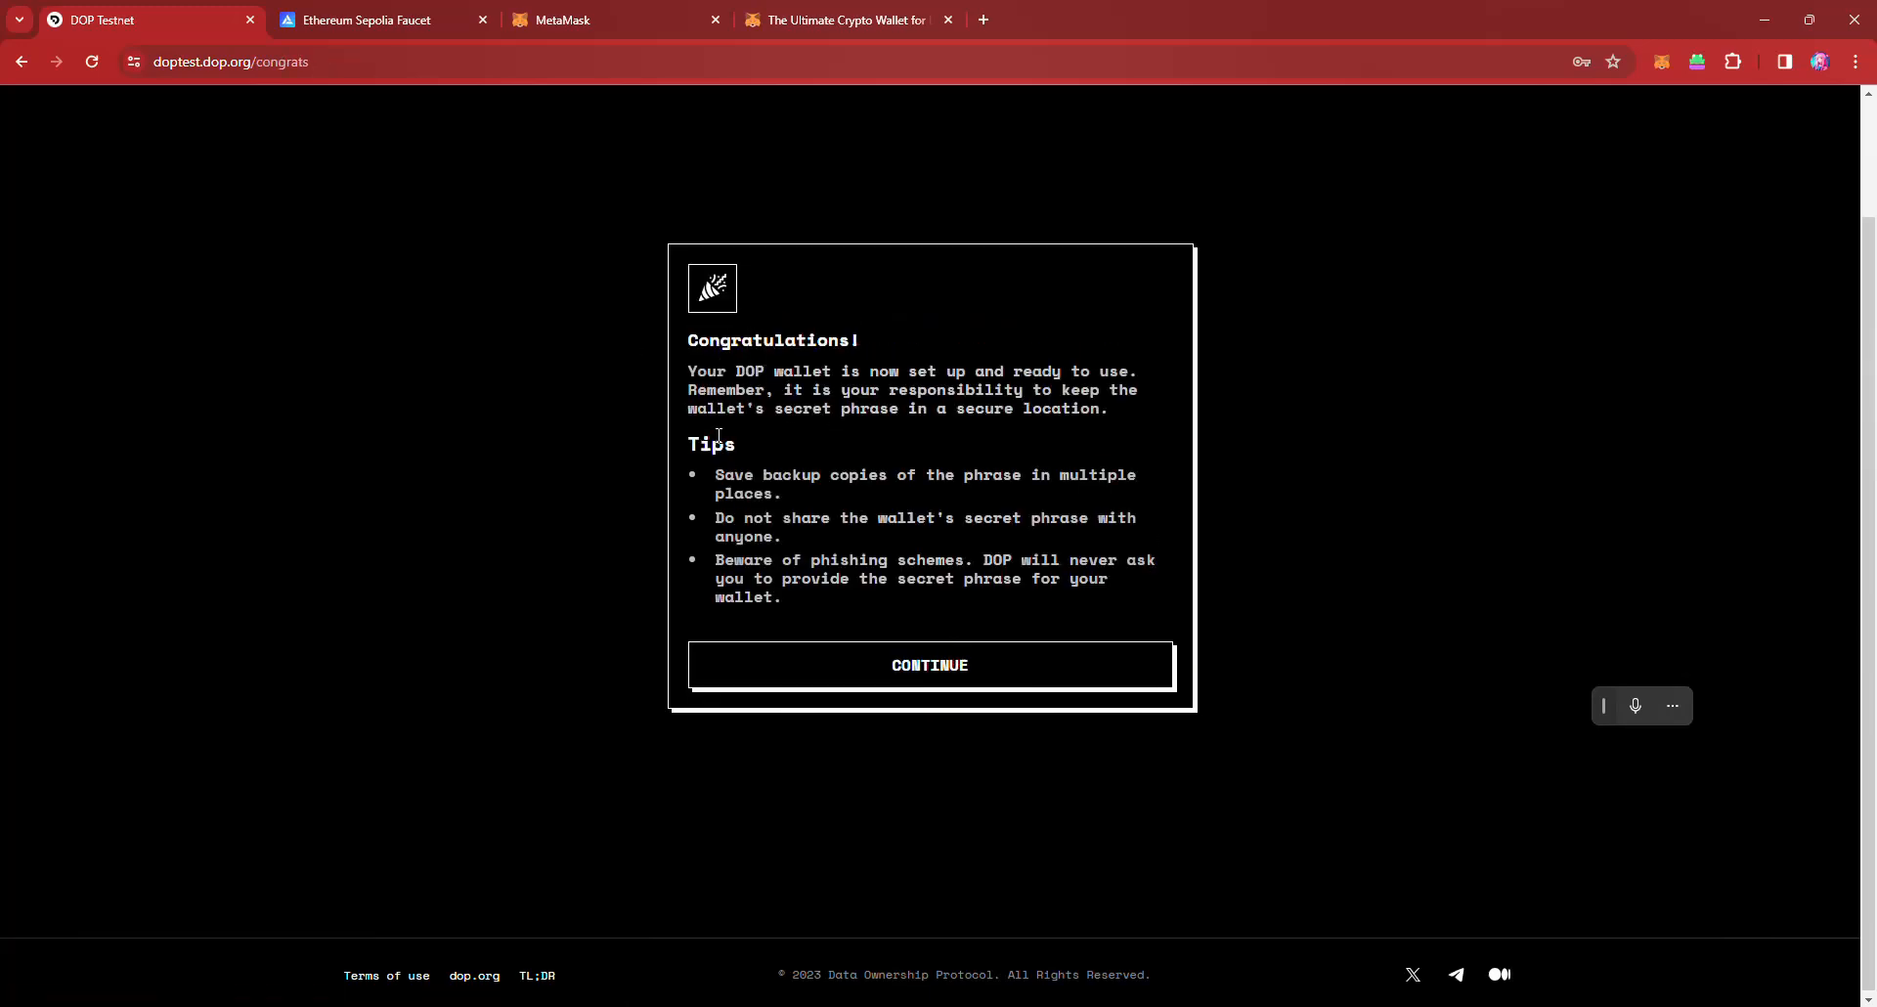
{"action": "mouse_move", "coordinate": [991, 428]}
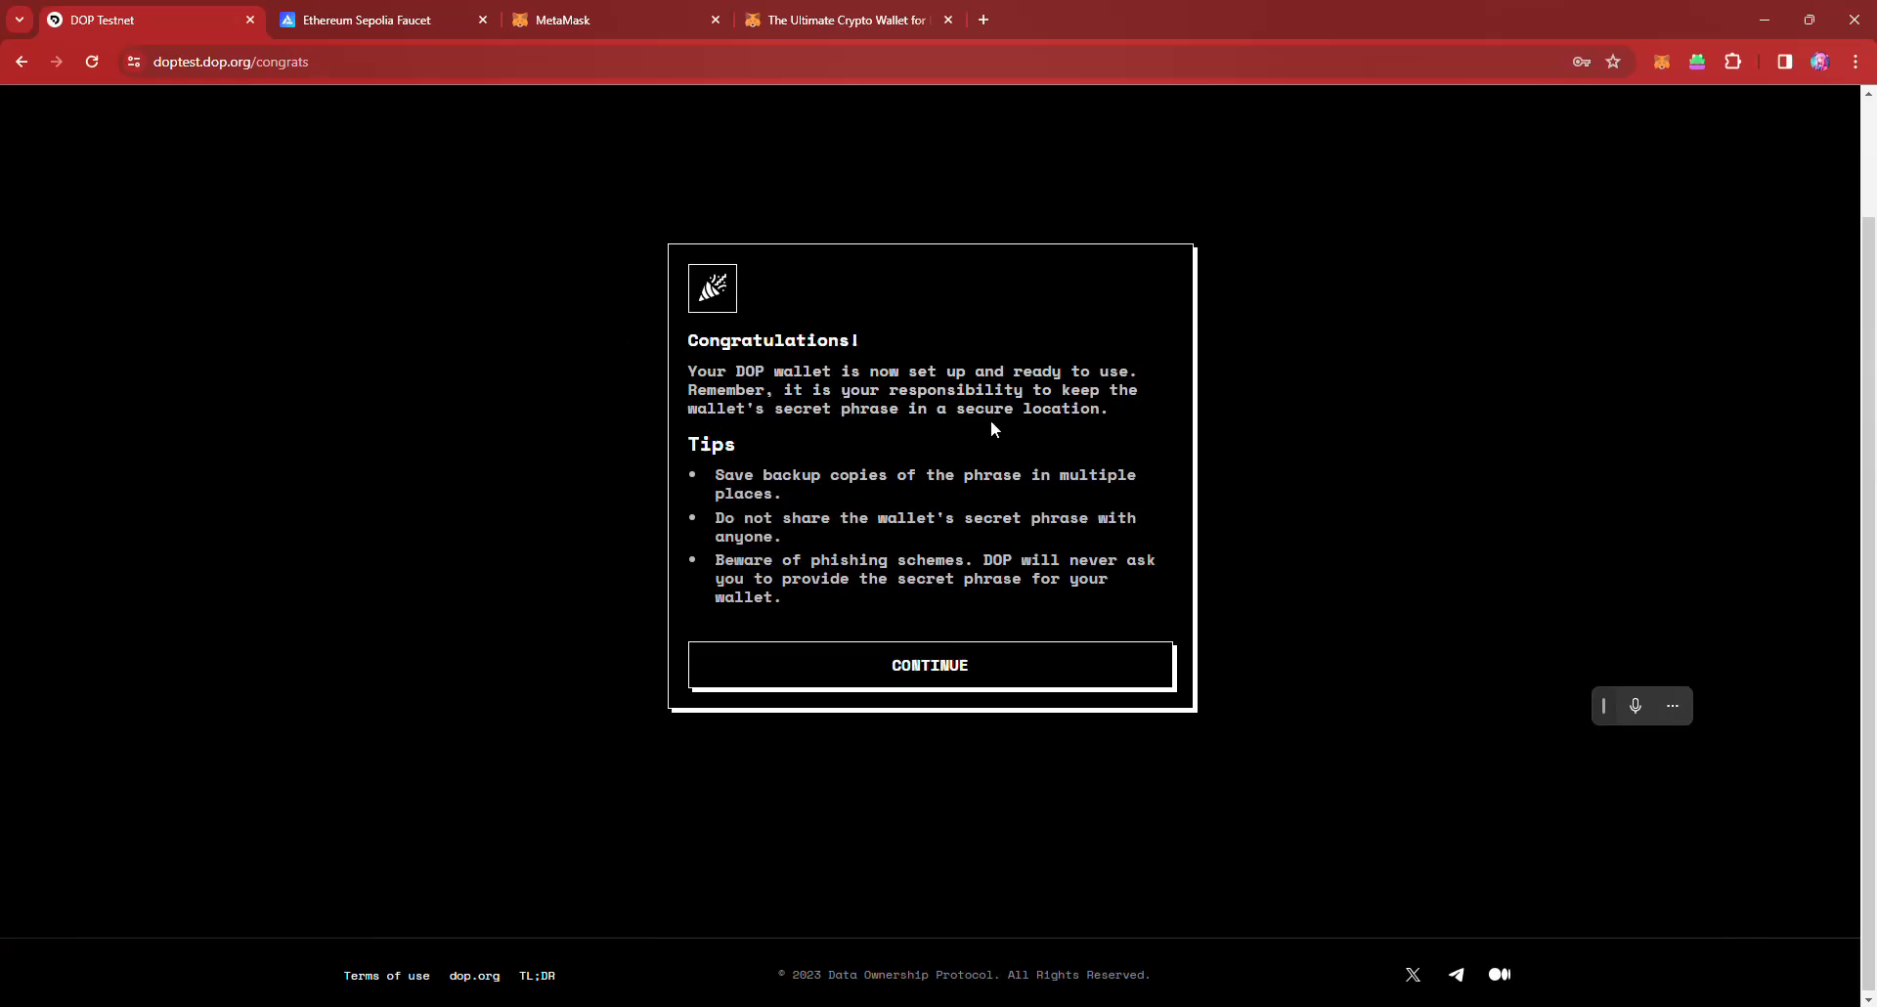
{"action": "left_click", "coordinate": [929, 665]}
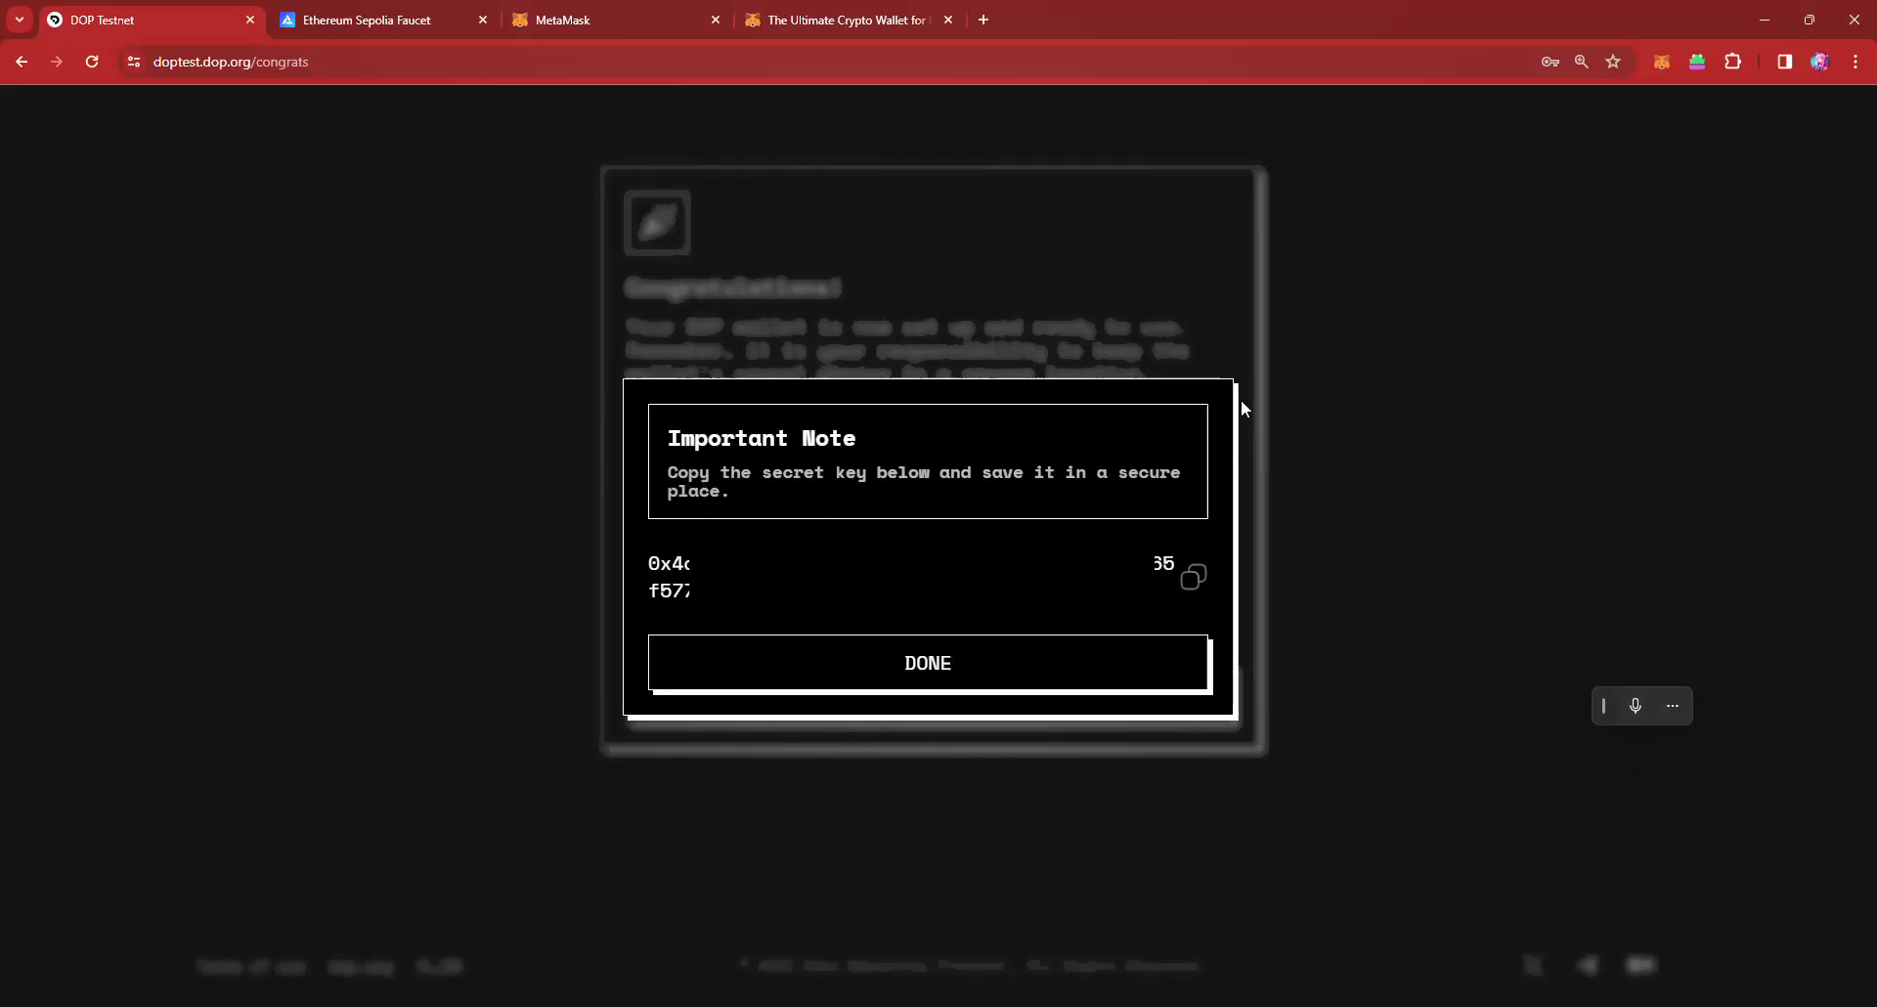
{"action": "mouse_move", "coordinate": [628, 361]}
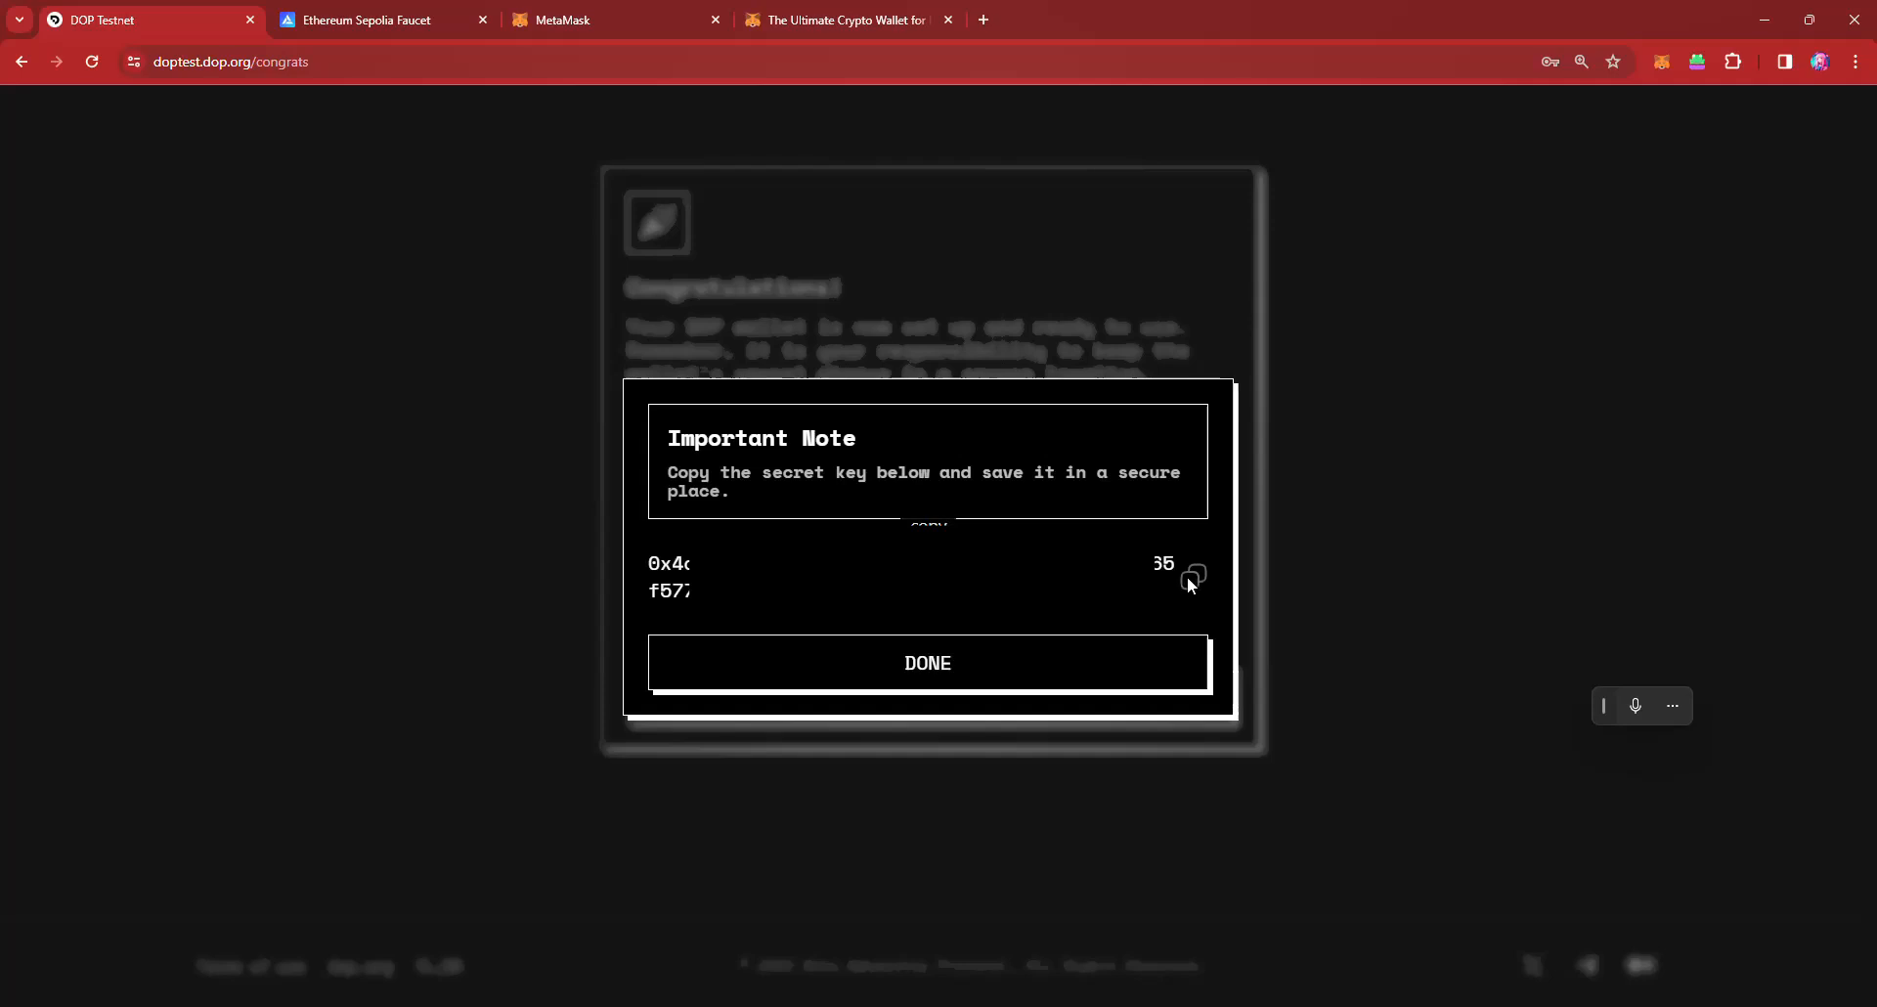
{"action": "left_click", "coordinate": [927, 663]}
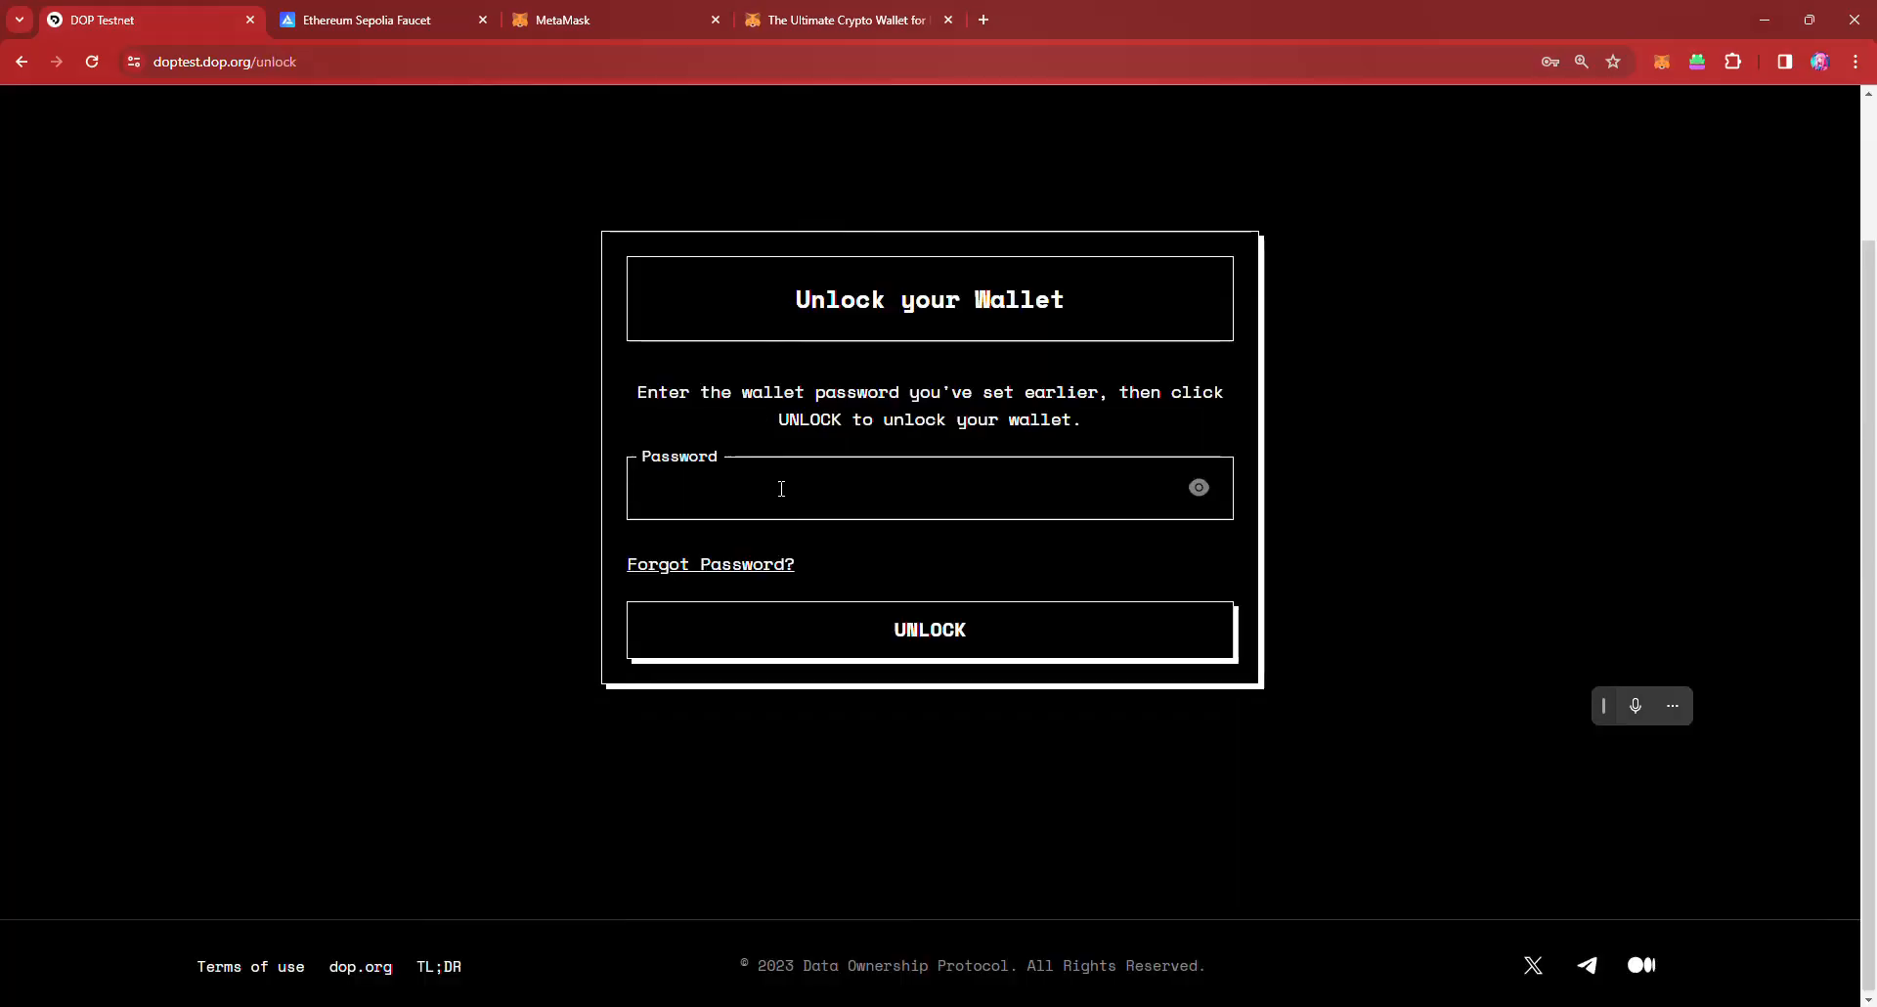
Step: Unlock the wallet with the saved password, start the testing environment, and choose MetaMask to connect
{"action": "left_click", "coordinate": [780, 487]}
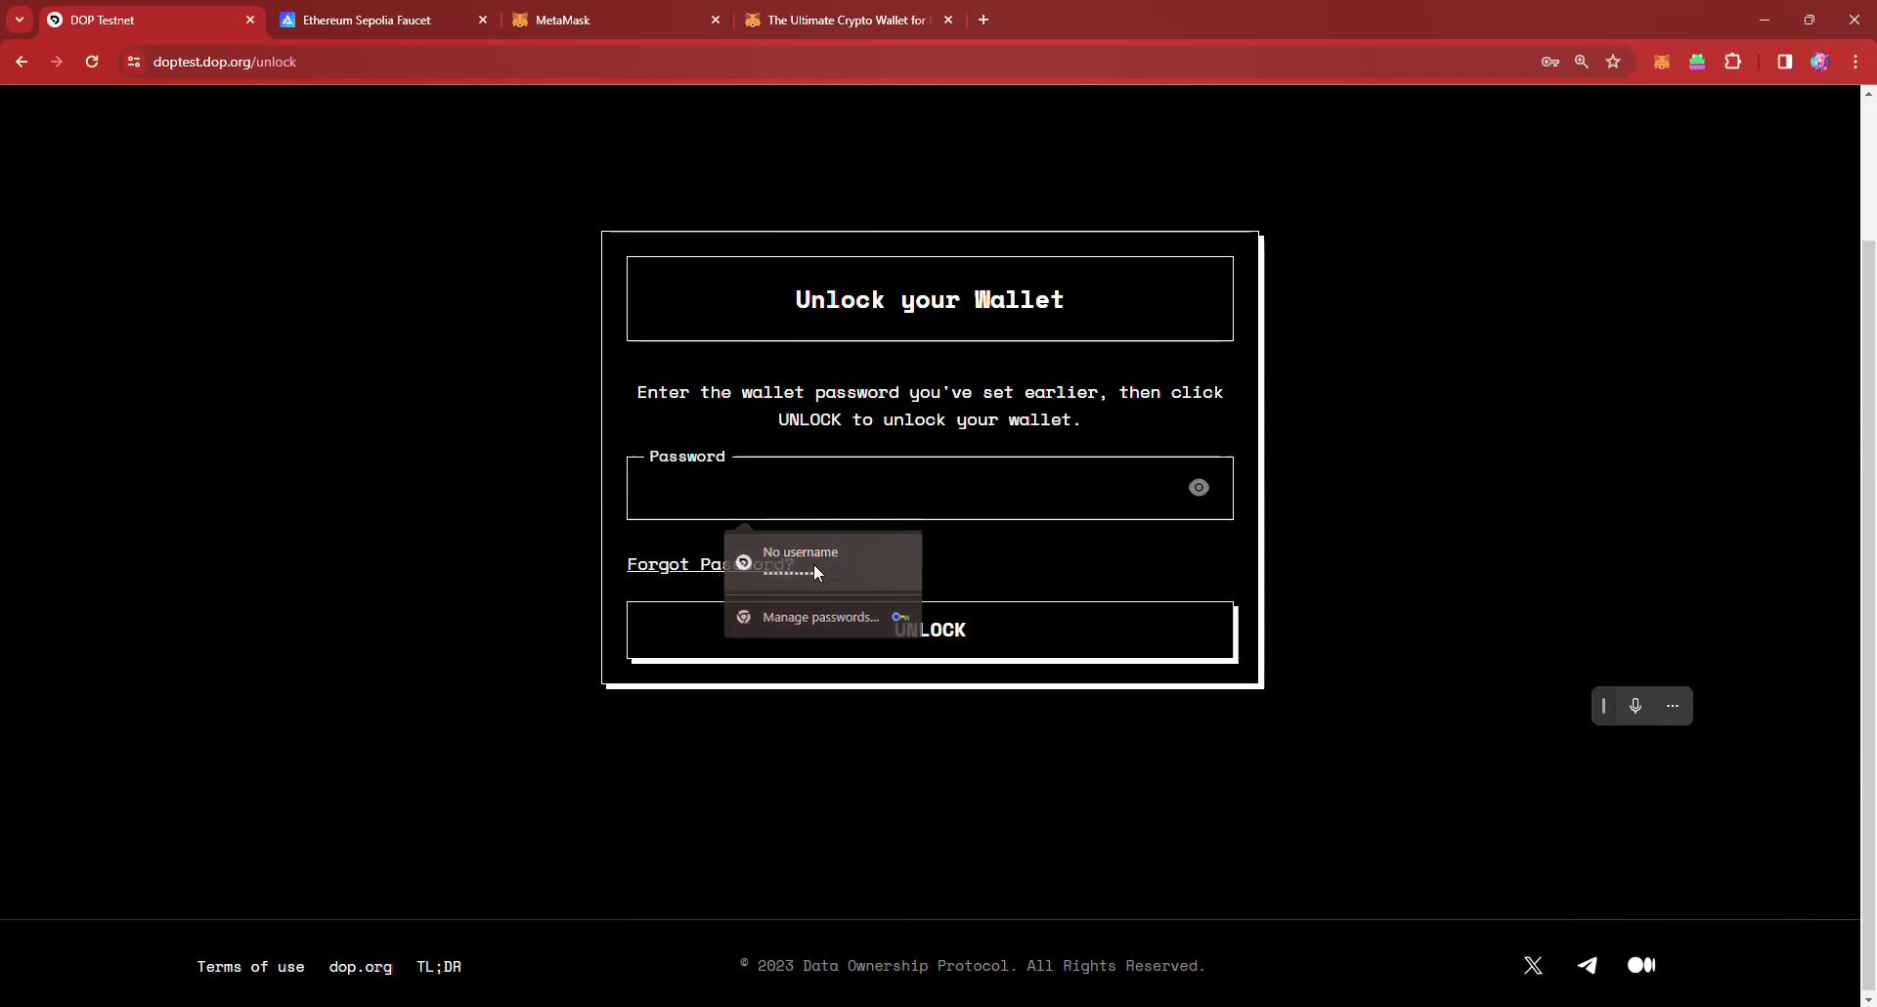
{"action": "left_click", "coordinate": [931, 627]}
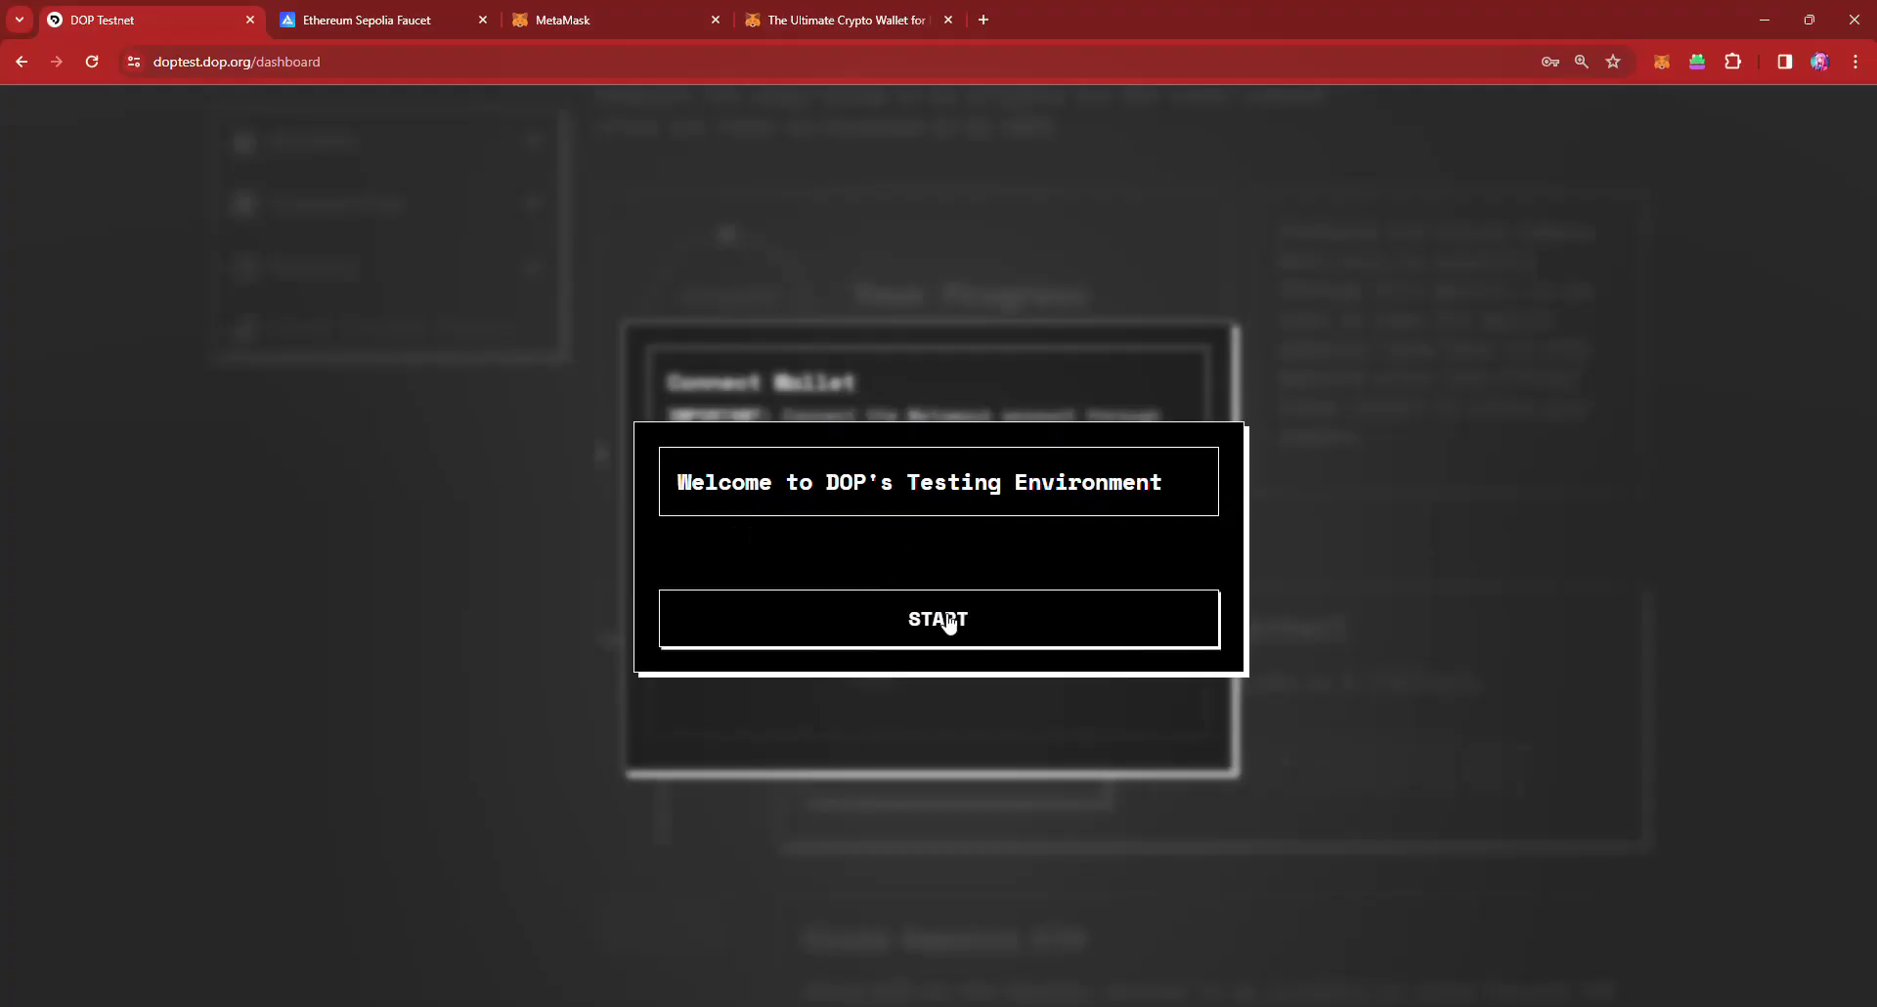
{"action": "left_click", "coordinate": [937, 620]}
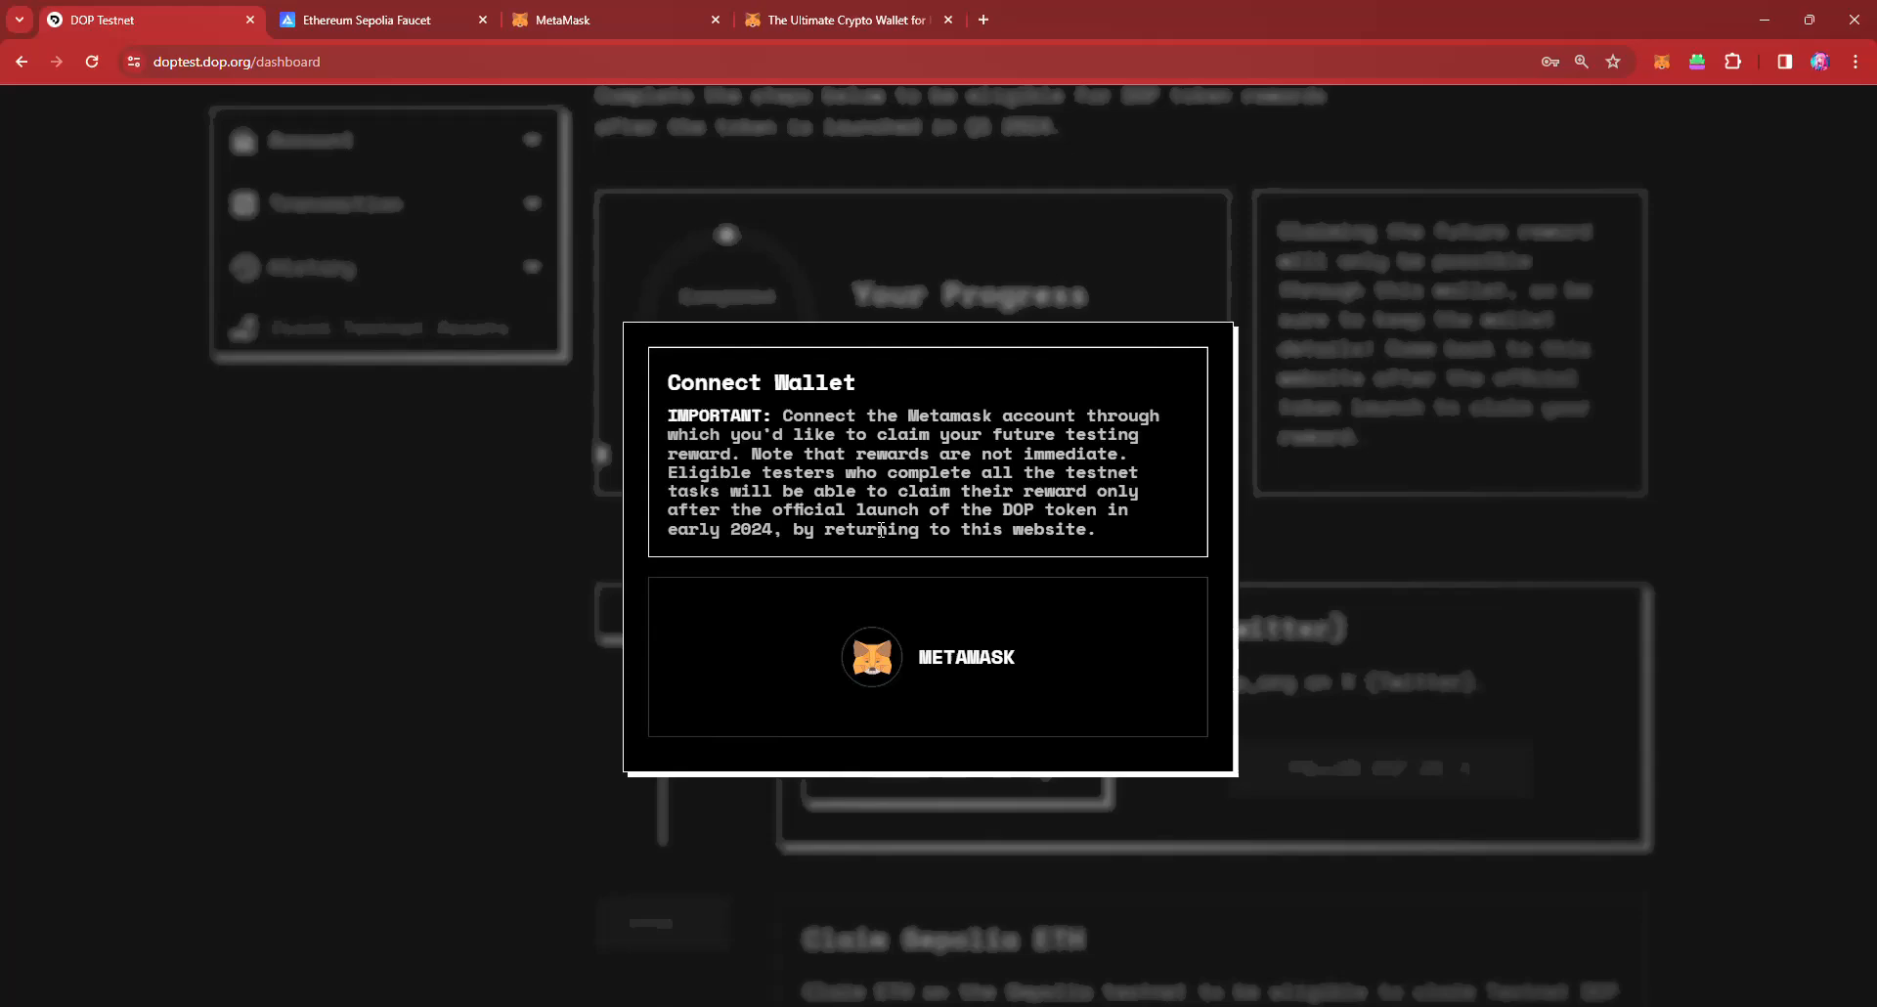
{"action": "left_click", "coordinate": [927, 657]}
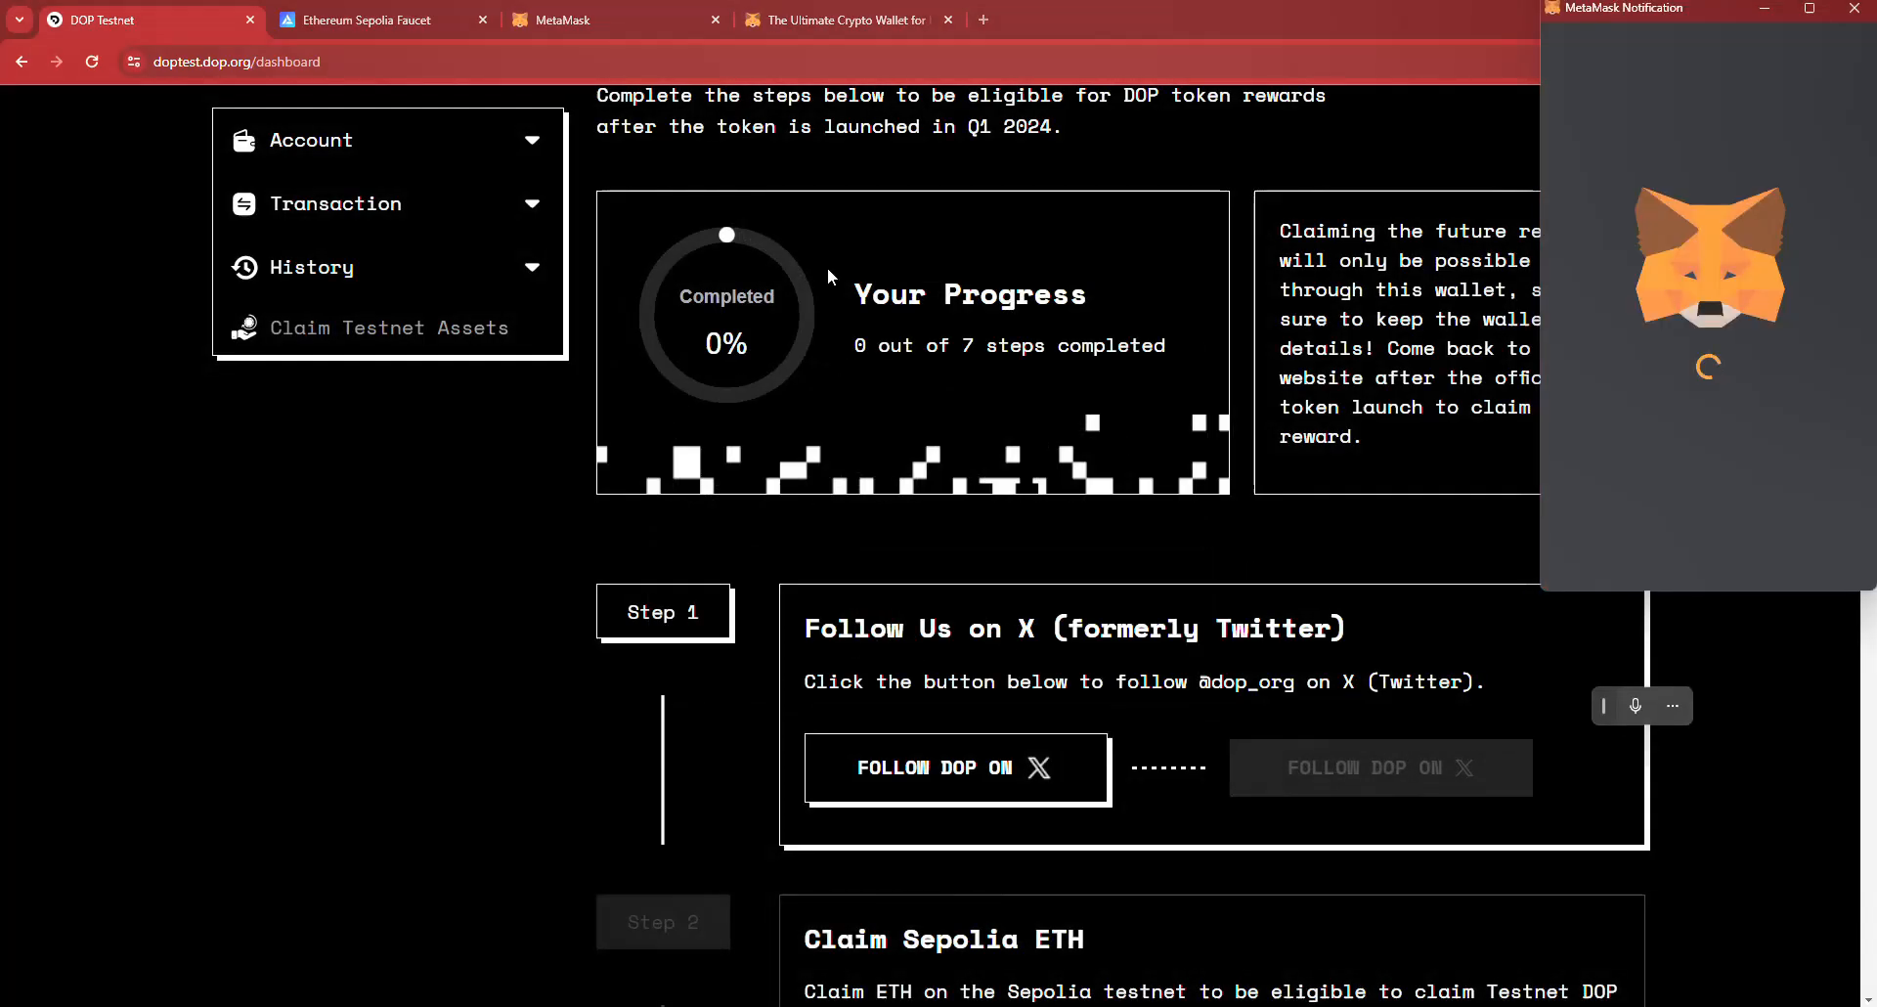
{"action": "mouse_move", "coordinate": [1050, 451]}
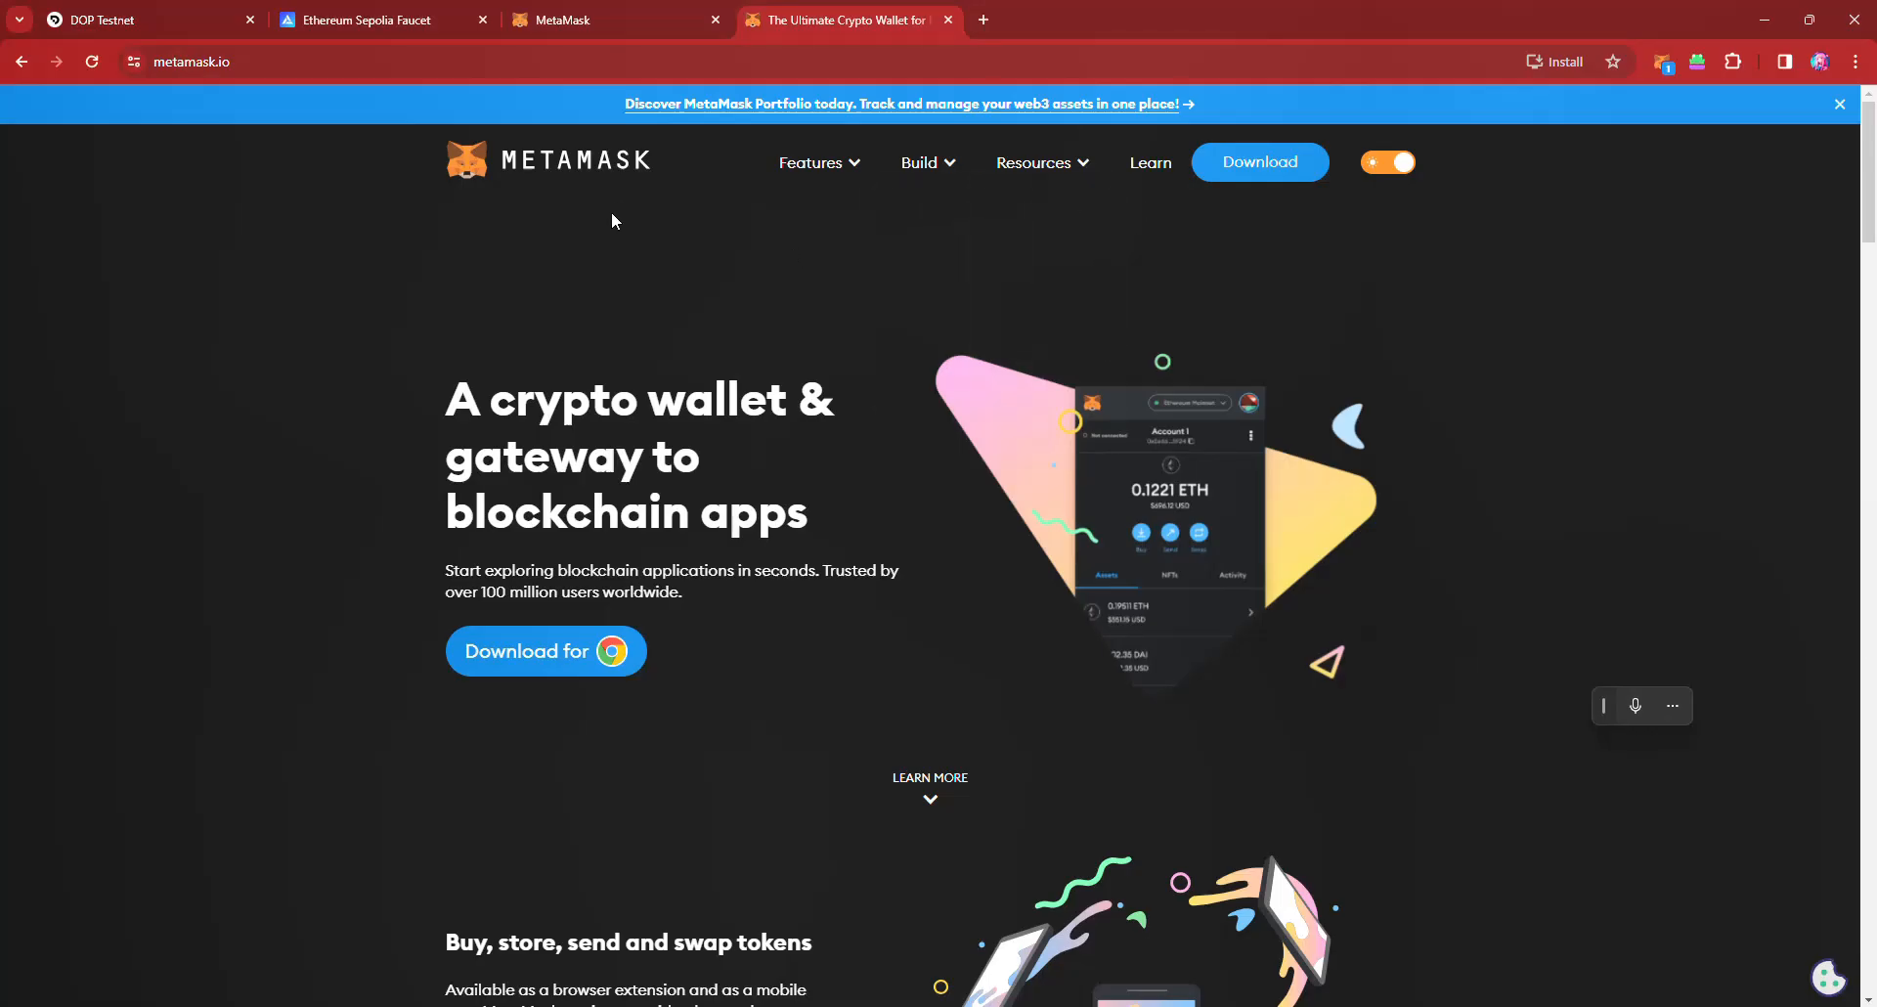
{"action": "mouse_move", "coordinate": [1011, 680]}
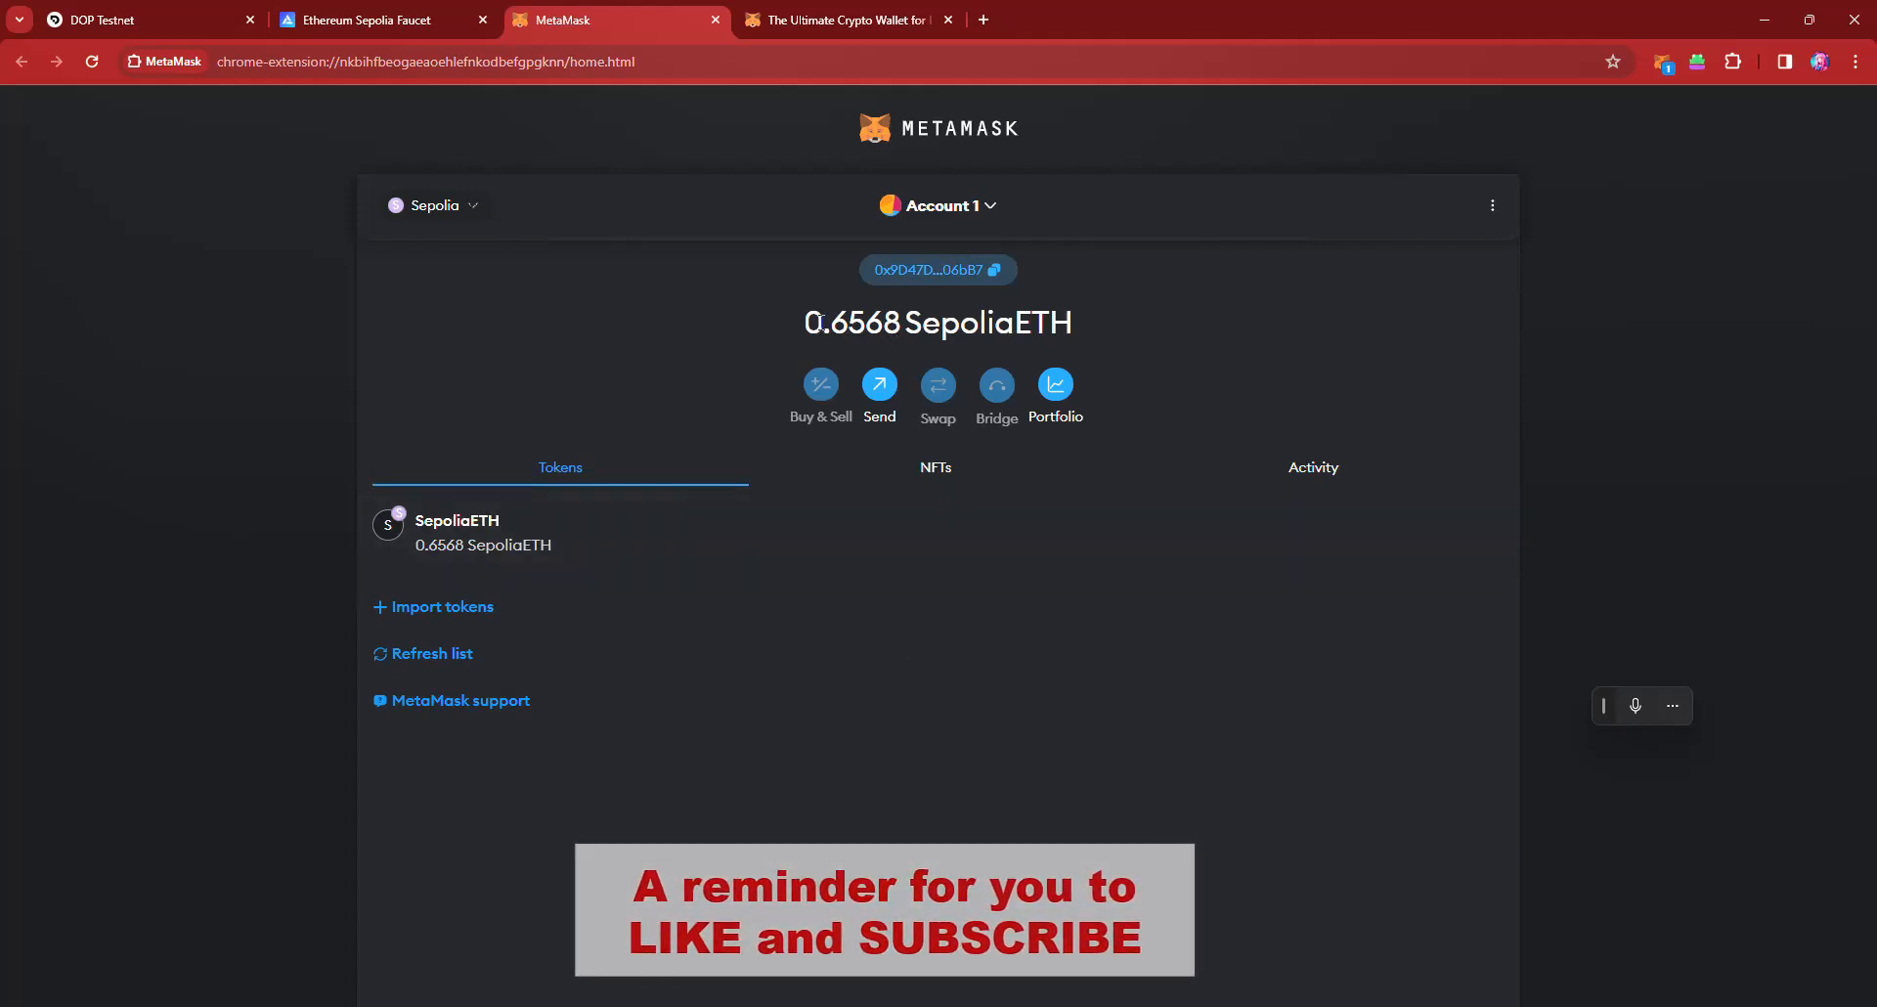
{"action": "left_click_drag", "start_coordinate": [833, 322], "coordinate": [1071, 323]}
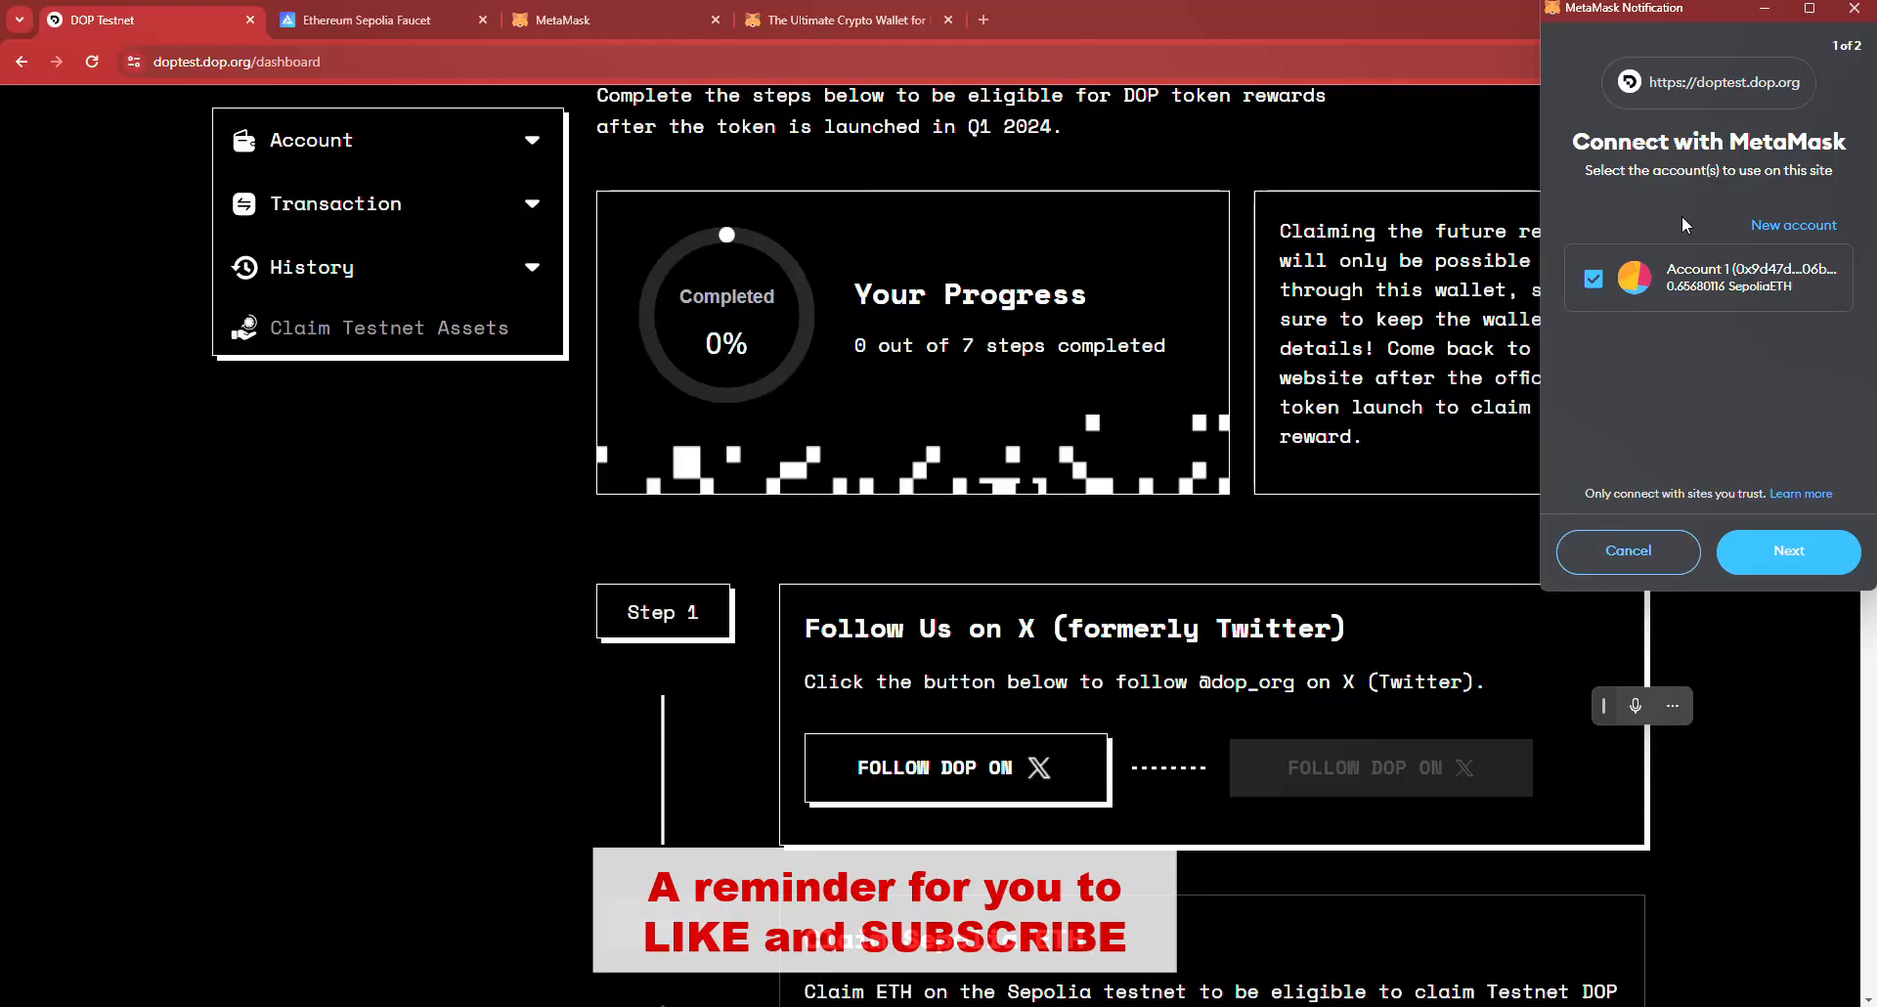
Step: Approve connecting MetaMask Account 1 and review the dashboard's 0 of 7 task list
{"action": "left_click", "coordinate": [1787, 551]}
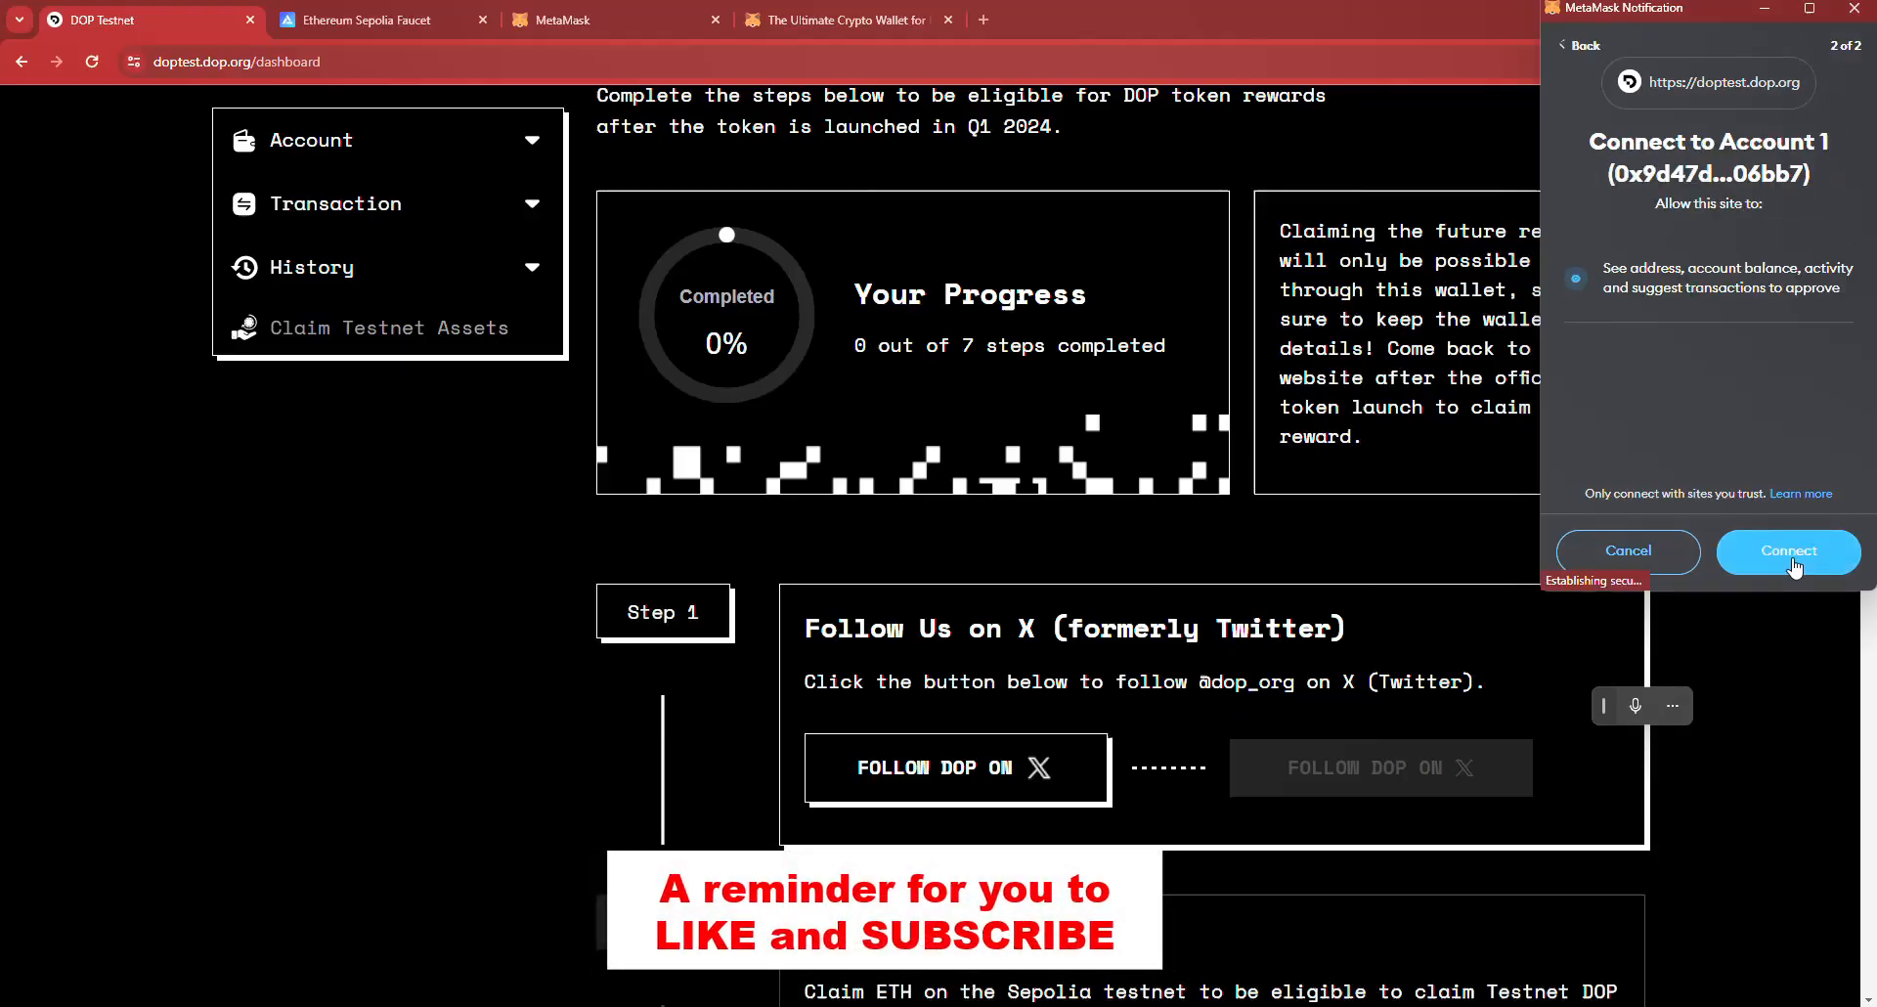
{"action": "left_click", "coordinate": [1788, 551]}
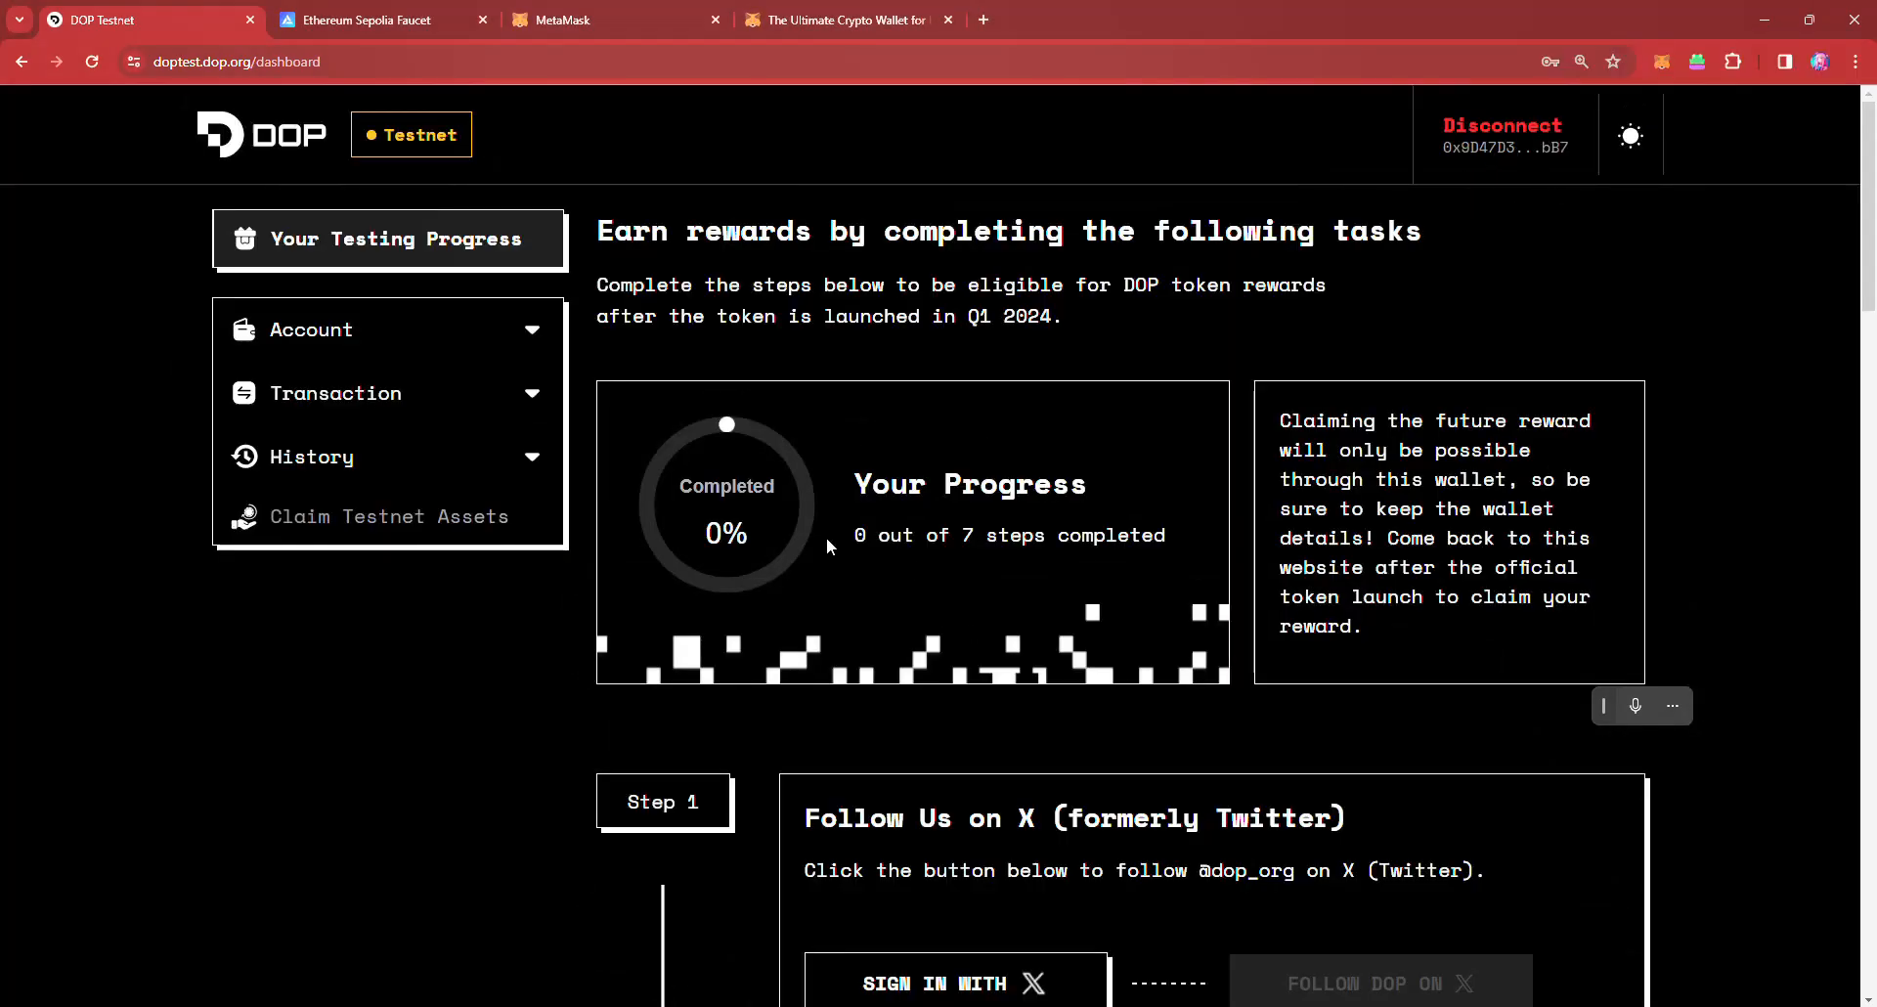
{"action": "scroll", "scroll_direction": "down", "scroll_amount": 3}
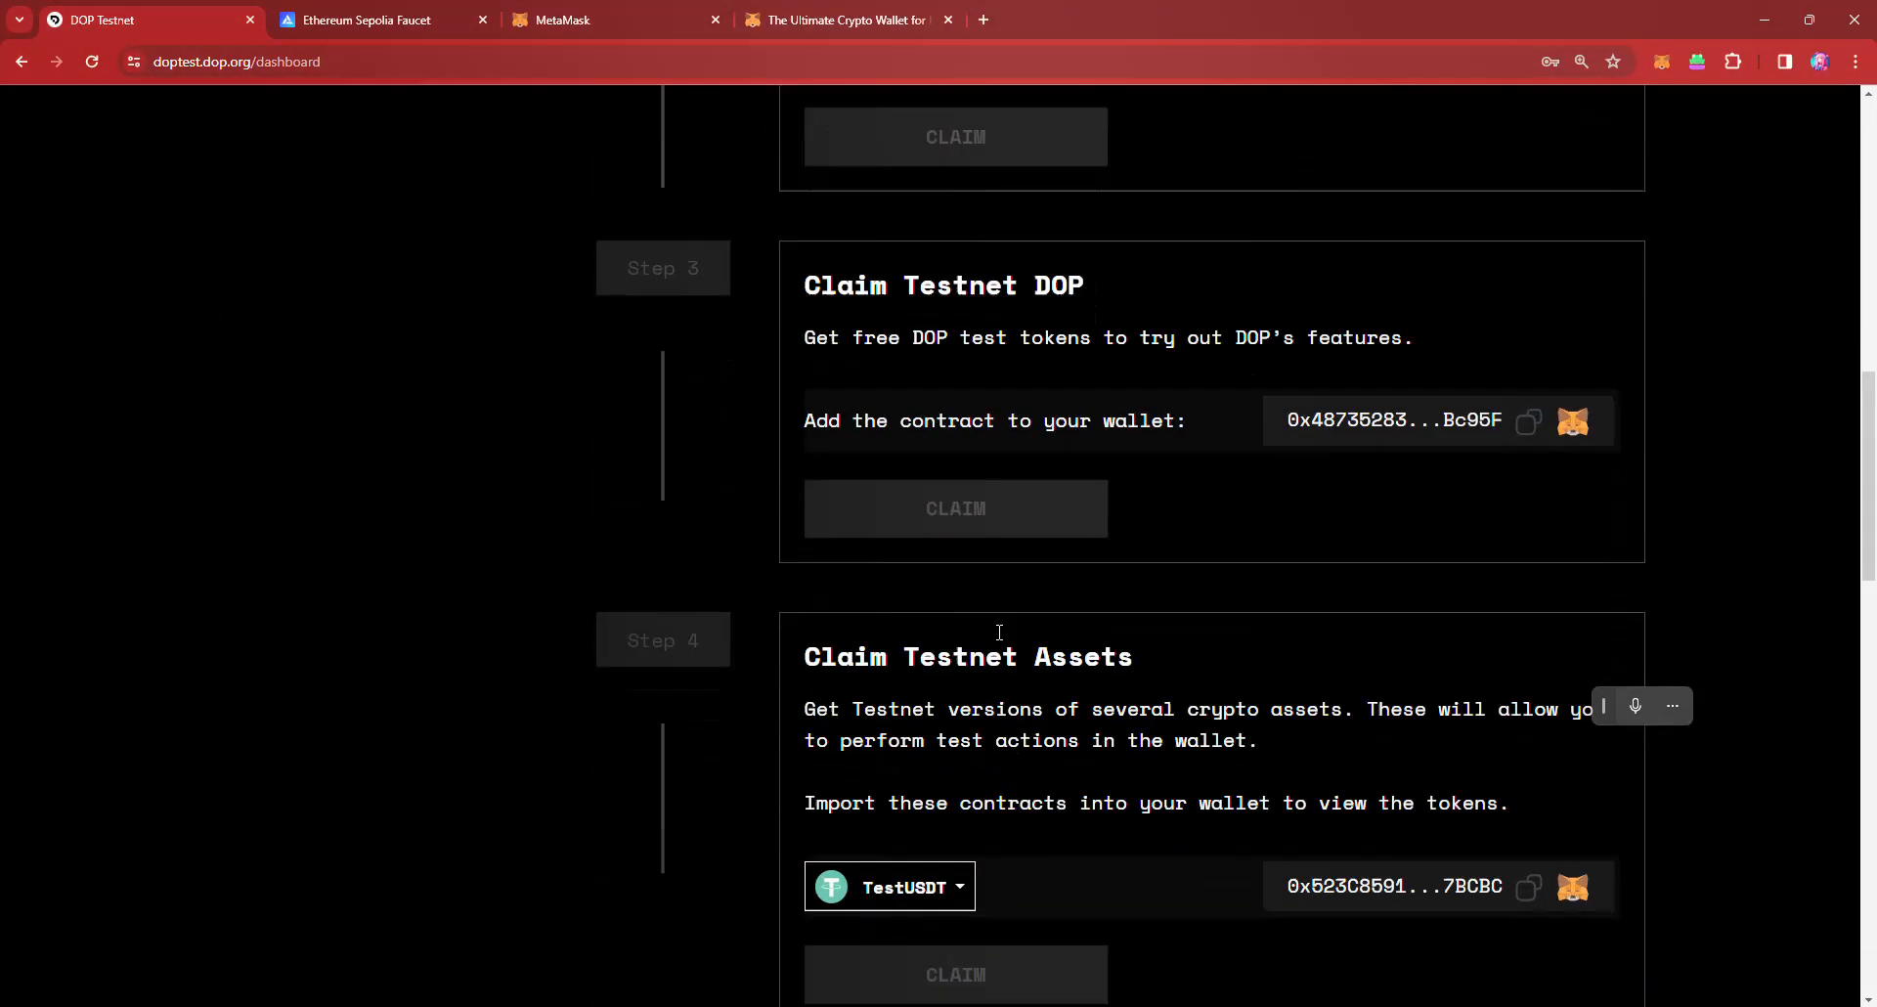
{"action": "scroll", "scroll_direction": "down", "scroll_amount": 3}
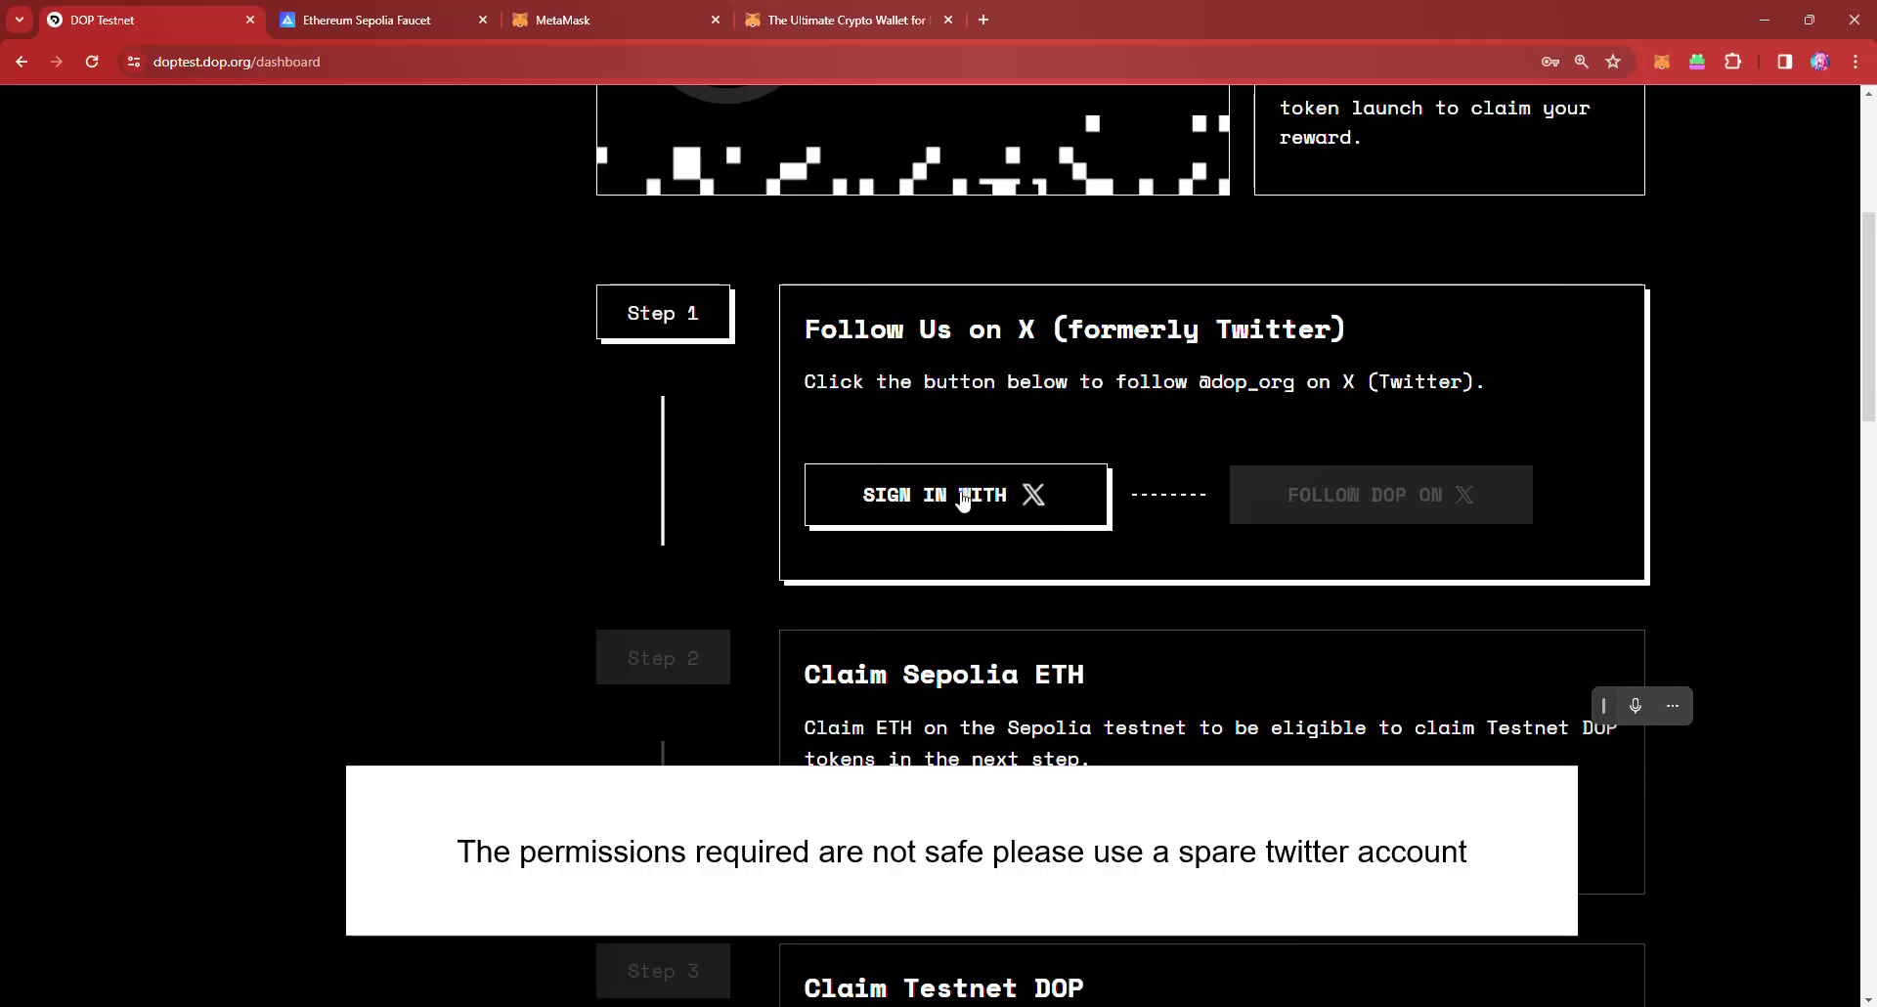
Step: Sign in with X, follow DOP, and confirm 'I have followed on X.' to reach 1 of 7 steps
{"action": "left_click", "coordinate": [954, 497]}
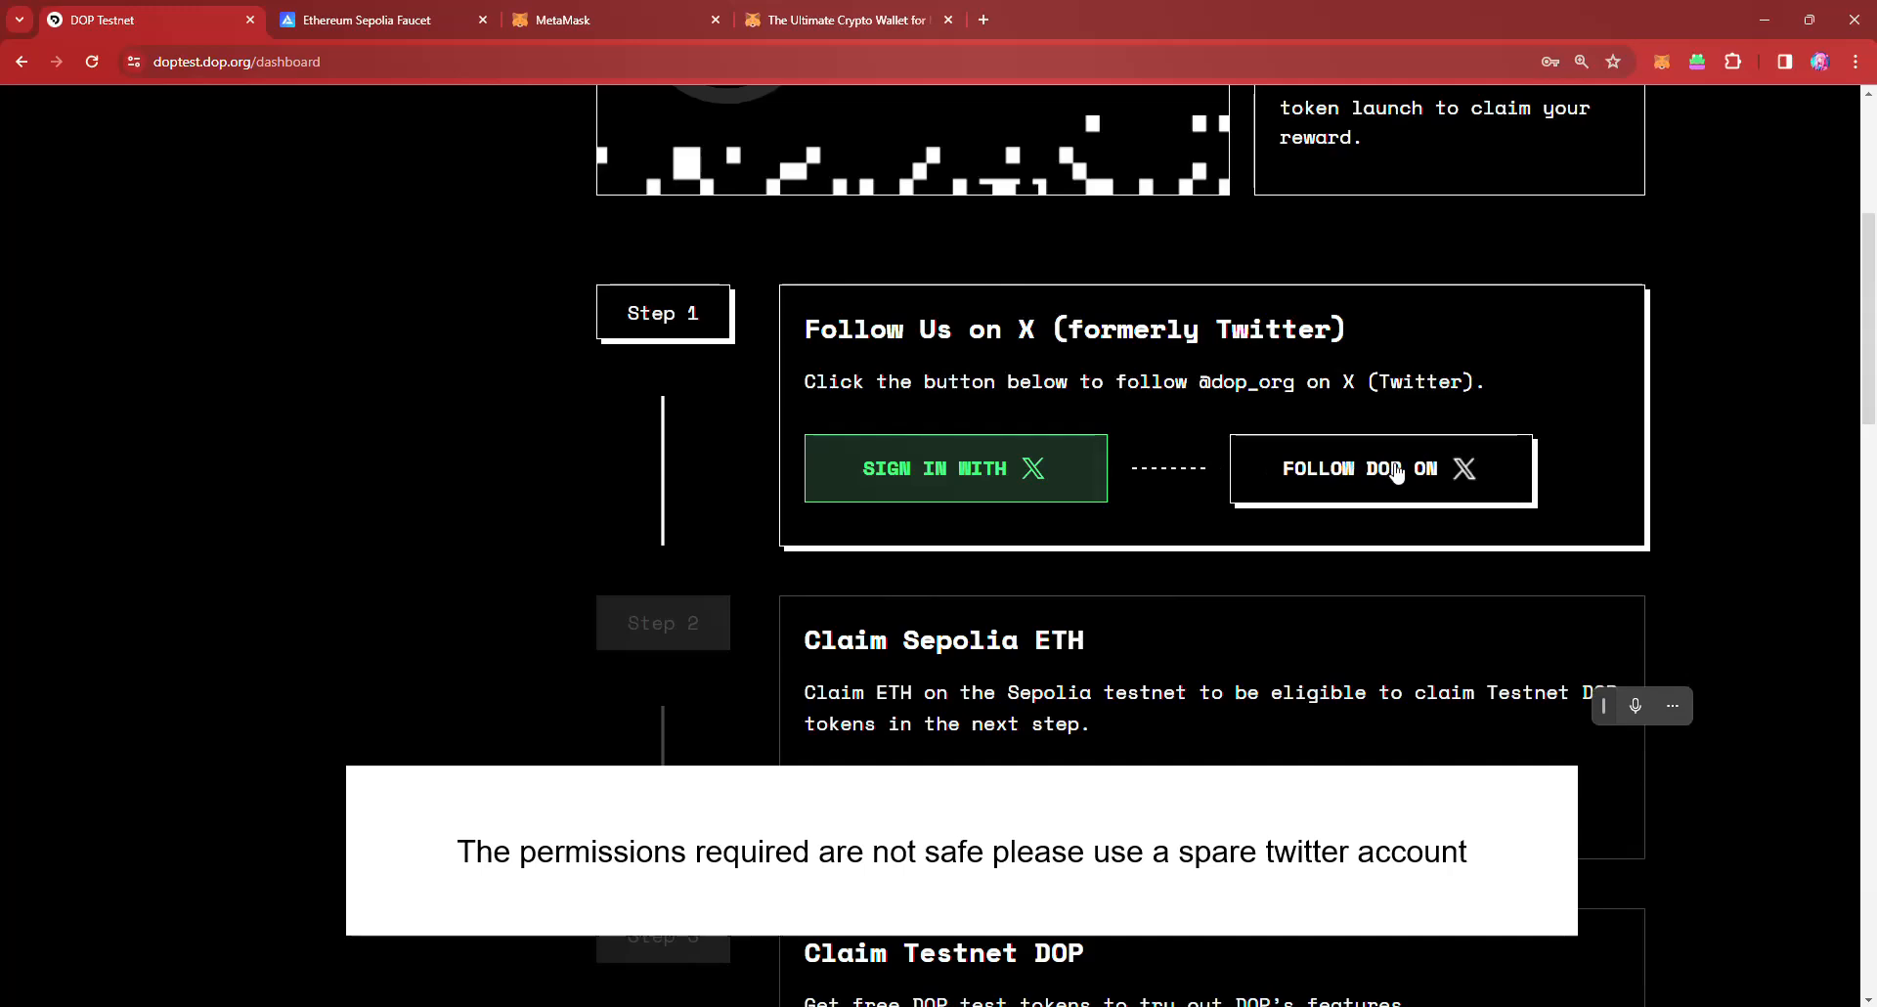
{"action": "left_click", "coordinate": [1381, 467]}
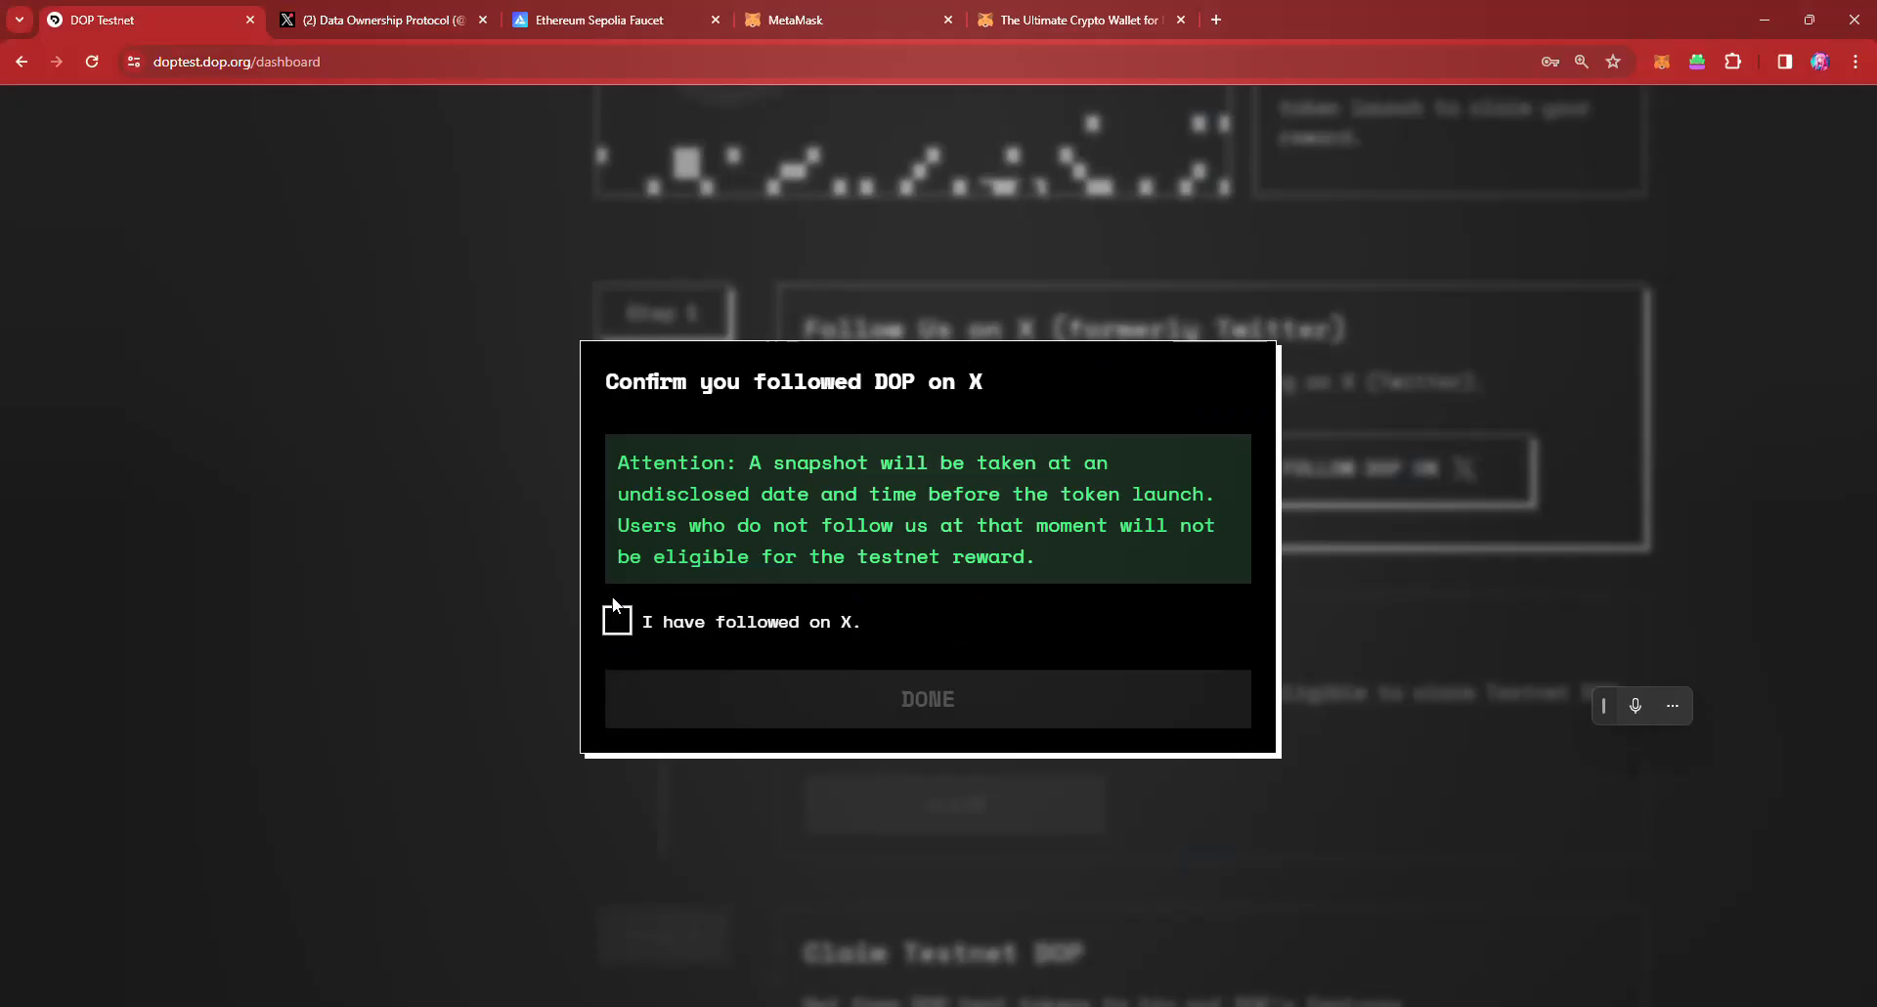
{"action": "left_click", "coordinate": [616, 620]}
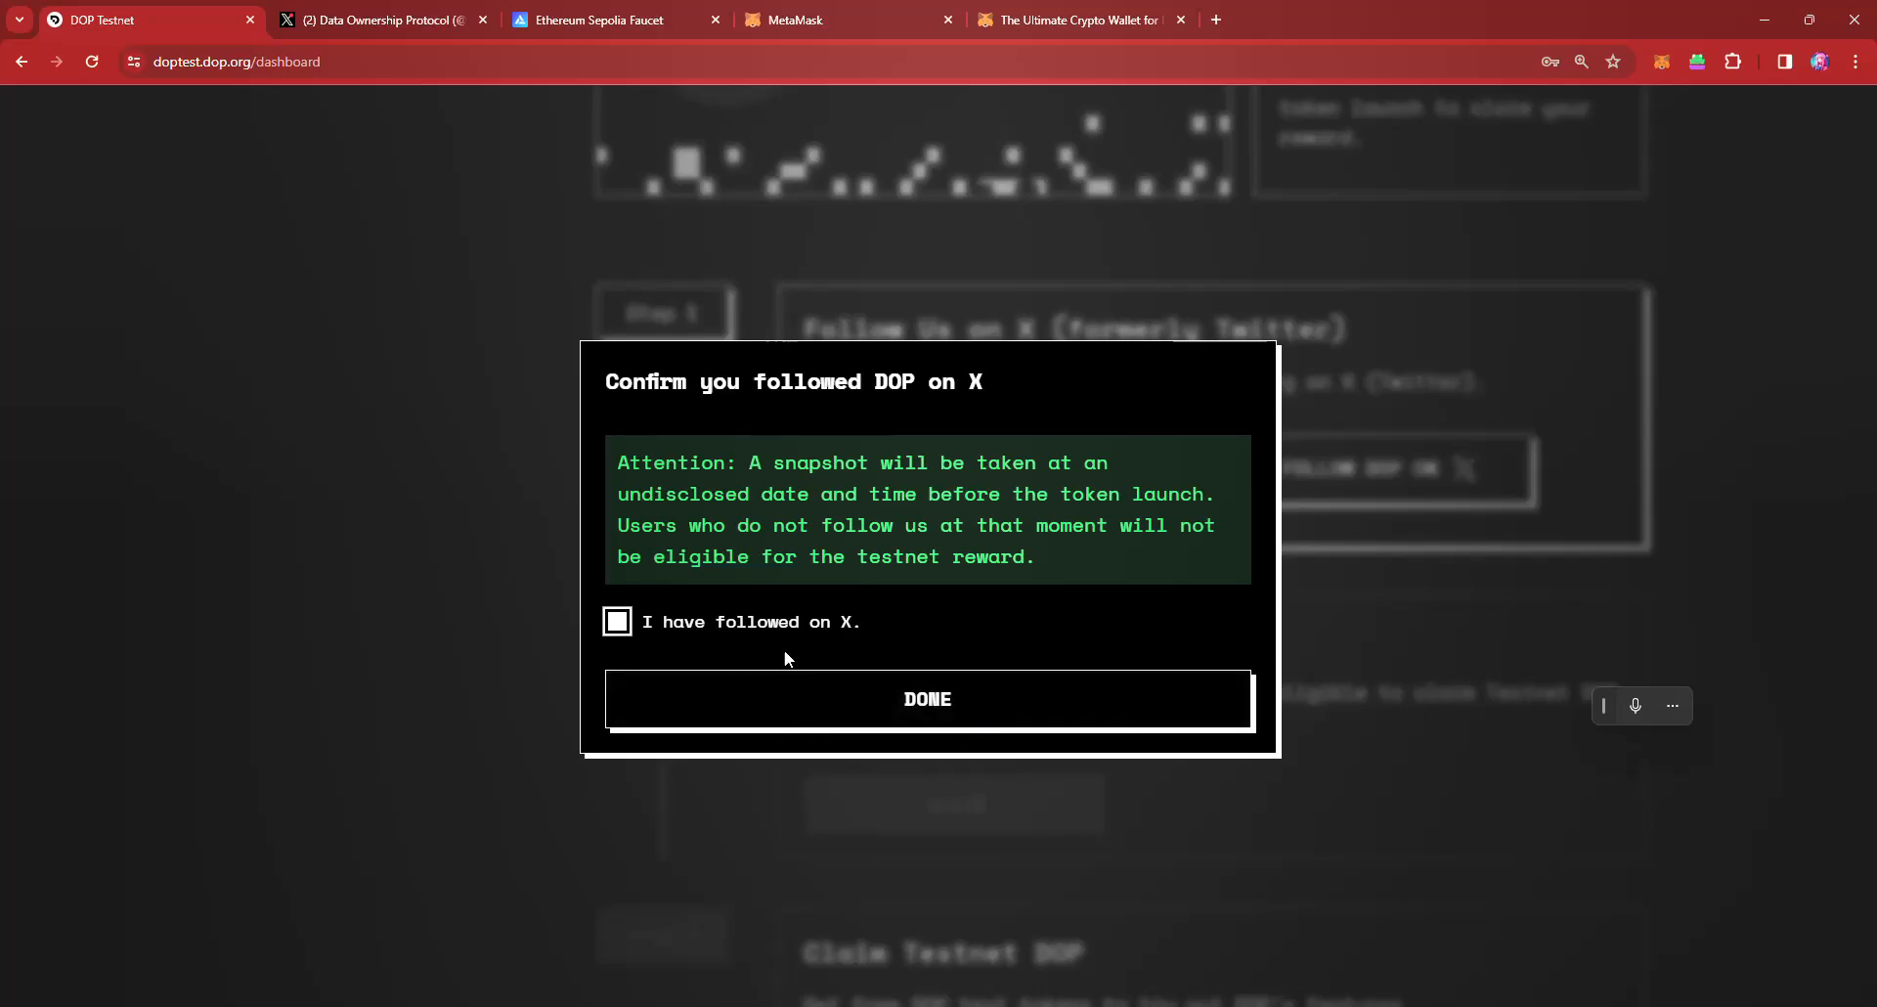
{"action": "left_click", "coordinate": [926, 698]}
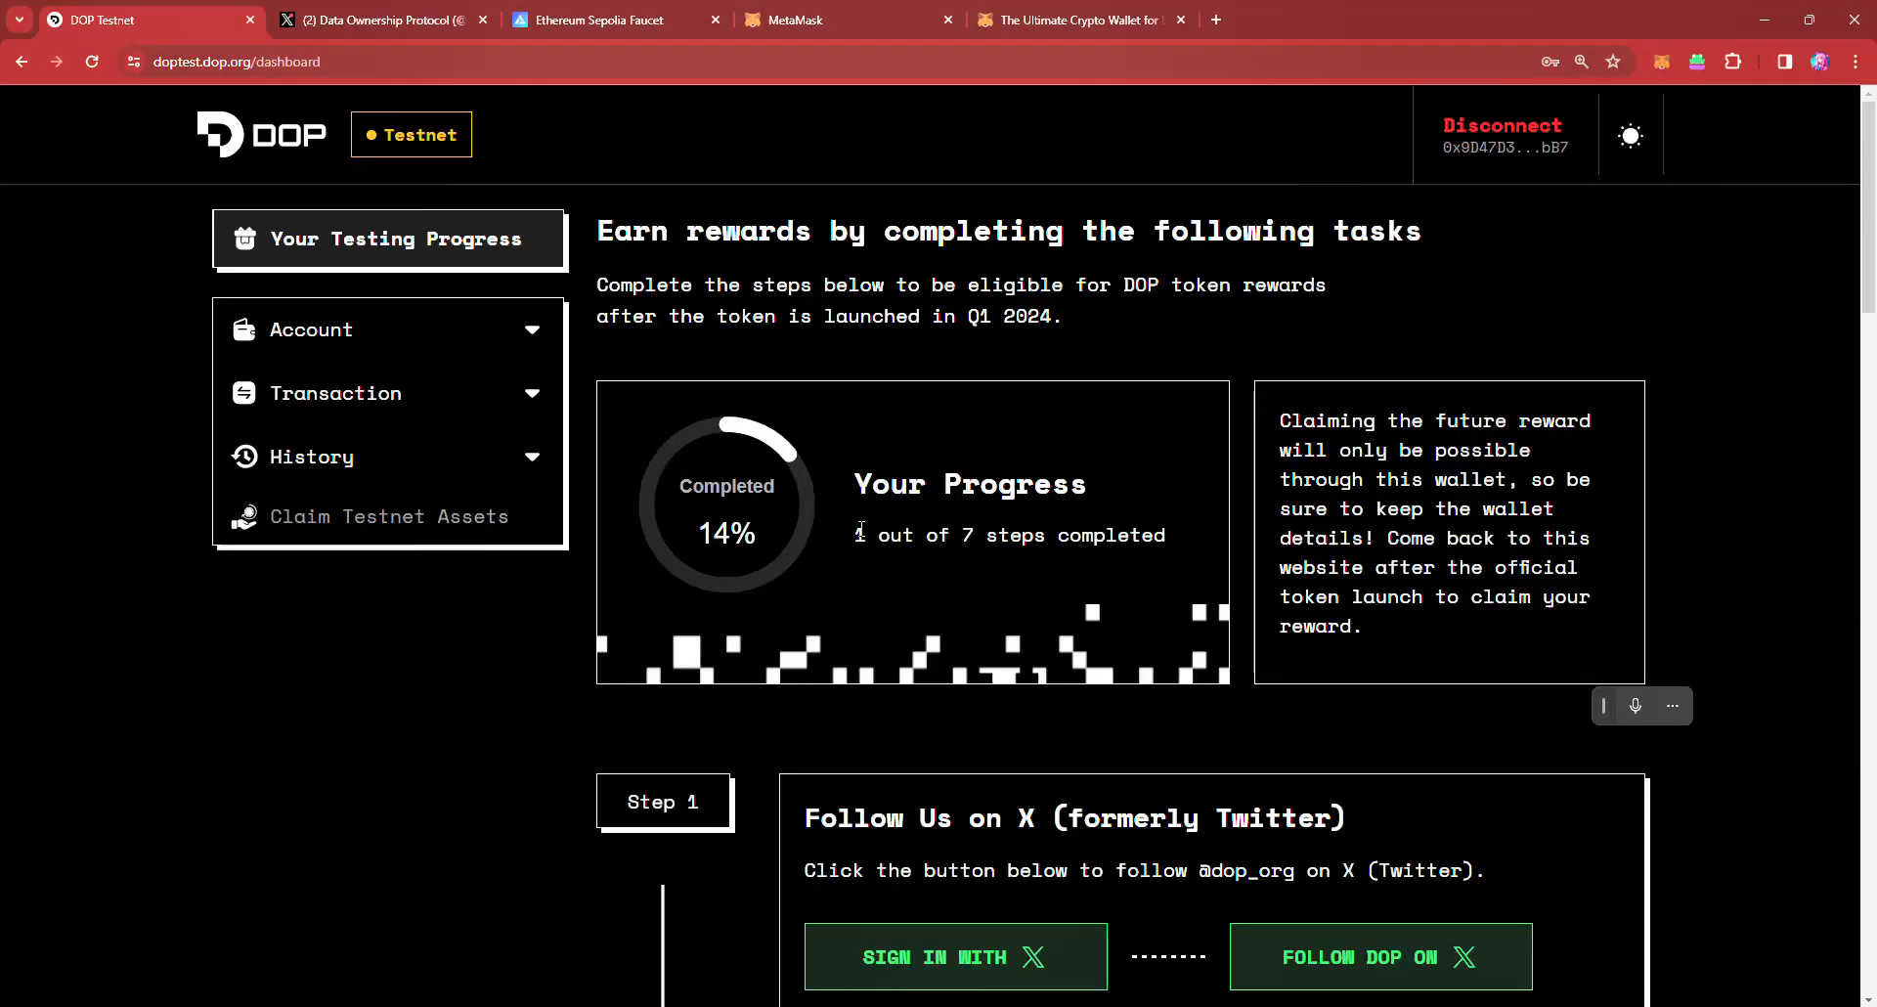
{"action": "scroll", "scroll_direction": "down", "scroll_amount": 3}
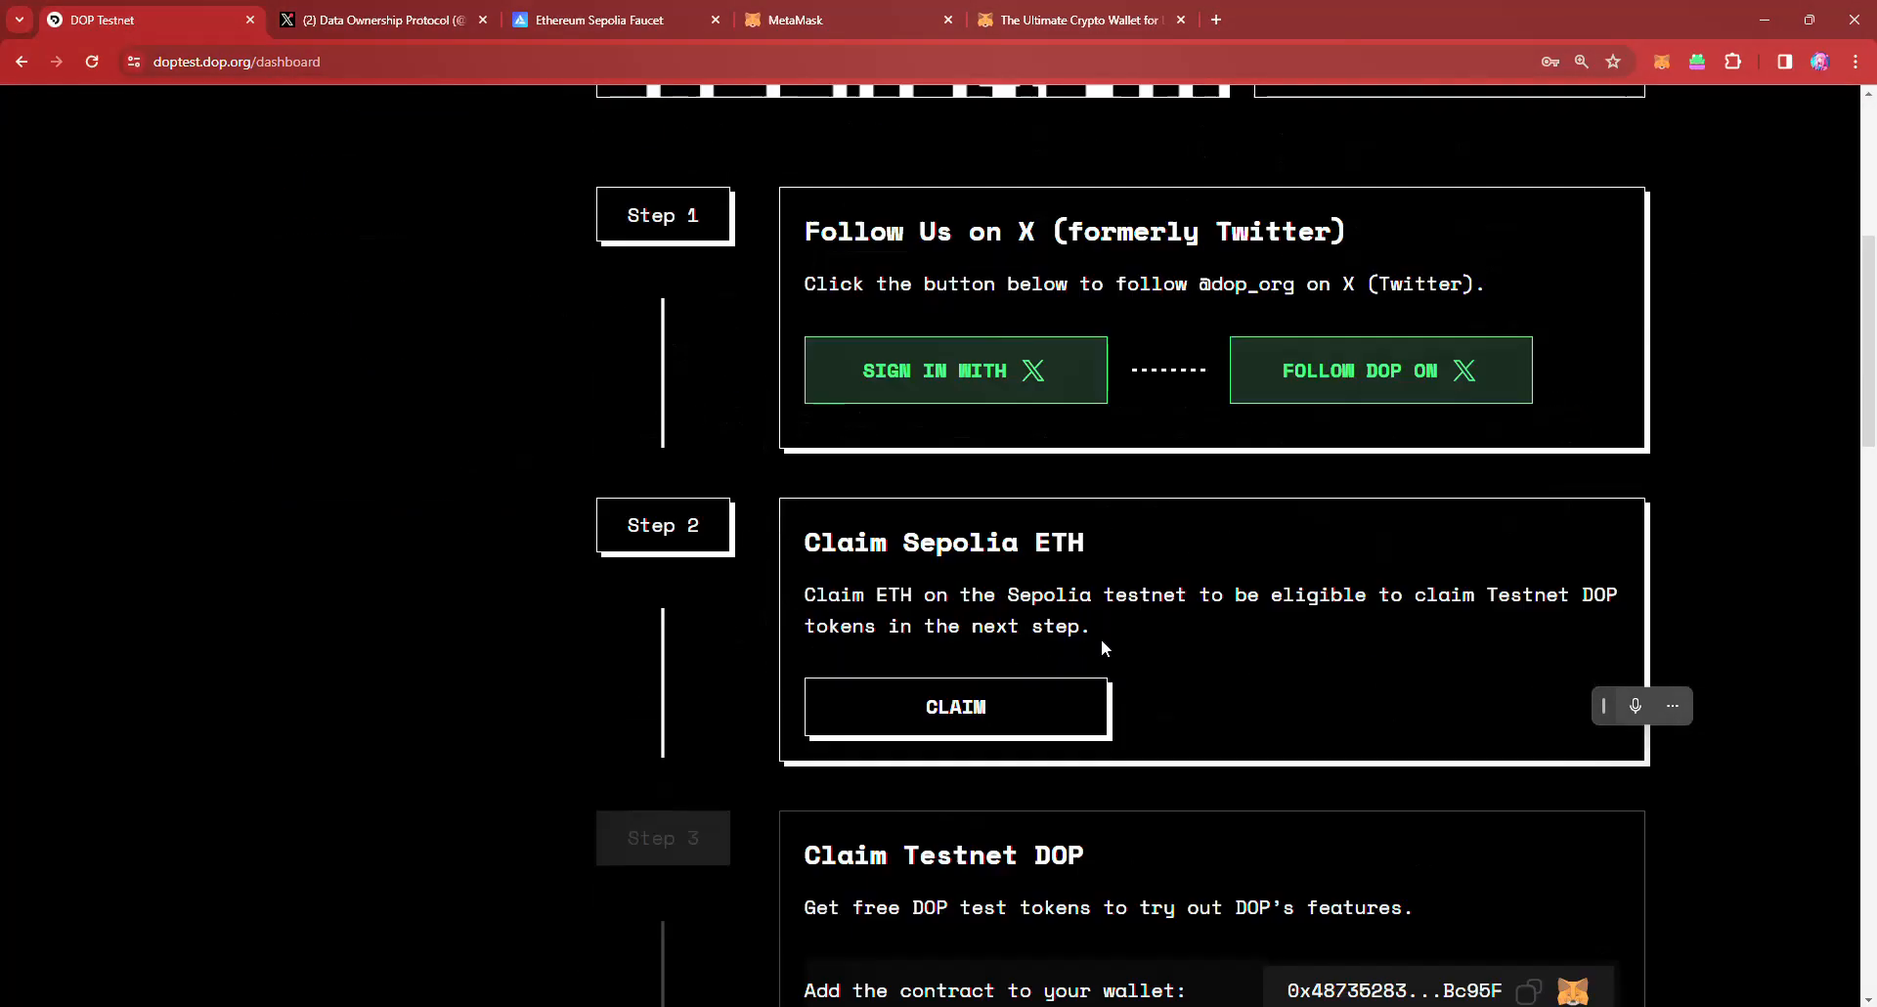
Step: Claim Sepolia ETH for Step 2 and go to the Ethereum Sepolia Faucet page
{"action": "scroll", "scroll_direction": "down", "scroll_amount": 3}
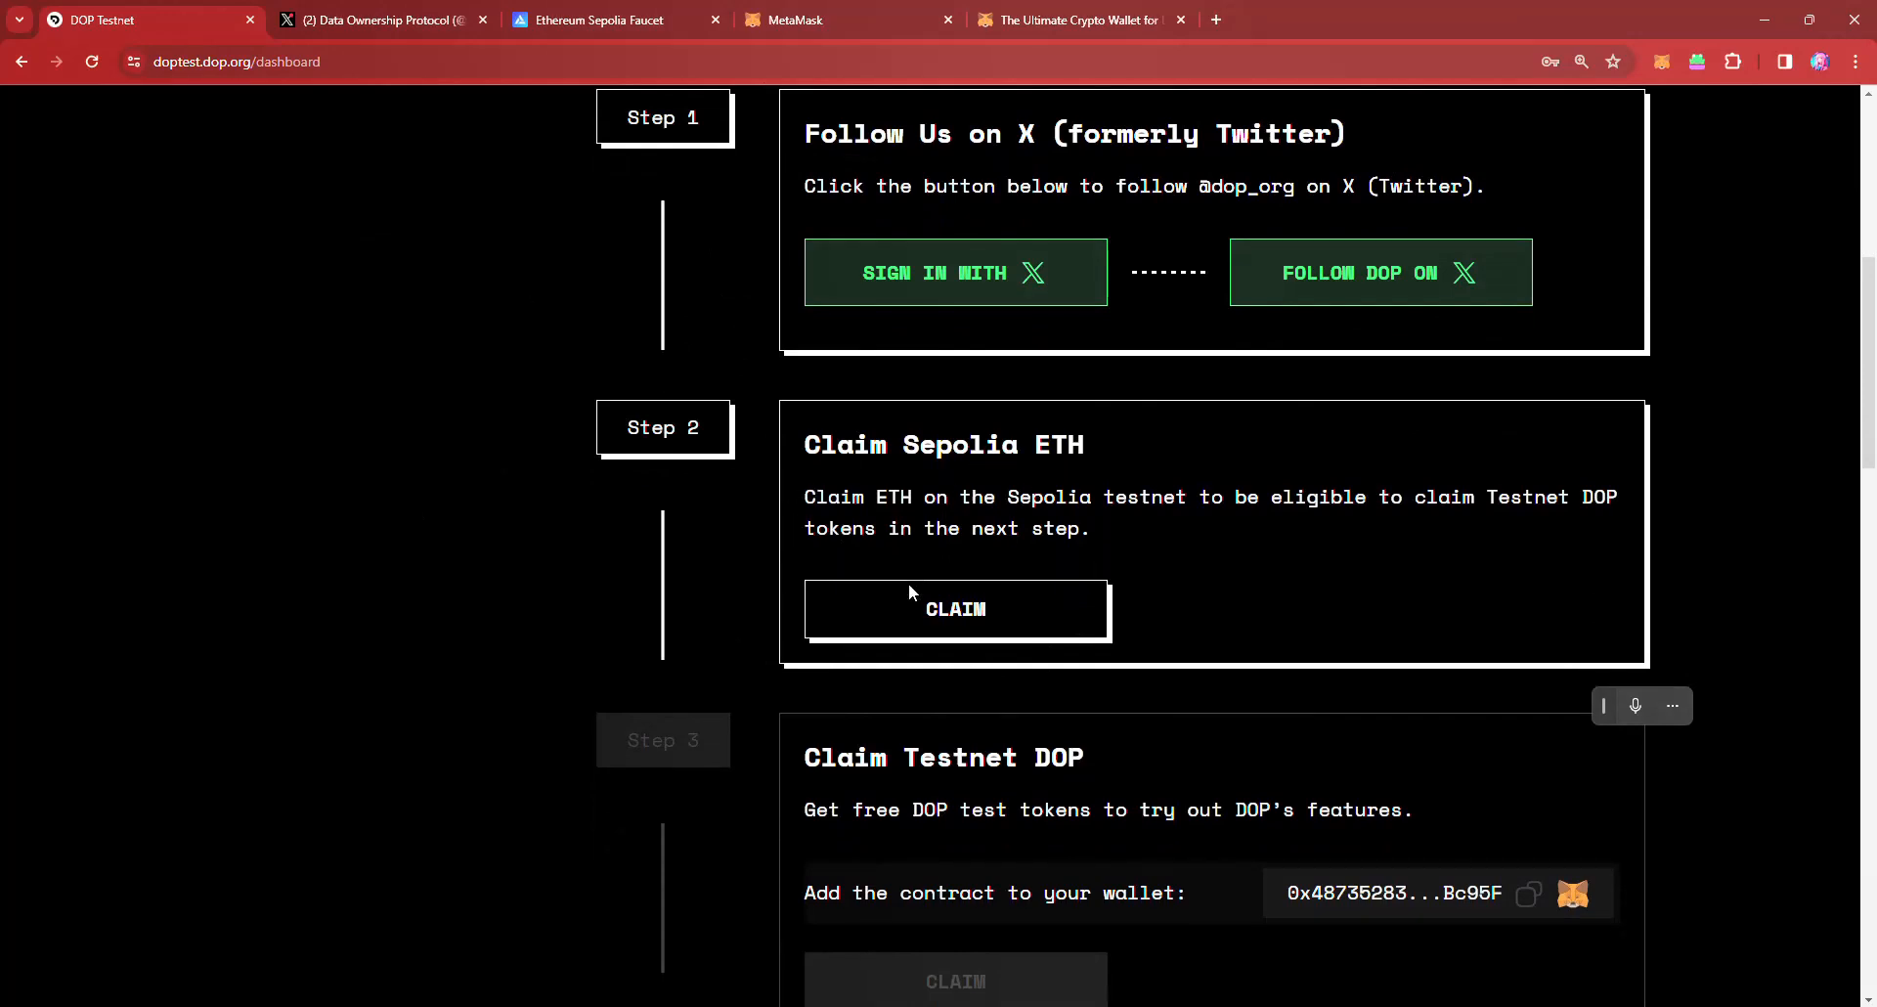
{"action": "mouse_move", "coordinate": [962, 622]}
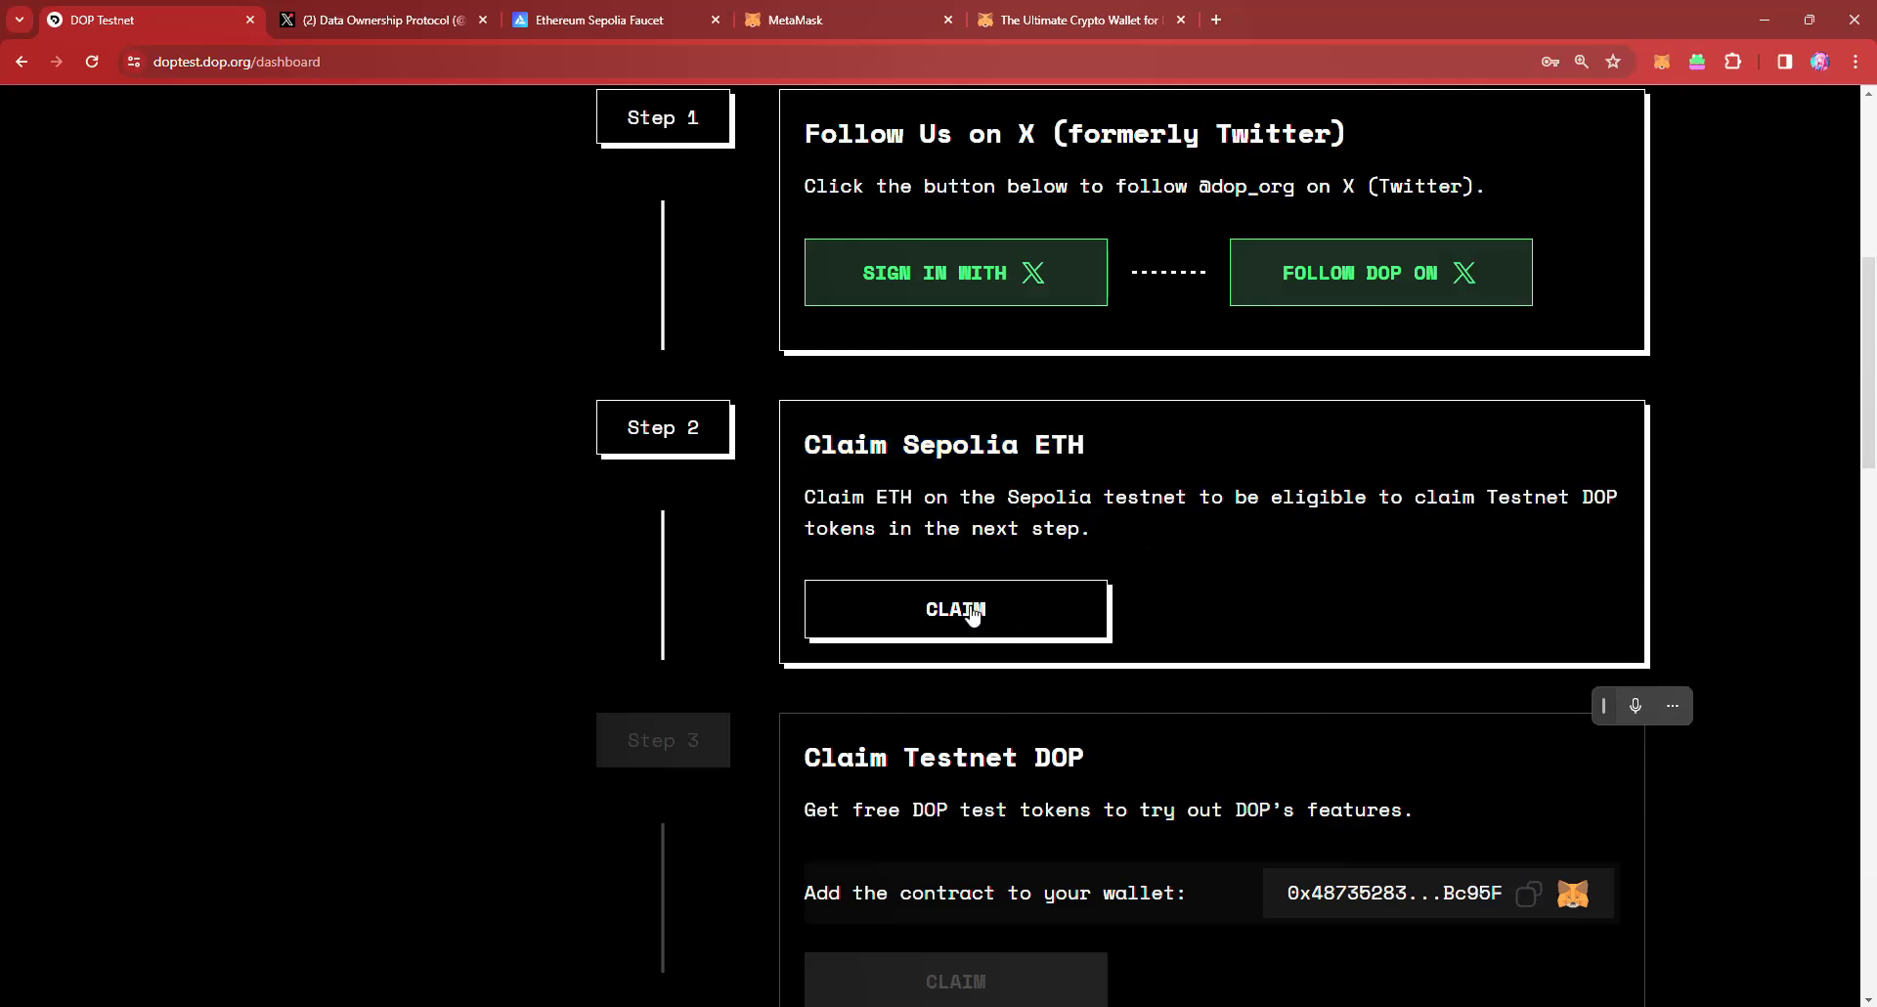
{"action": "left_click", "coordinate": [954, 611]}
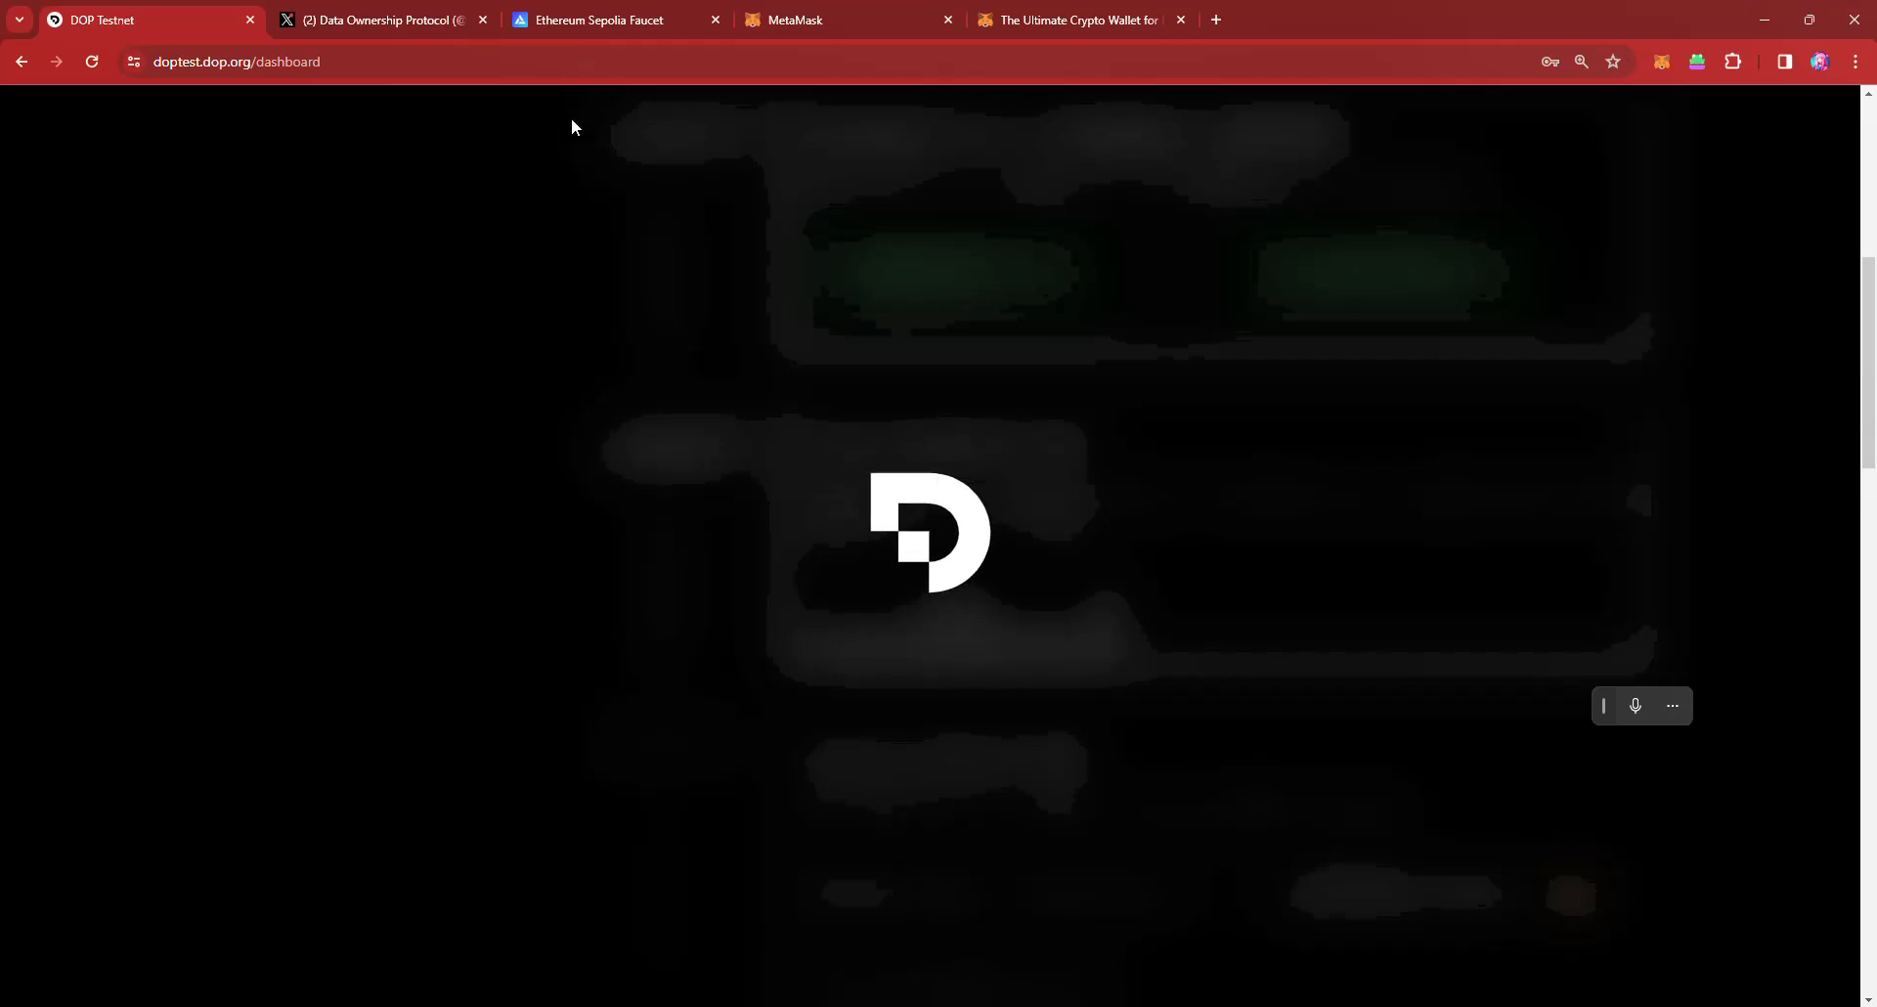
{"action": "left_click", "coordinate": [610, 20]}
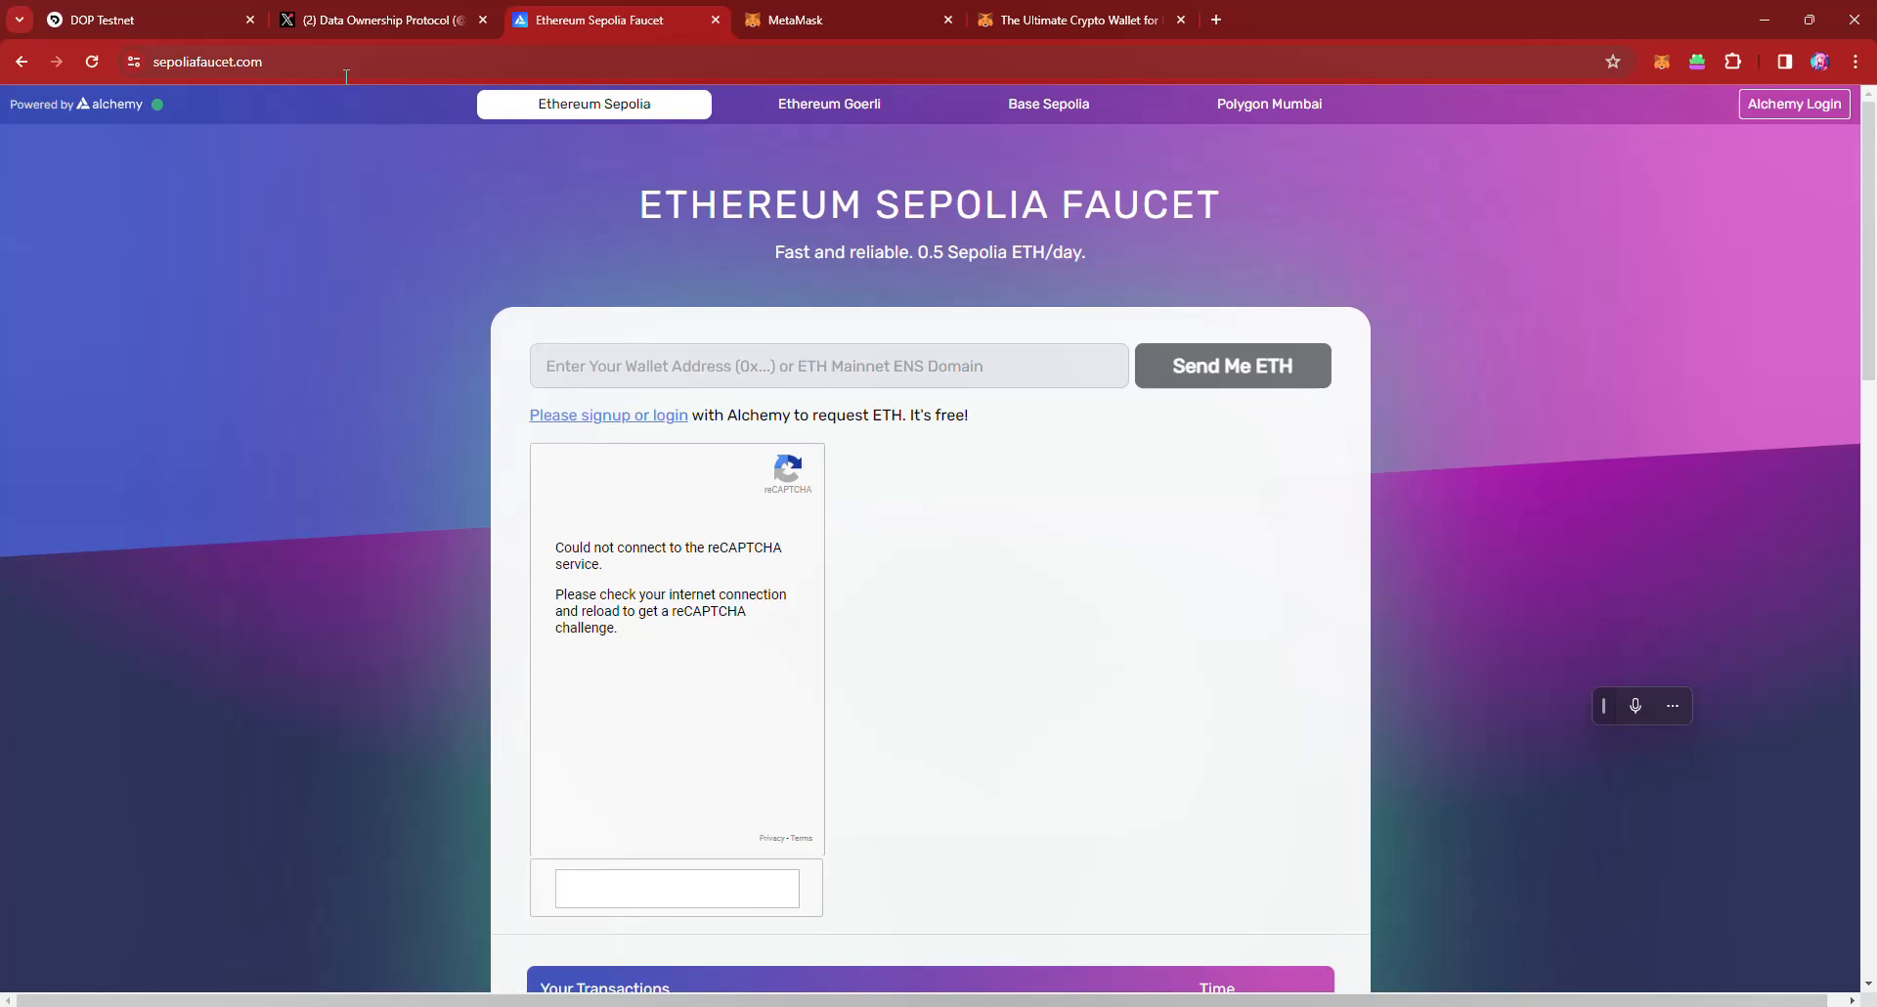
{"action": "mouse_move", "coordinate": [1275, 424]}
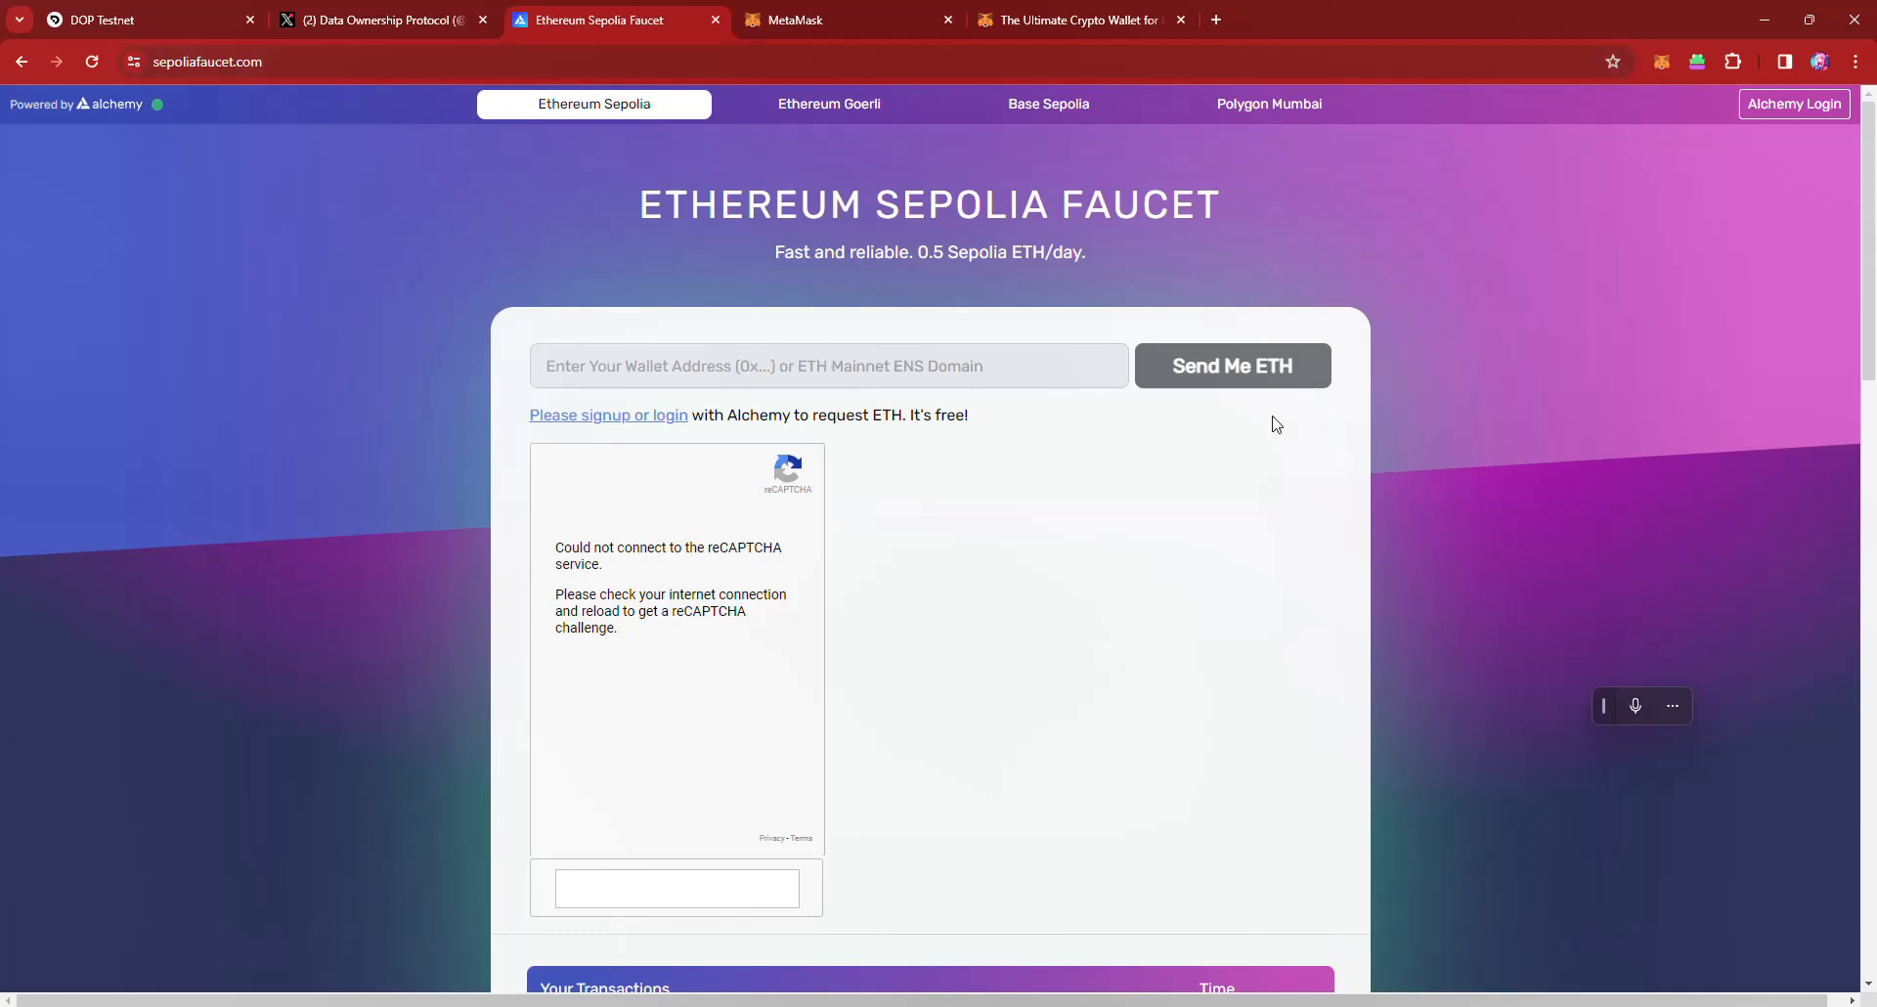
{"action": "mouse_move", "coordinate": [888, 524]}
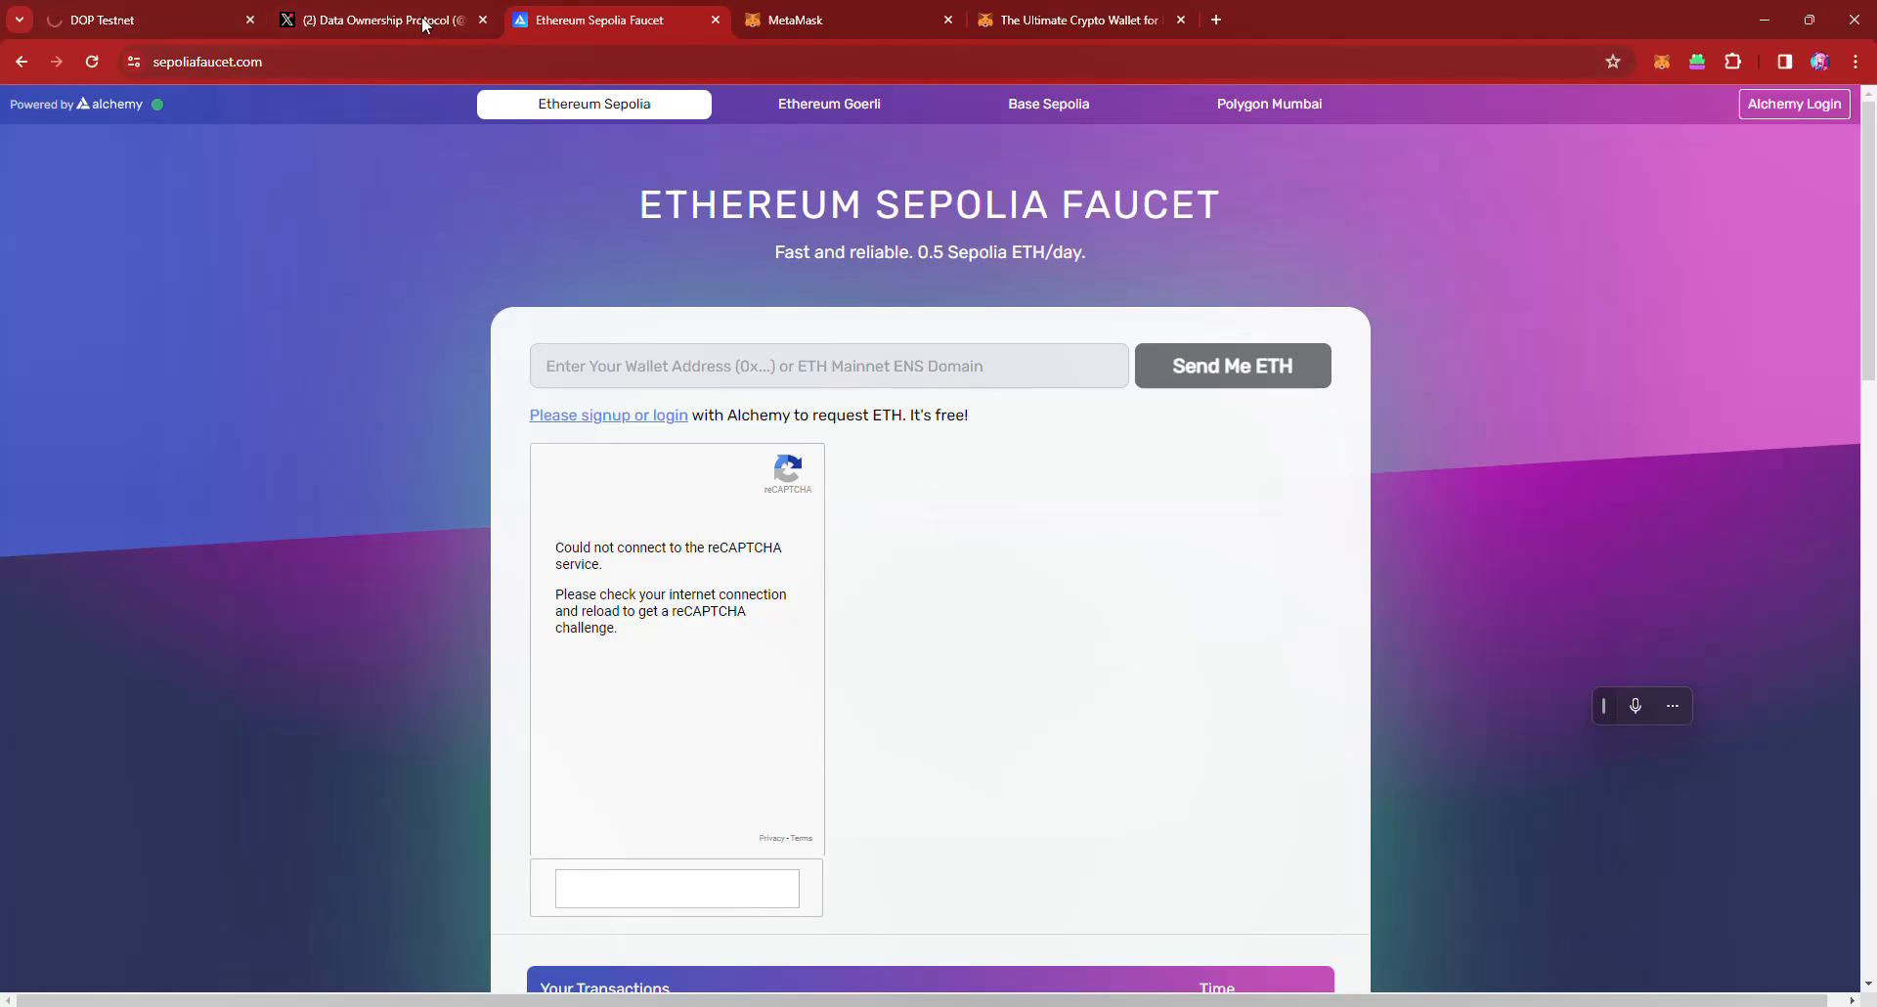
Step: Return from the Sepolia faucet to the DOP Testnet dashboard with Step 2 completed
{"action": "left_click", "coordinate": [108, 20]}
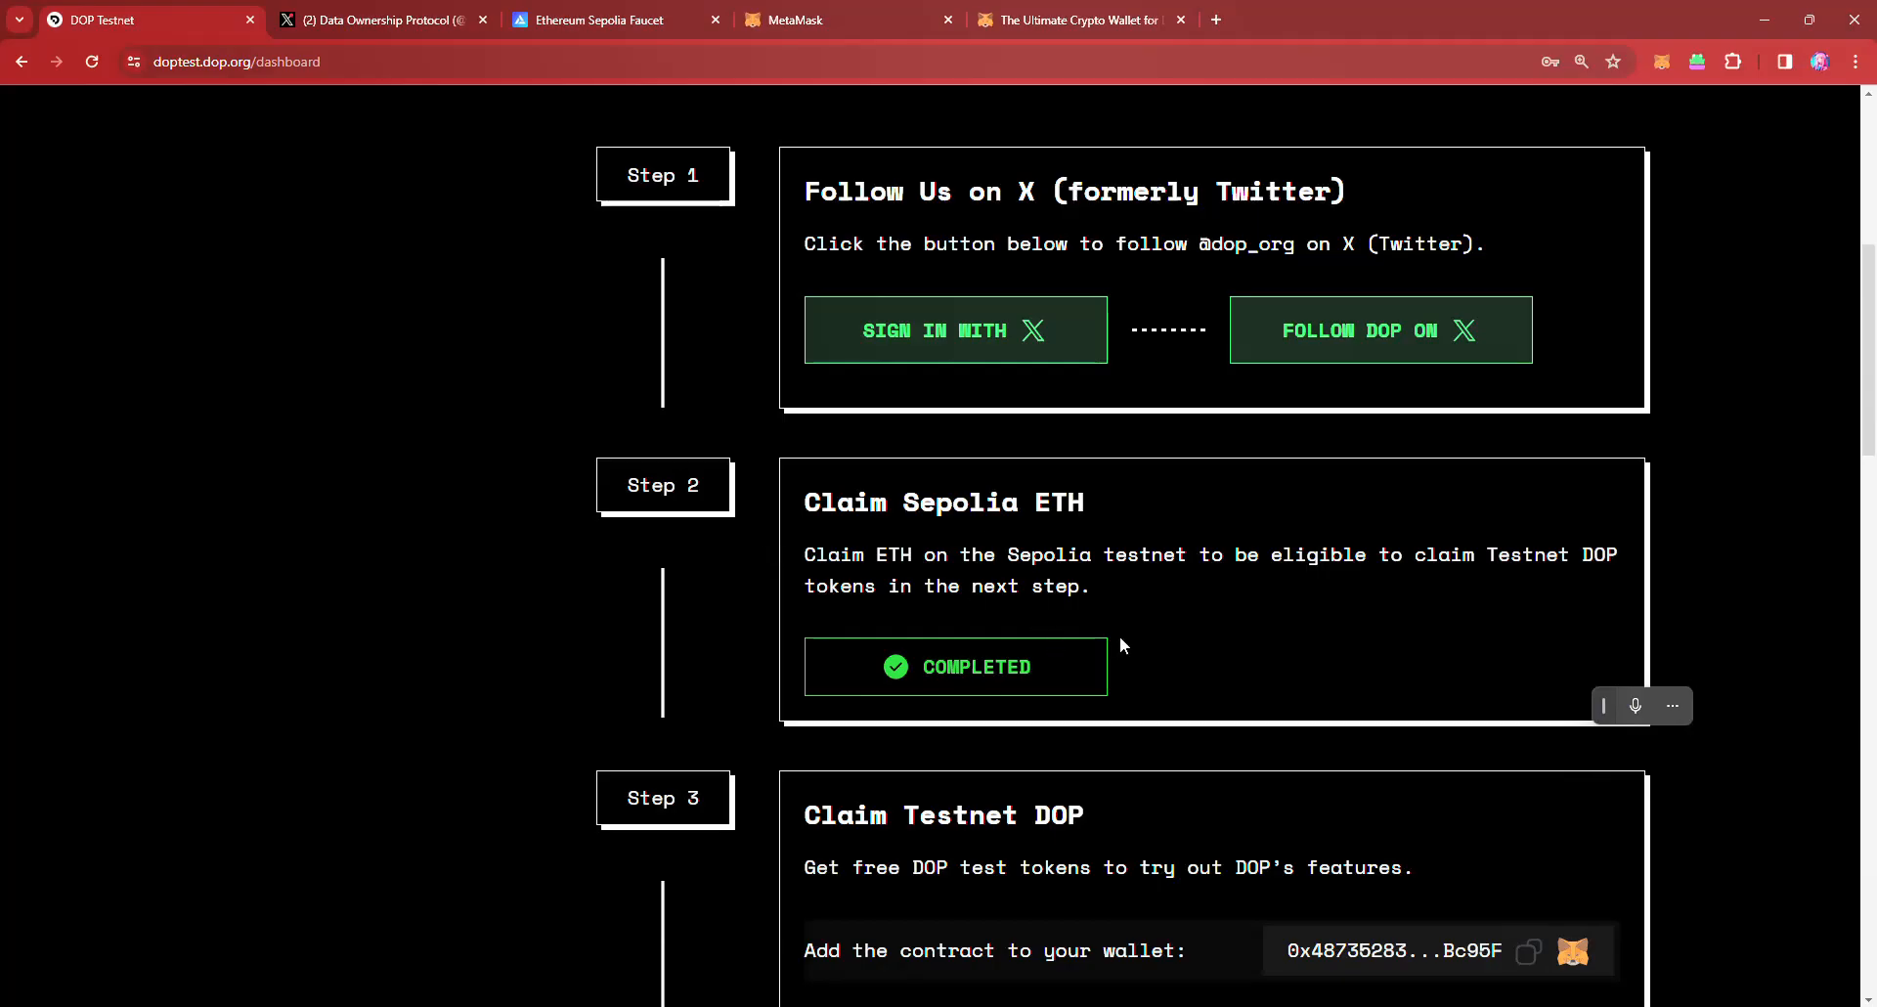
Step: Move down to Step 3 Claim Testnet DOP to claim the free testnet tokens
{"action": "double_click", "coordinate": [991, 503]}
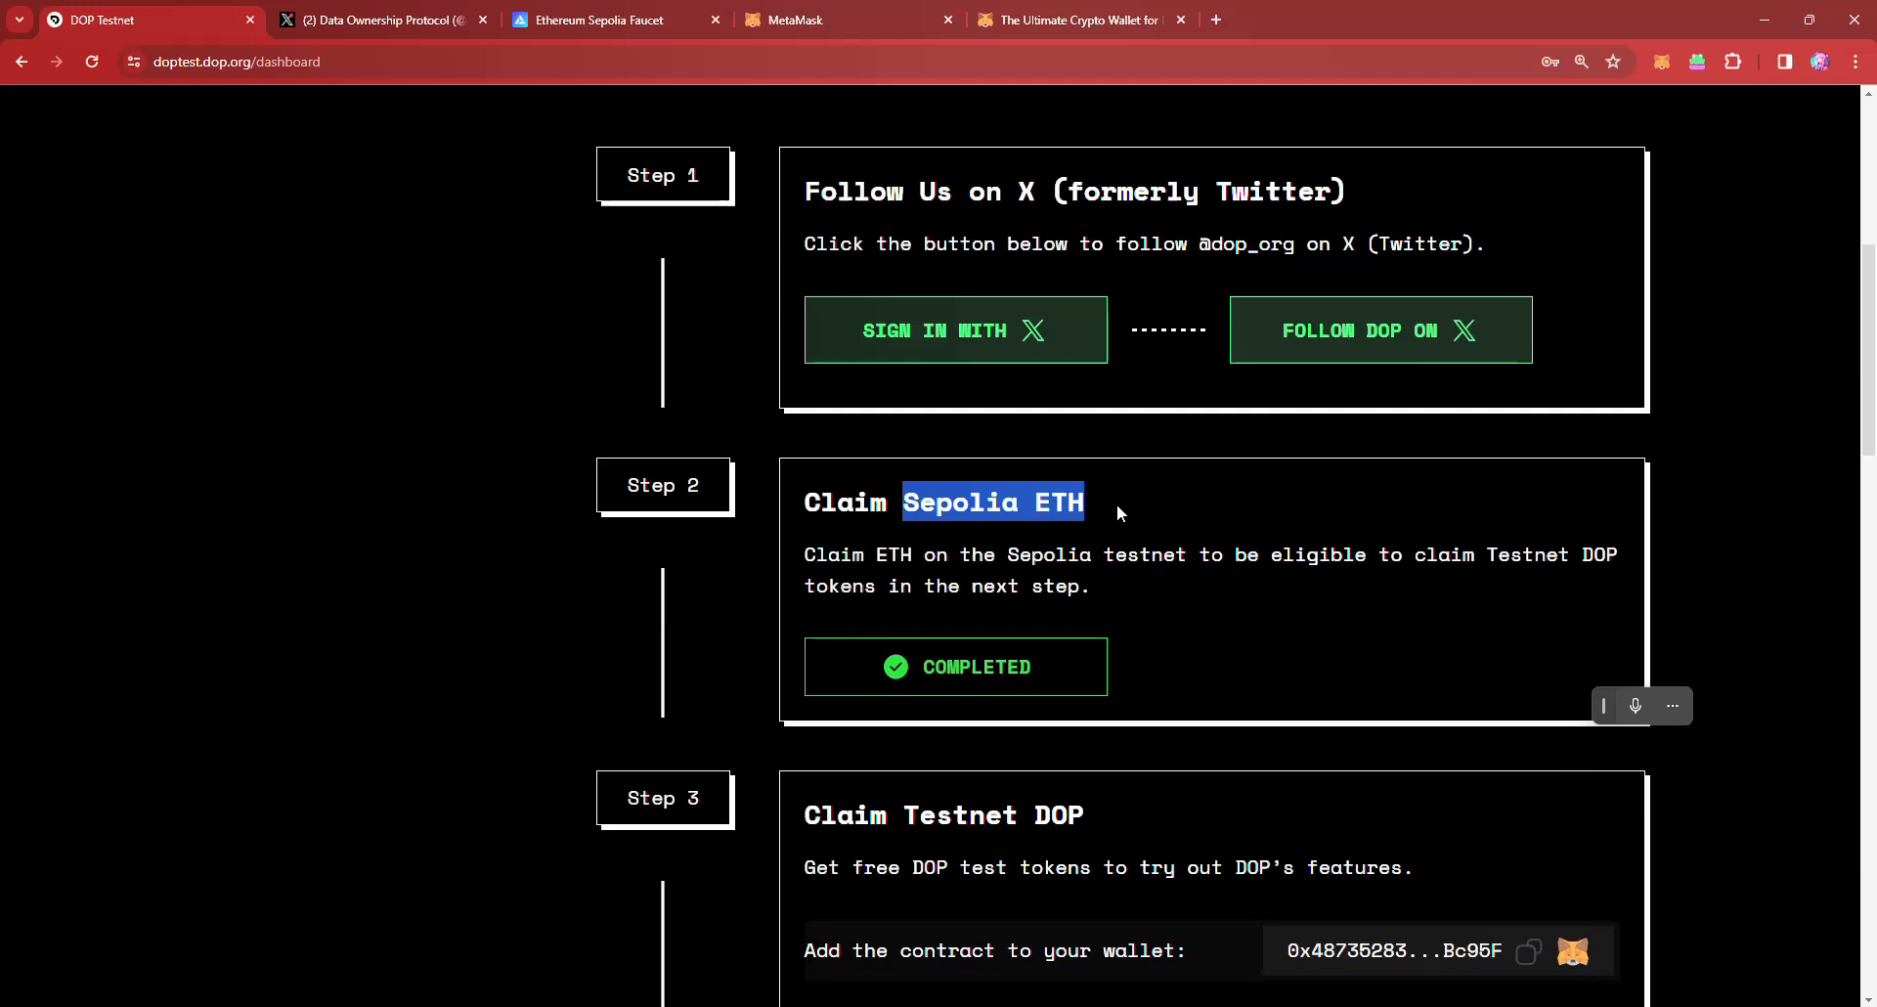
{"action": "scroll", "scroll_direction": "down", "scroll_amount": 3}
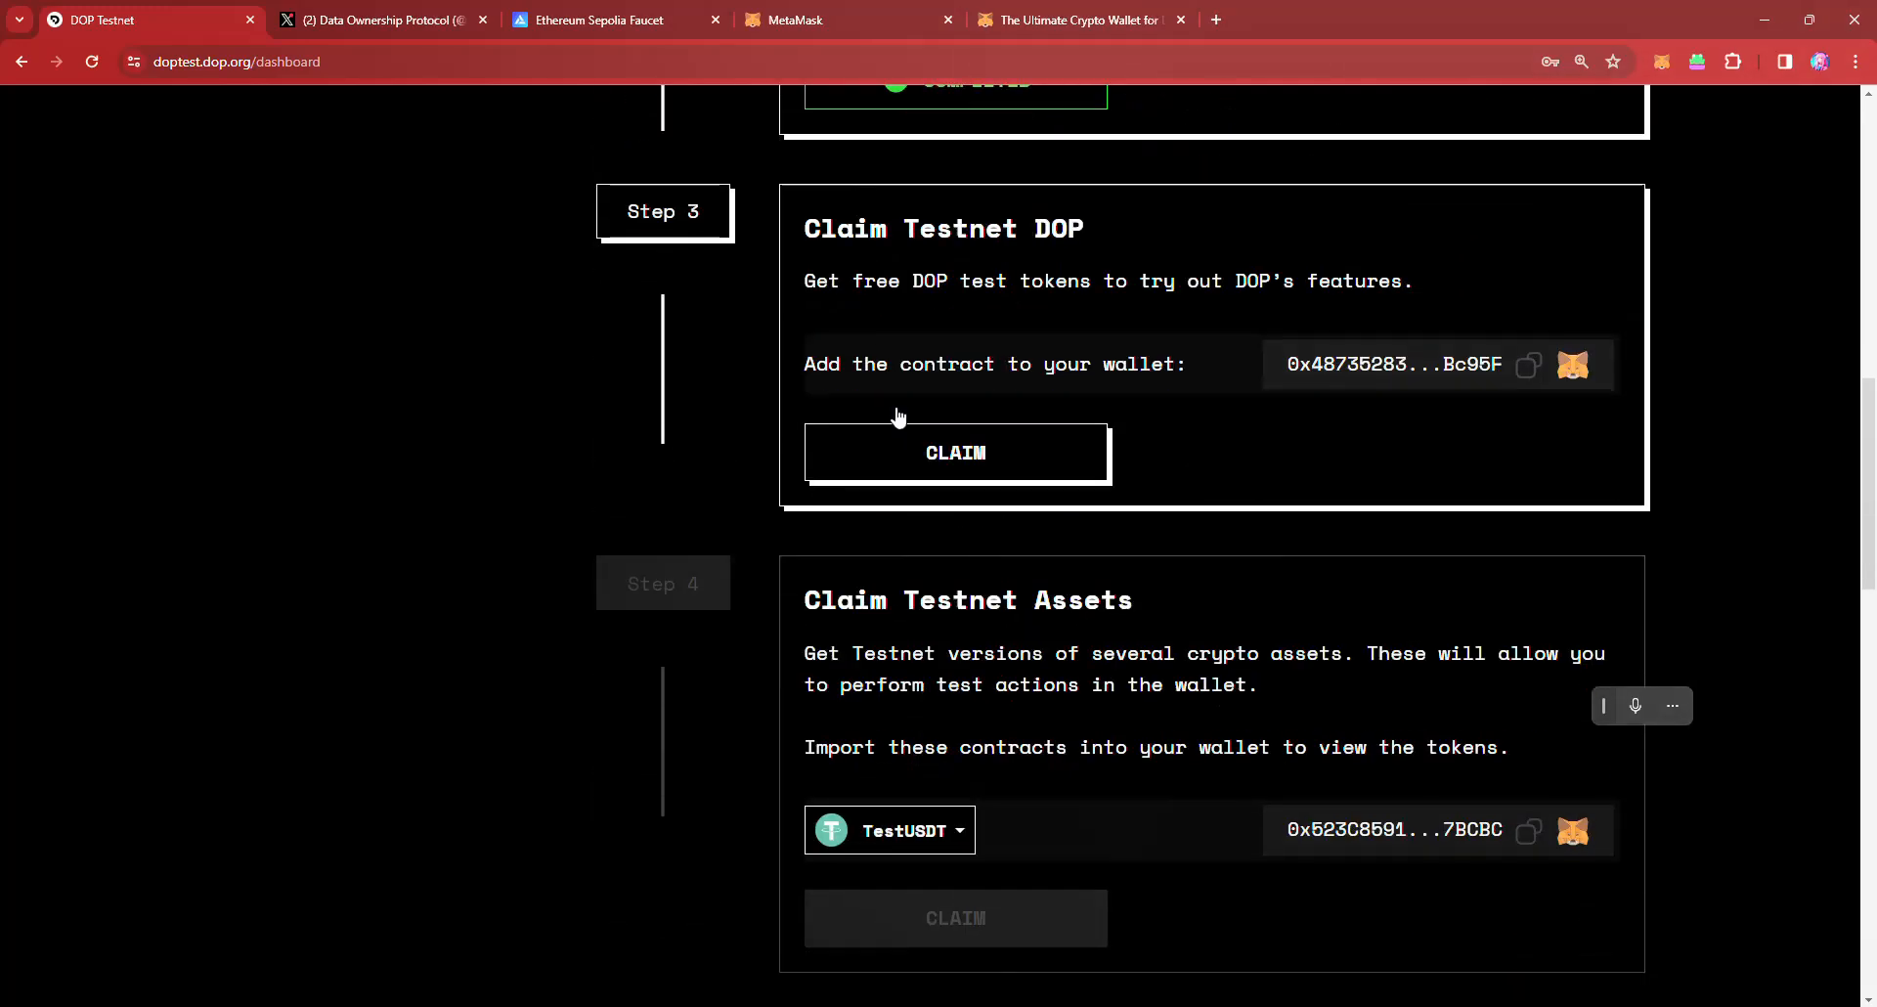
{"action": "mouse_move", "coordinate": [1045, 448]}
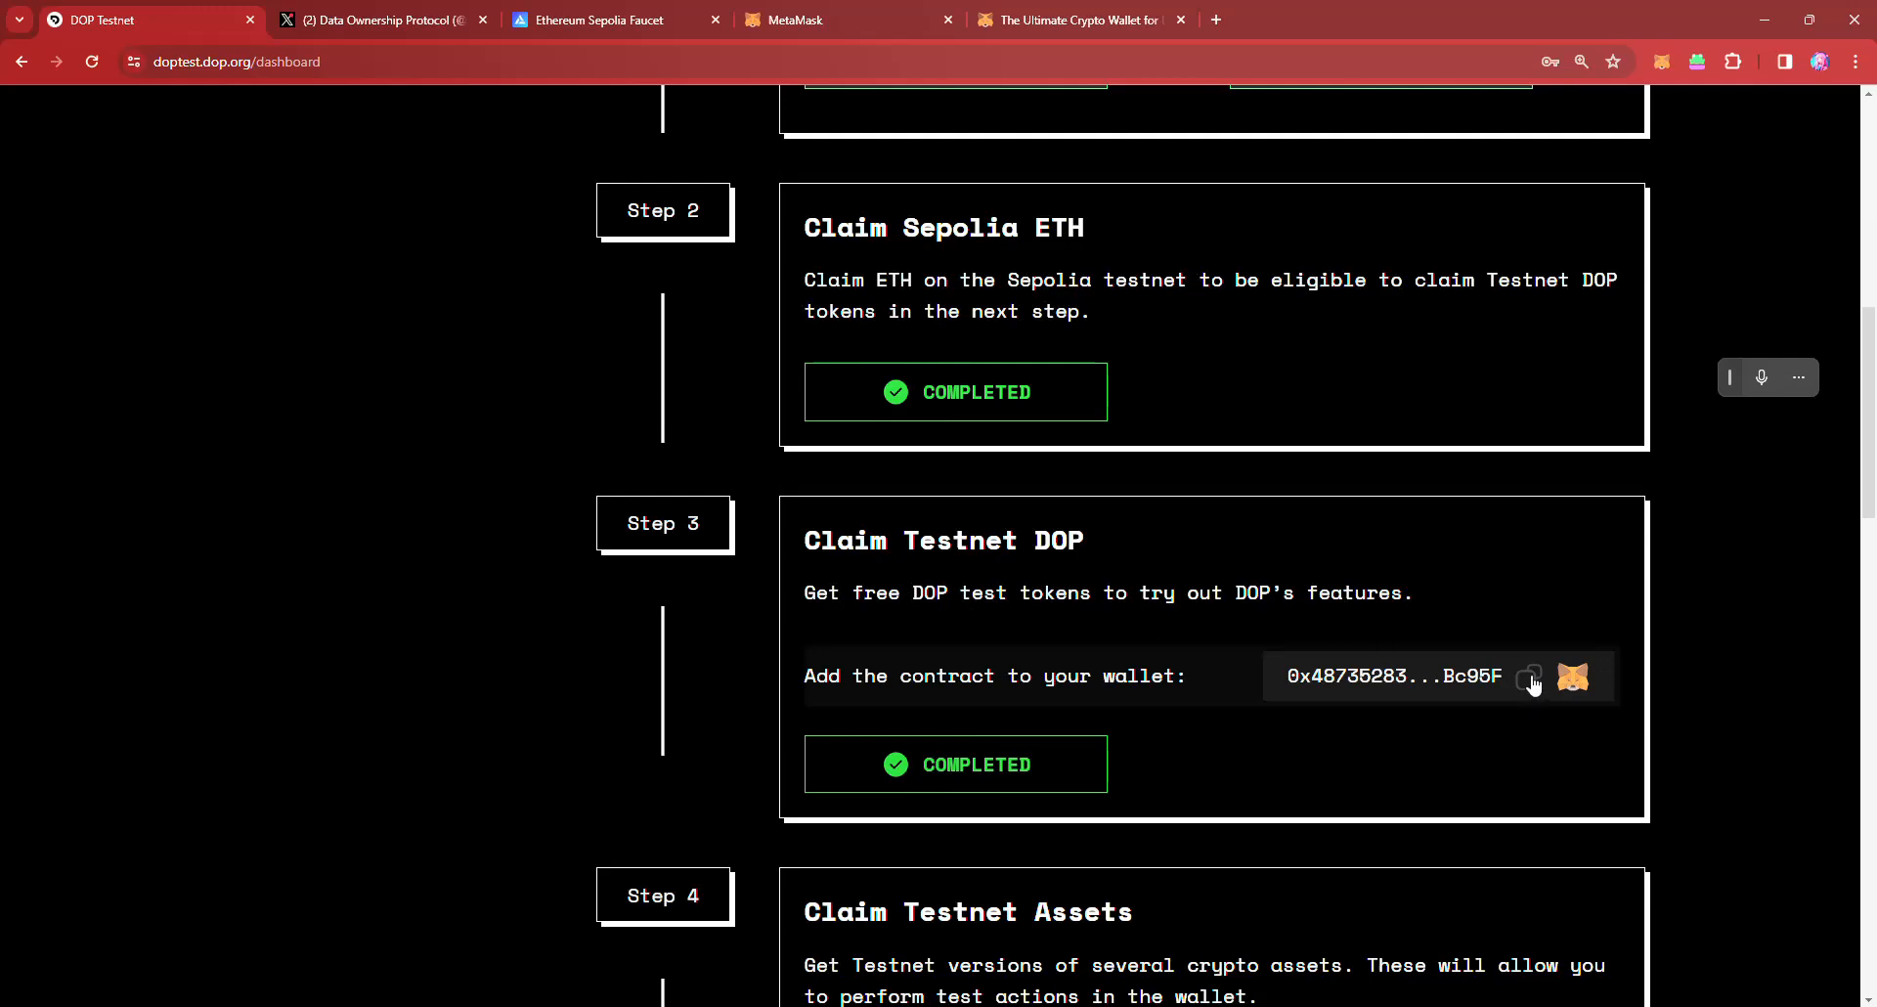
Step: Import the DOP token into MetaMask by pasting its contract address and confirming
{"action": "left_click", "coordinate": [839, 20]}
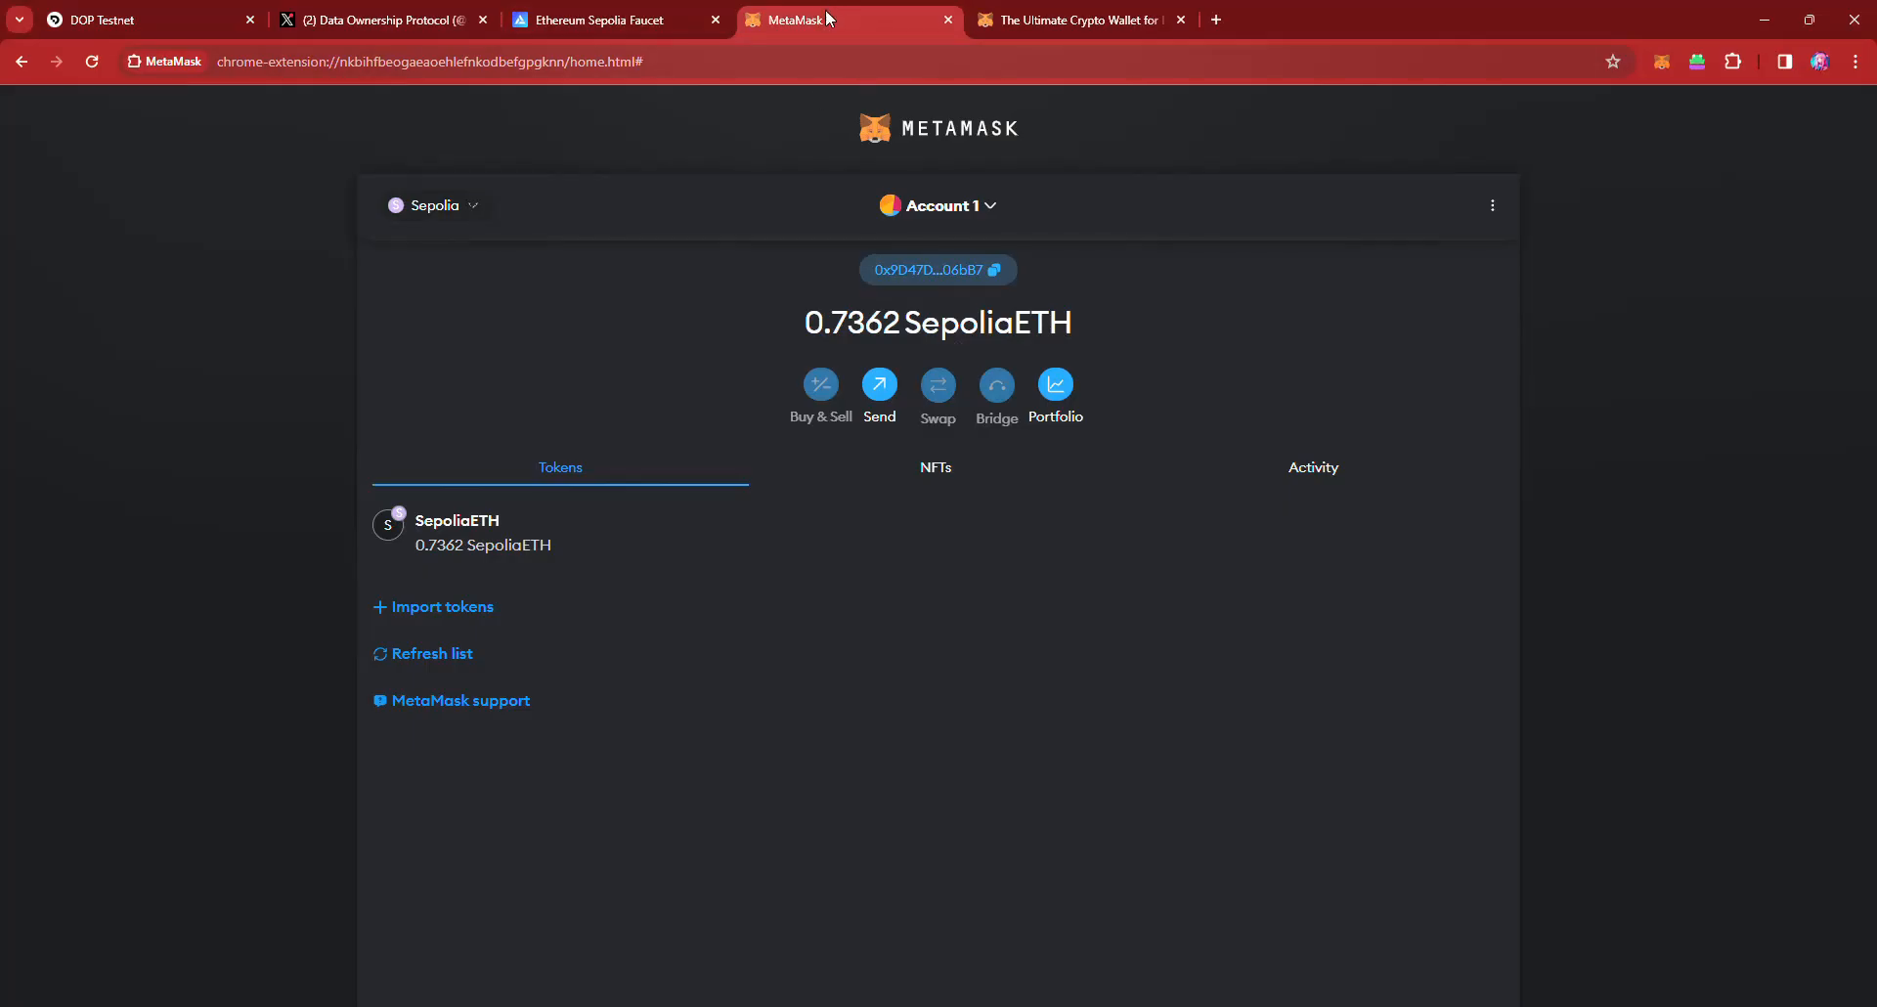
{"action": "left_click", "coordinate": [432, 606]}
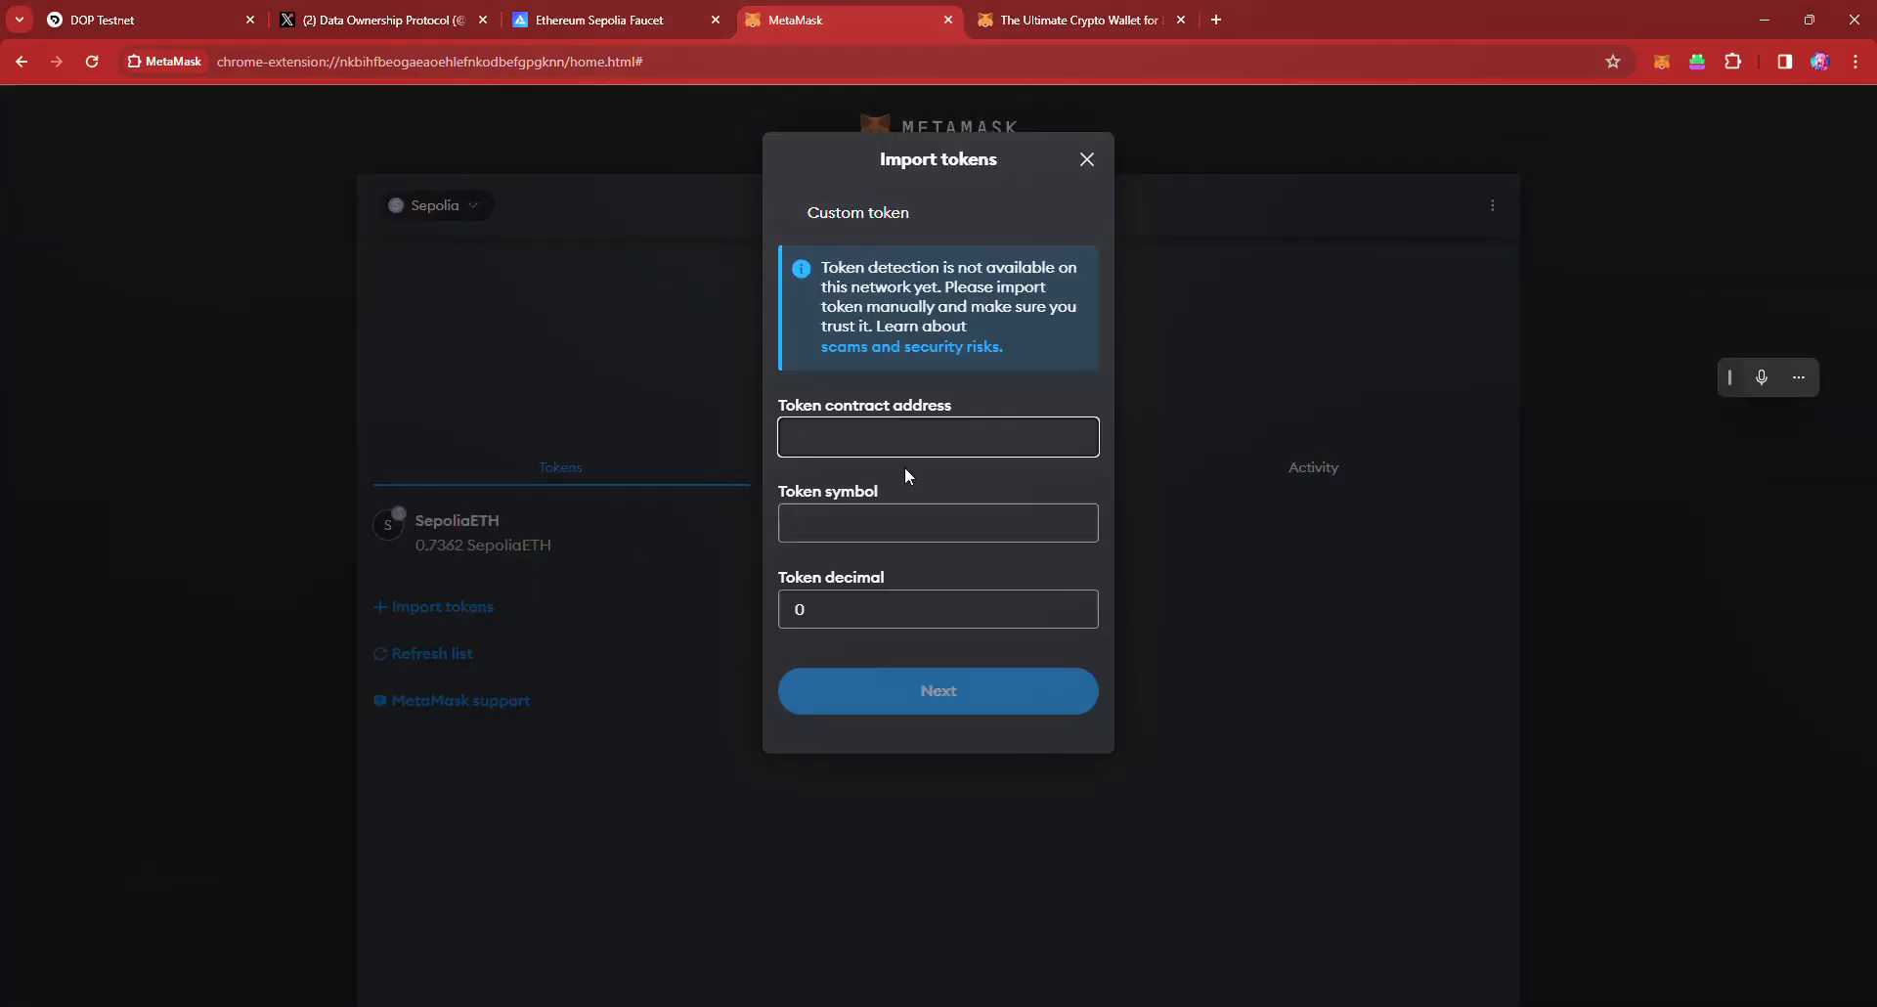
{"action": "right_click", "coordinate": [937, 436]}
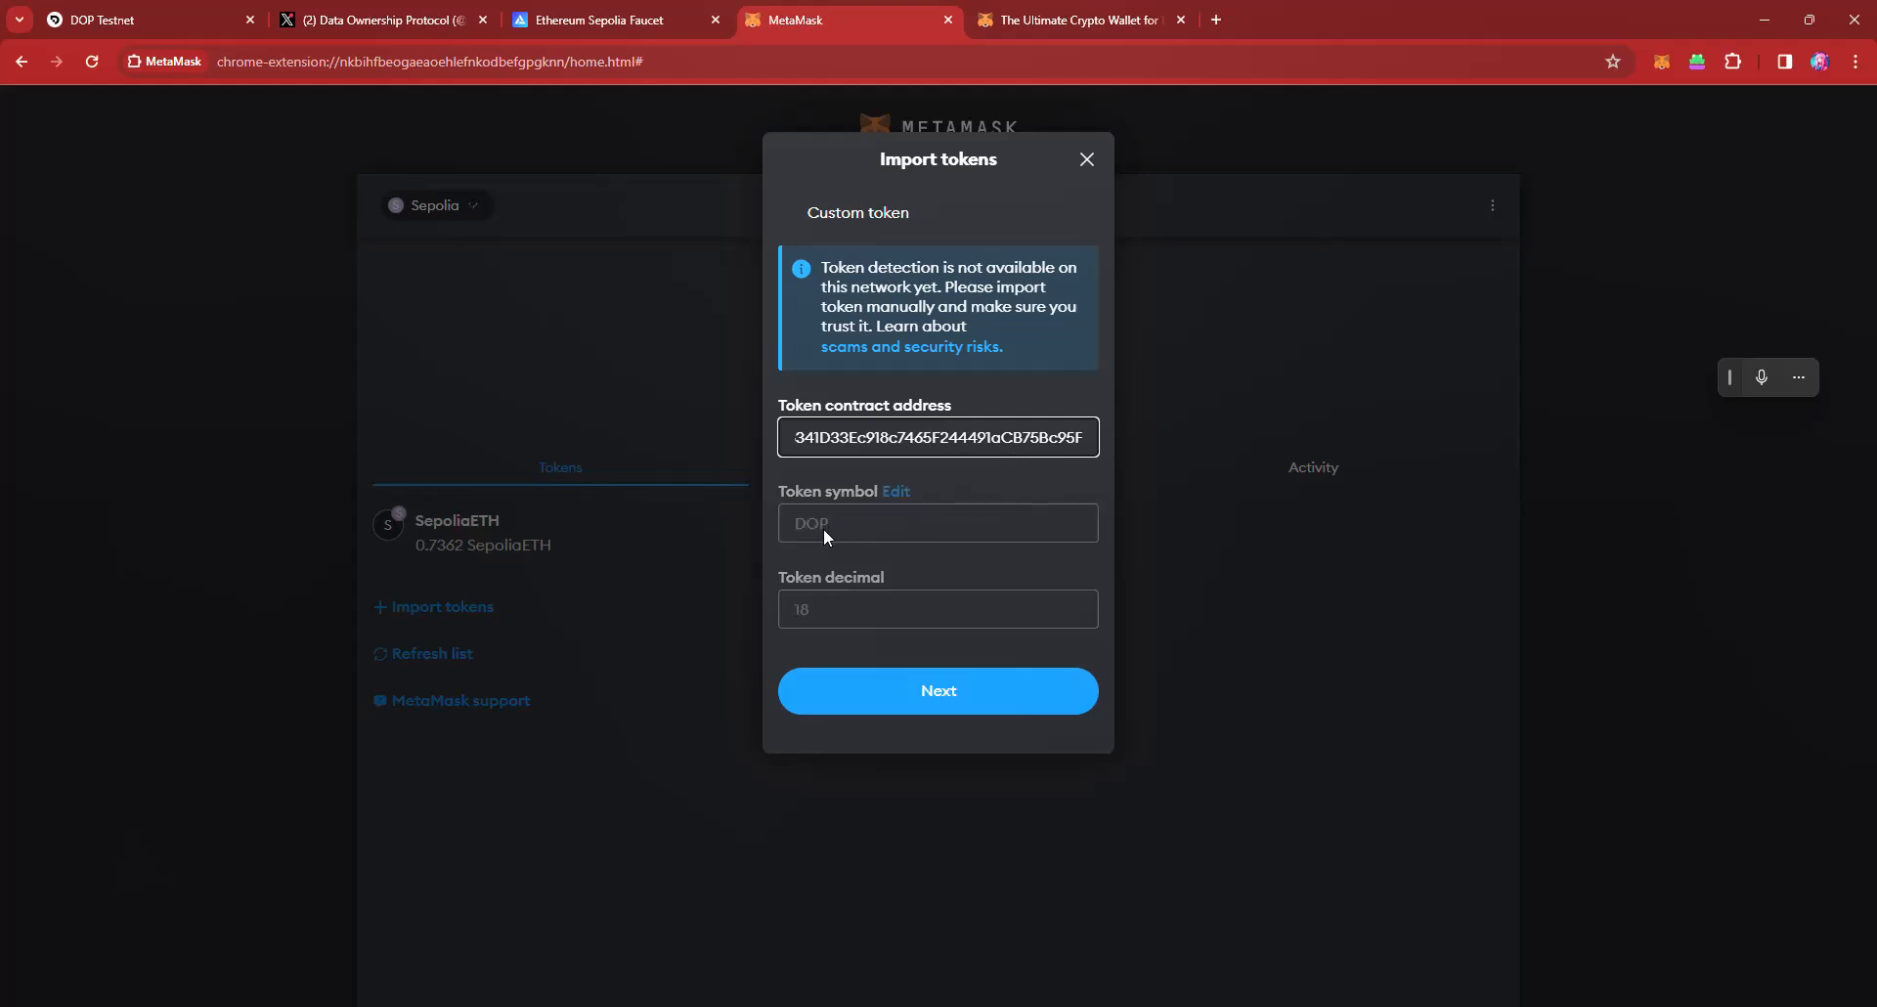
{"action": "mouse_move", "coordinate": [845, 607]}
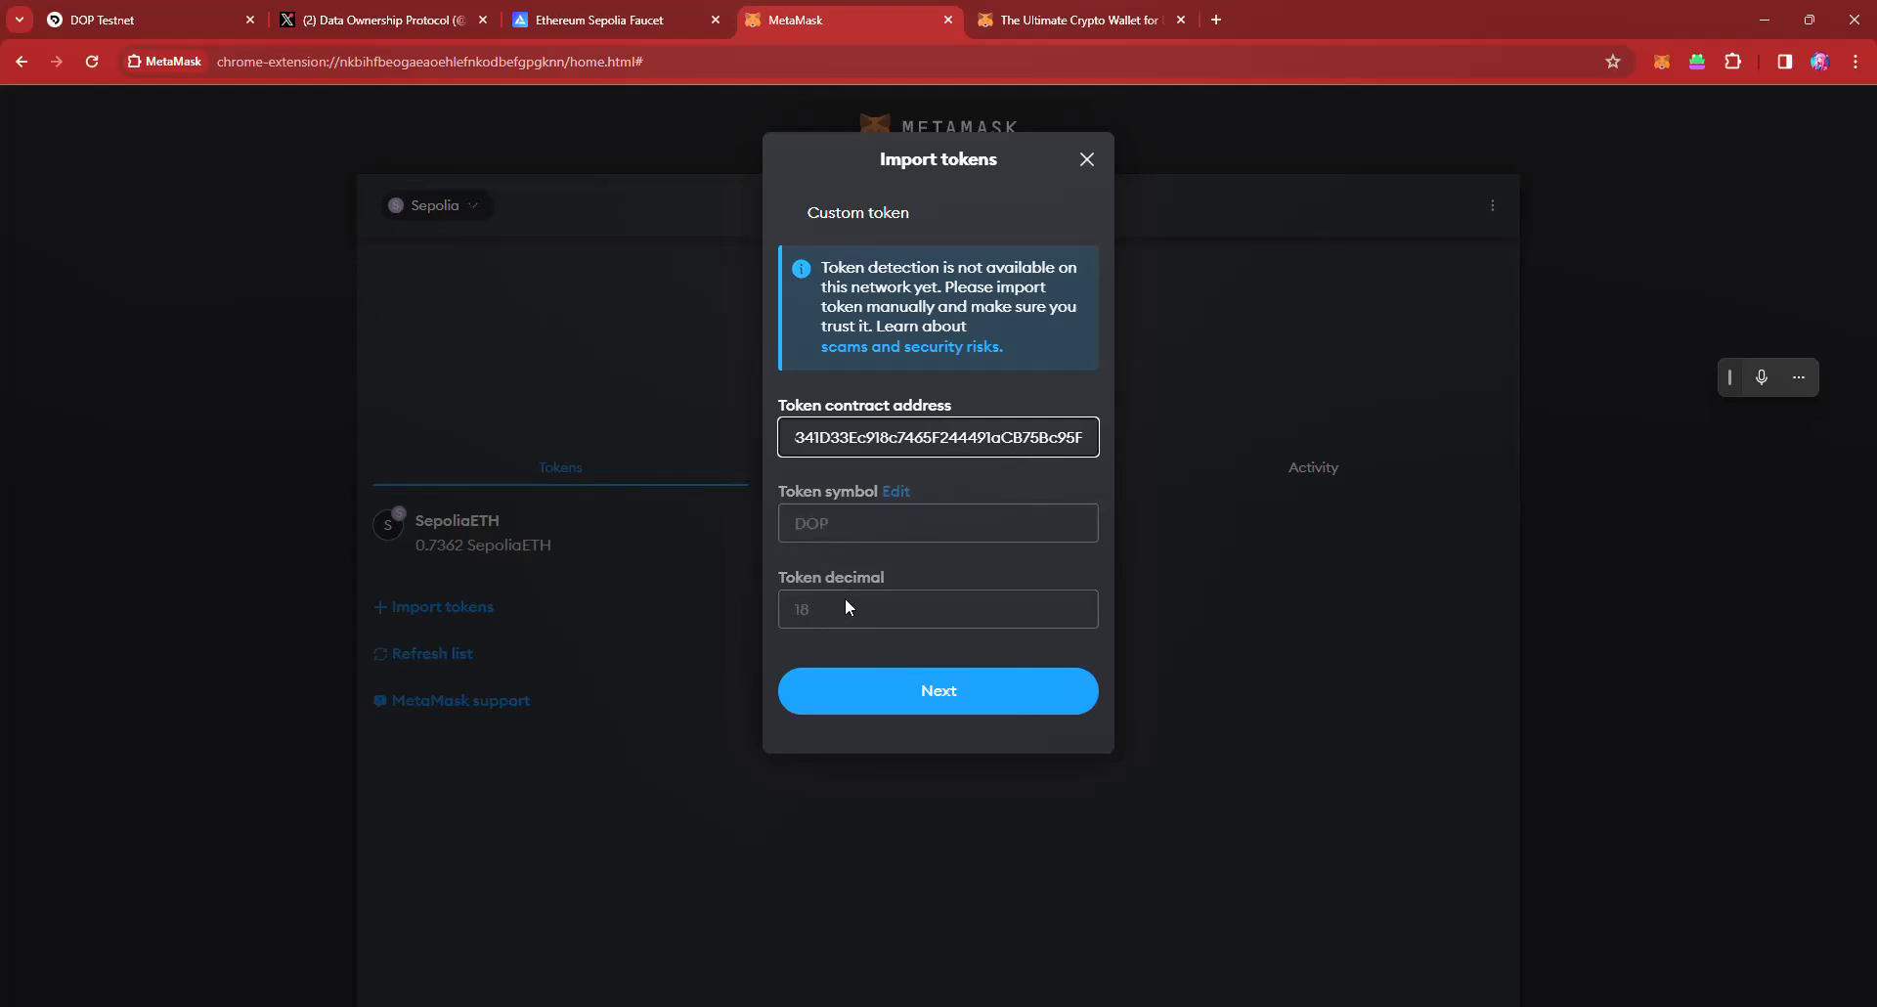
{"action": "left_click", "coordinate": [937, 691]}
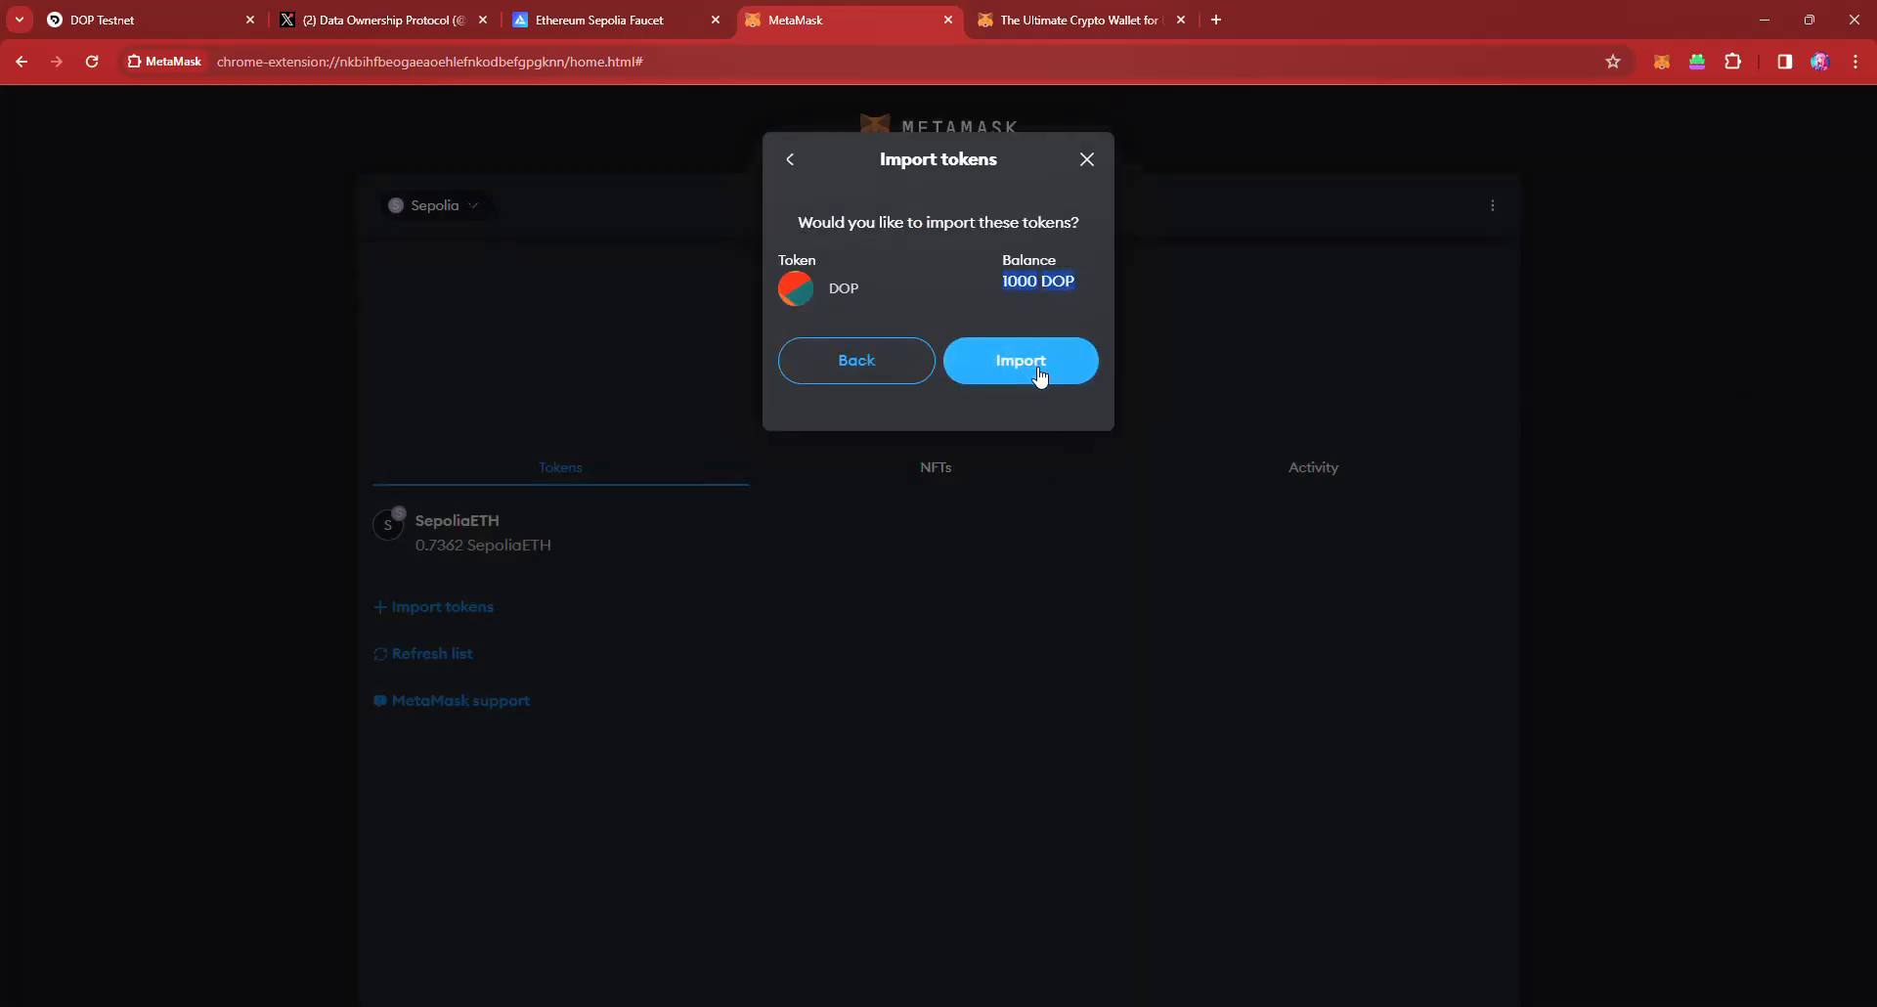
{"action": "left_click", "coordinate": [1019, 359]}
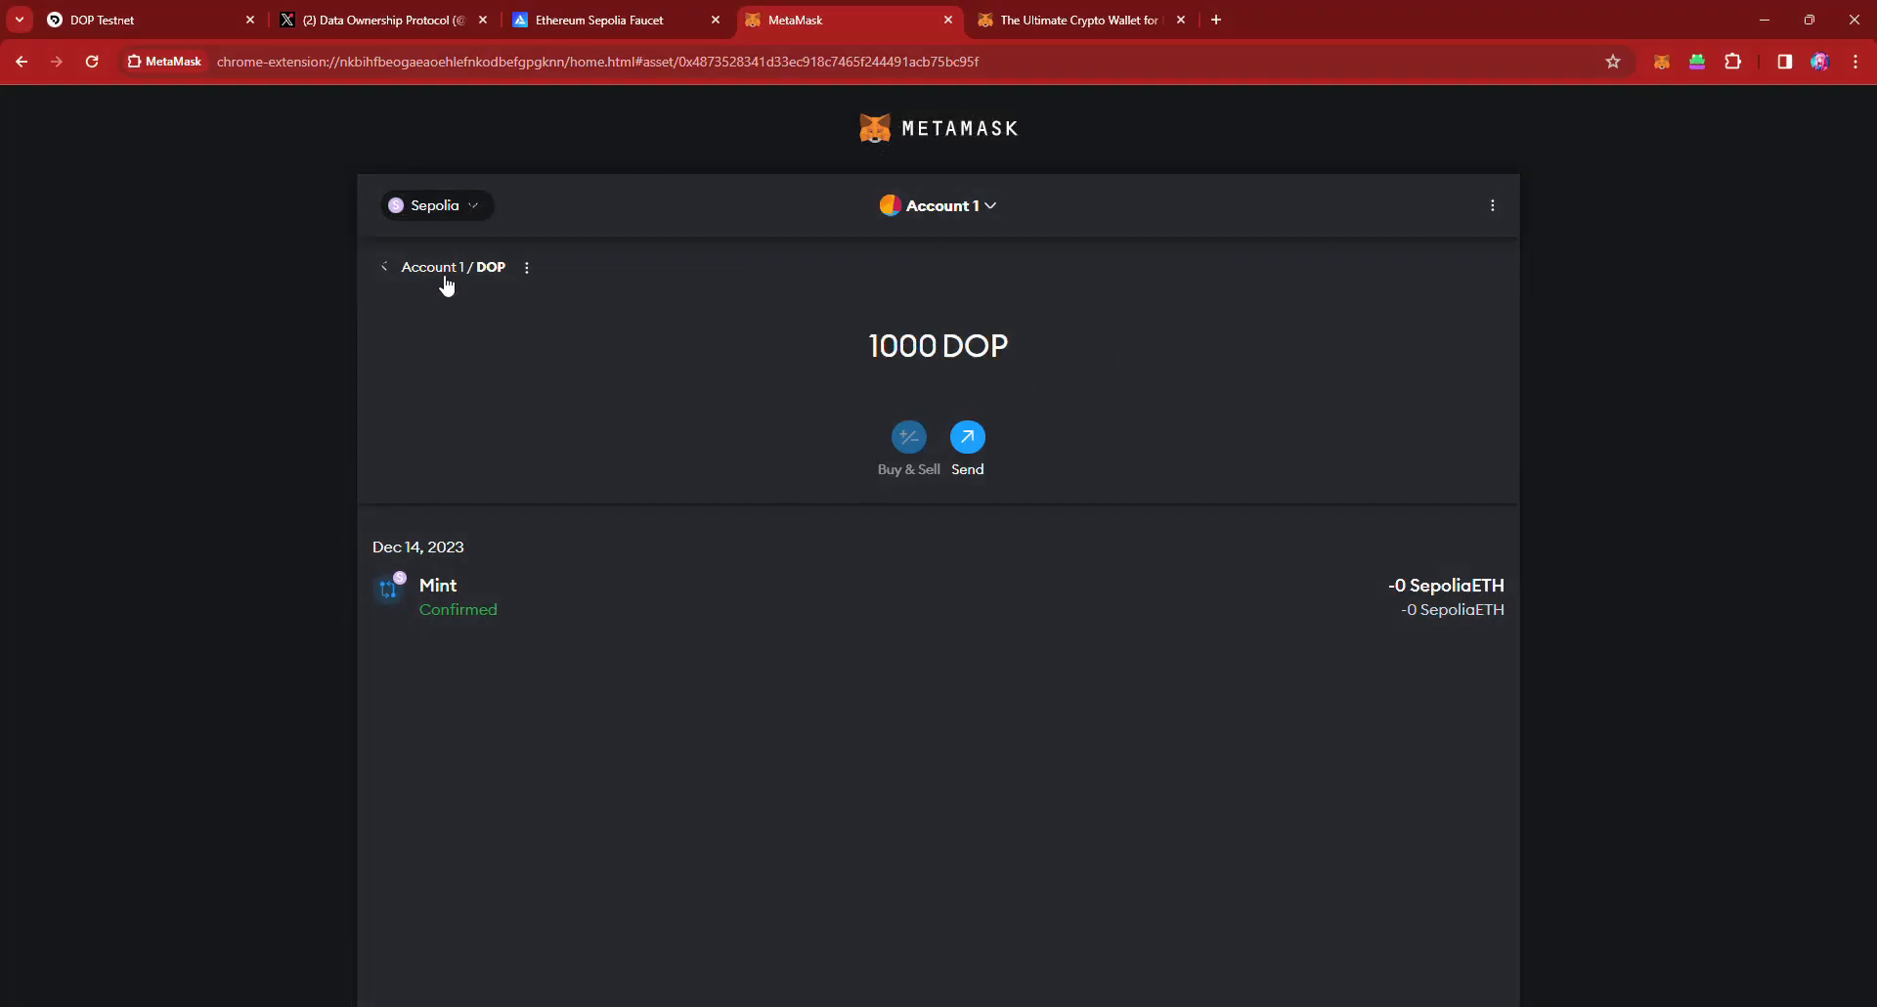
Step: Return to the account overview and view the token list showing 1000 DOP
{"action": "left_click", "coordinate": [385, 266]}
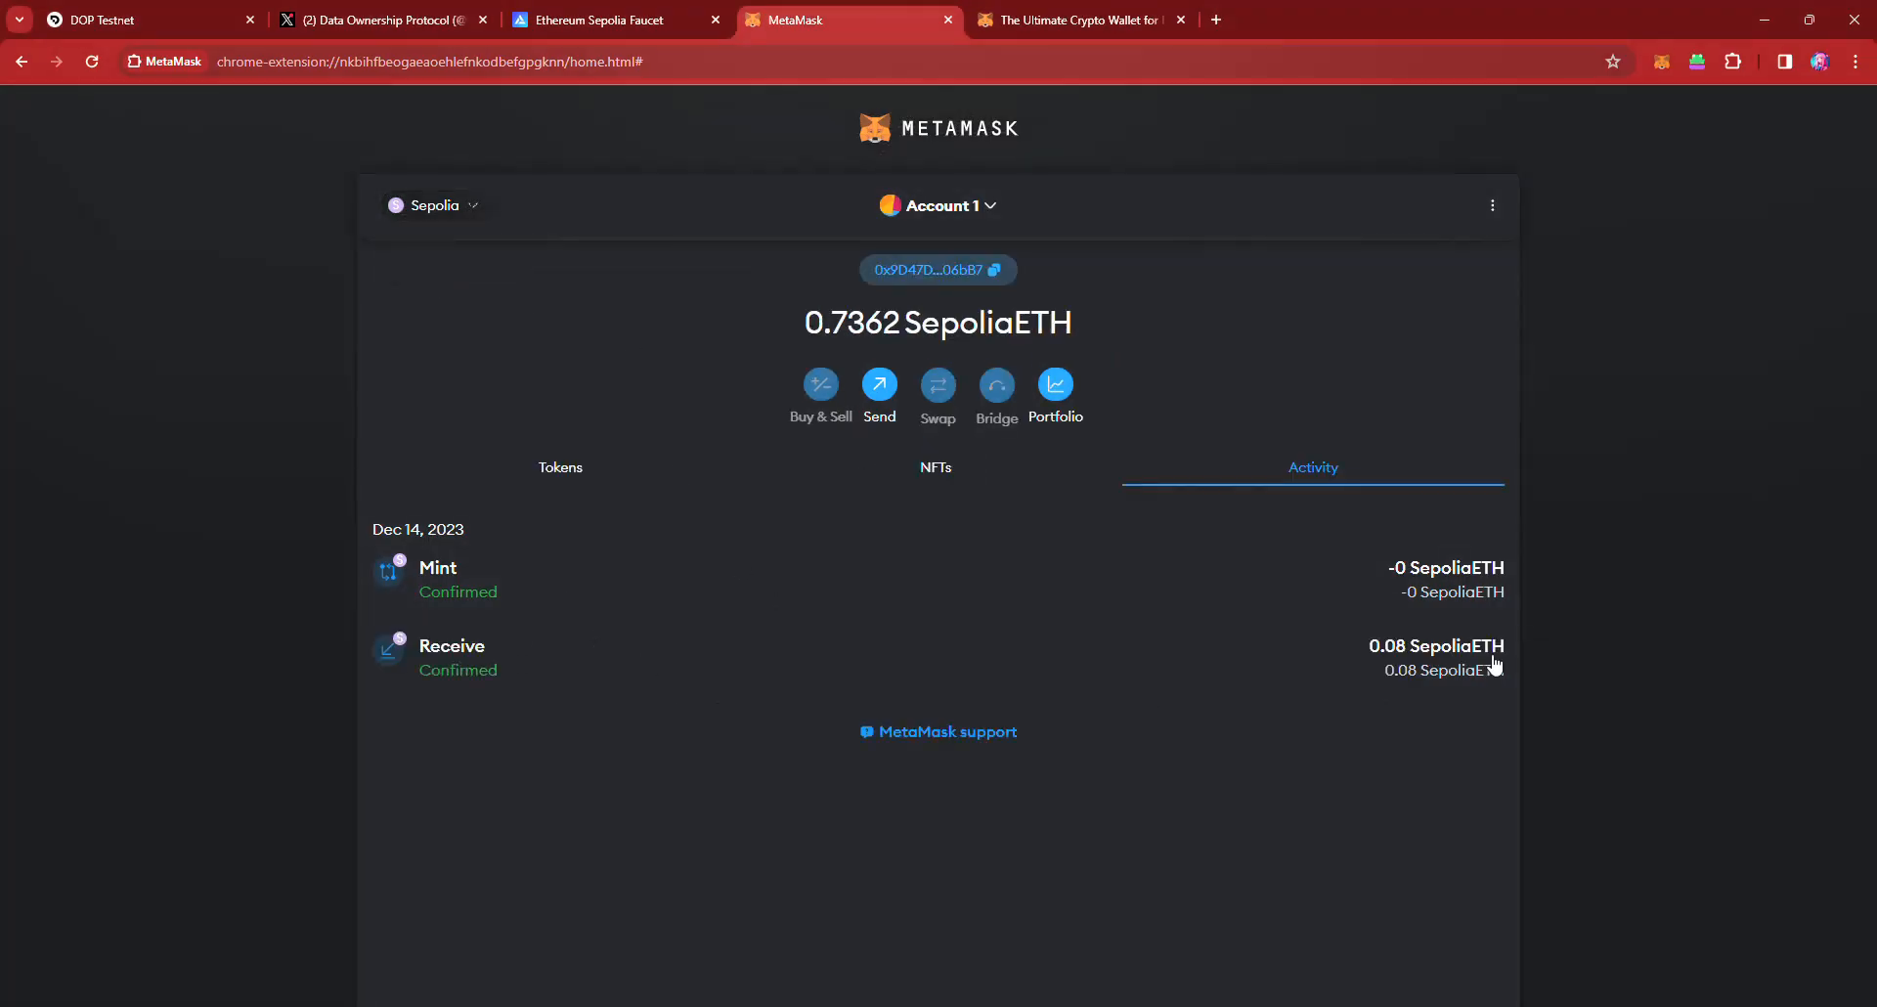
{"action": "left_click", "coordinate": [559, 468]}
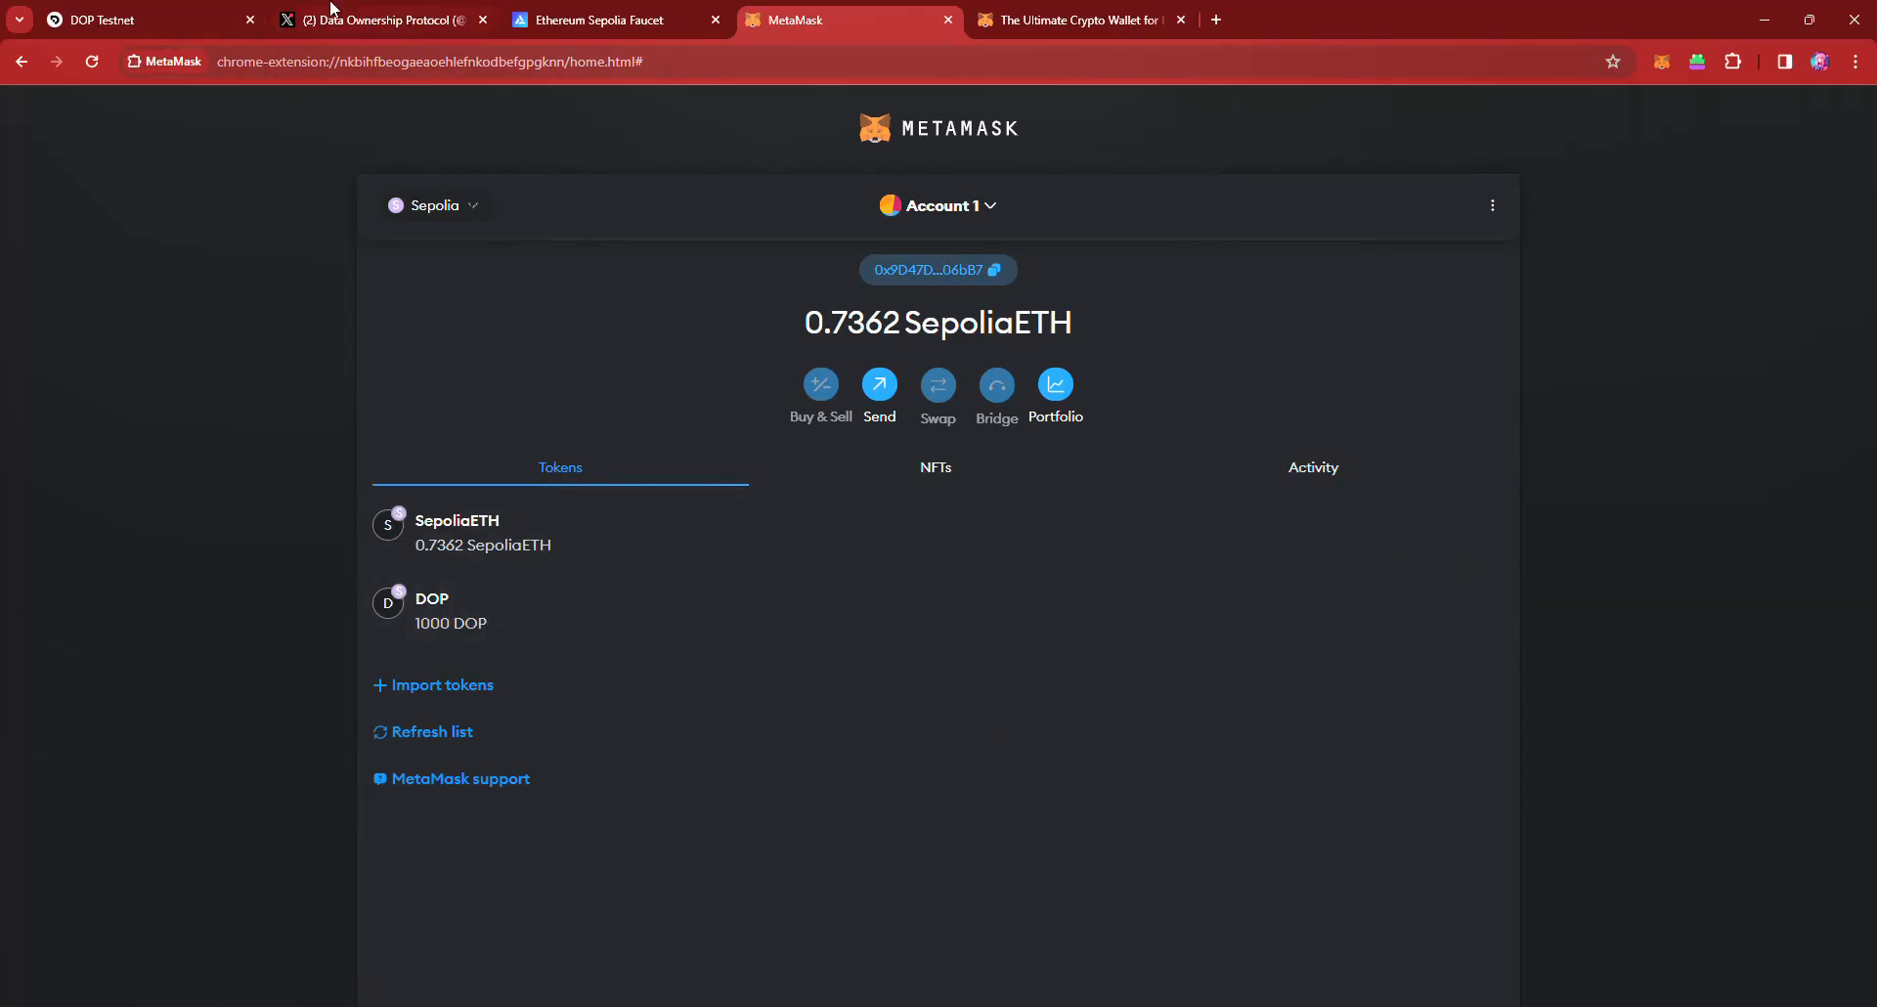
Step: Return to the DOP dashboard and read through Claim Testnet Assets and Encrypt Assets steps
{"action": "left_click", "coordinate": [131, 19]}
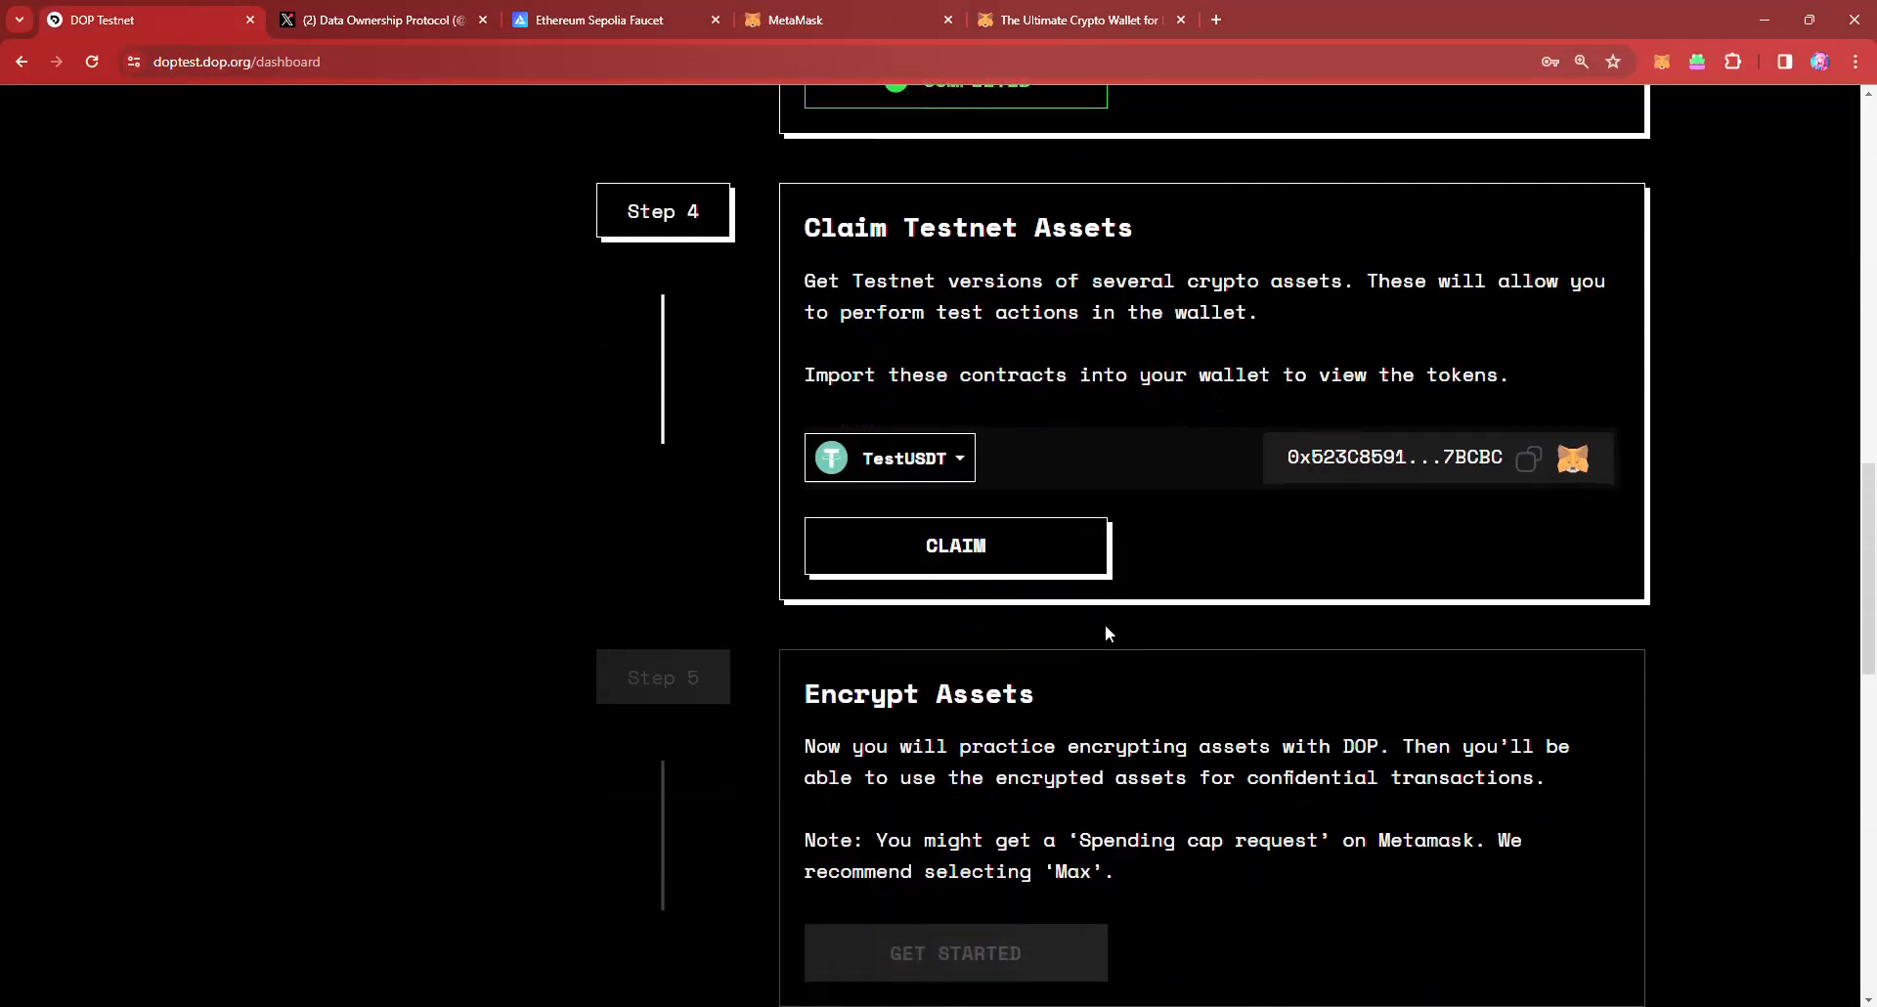
{"action": "double_click", "coordinate": [968, 227]}
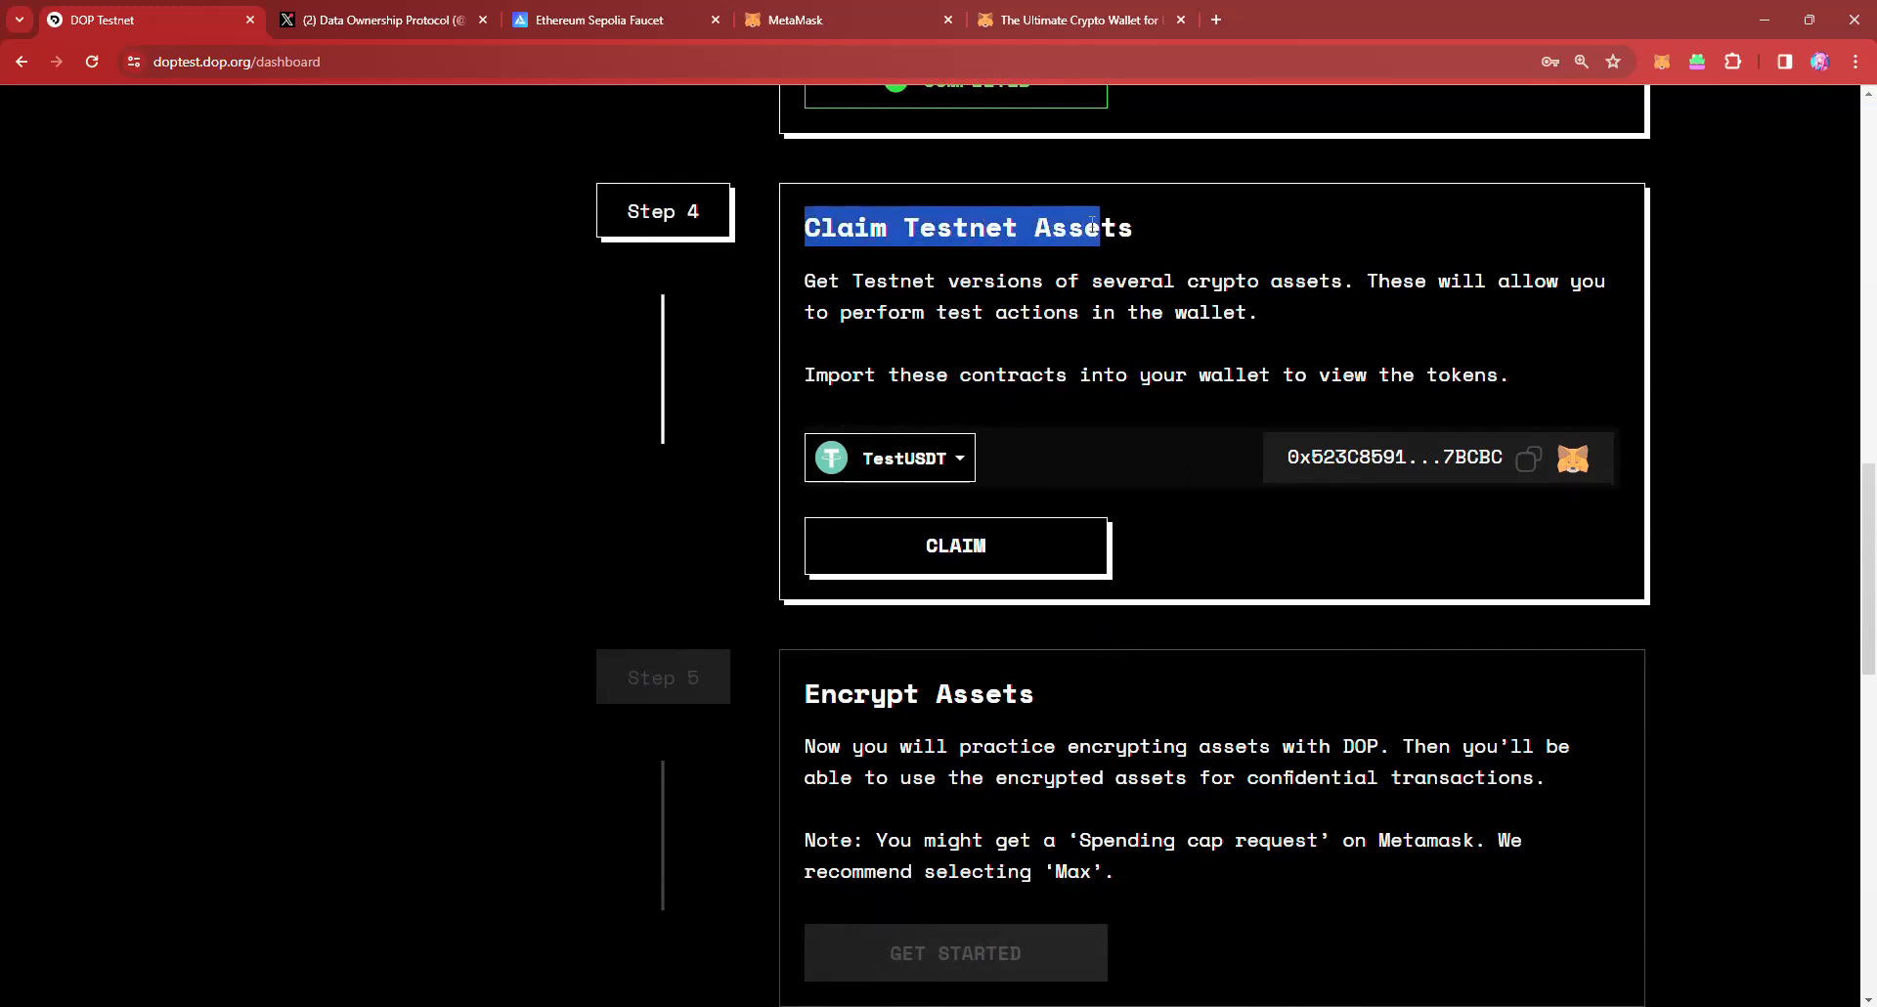
{"action": "scroll", "scroll_direction": "down", "scroll_amount": 3}
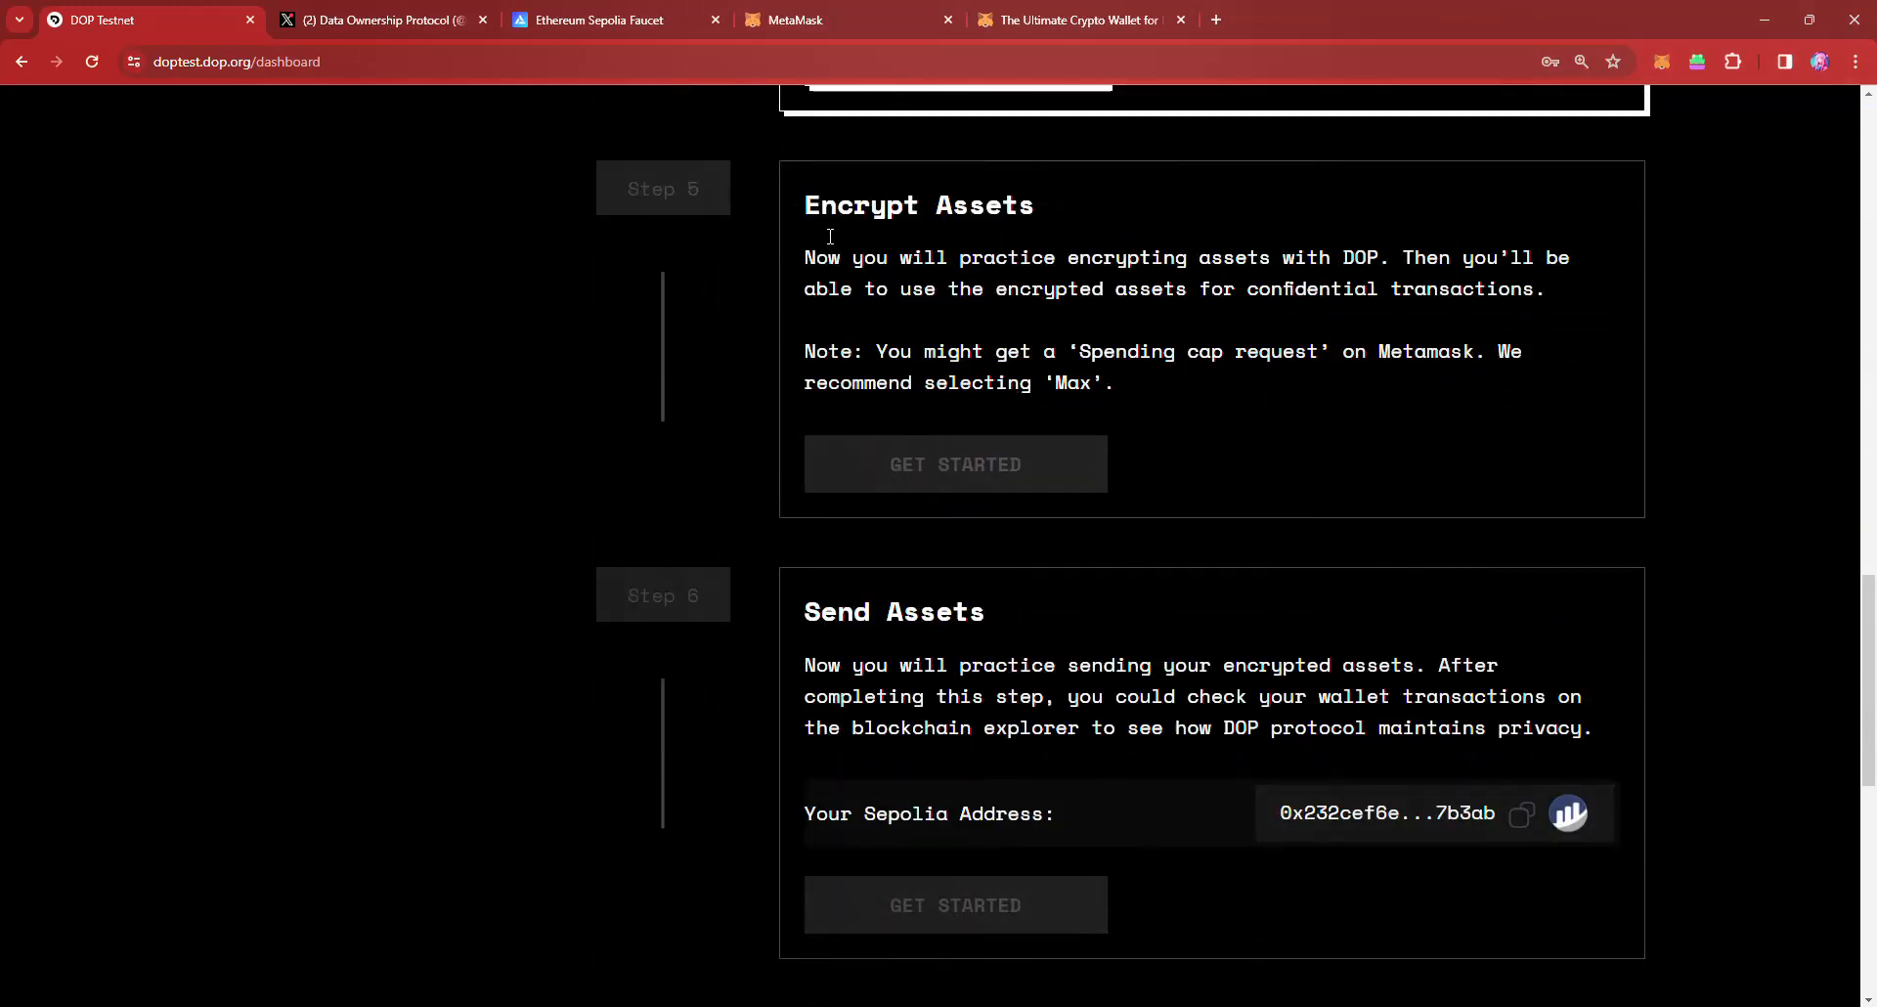
{"action": "scroll", "scroll_direction": "down", "scroll_amount": 3}
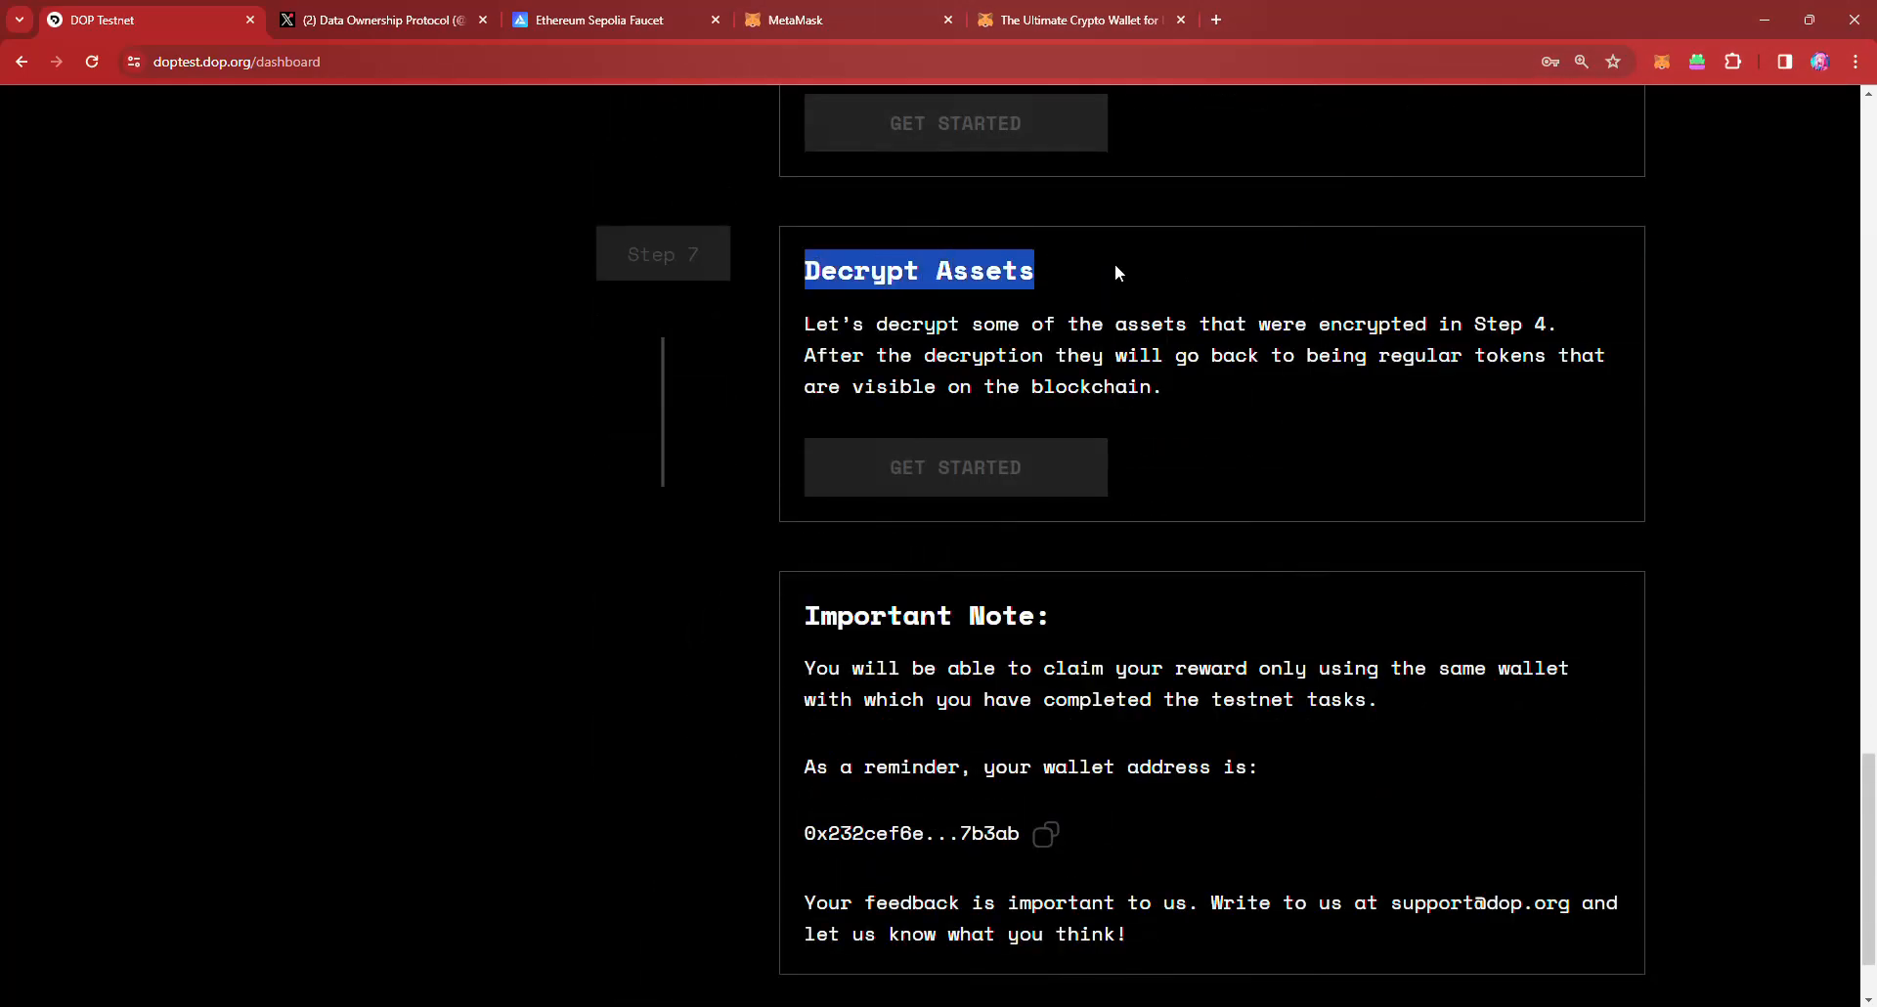
{"action": "scroll", "scroll_direction": "down", "scroll_amount": 3}
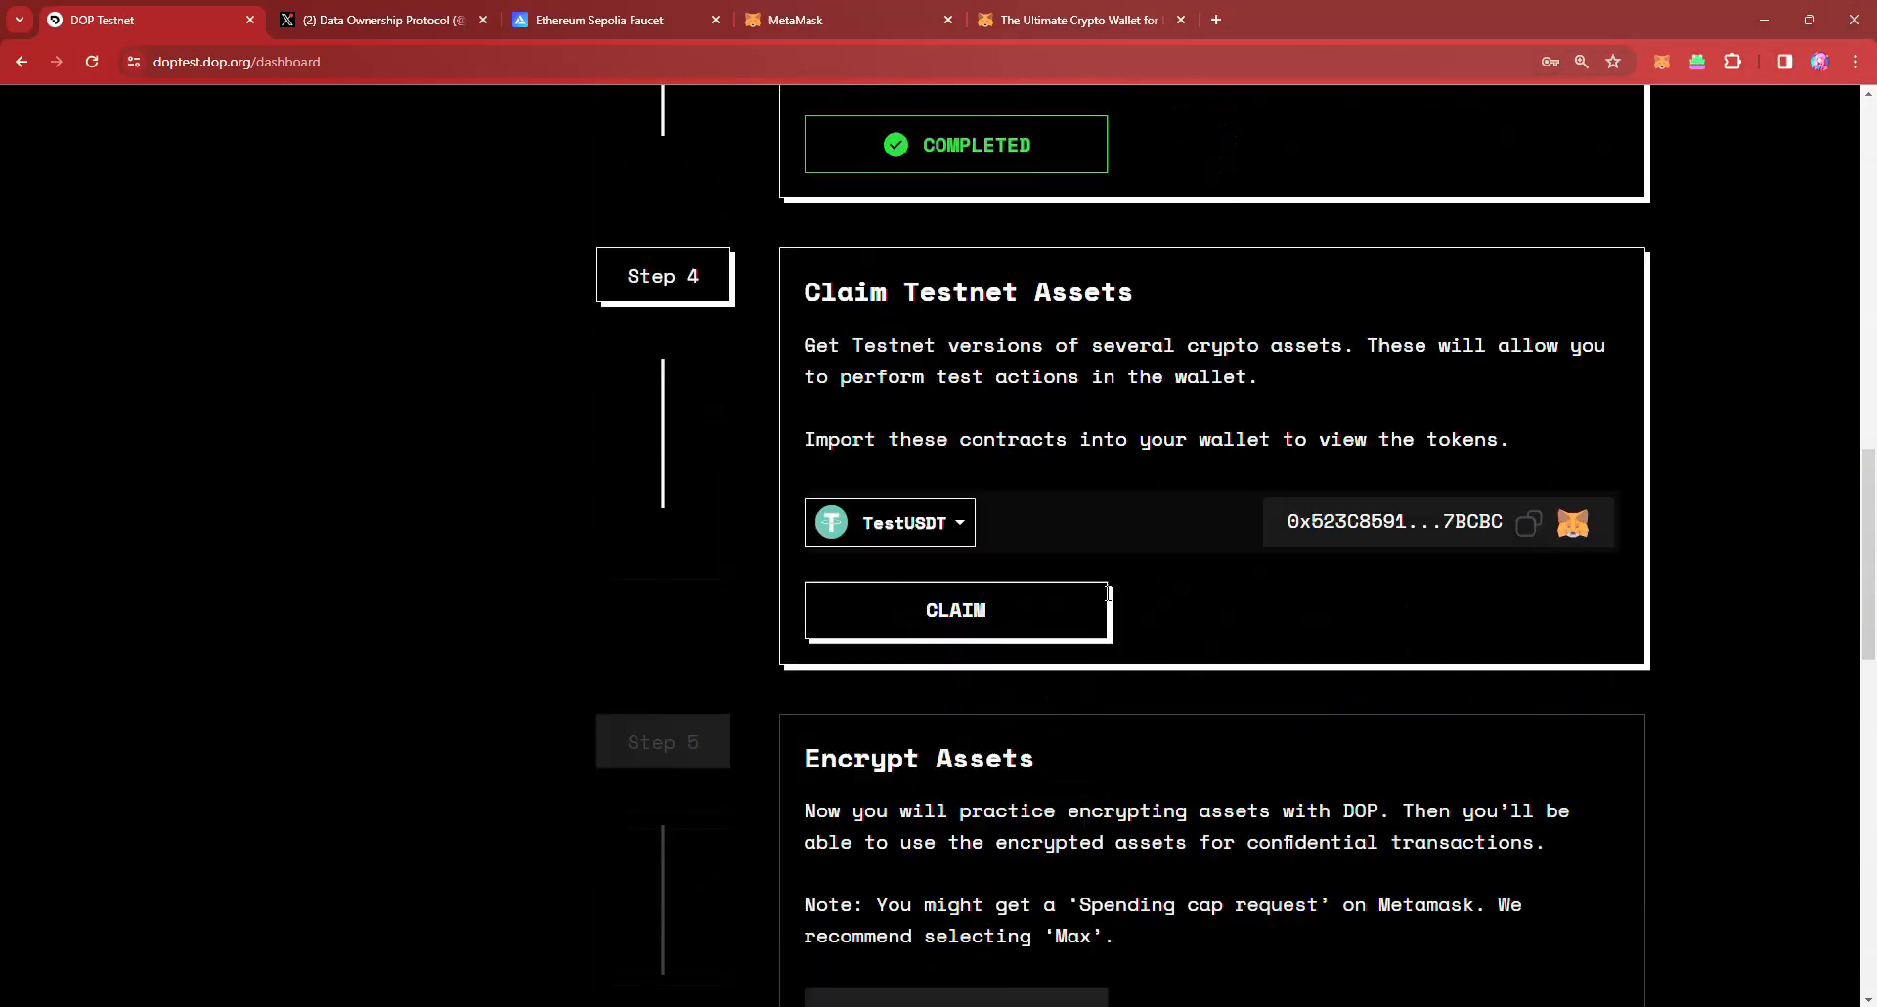
{"action": "left_click", "coordinate": [957, 610]}
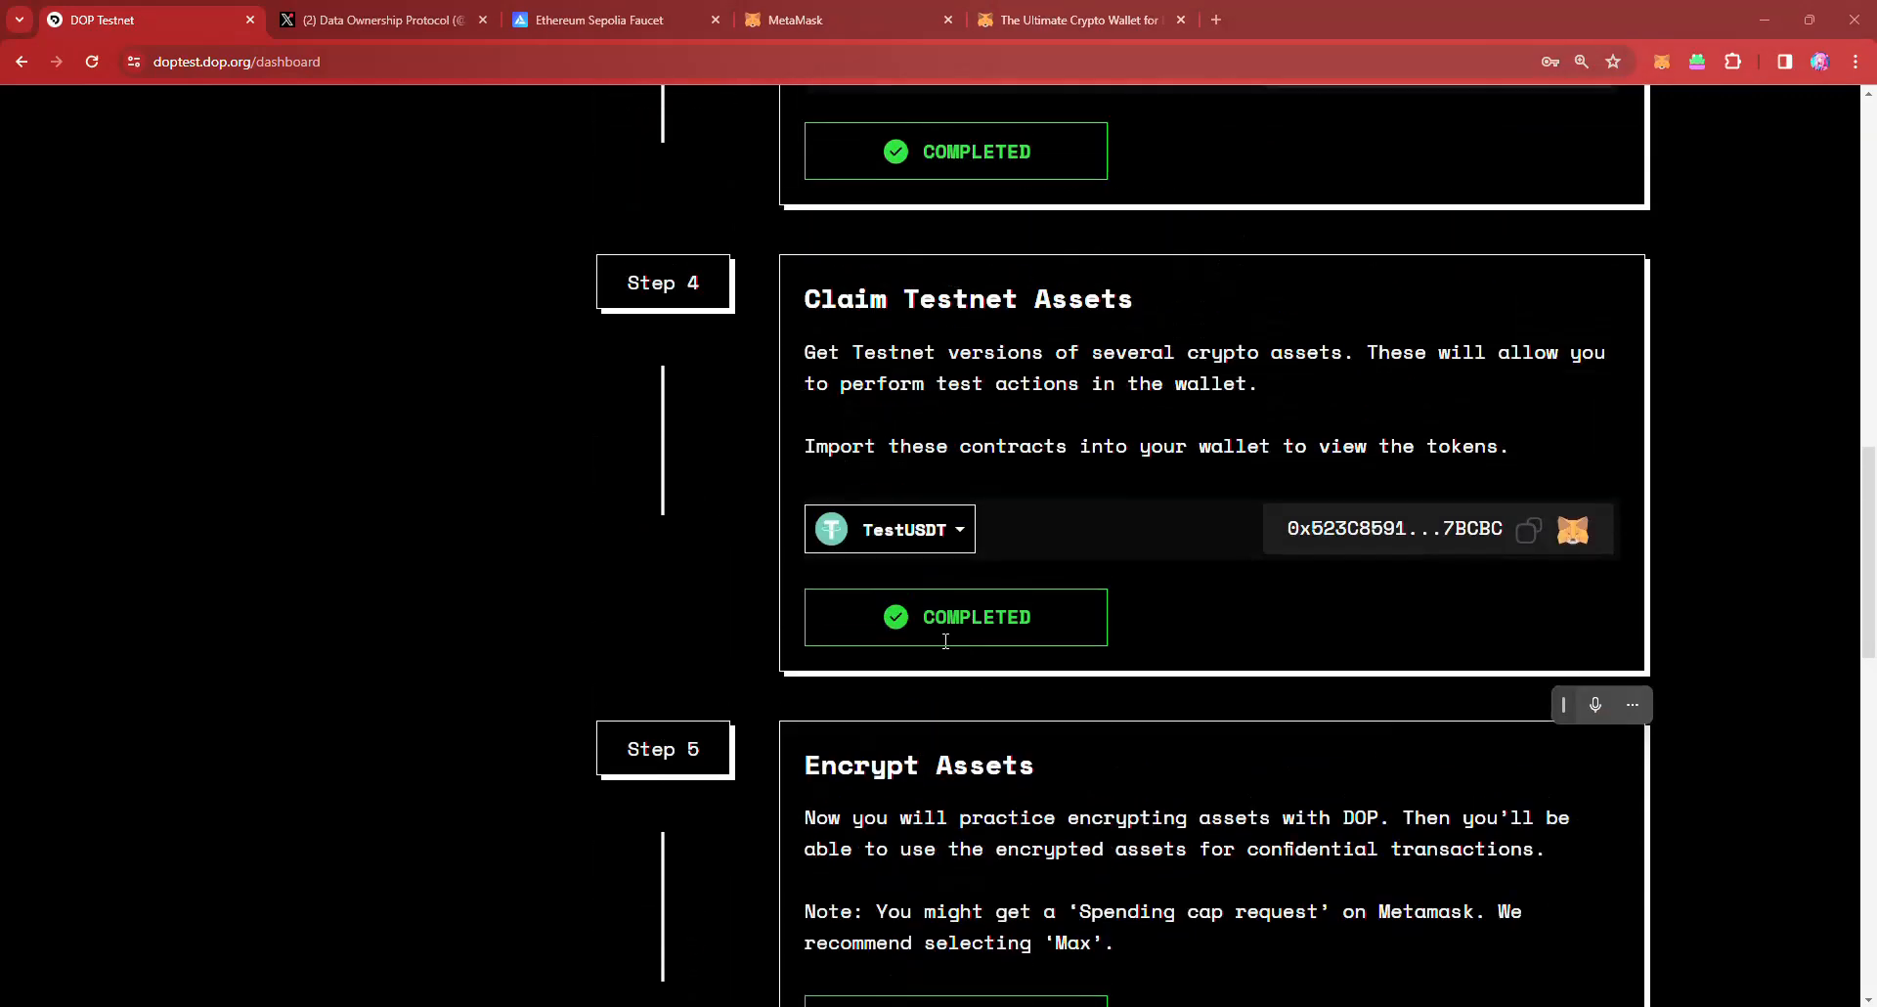
{"action": "scroll", "scroll_direction": "down", "scroll_amount": 3}
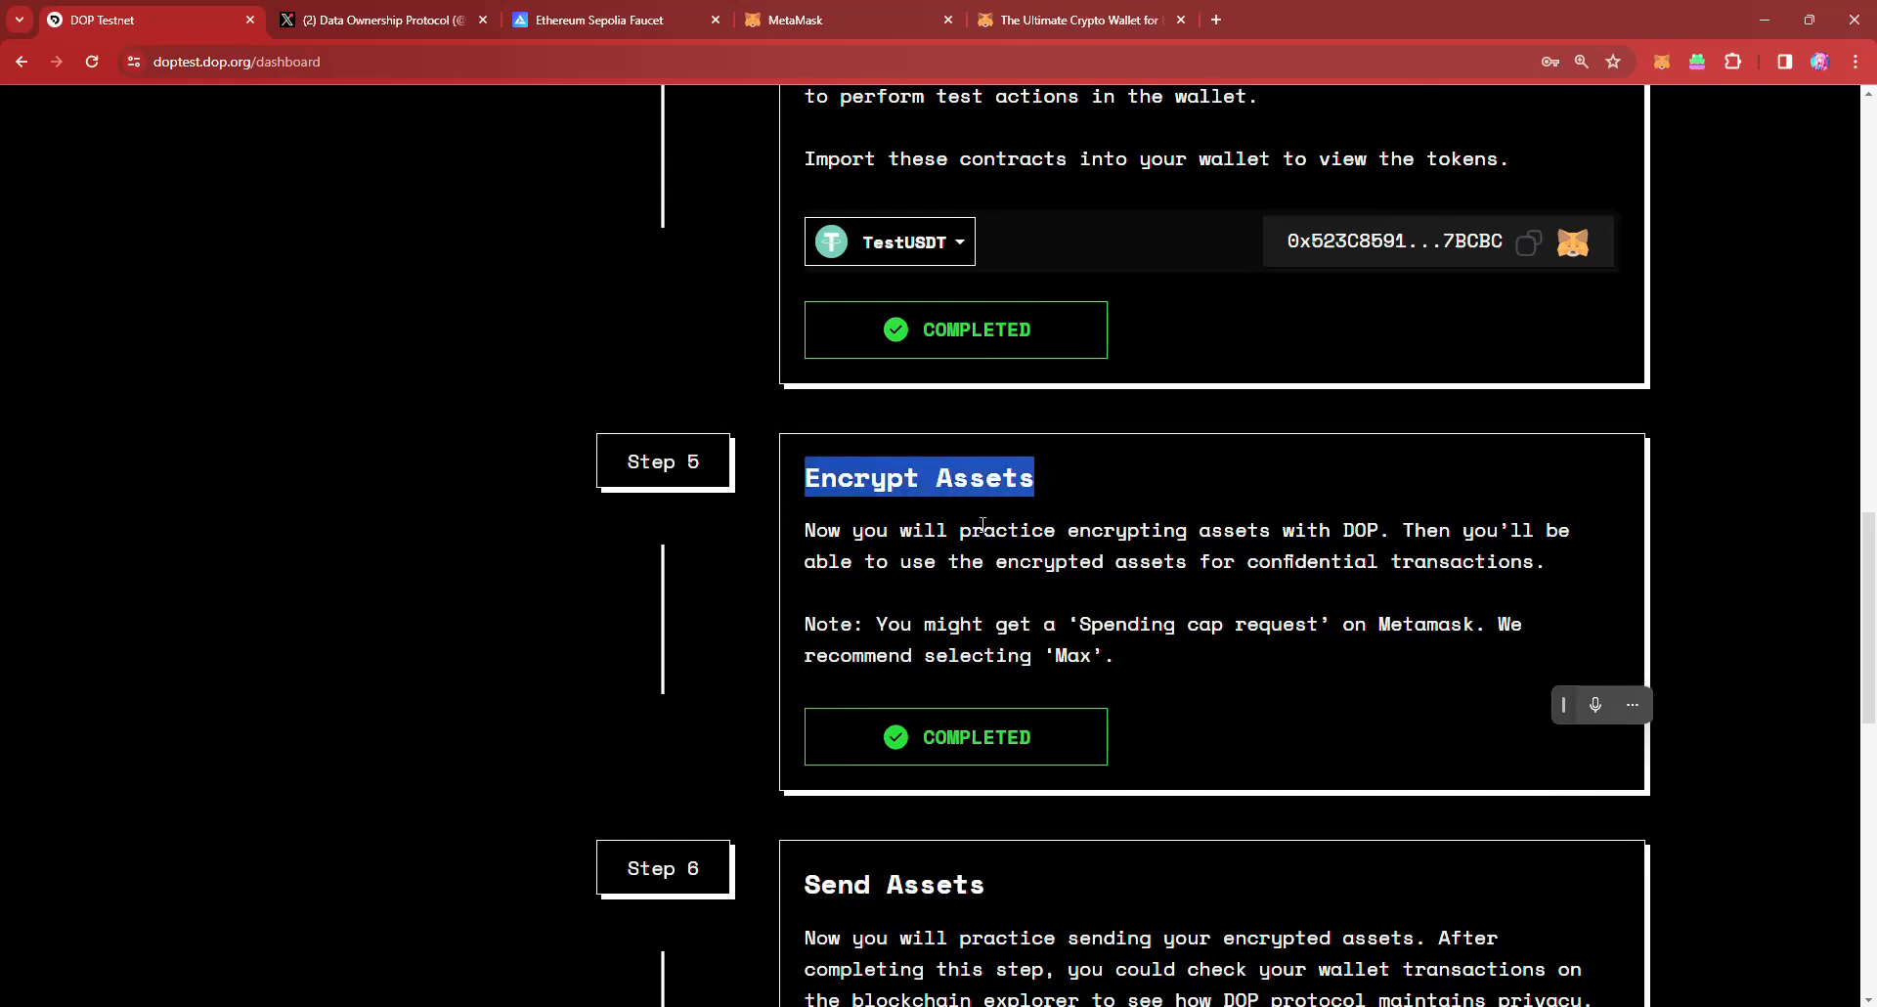
{"action": "left_click", "coordinate": [1015, 477]}
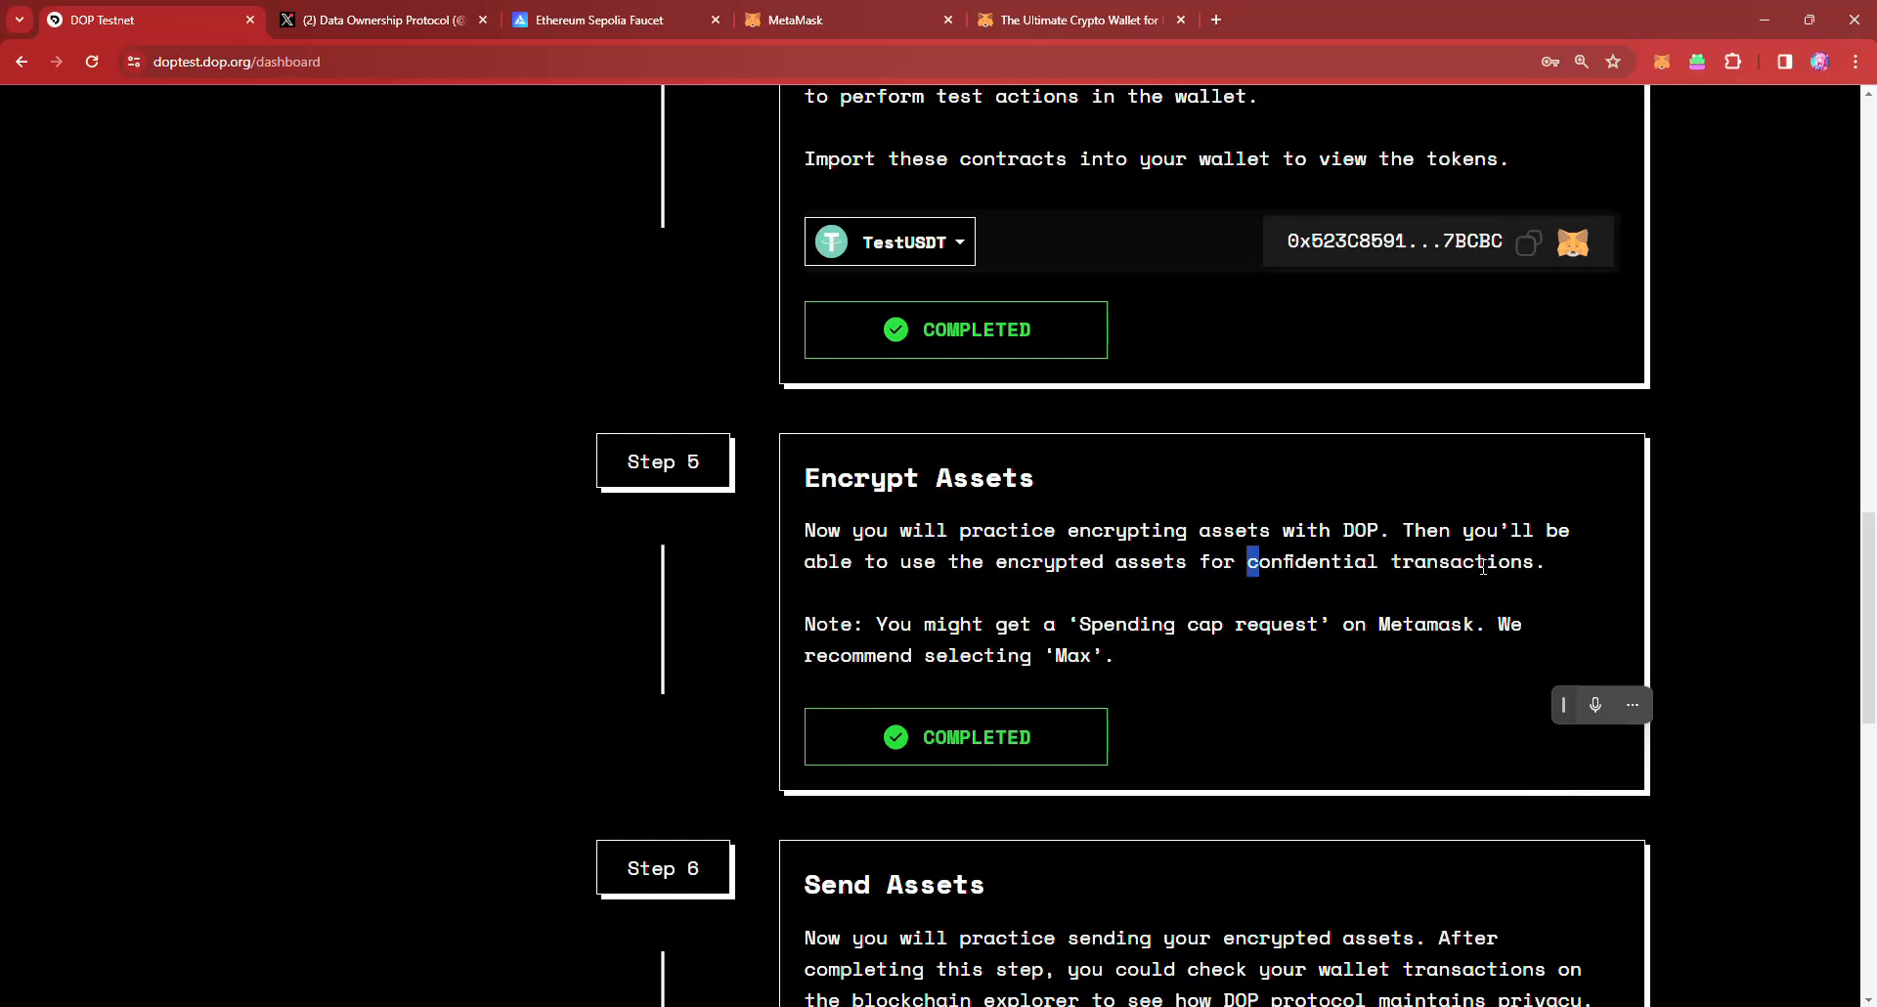
{"action": "left_click_drag", "start_coordinate": [1247, 562], "coordinate": [1533, 561]}
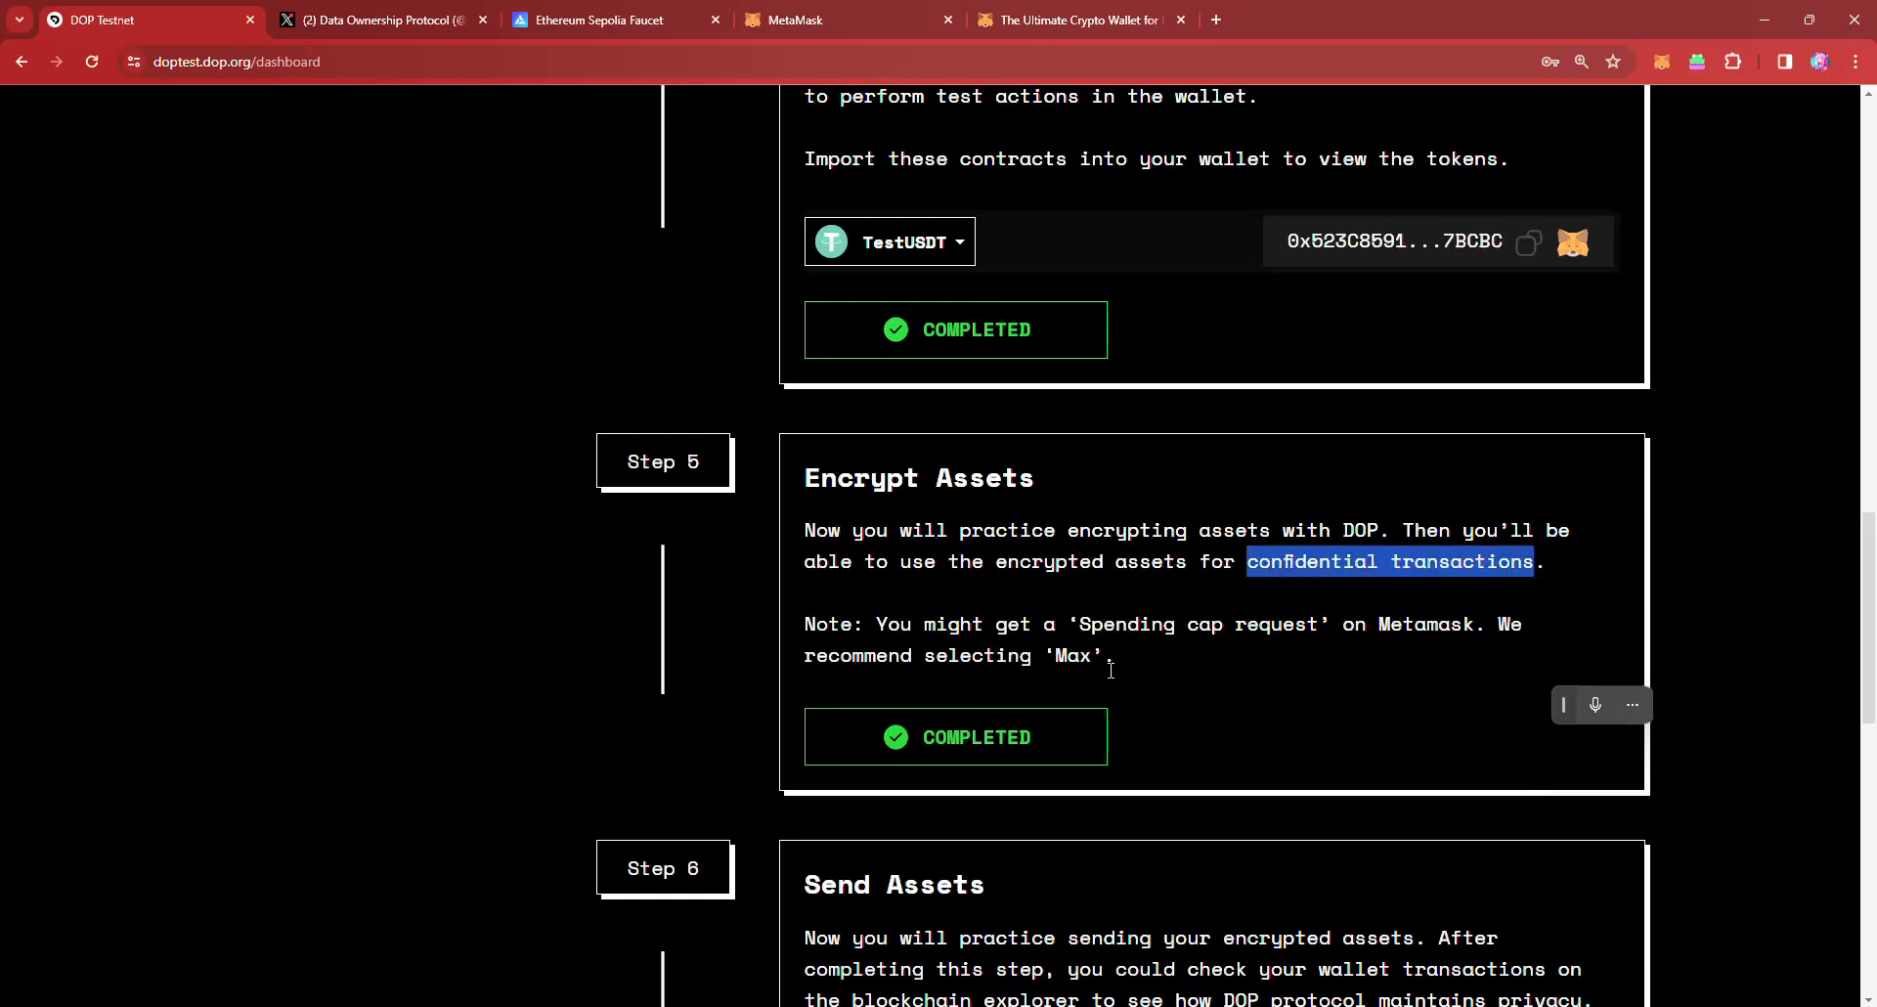
Step: Scroll on and read the completed Send Assets step description
{"action": "scroll", "scroll_direction": "down", "scroll_amount": 3}
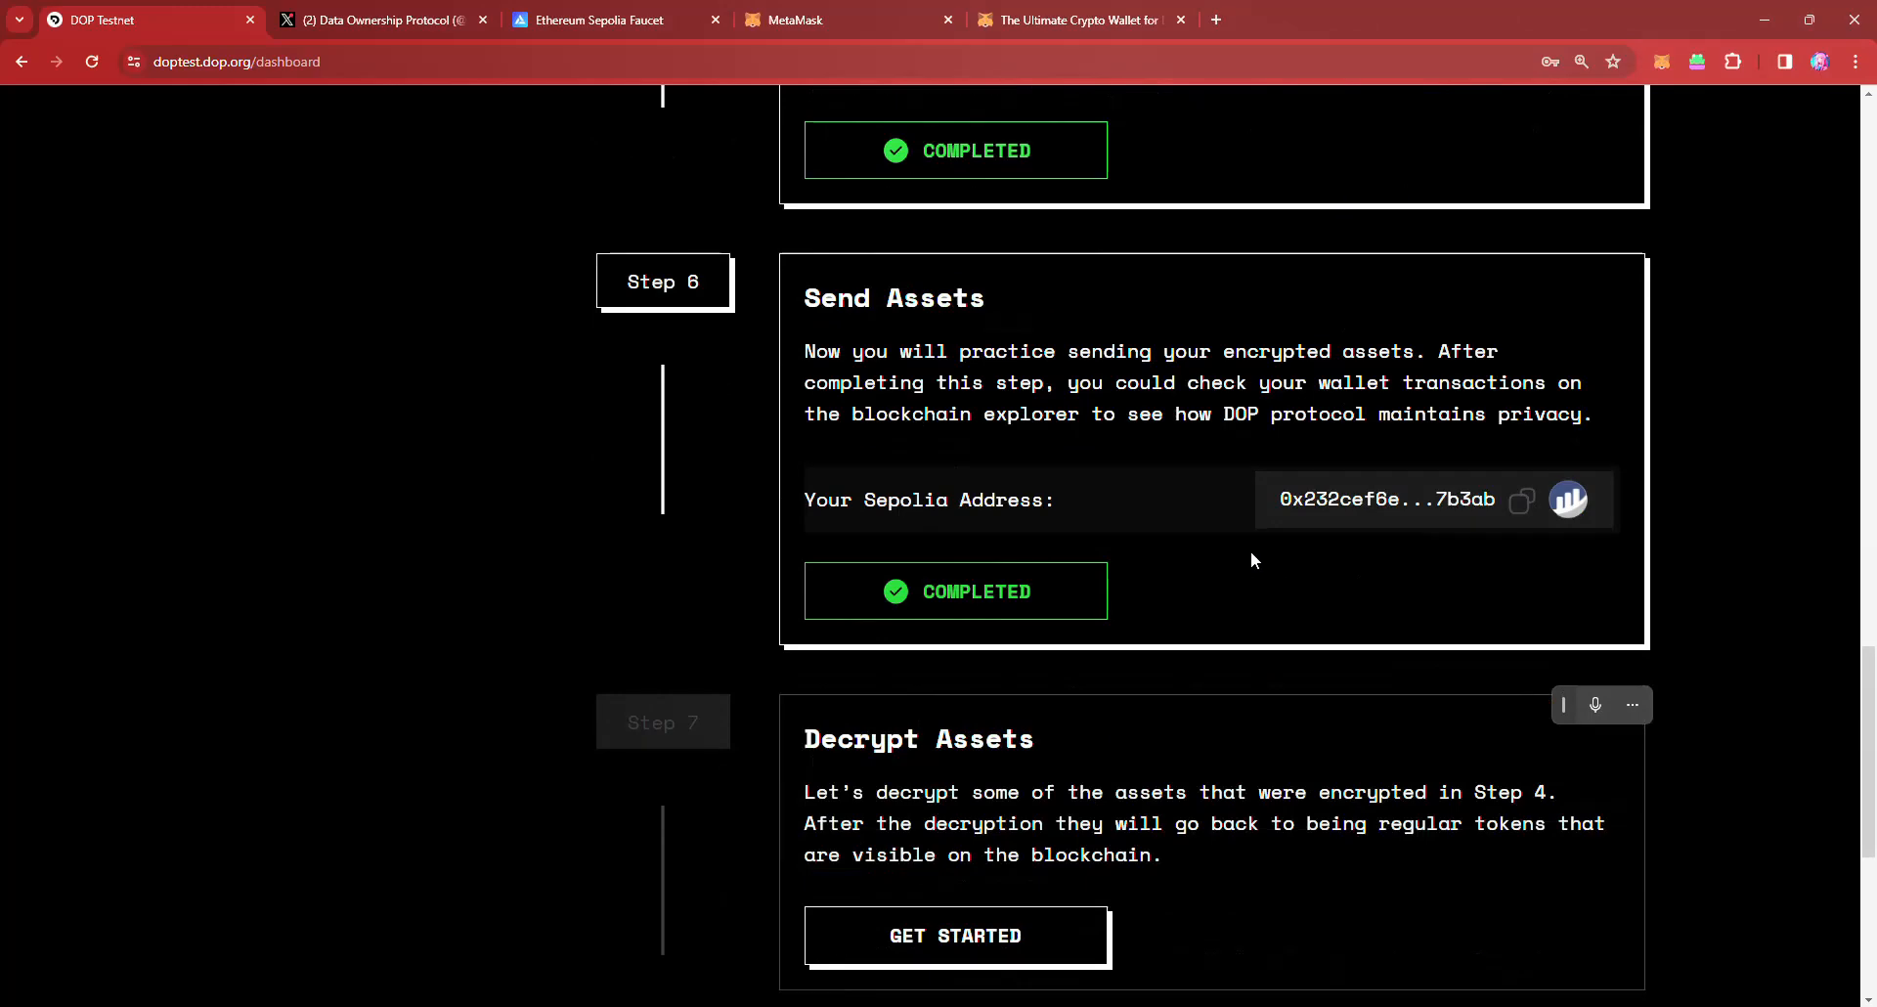
{"action": "scroll", "scroll_direction": "down", "scroll_amount": 3}
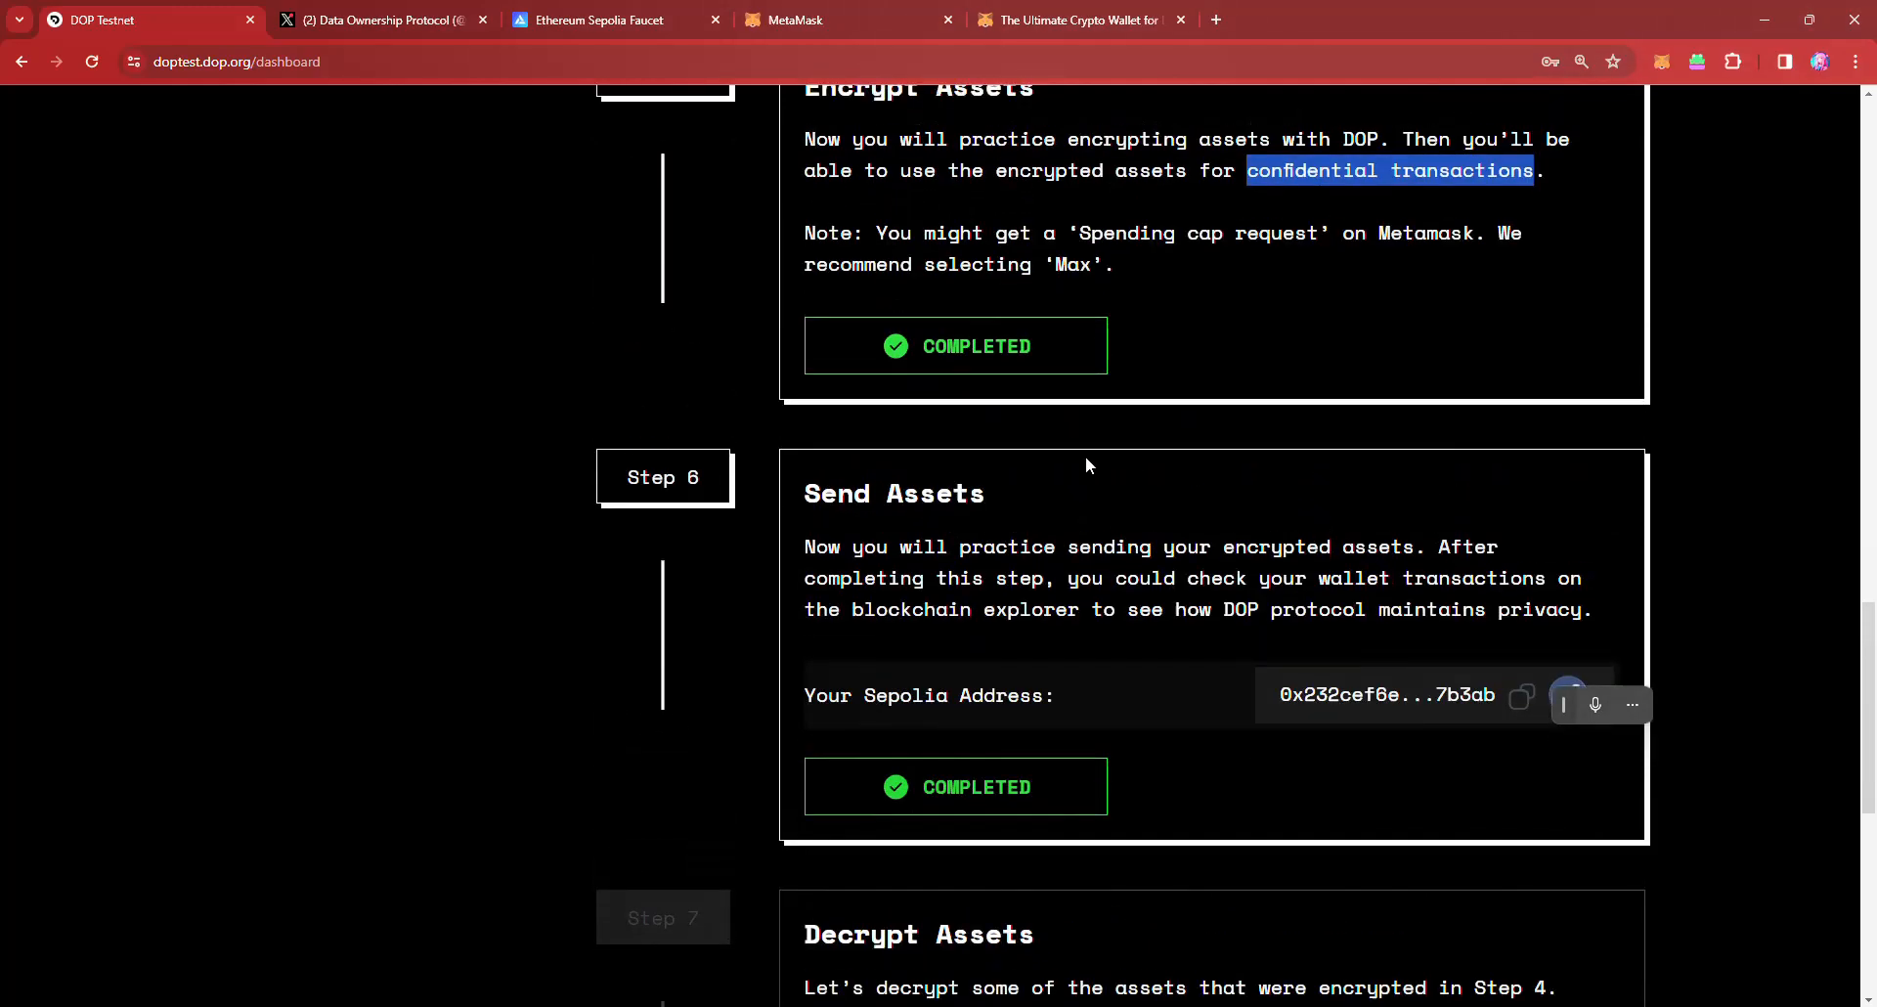
{"action": "mouse_move", "coordinate": [991, 563]}
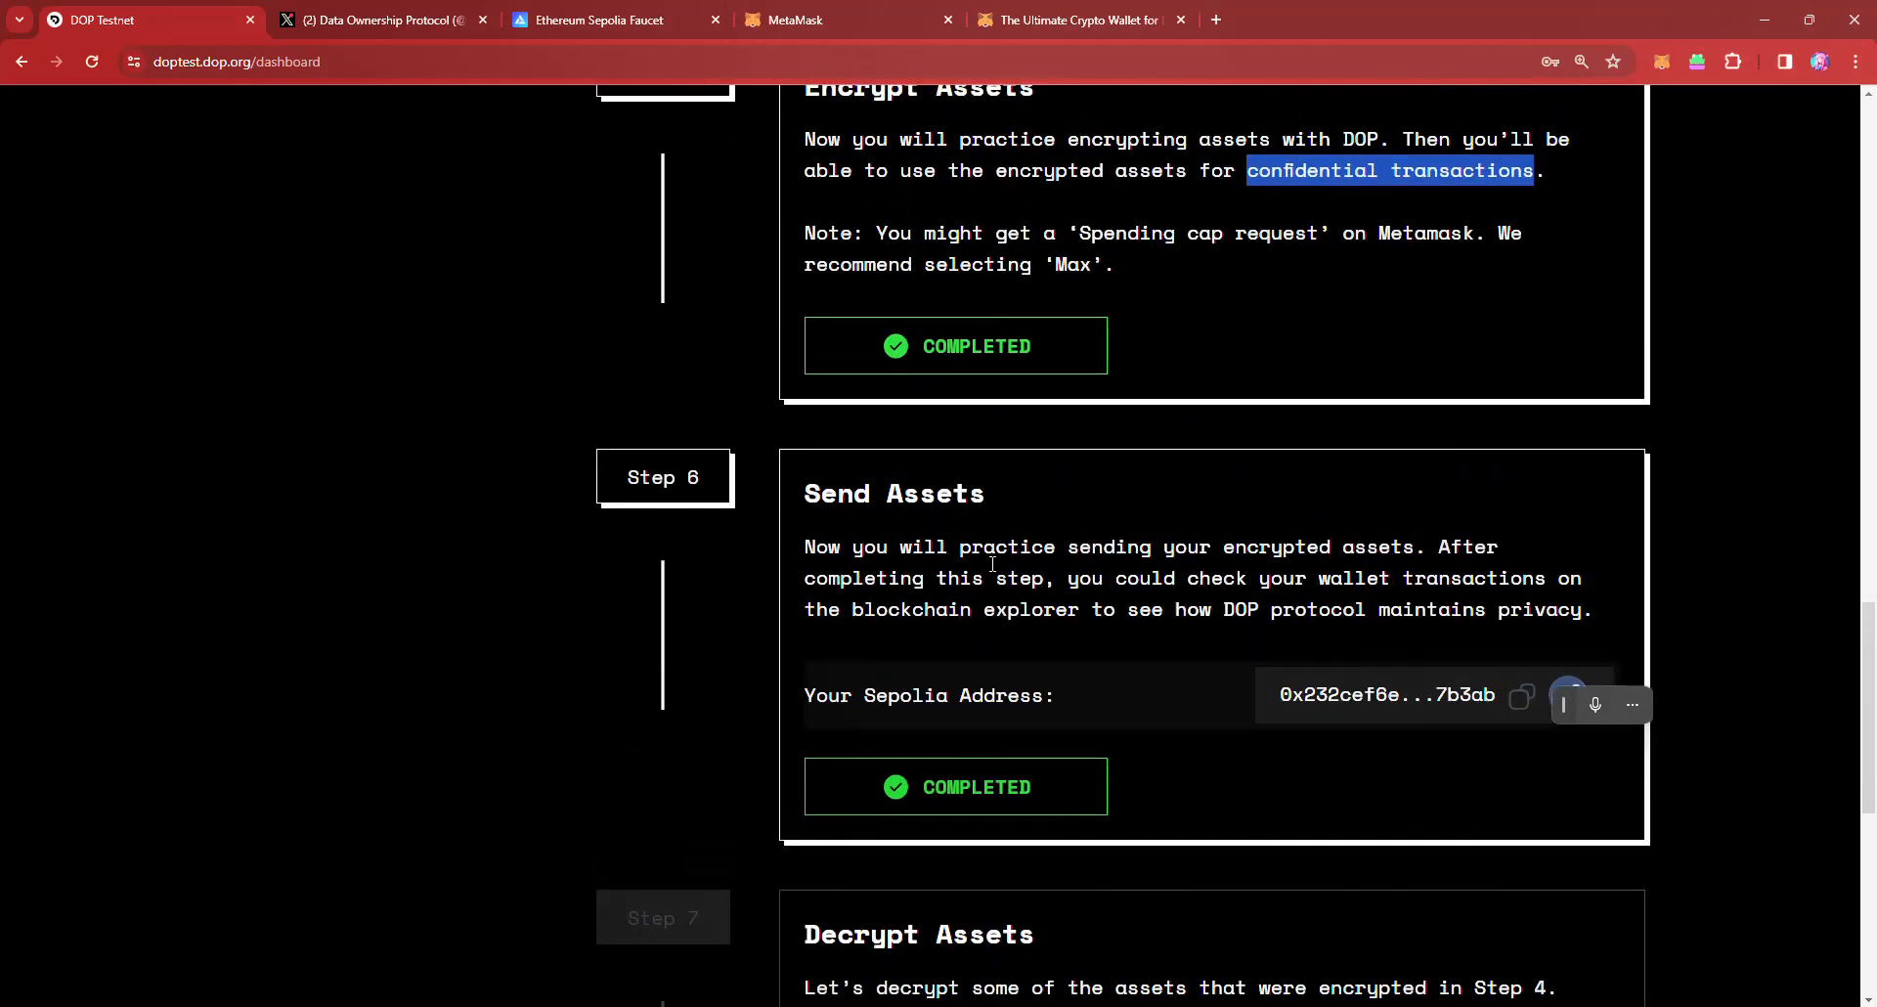
{"action": "scroll", "scroll_direction": "down", "scroll_amount": 3}
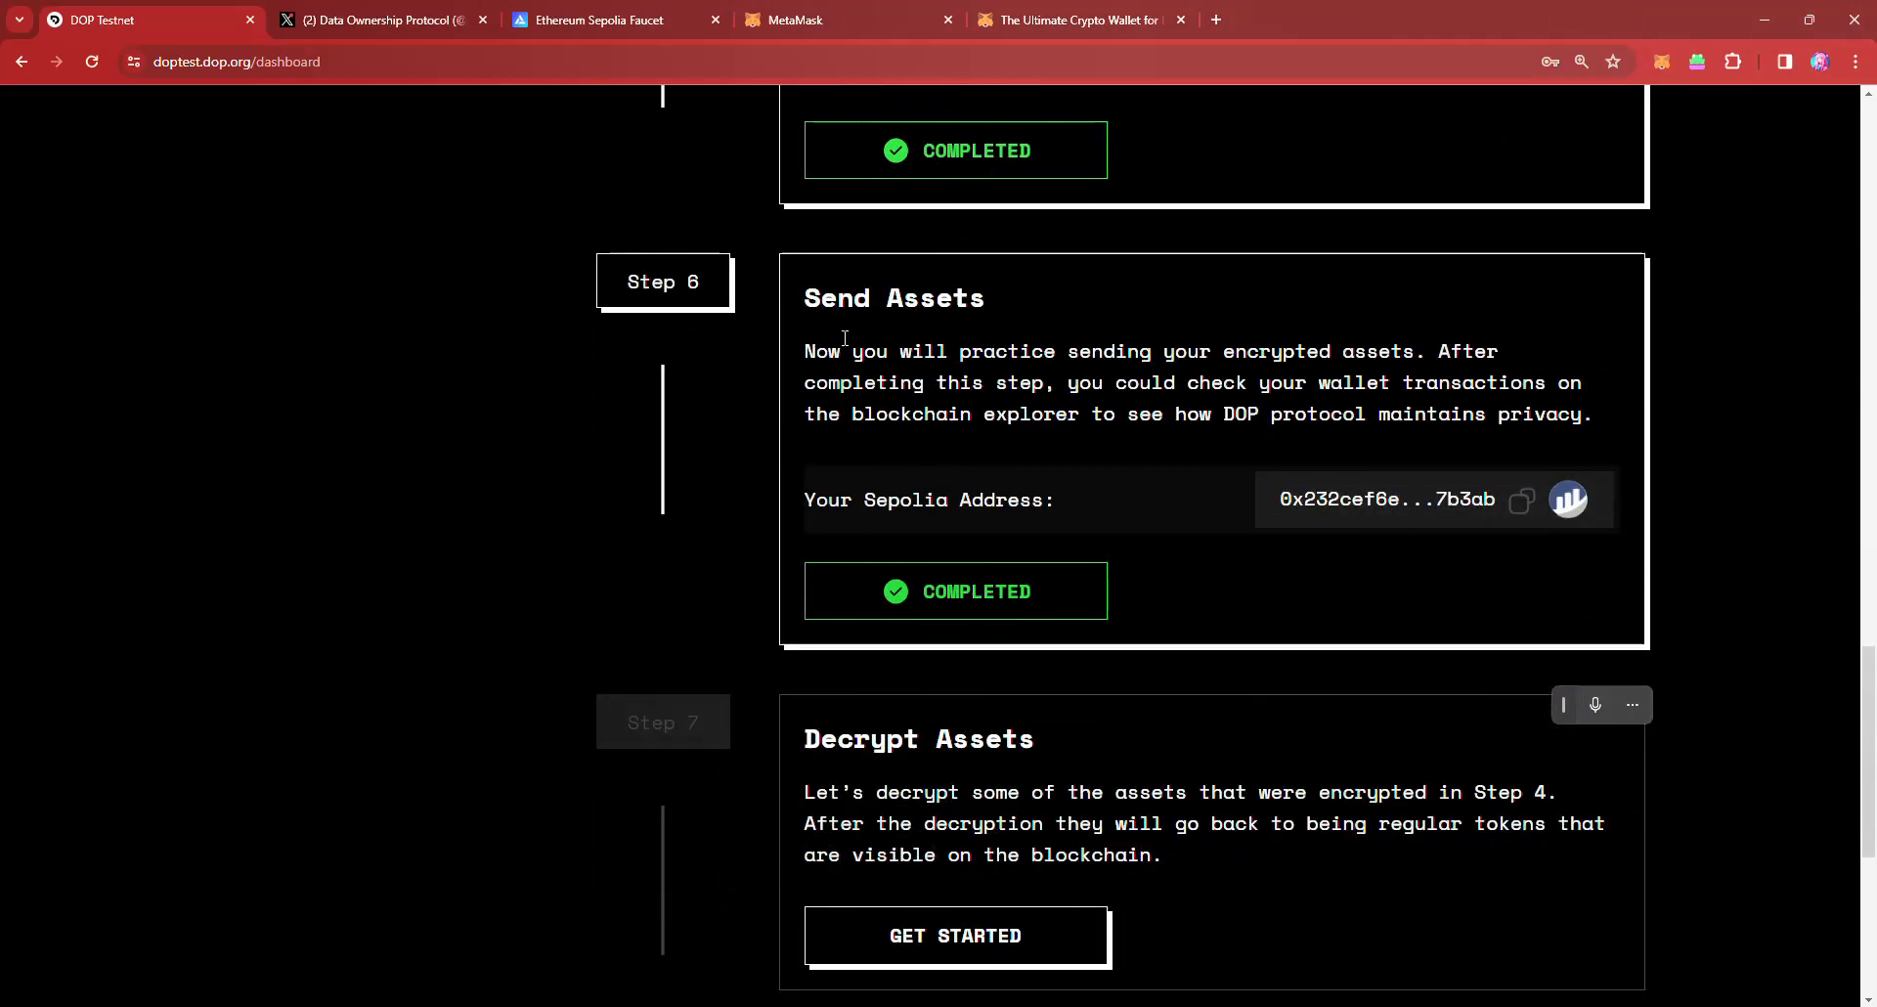
{"action": "left_click_drag", "start_coordinate": [804, 350], "coordinate": [1496, 350]}
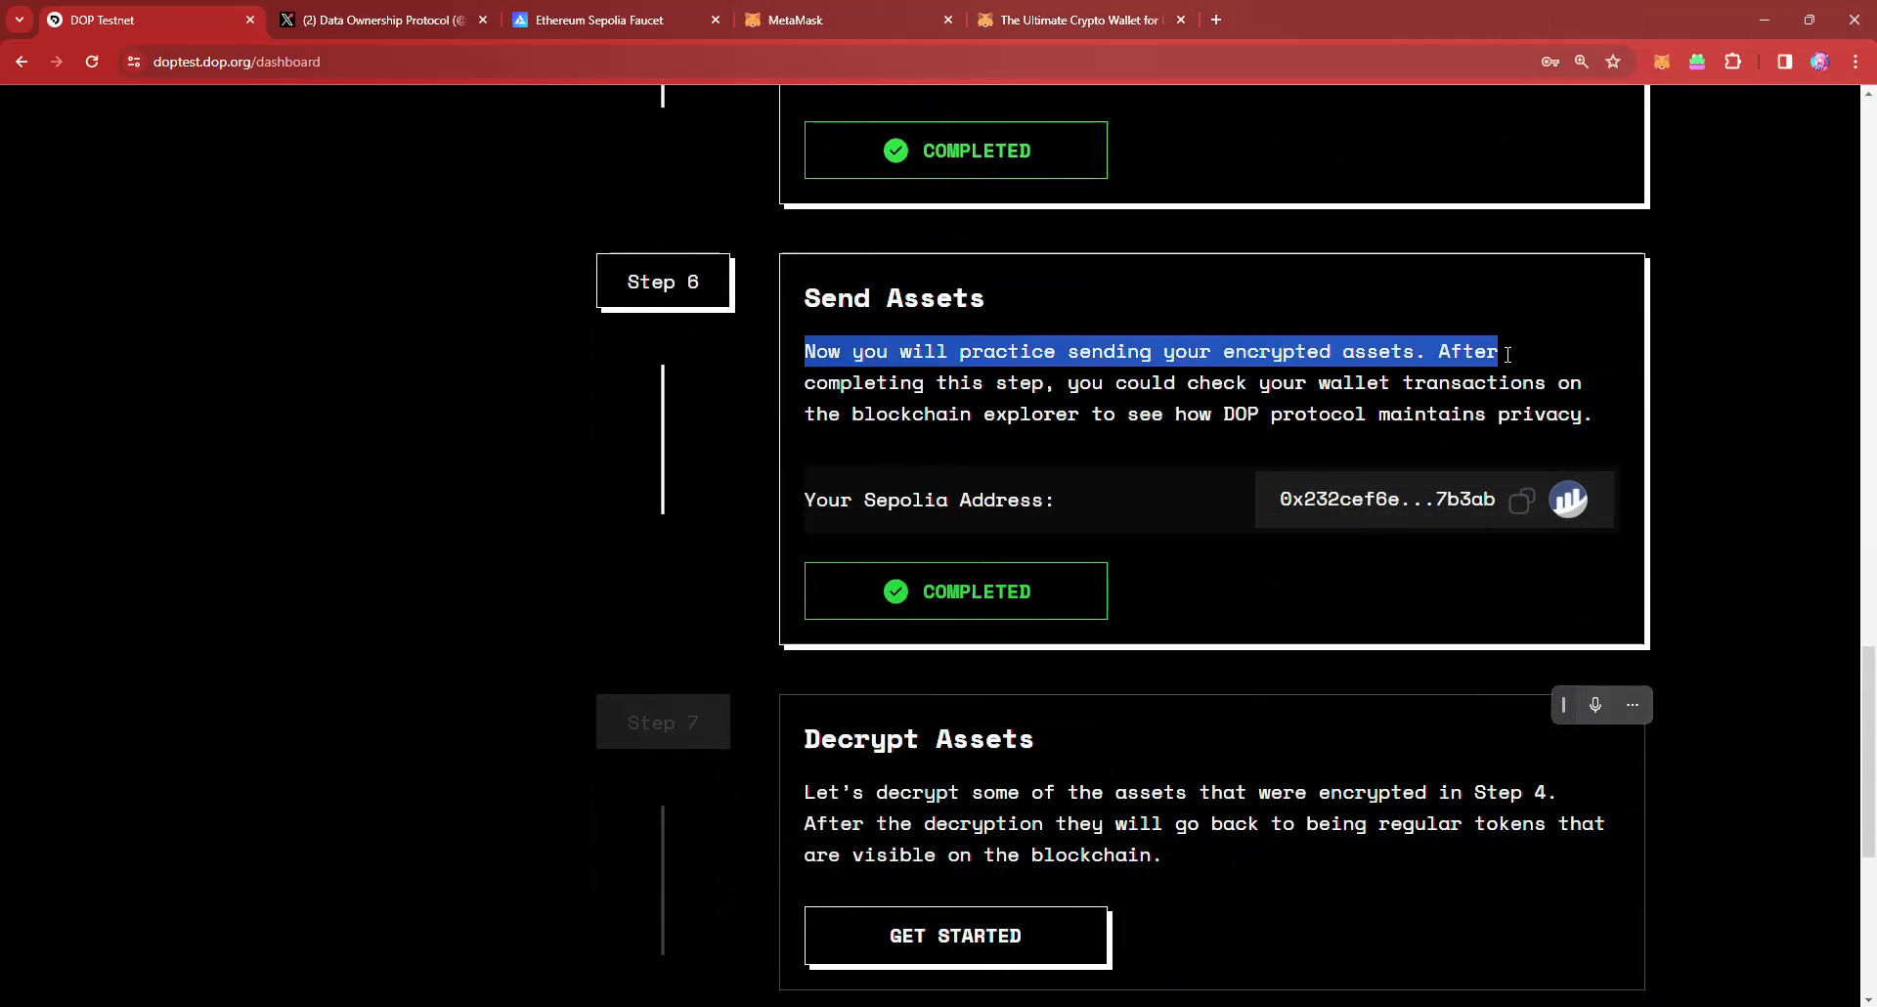
{"action": "left_click", "coordinate": [797, 350]}
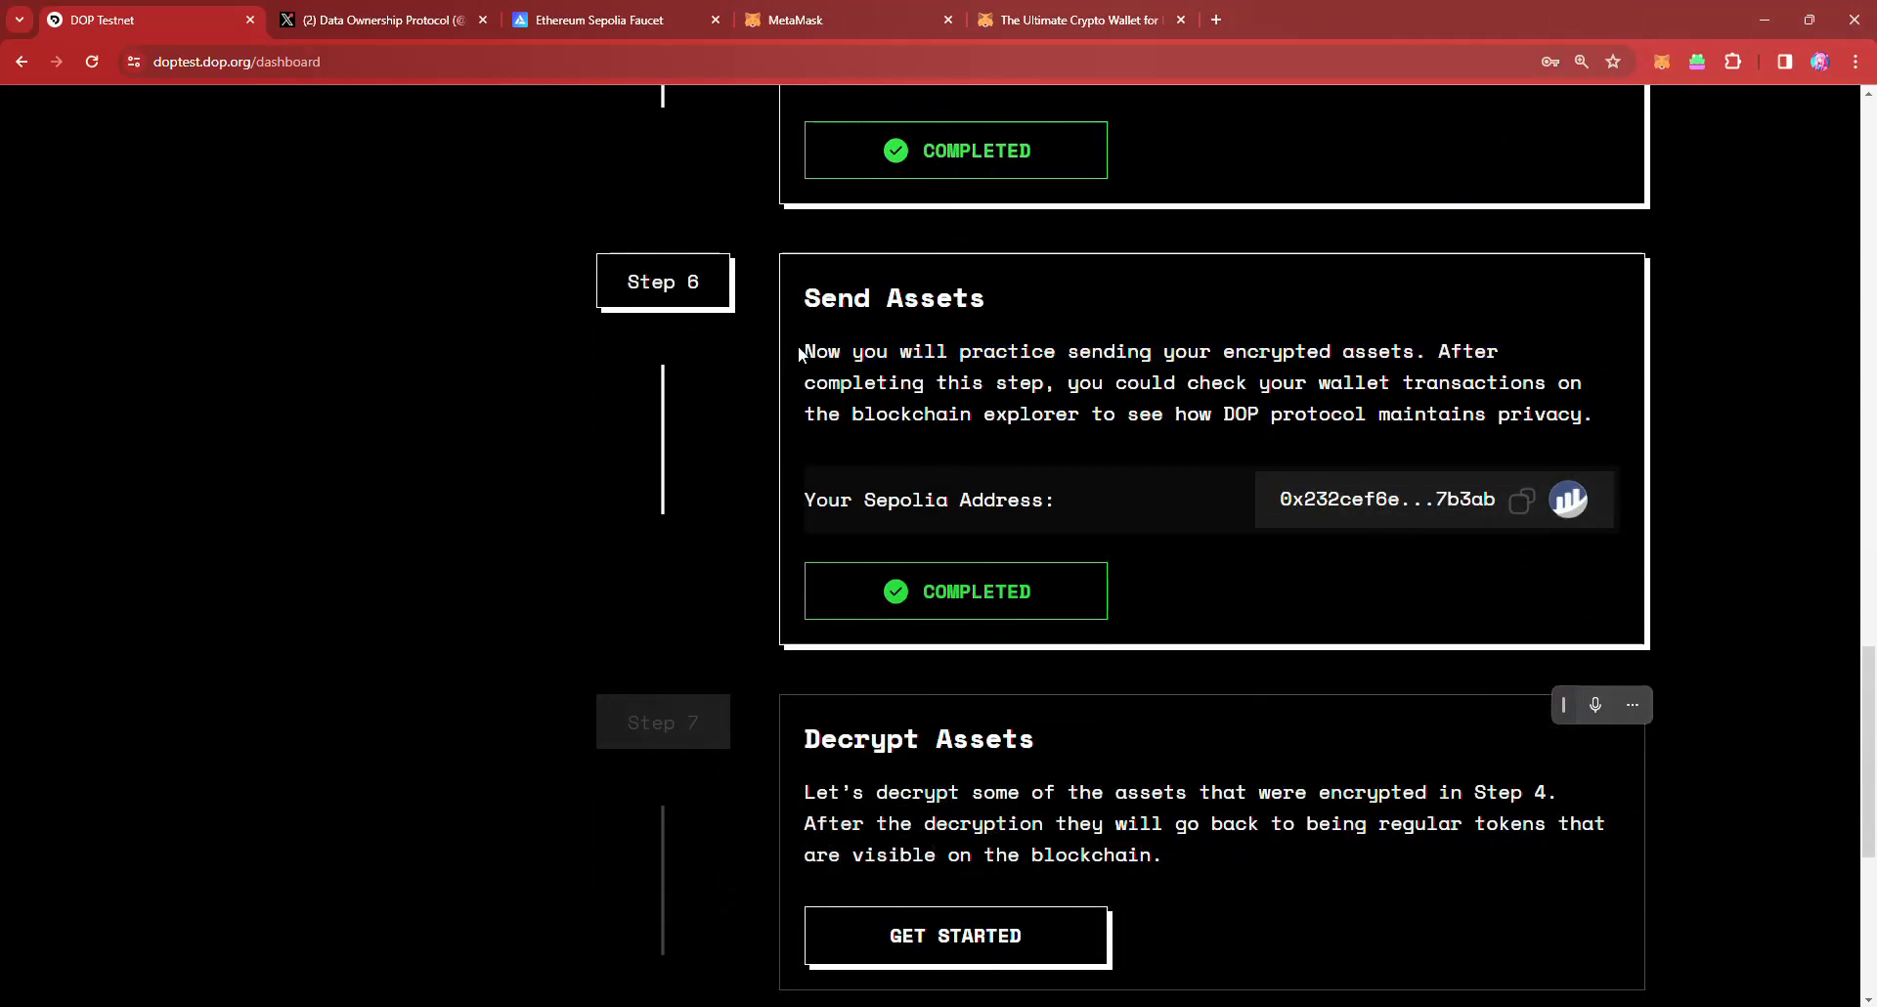
{"action": "left_click_drag", "start_coordinate": [804, 350], "coordinate": [1376, 350]}
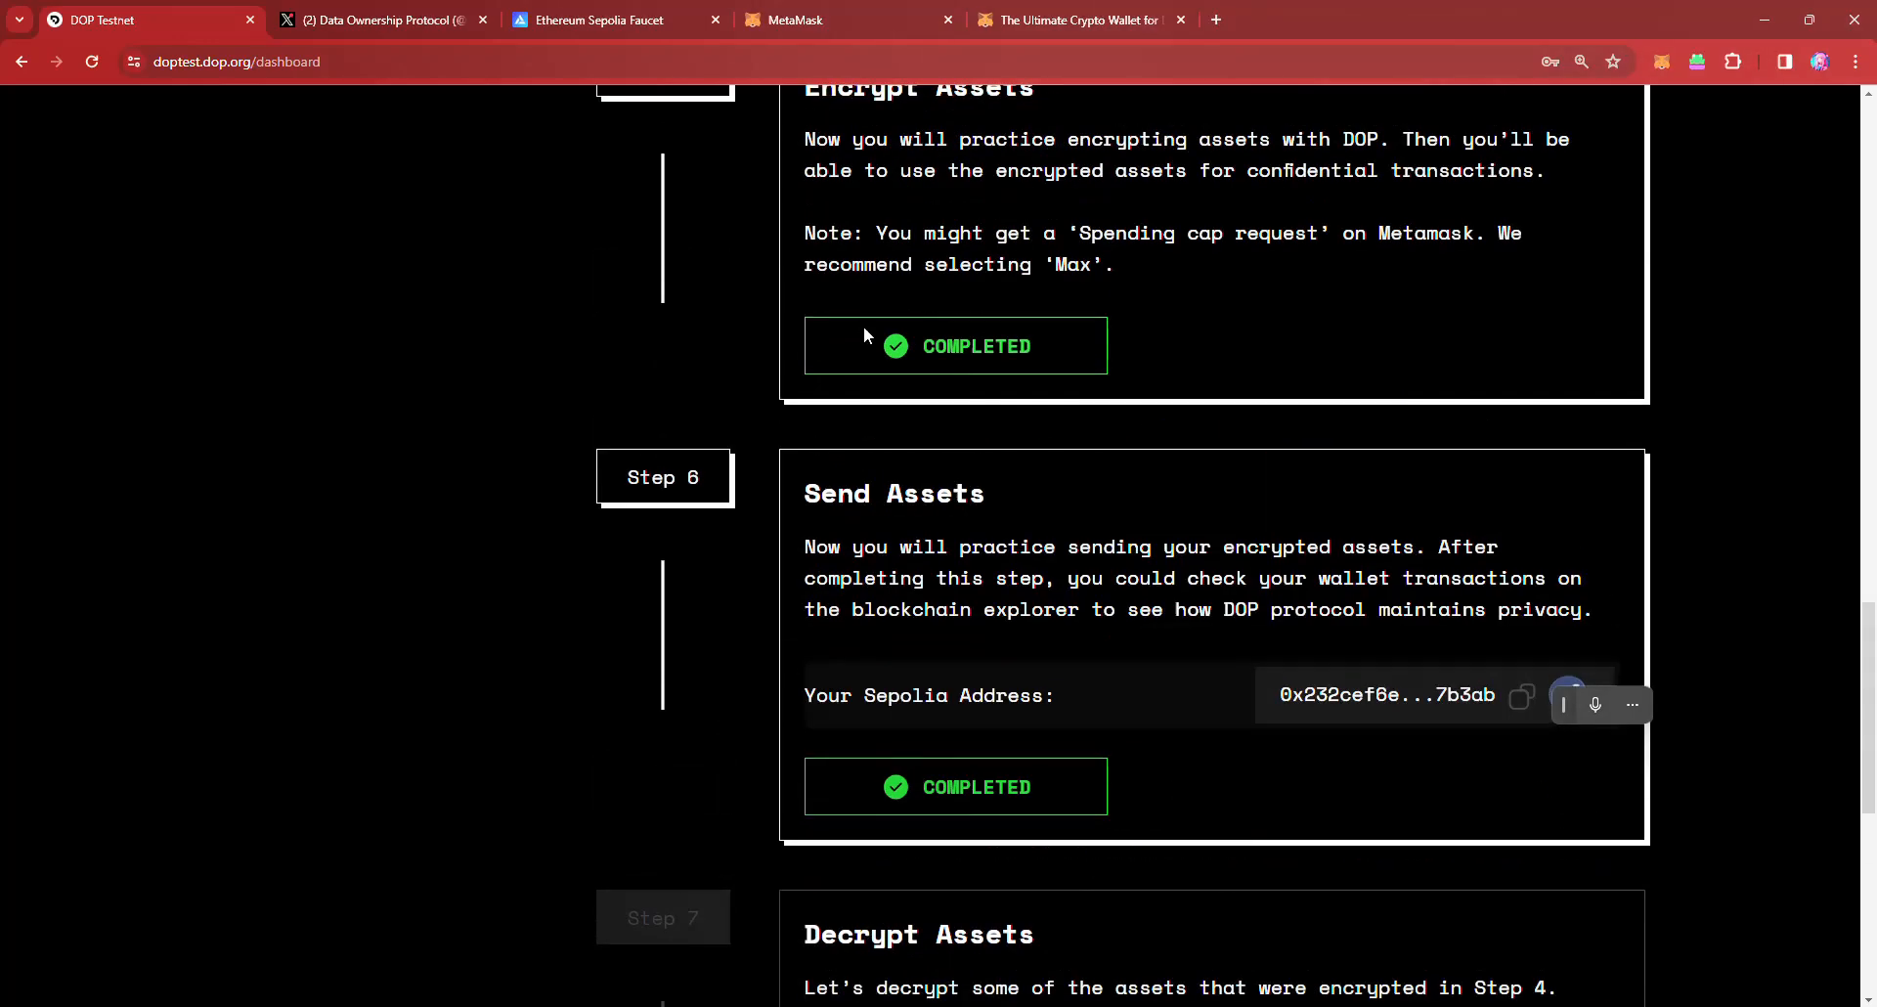
{"action": "scroll", "scroll_direction": "down", "scroll_amount": 3}
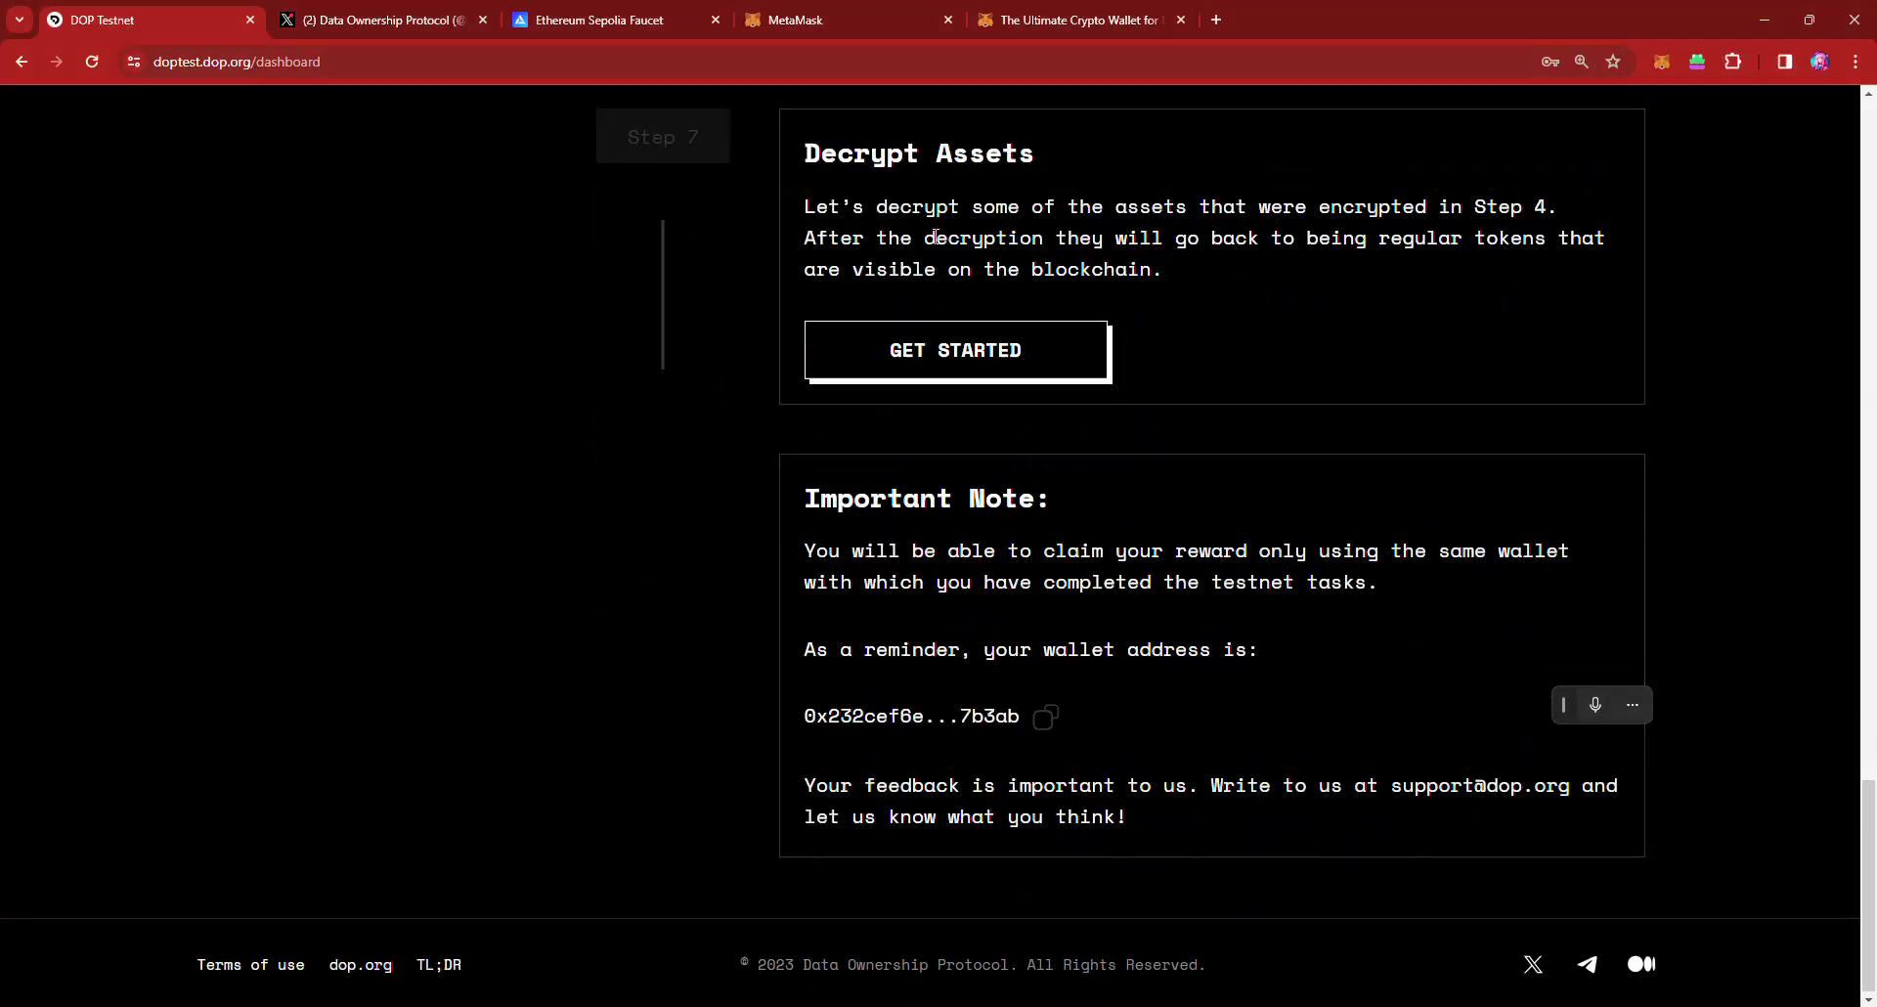
Step: Reread the Encrypt Assets text and stop at Step 7 Decrypt Assets with its Get Started button
{"action": "scroll", "scroll_direction": "up", "scroll_amount": 3}
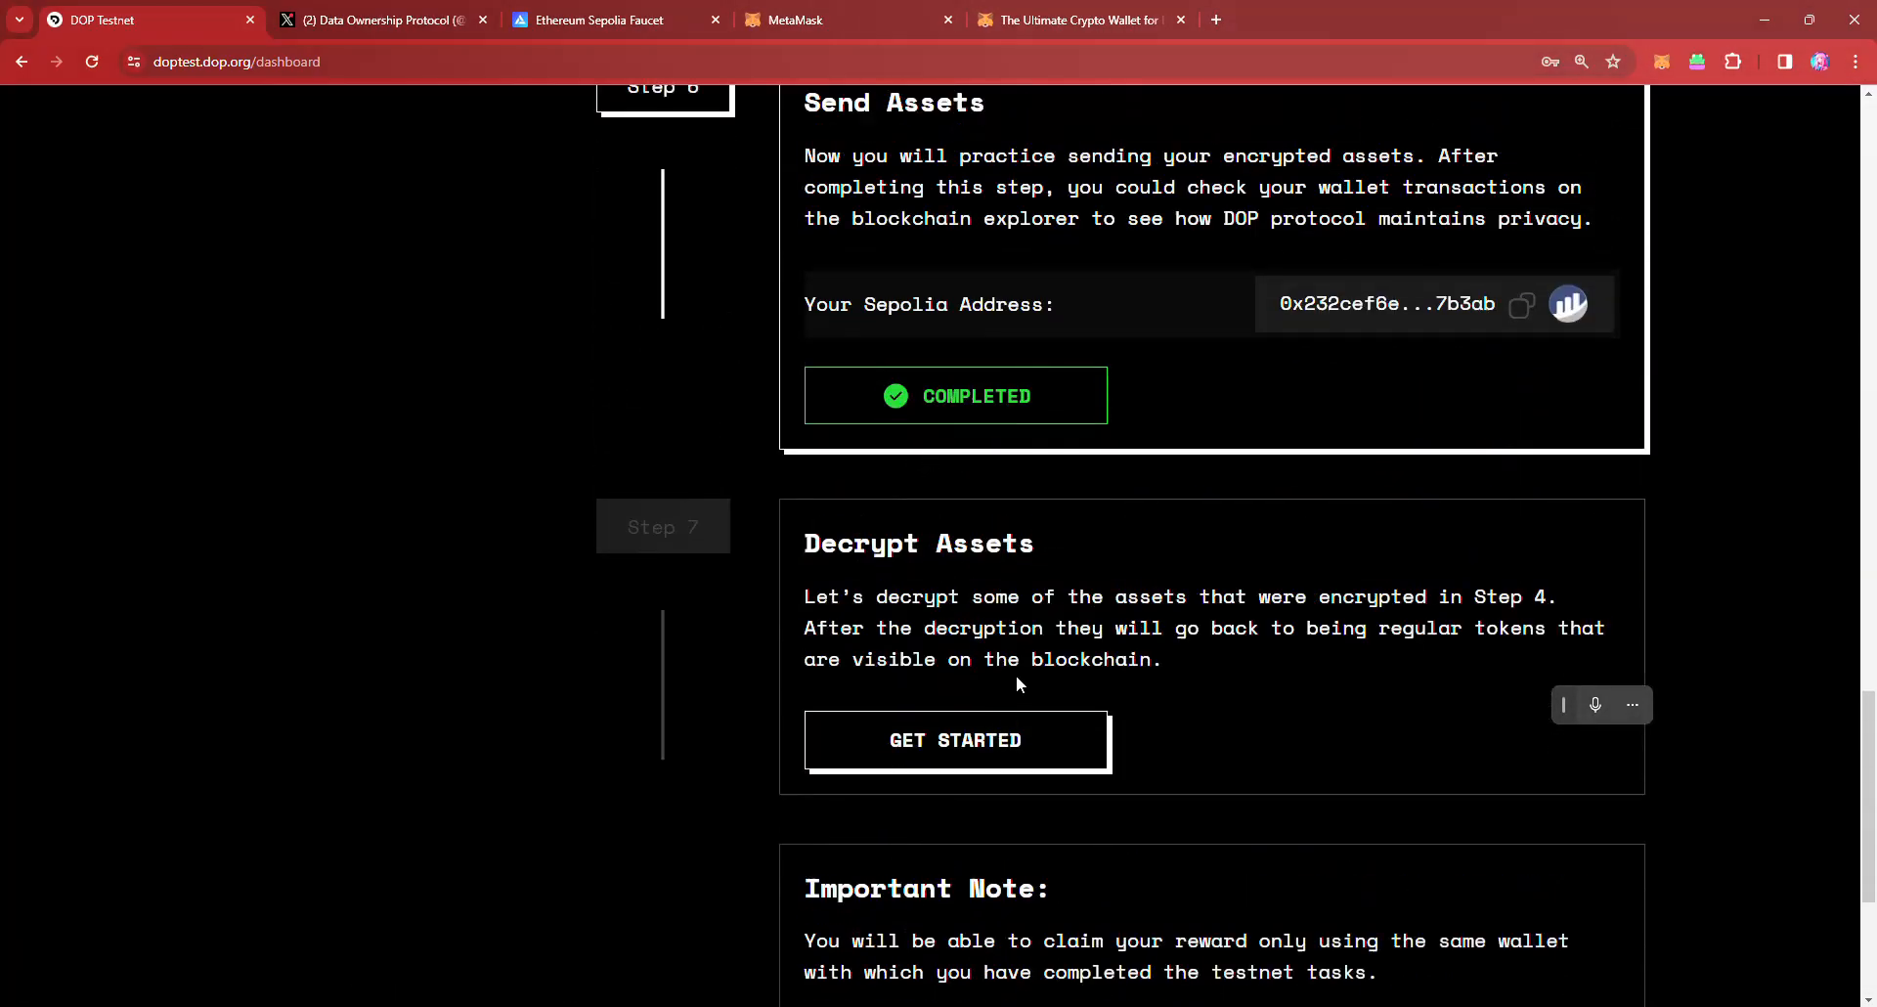
{"action": "mouse_move", "coordinate": [1101, 274]}
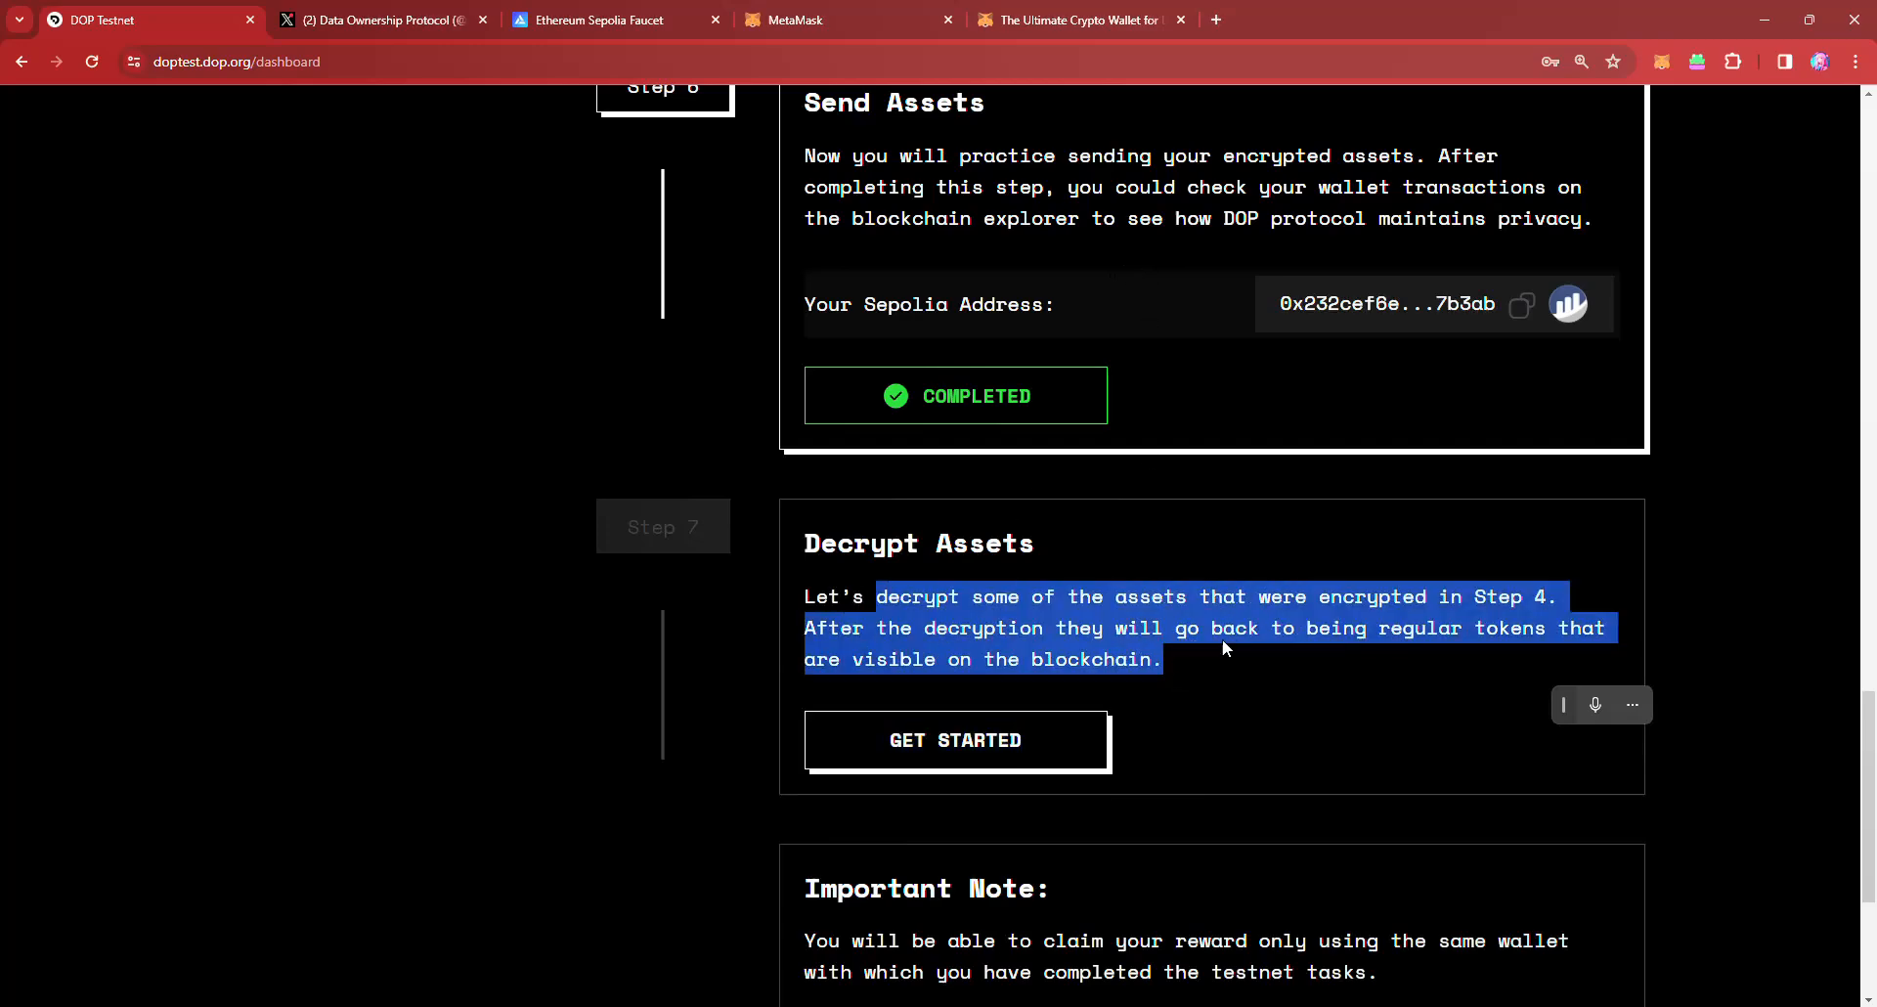
{"action": "scroll", "scroll_direction": "up", "scroll_amount": 3}
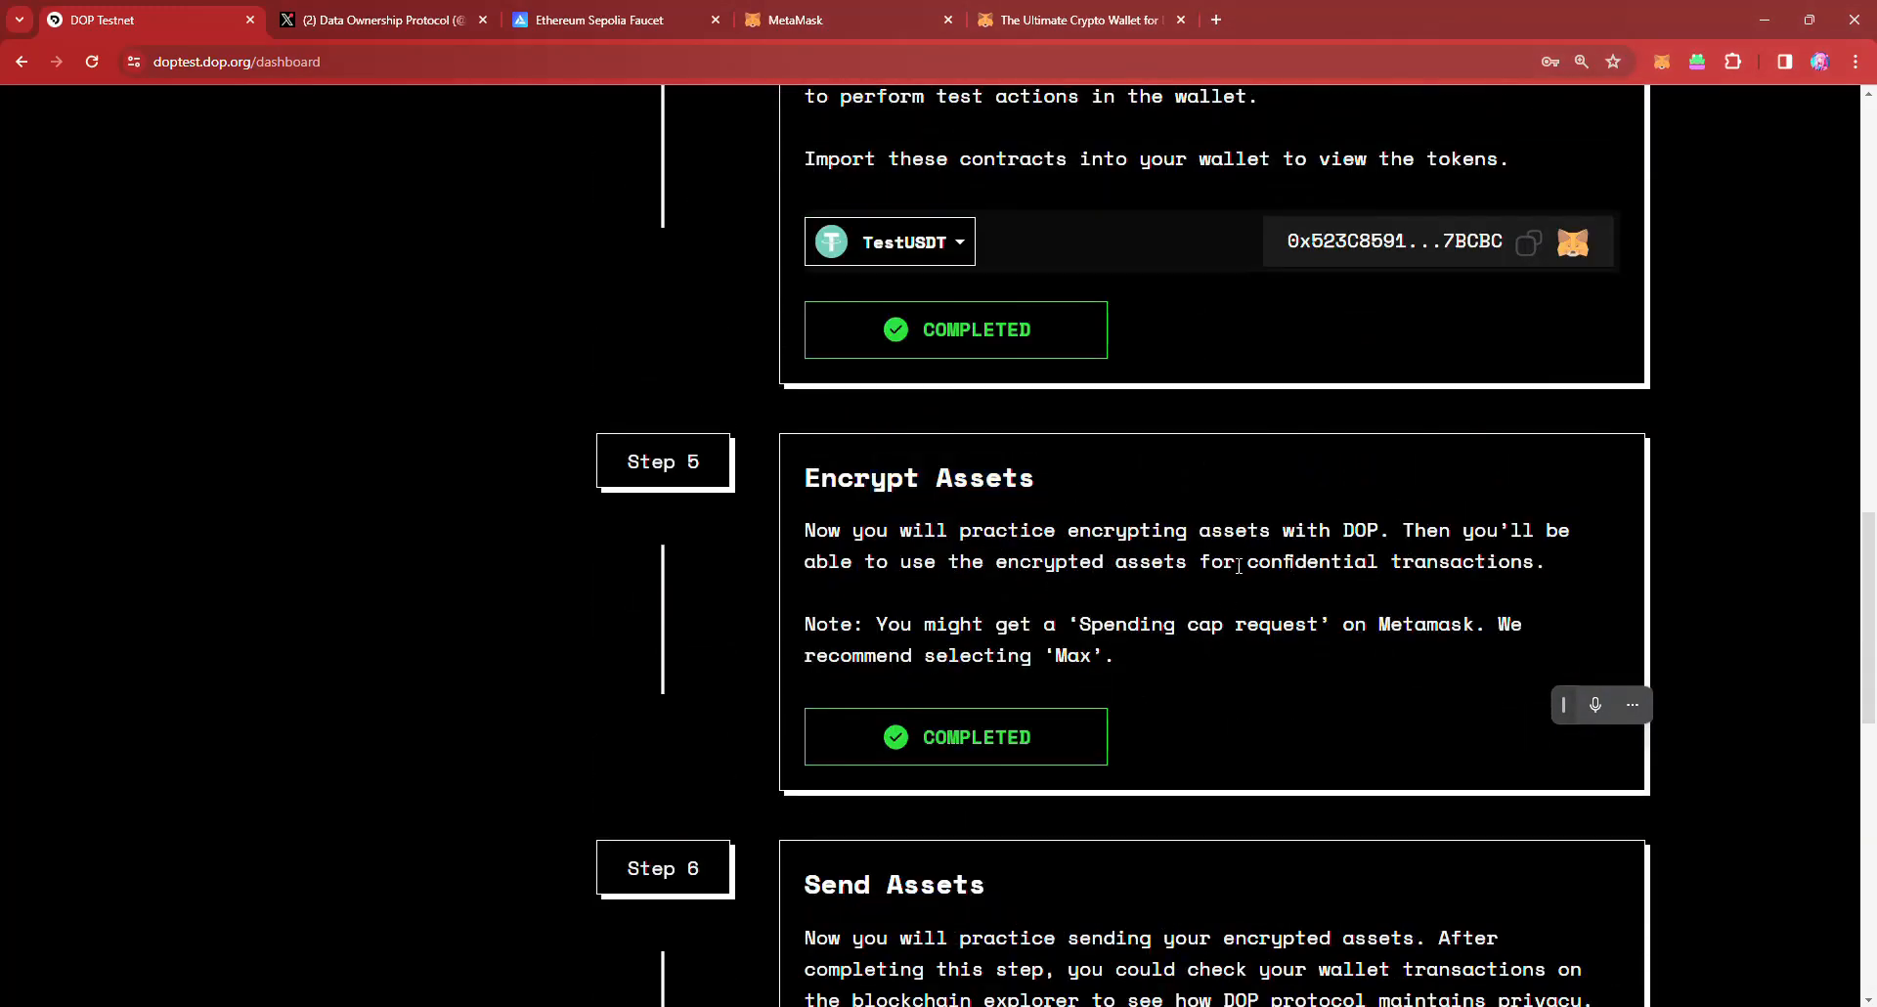
{"action": "left_click_drag", "start_coordinate": [1246, 561], "coordinate": [1545, 561]}
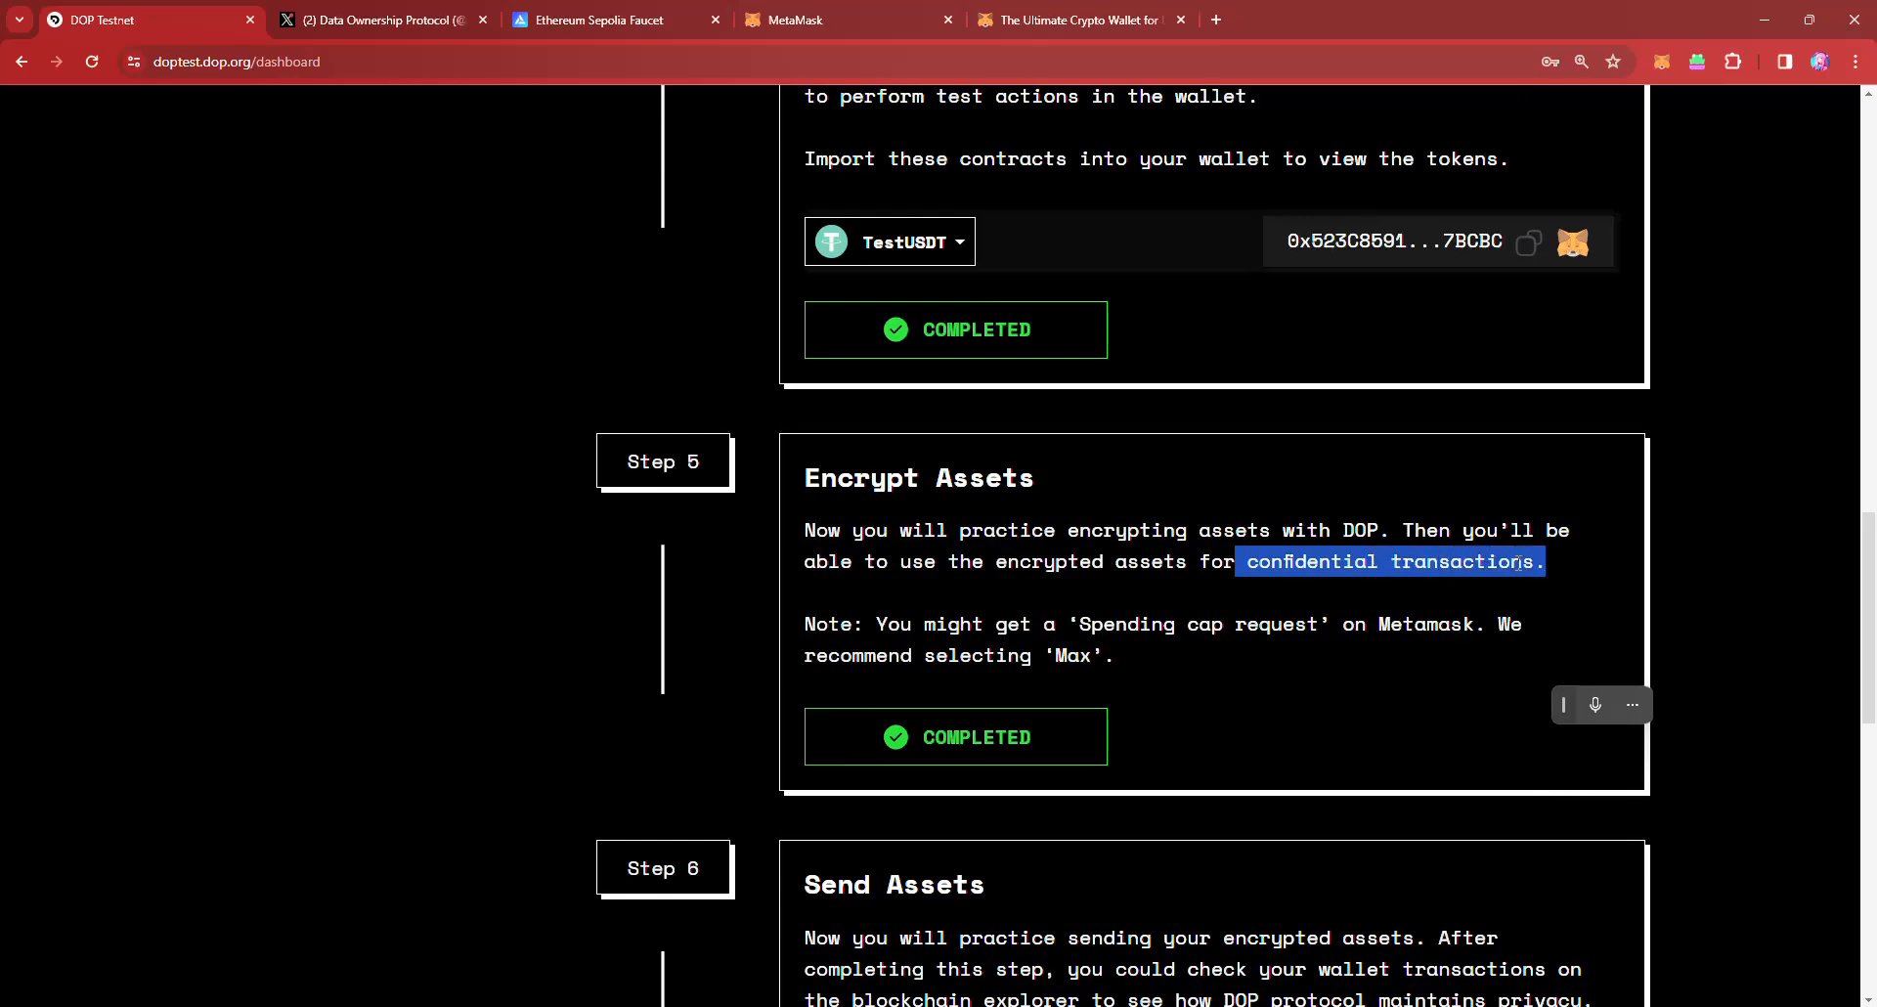
{"action": "scroll", "scroll_direction": "down", "scroll_amount": 3}
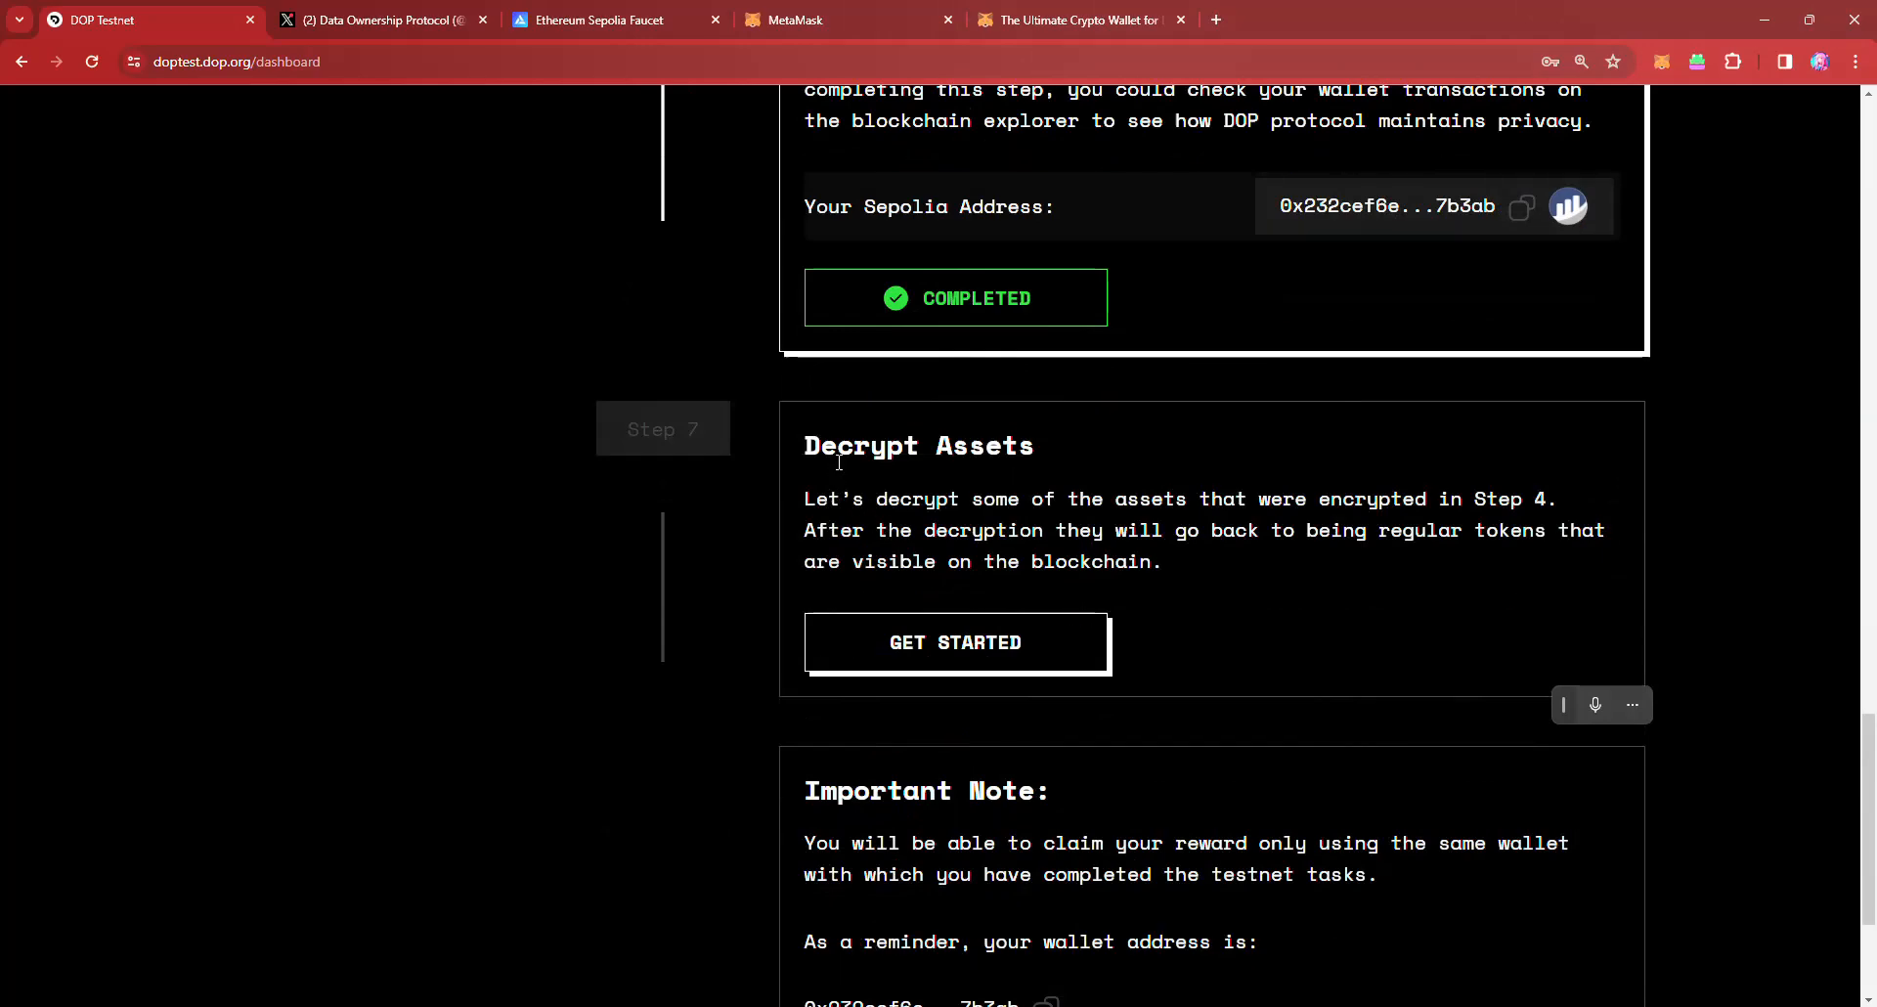
{"action": "left_click_drag", "start_coordinate": [1072, 499], "coordinate": [1195, 530]}
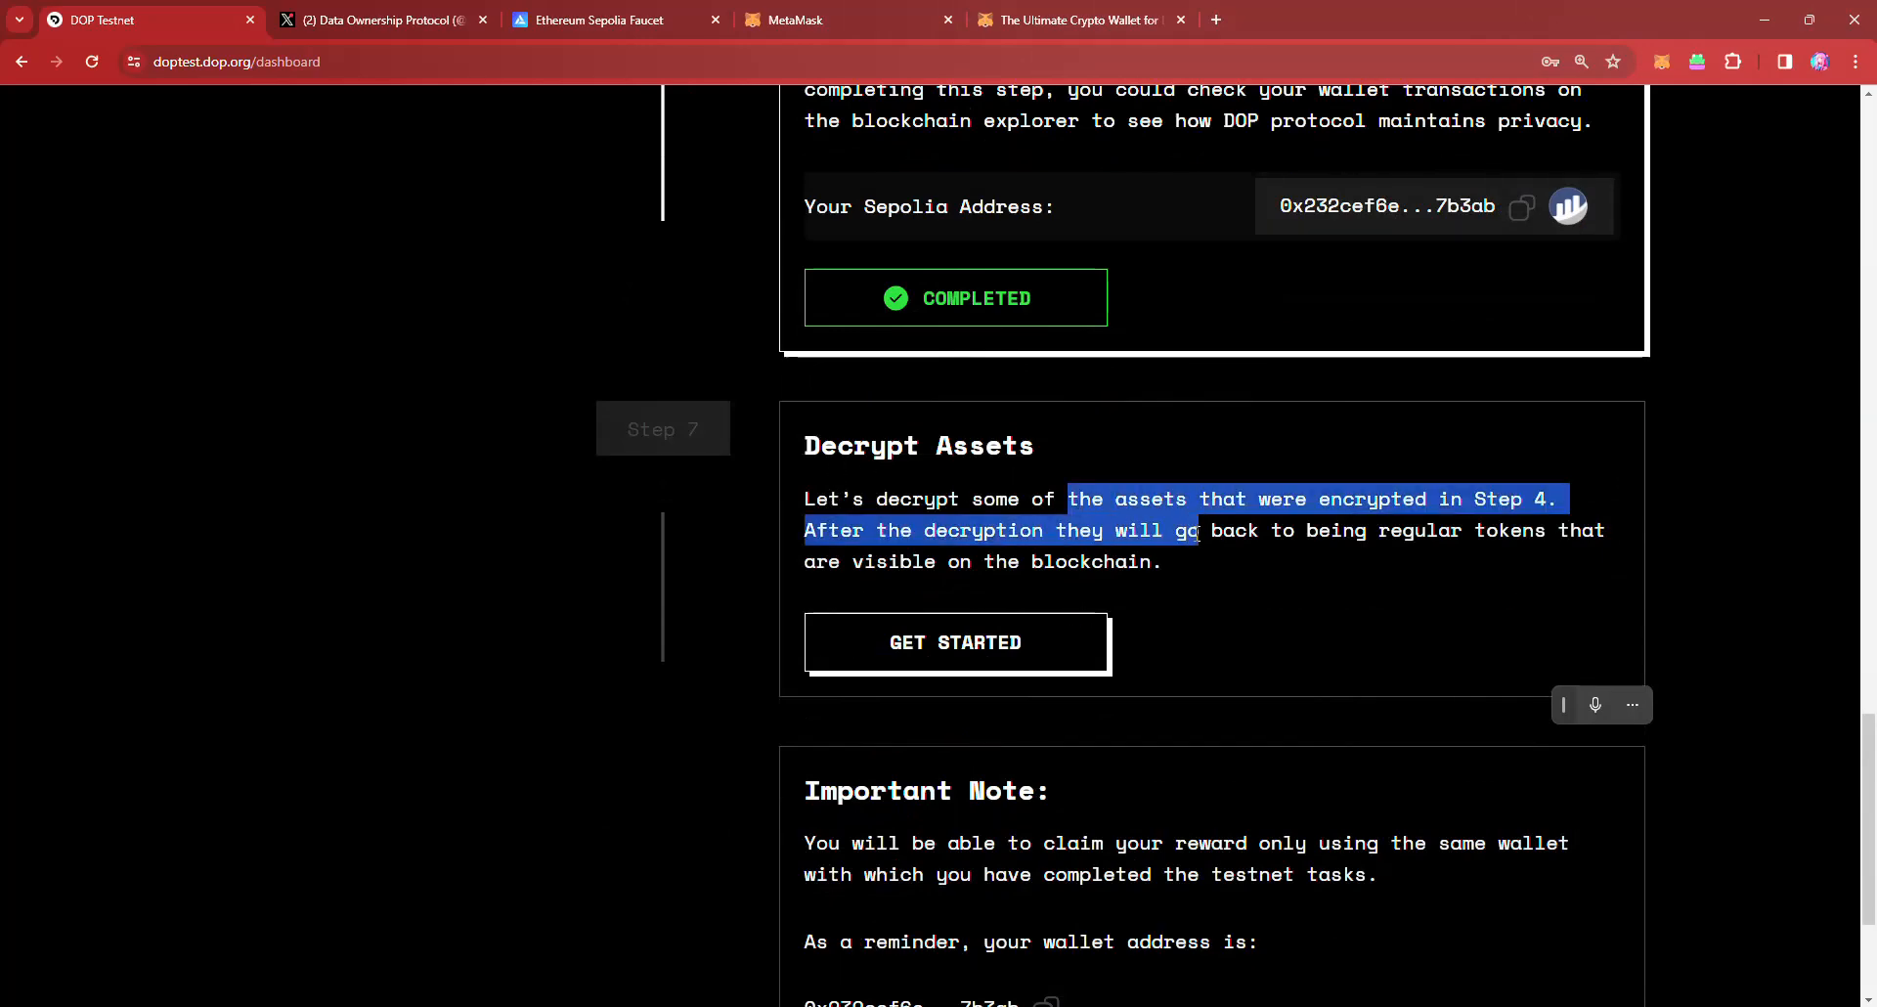
{"action": "left_click_drag", "start_coordinate": [1197, 530], "coordinate": [1156, 561]}
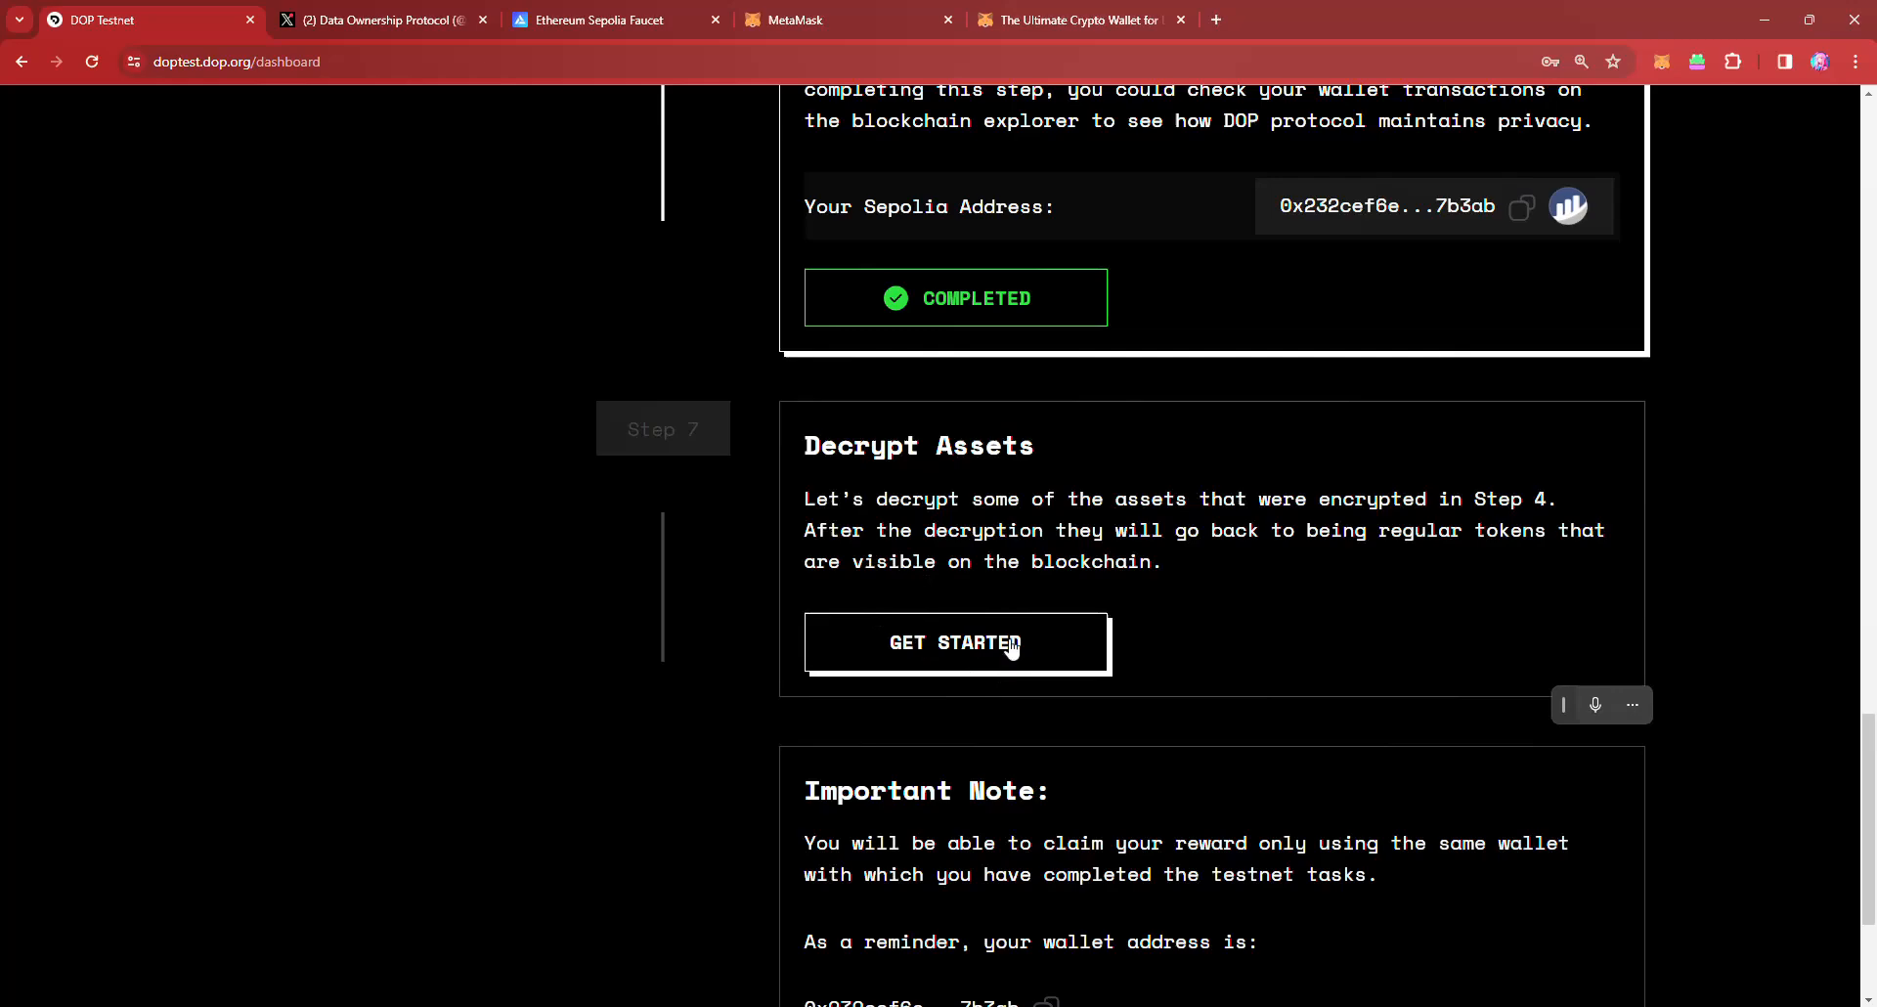
Step: Start Decrypt Assets, choose encrypted SHIB (4000 balance) and enter an amount of 3000
{"action": "left_click", "coordinate": [956, 643]}
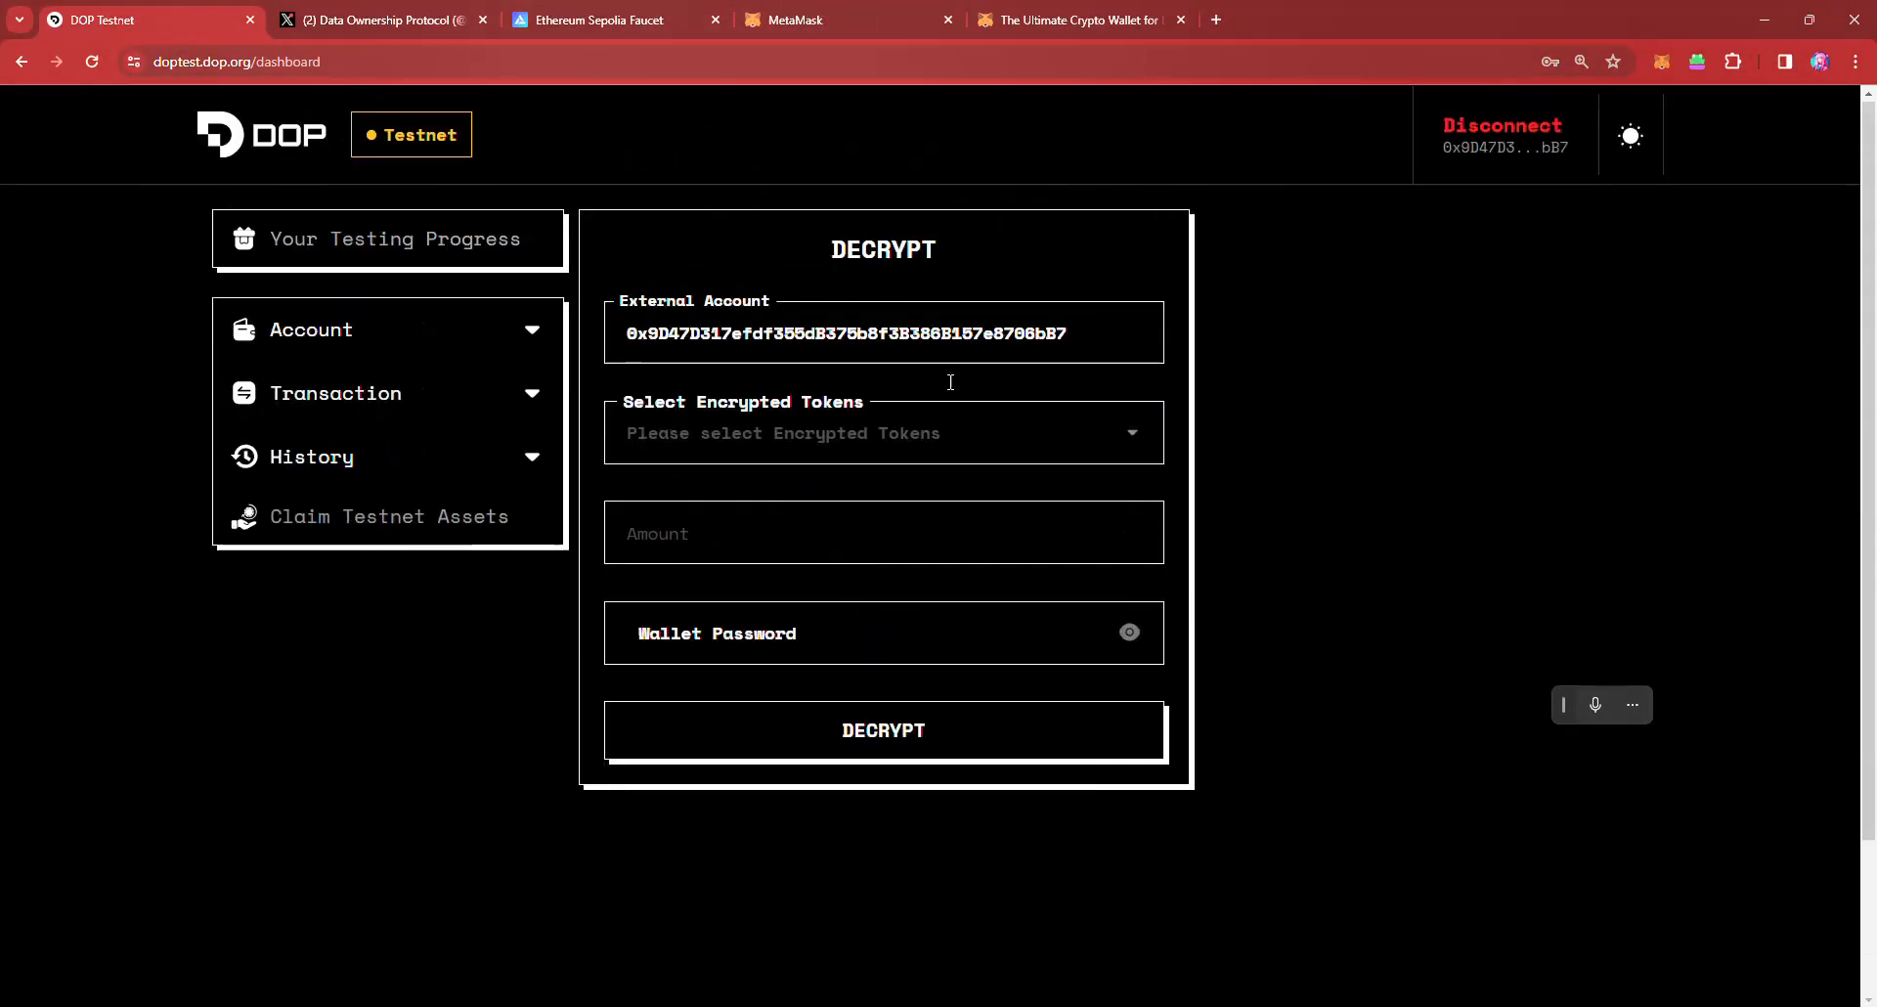
{"action": "left_click", "coordinate": [884, 432]}
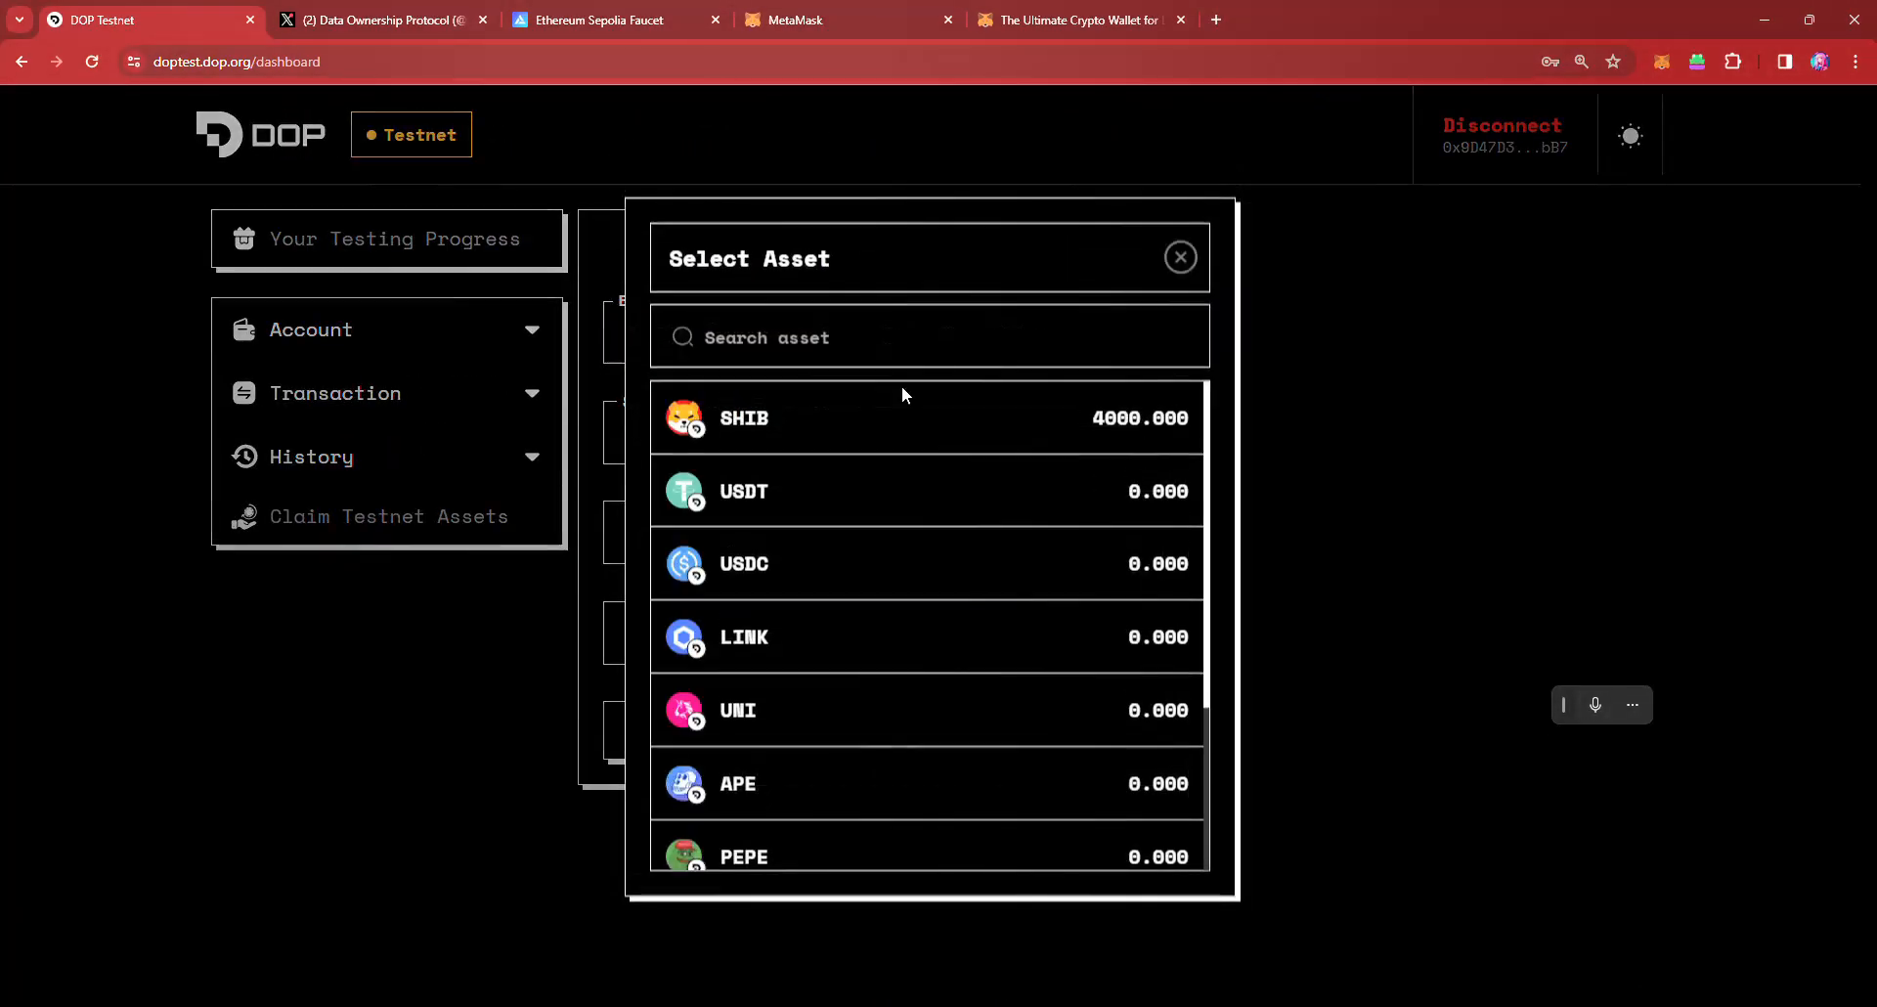
{"action": "left_click", "coordinate": [743, 416]}
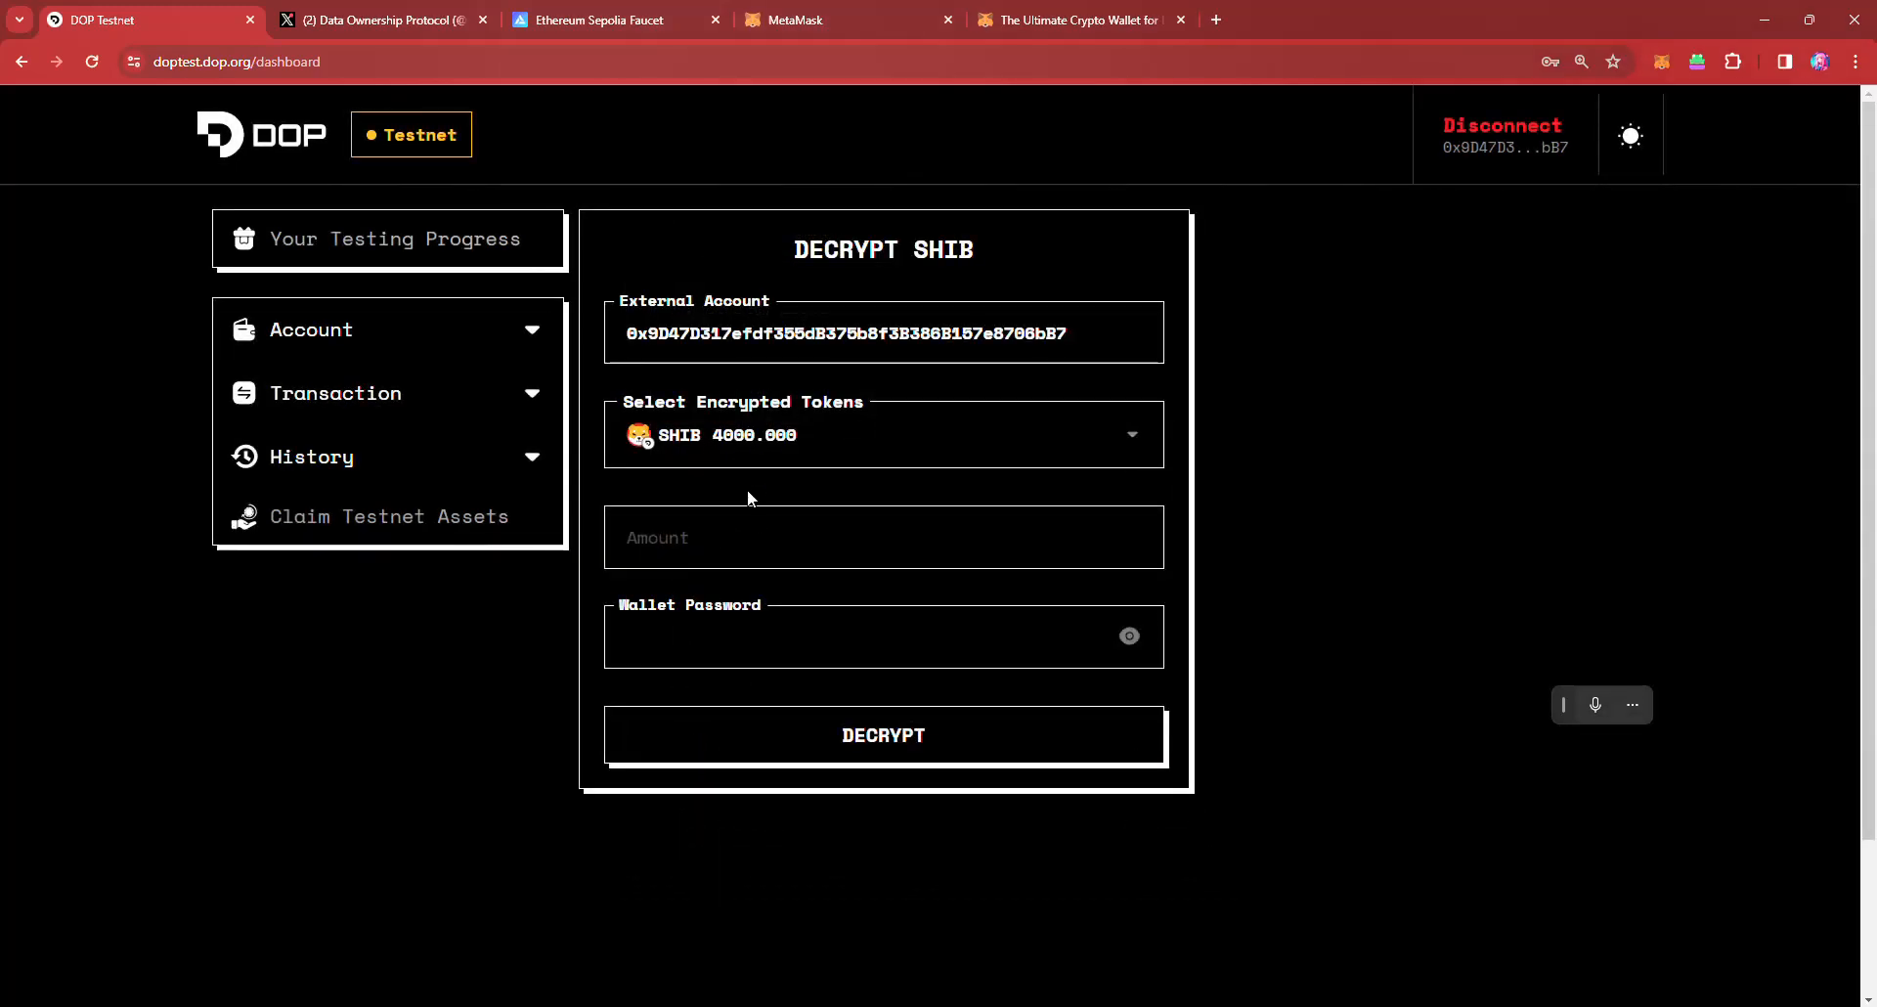
{"action": "left_click", "coordinate": [884, 536]}
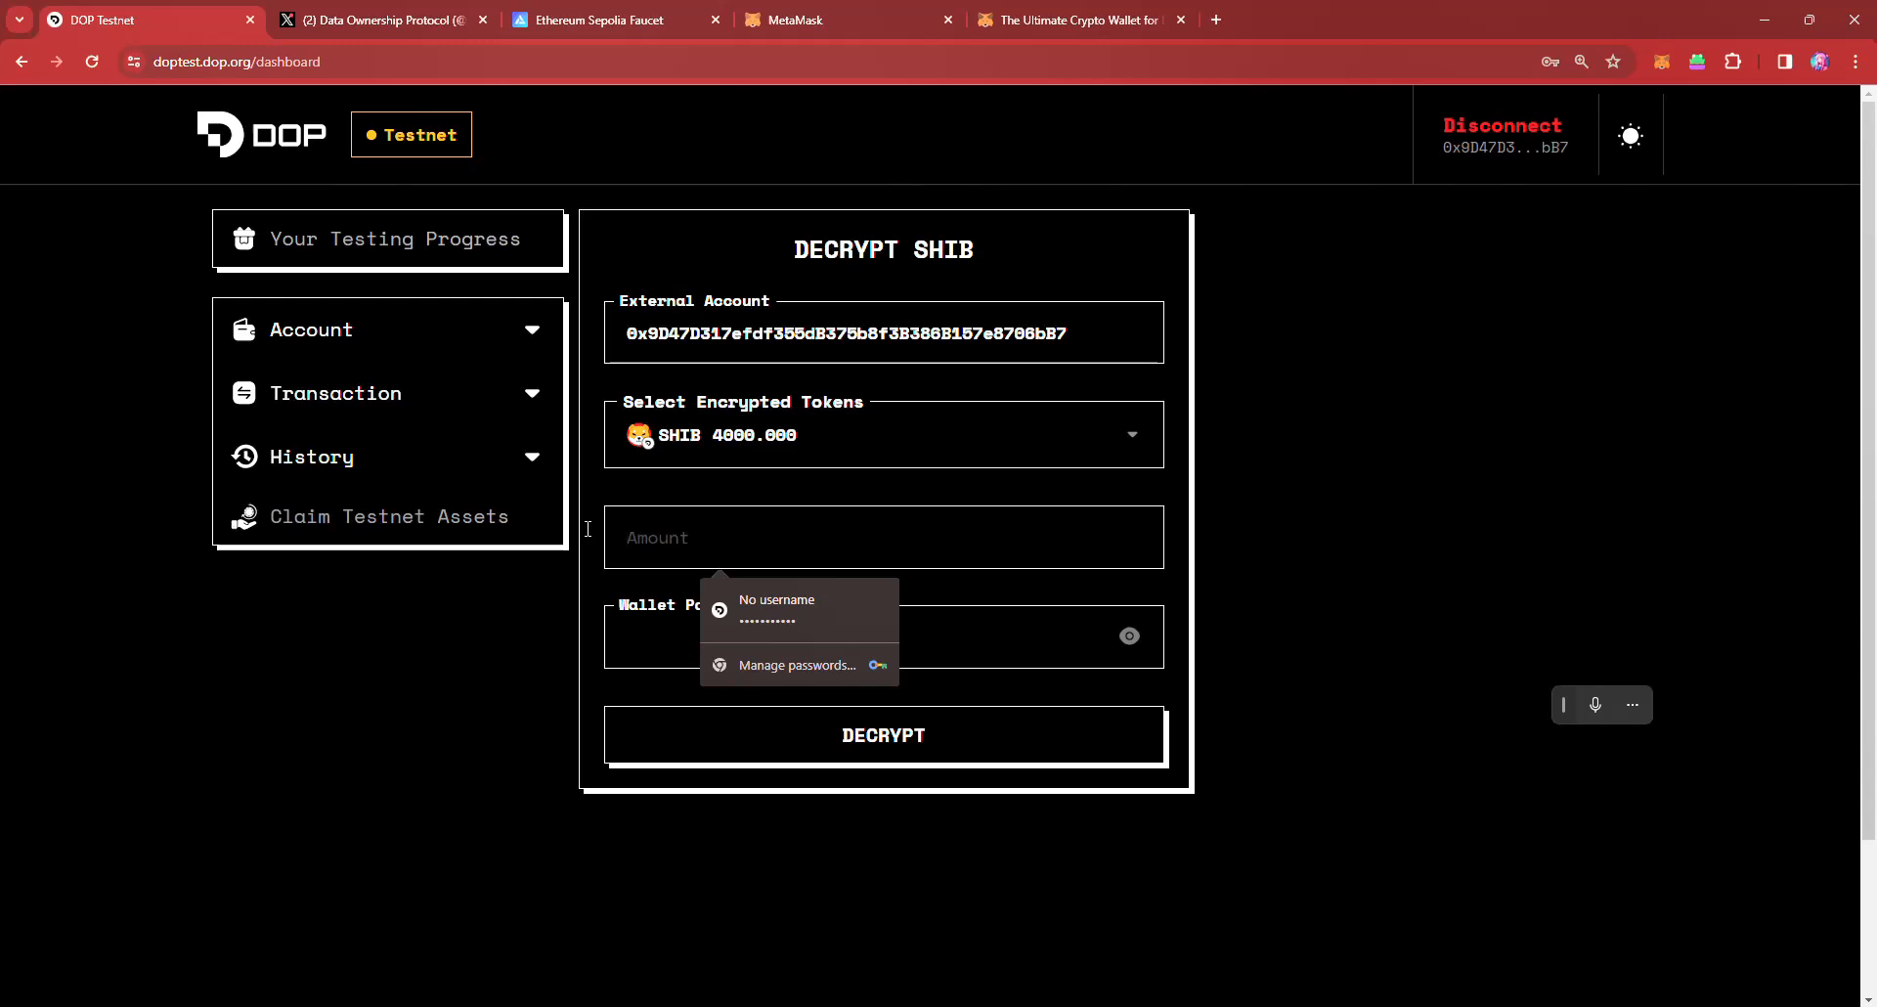
{"action": "type", "text": "3000"}
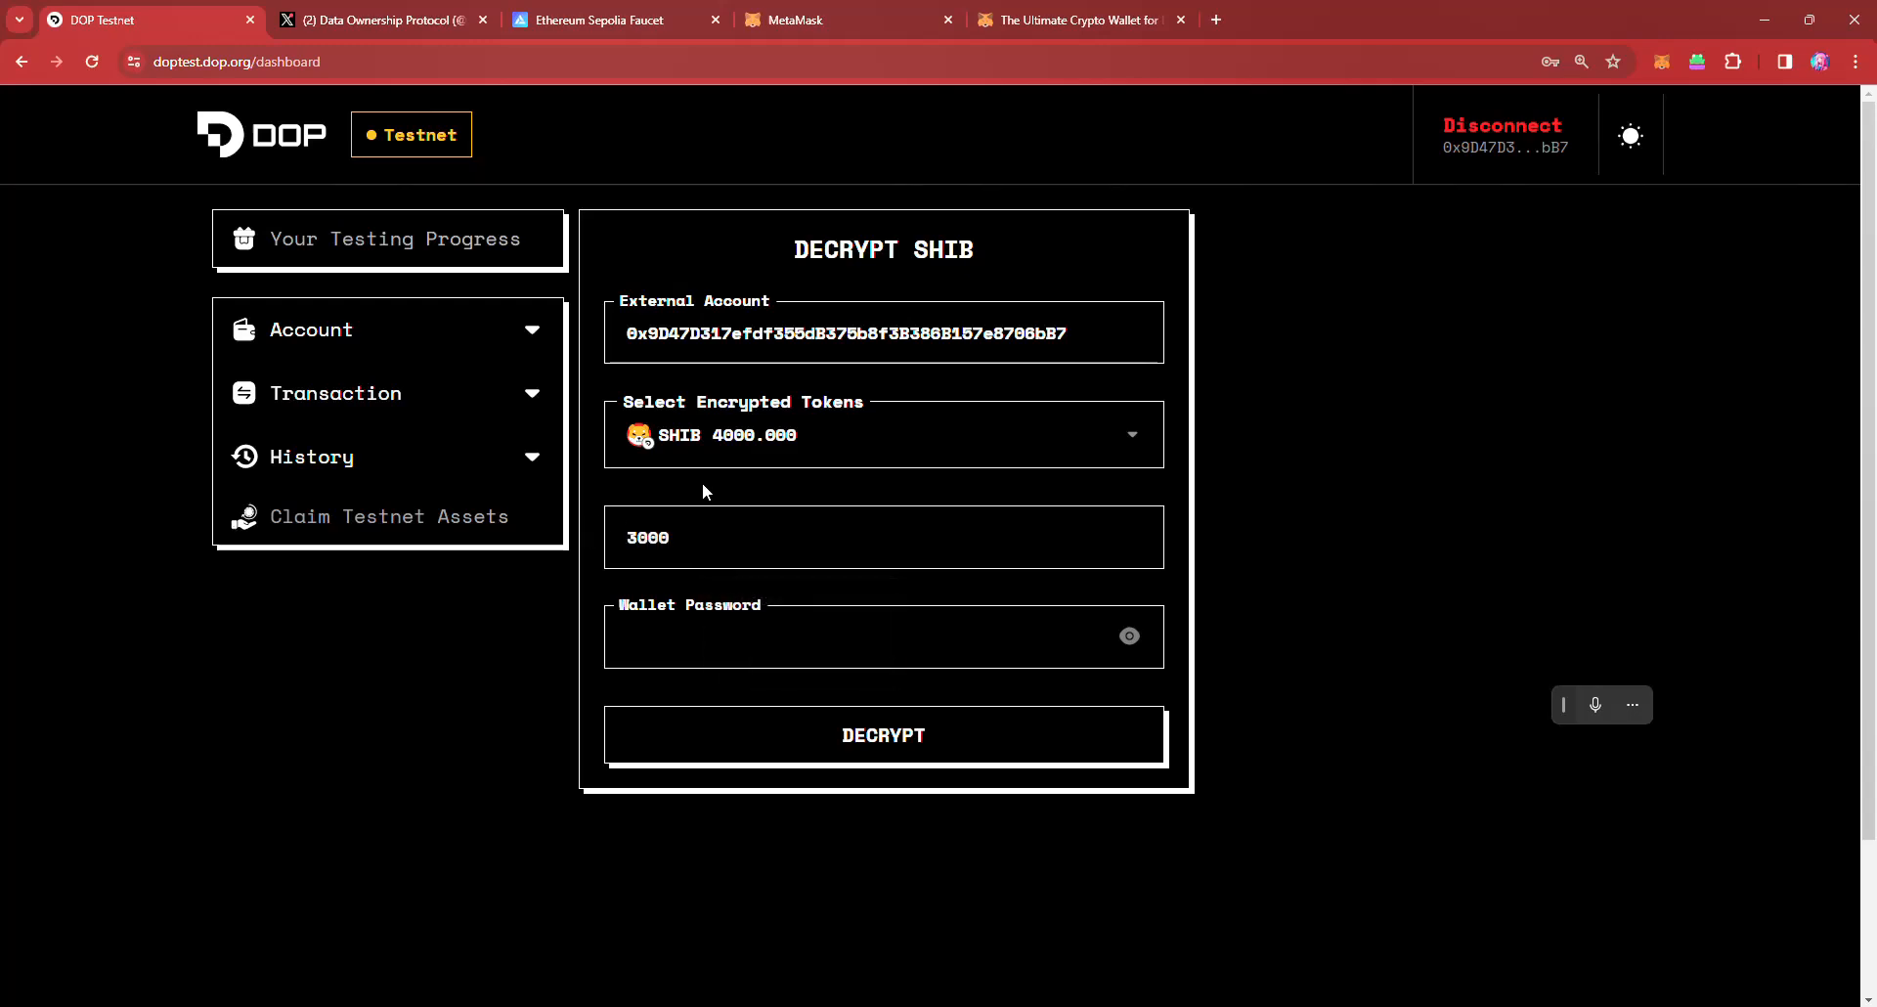
{"action": "left_click", "coordinate": [884, 636]}
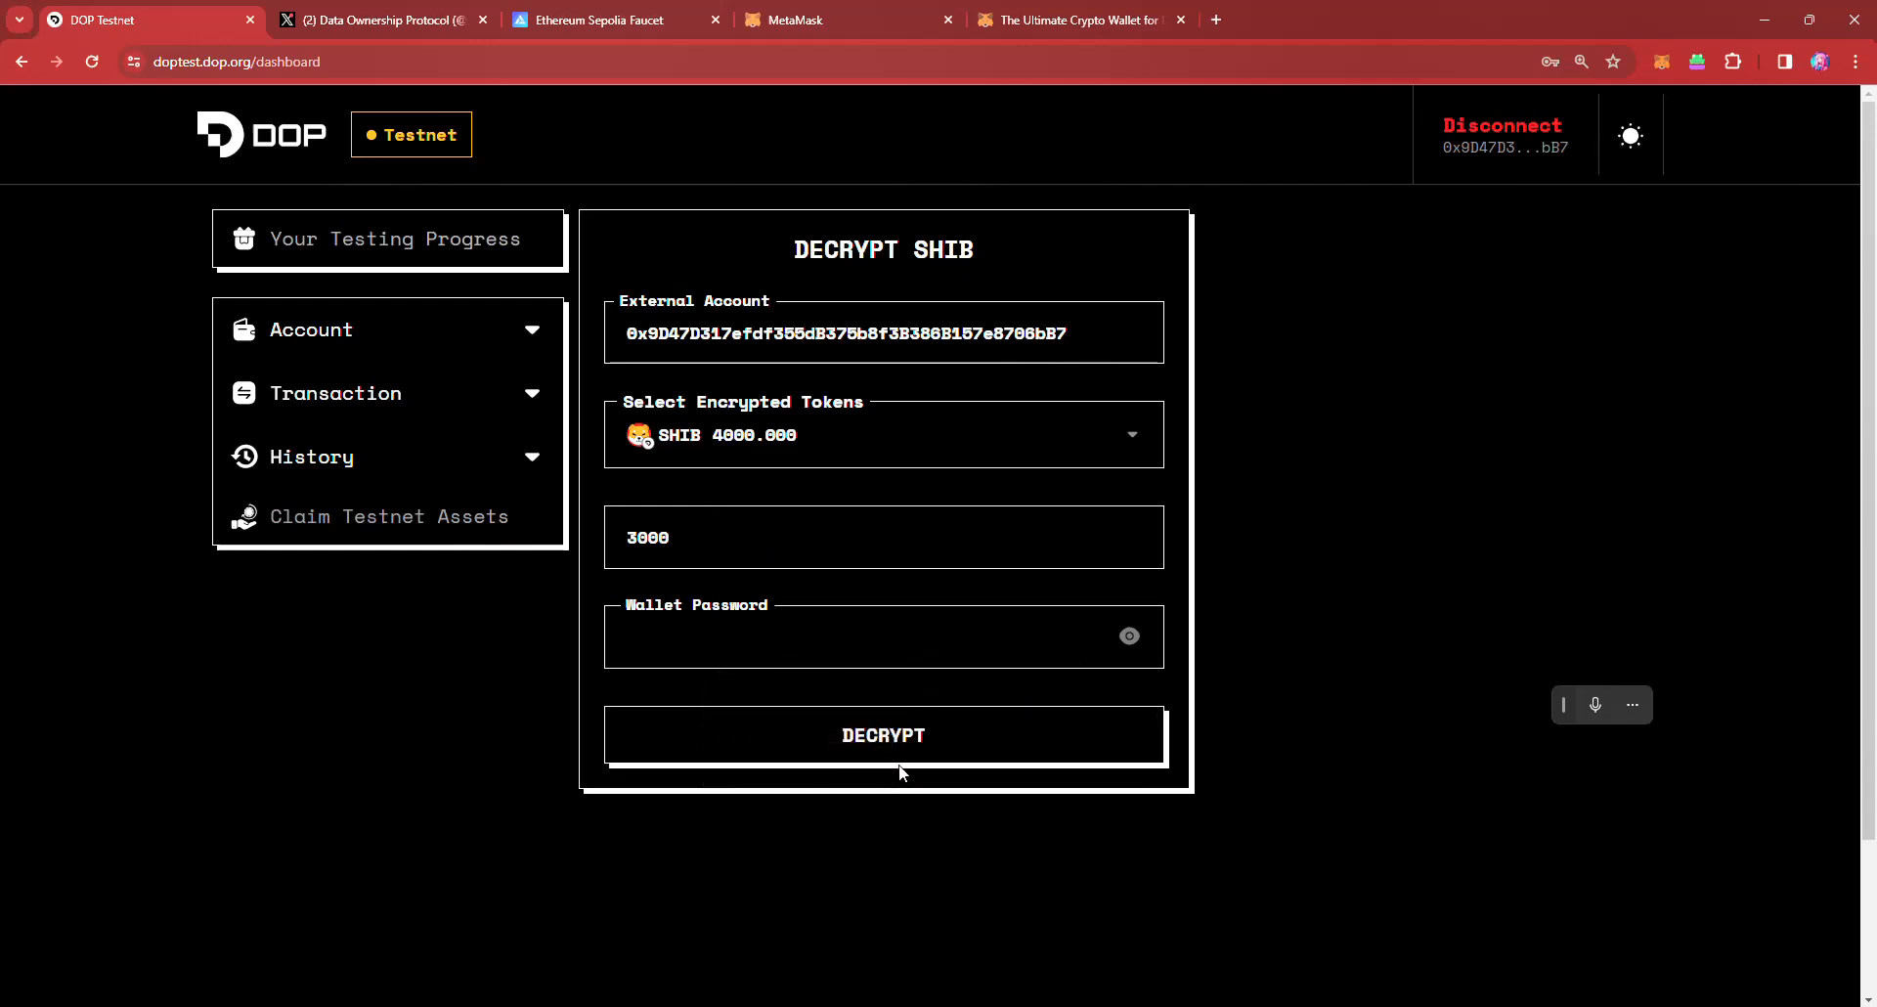
Step: Submit the 3000 SHIB decryption and dismiss the success notice
{"action": "left_click", "coordinate": [884, 735]}
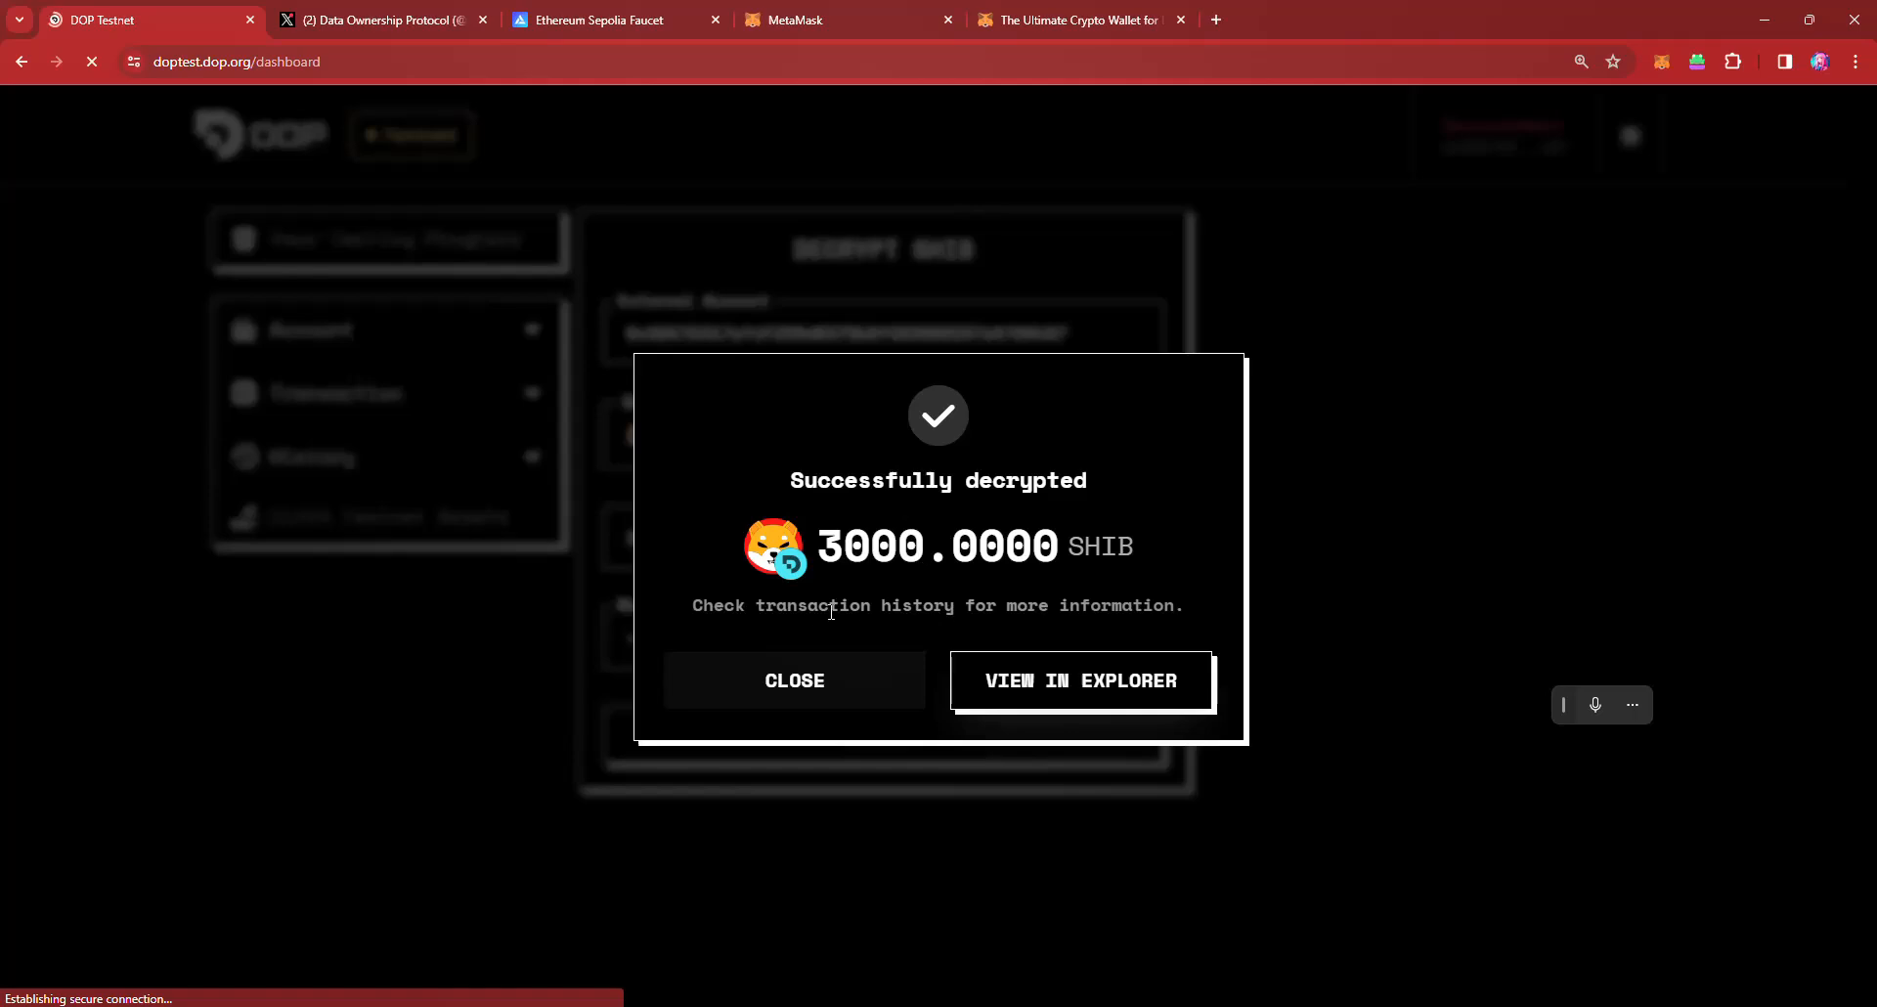
{"action": "left_click", "coordinate": [794, 681]}
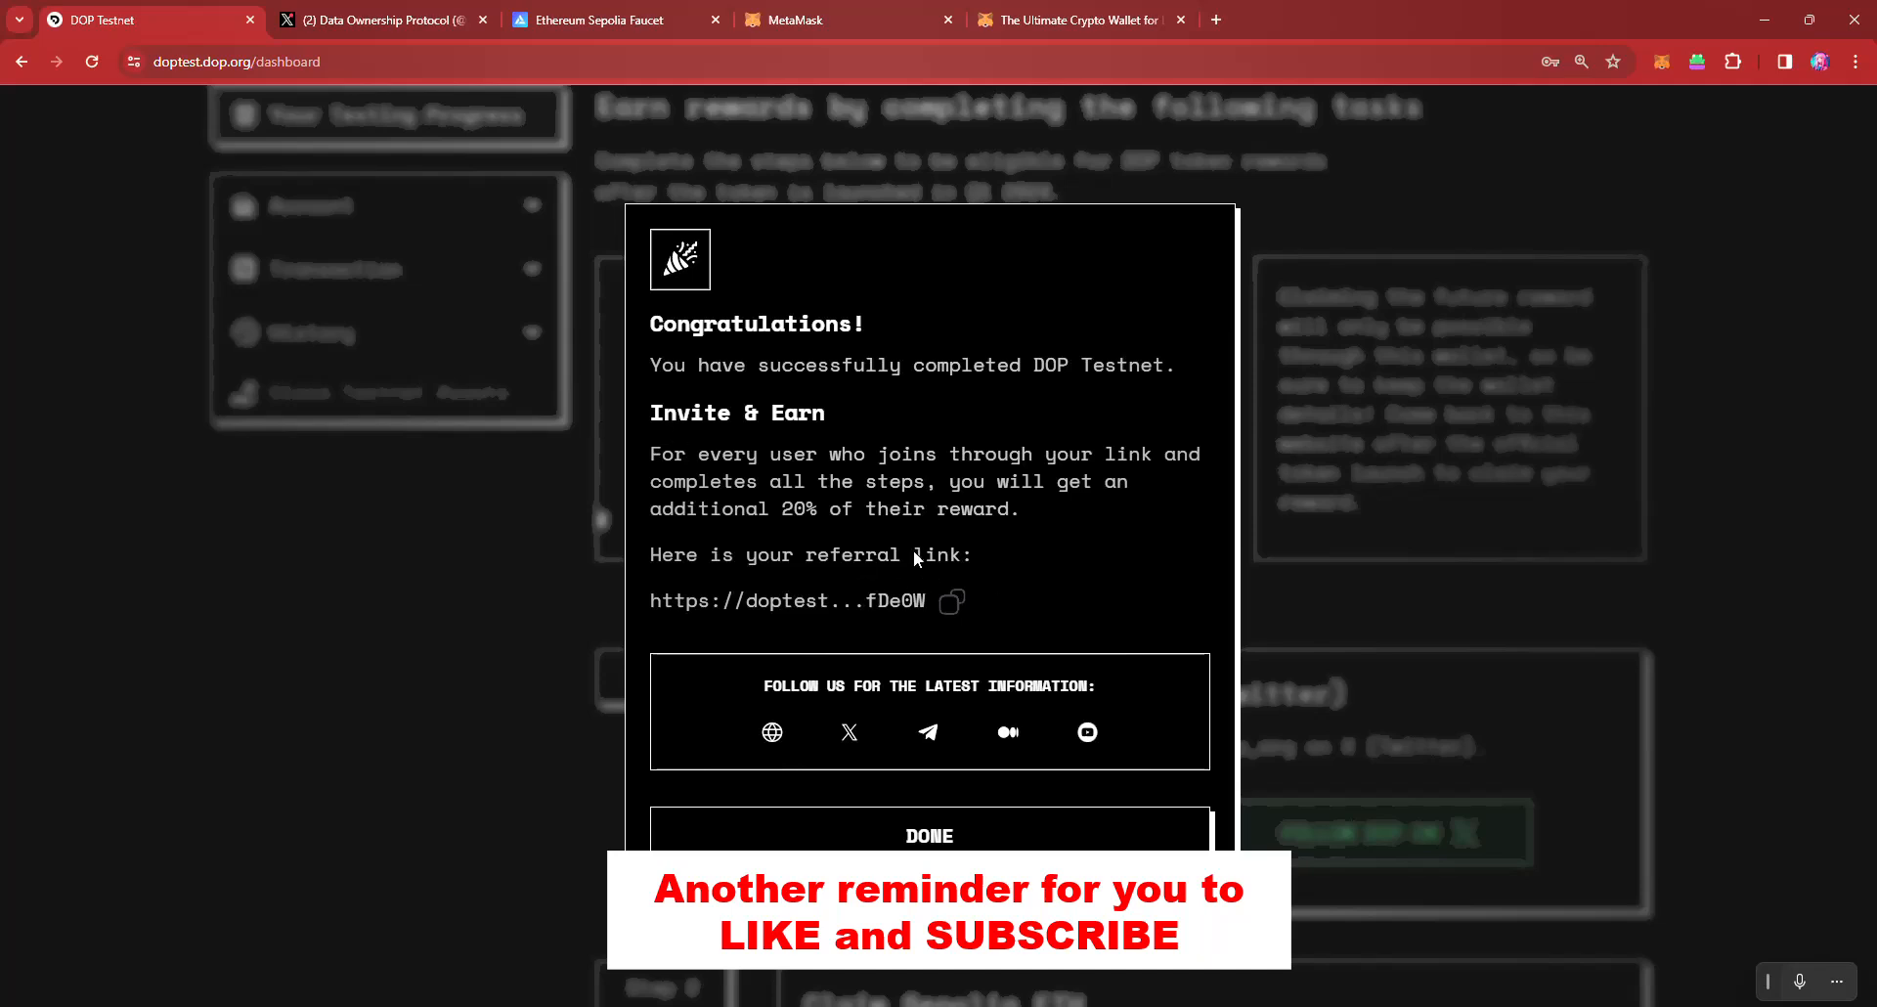
Step: Read the Congratulations popup's Invite & Earn details about the 20% referral reward
{"action": "left_click_drag", "start_coordinate": [776, 508], "coordinate": [968, 509]}
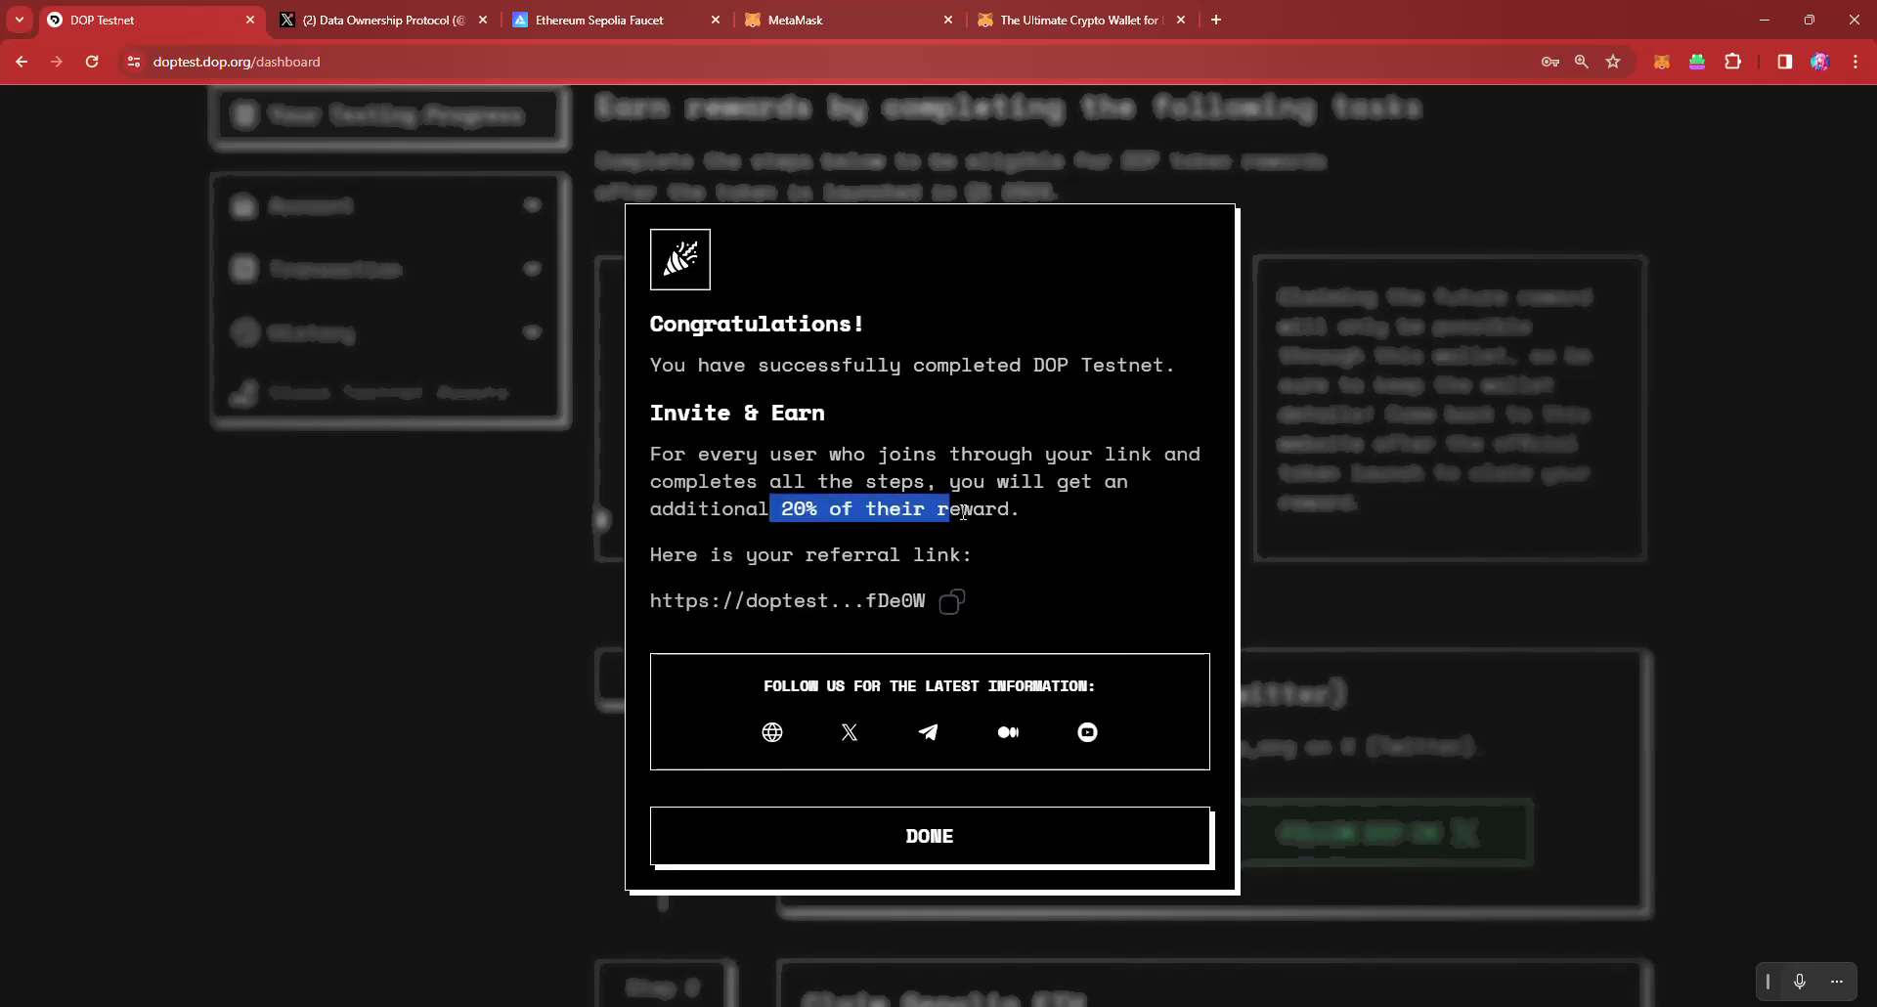
{"action": "left_click", "coordinate": [1026, 481]}
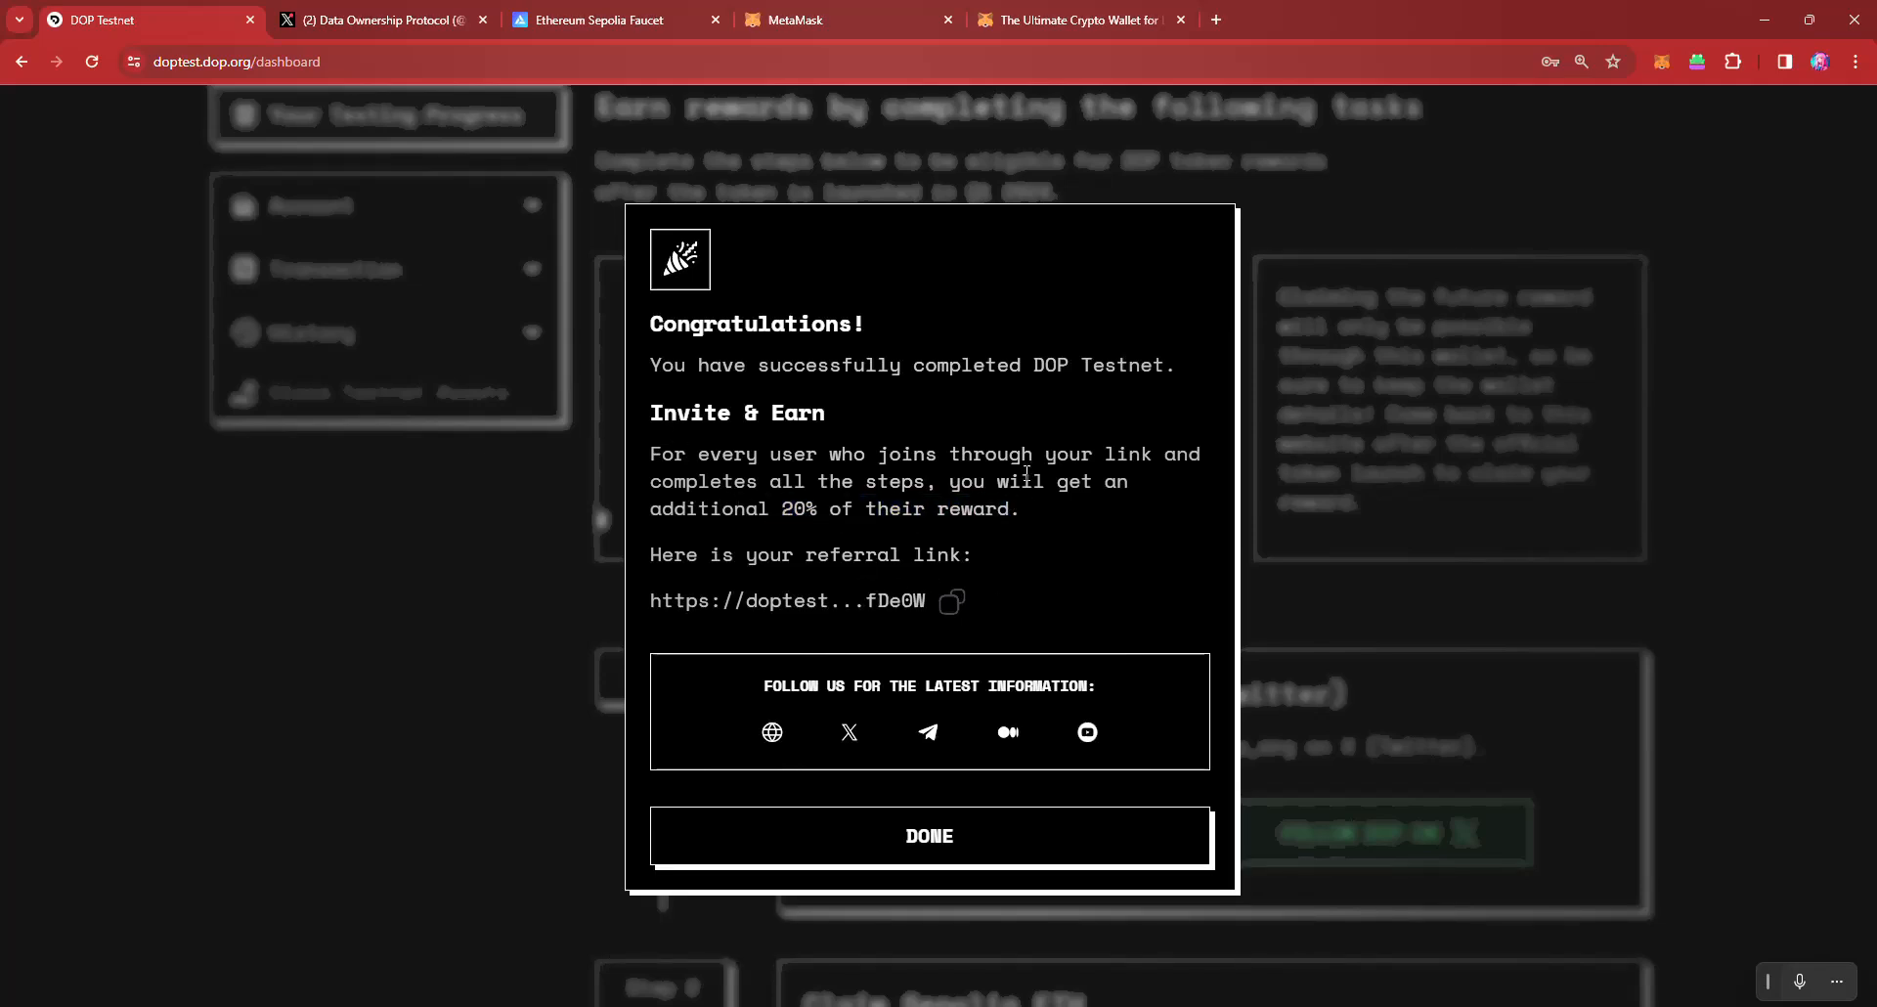
{"action": "left_click_drag", "start_coordinate": [718, 366], "coordinate": [1021, 508]}
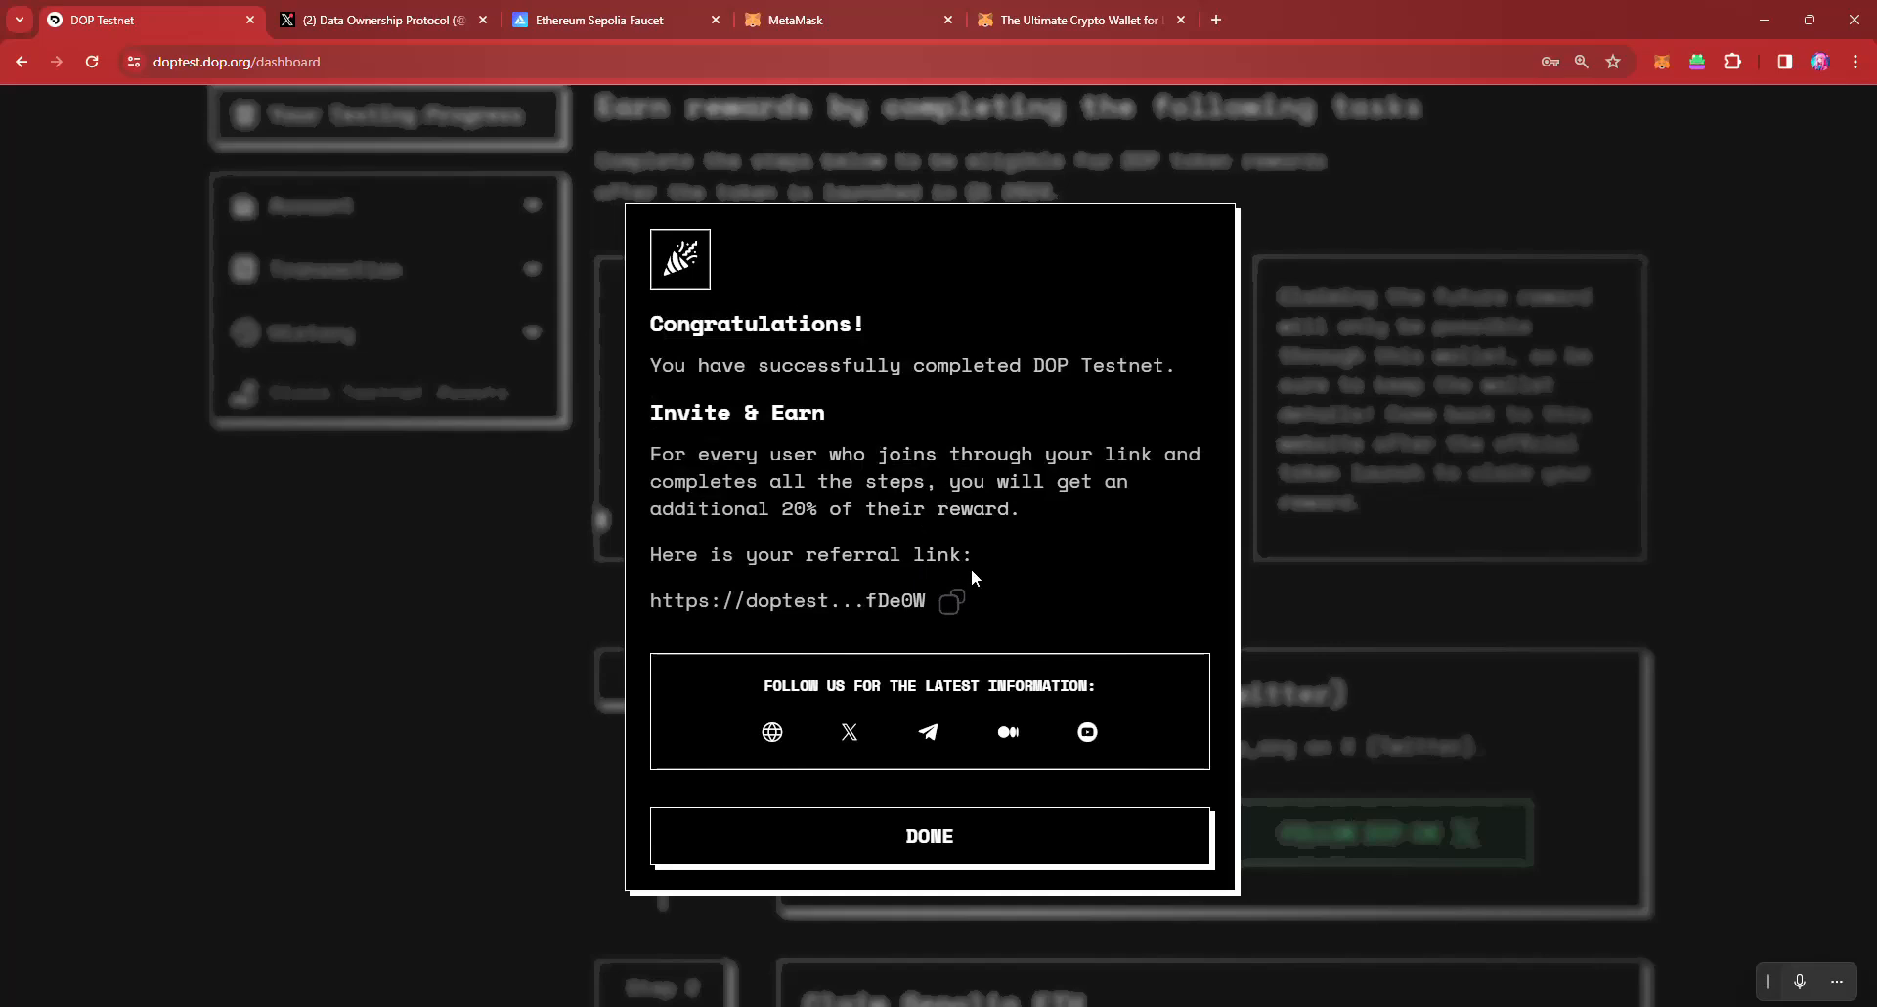
{"action": "mouse_move", "coordinate": [1009, 473]}
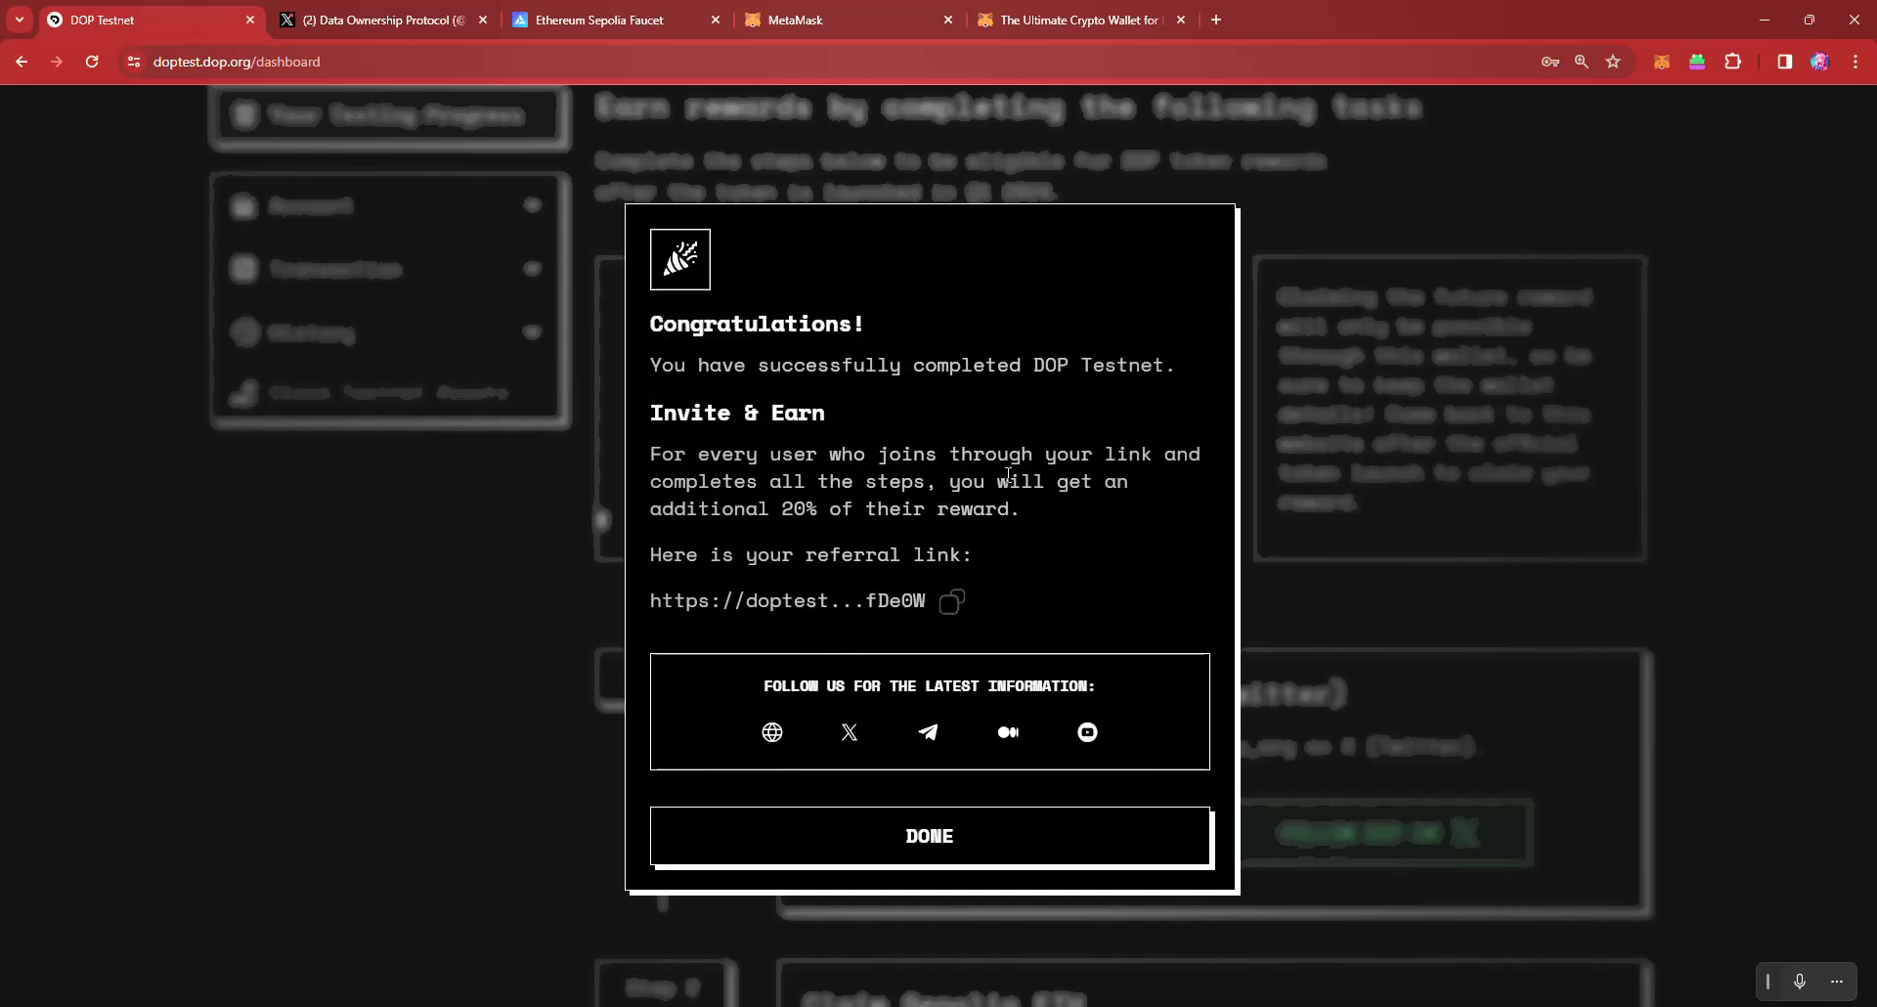